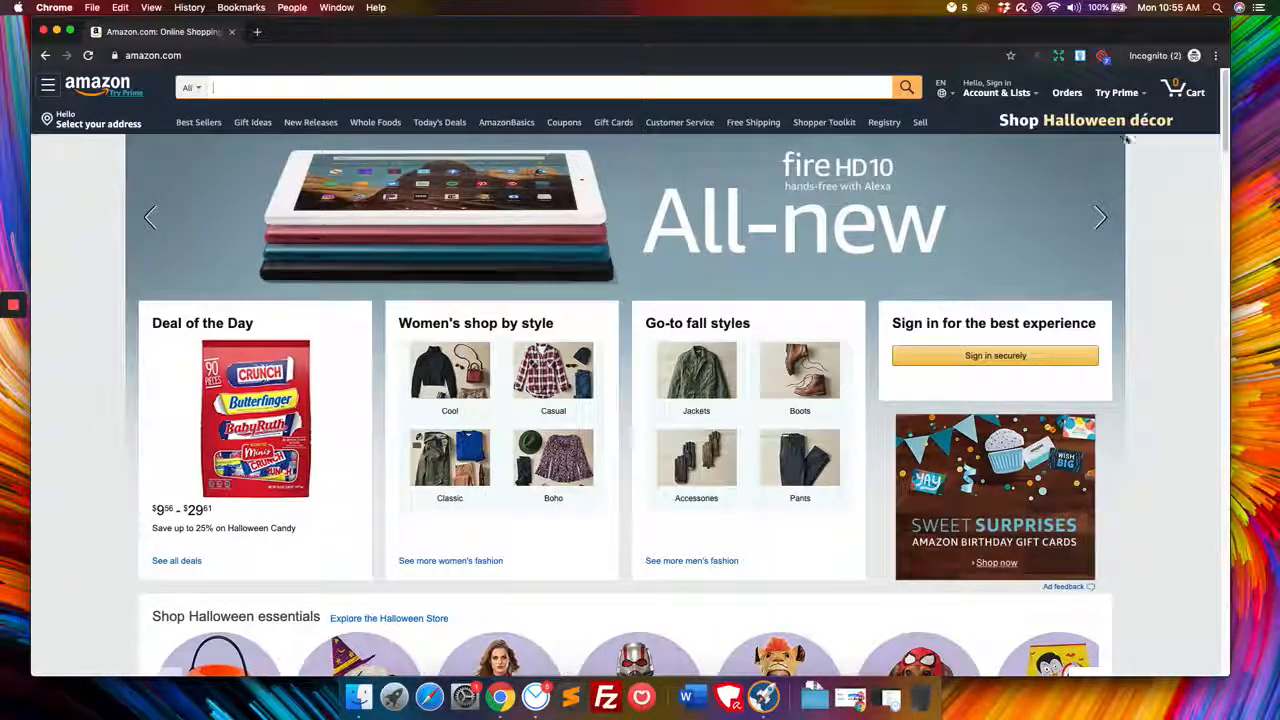
mouse_move(1040, 62)
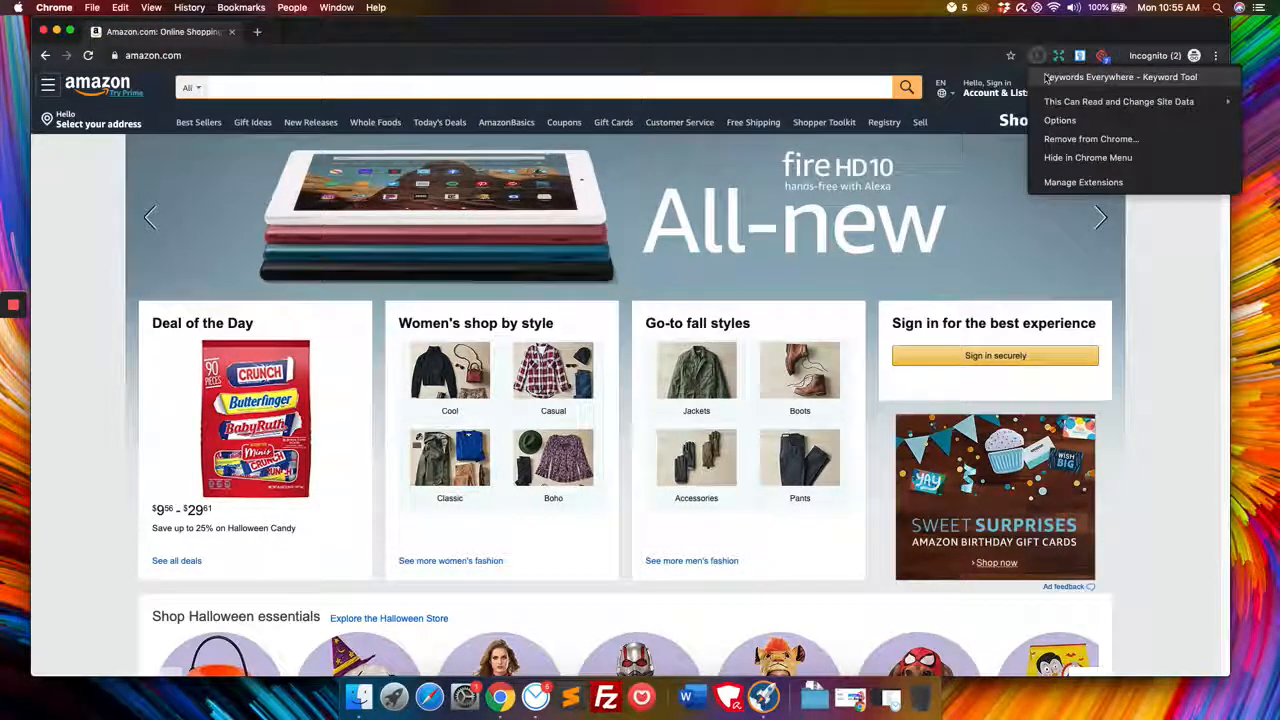
- Open the Keywords Everywhere – Keyword Tool page in the Chrome Web Store and browse it
left_click(1119, 77)
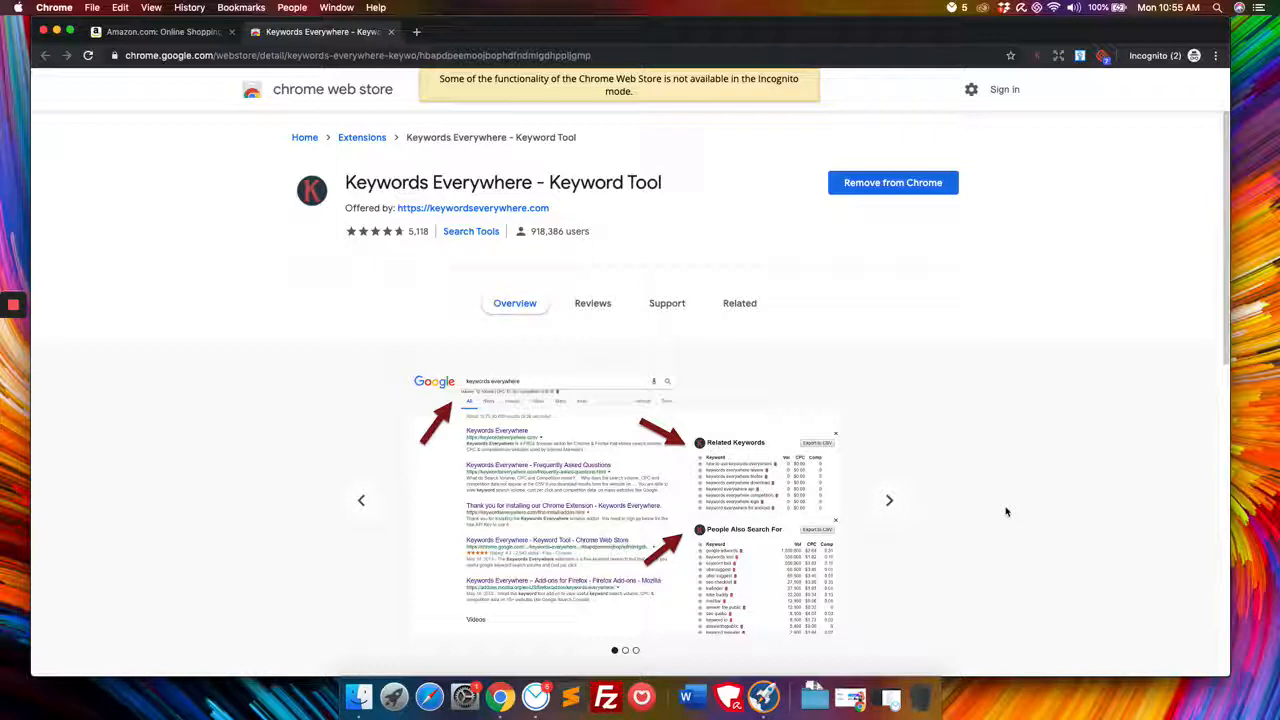
left_click(888, 500)
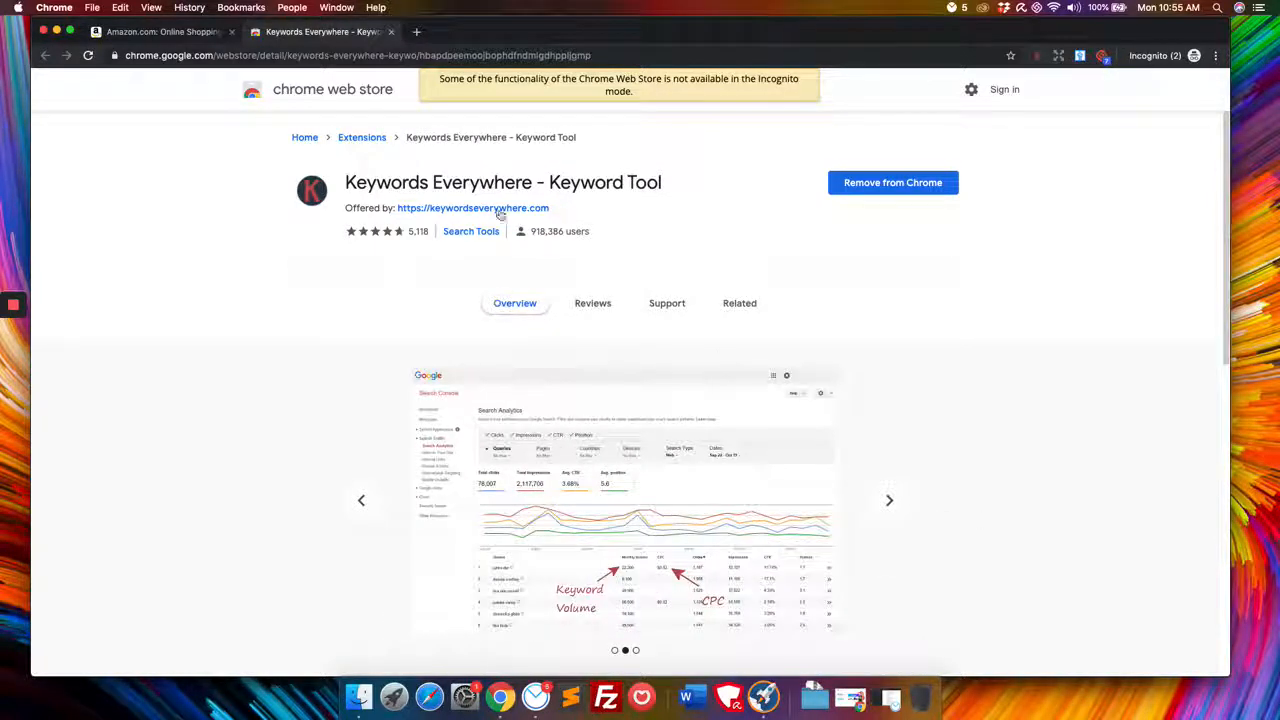
mouse_move(805, 245)
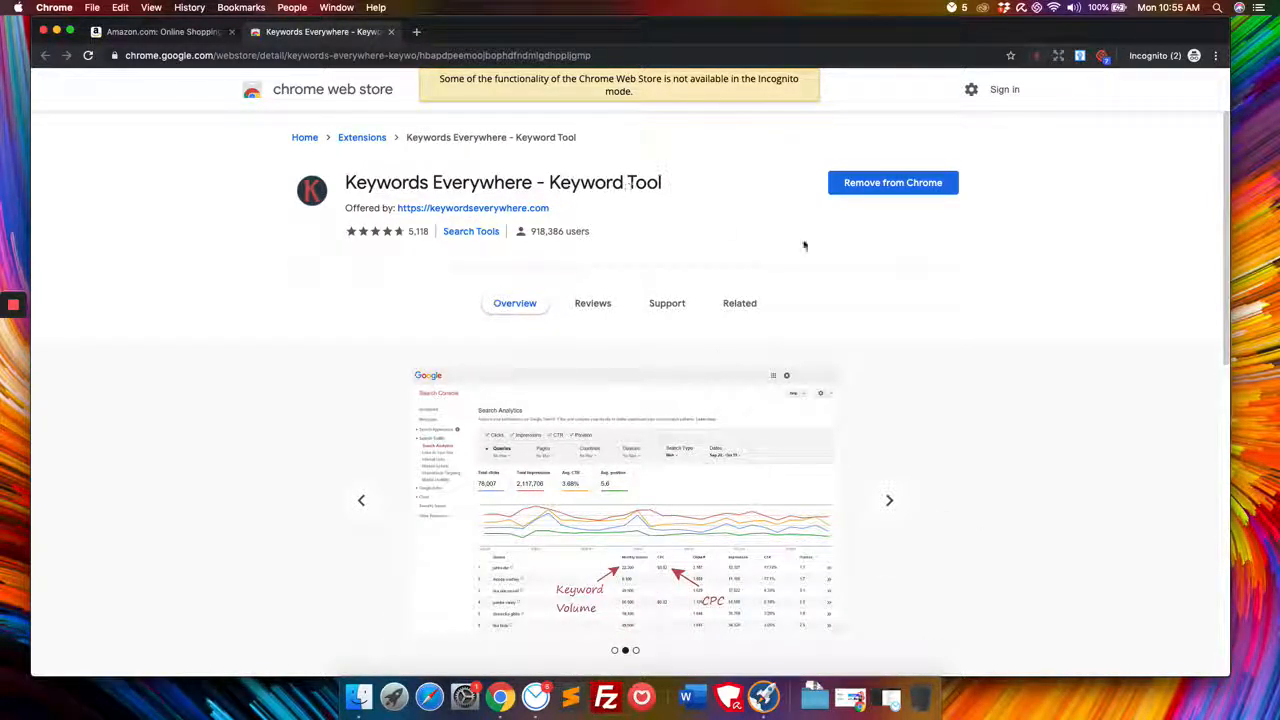
scroll("down", 3)
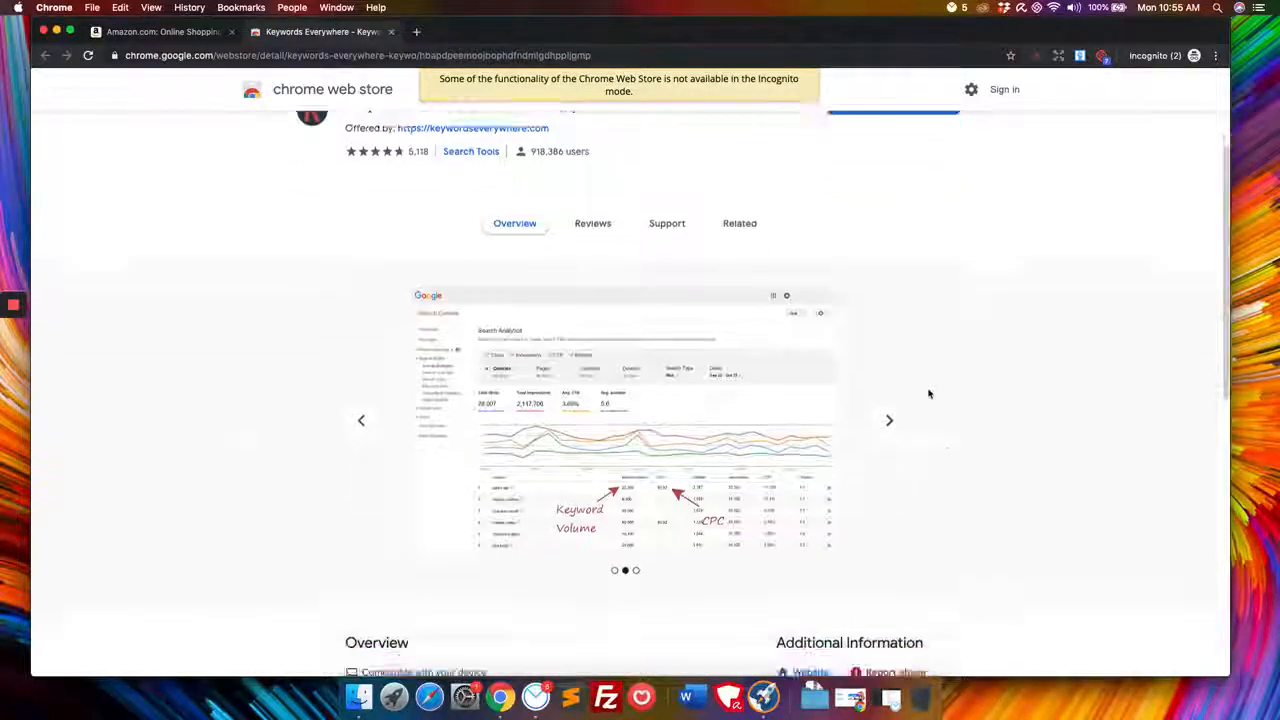
scroll("up", 3)
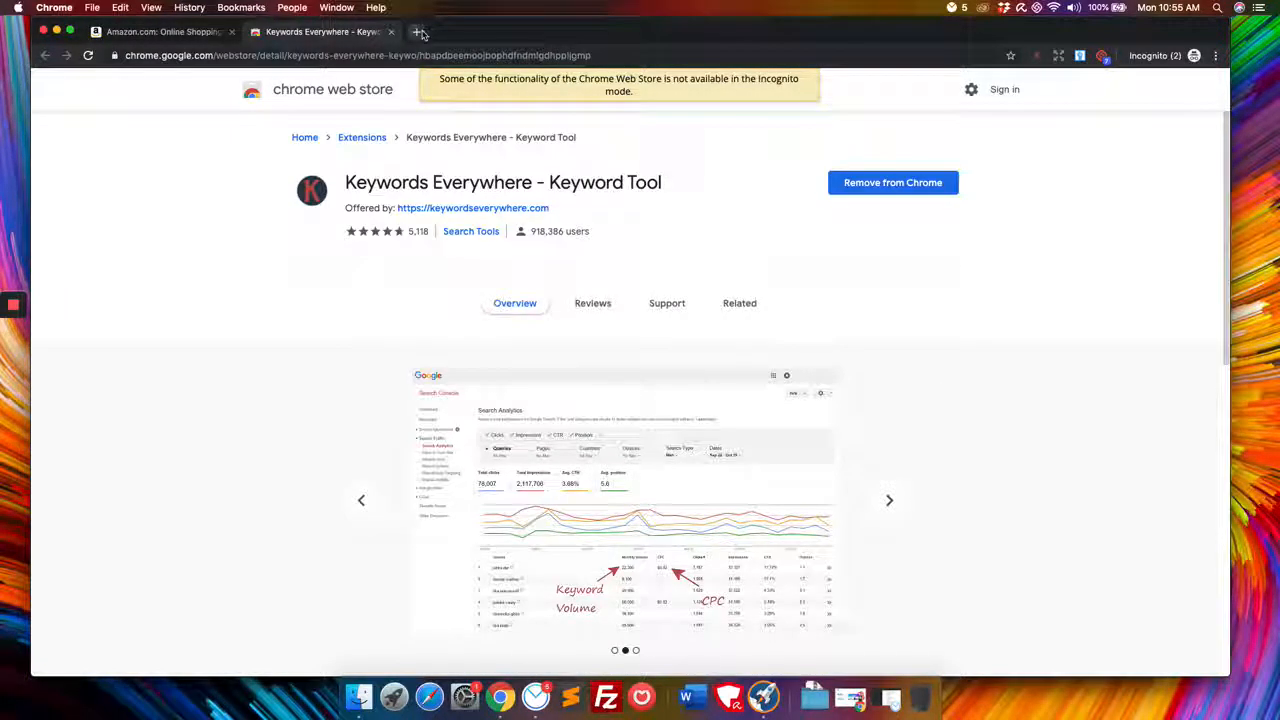
- Search Google for 'pilots log book' in a new tab and review the Keywords Everywhere keyword panels
left_click(418, 31)
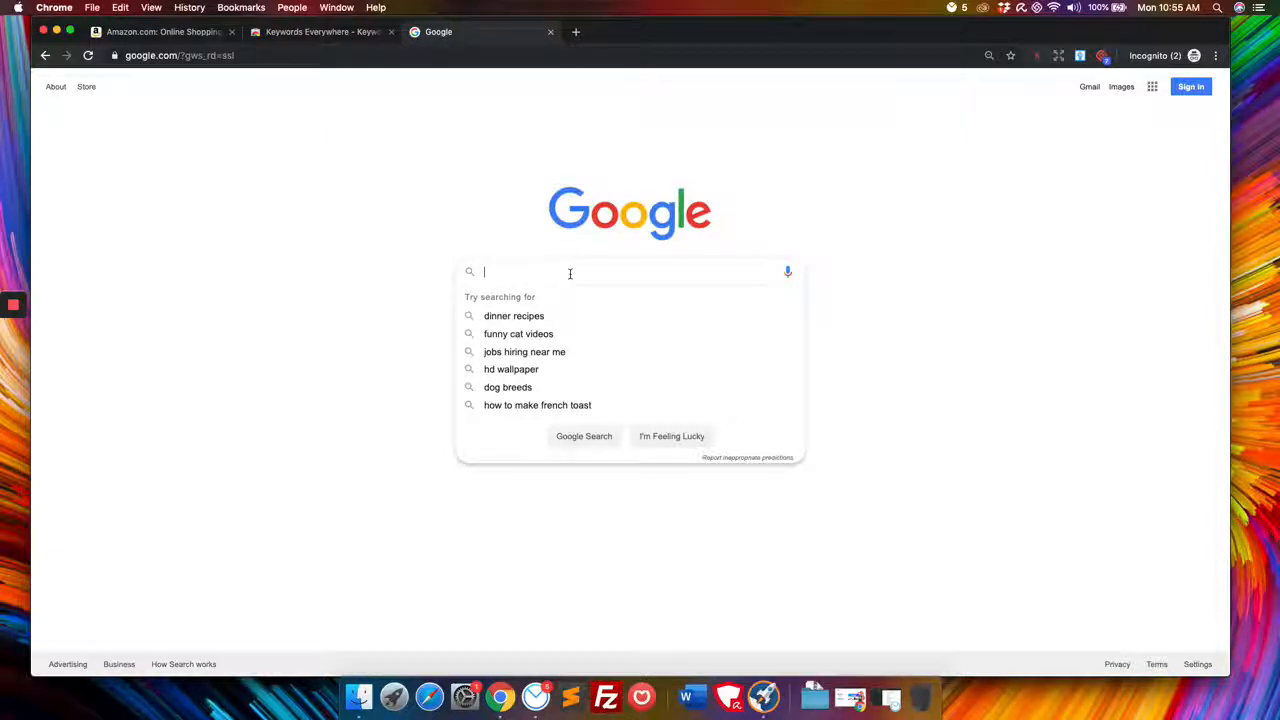
type("p")
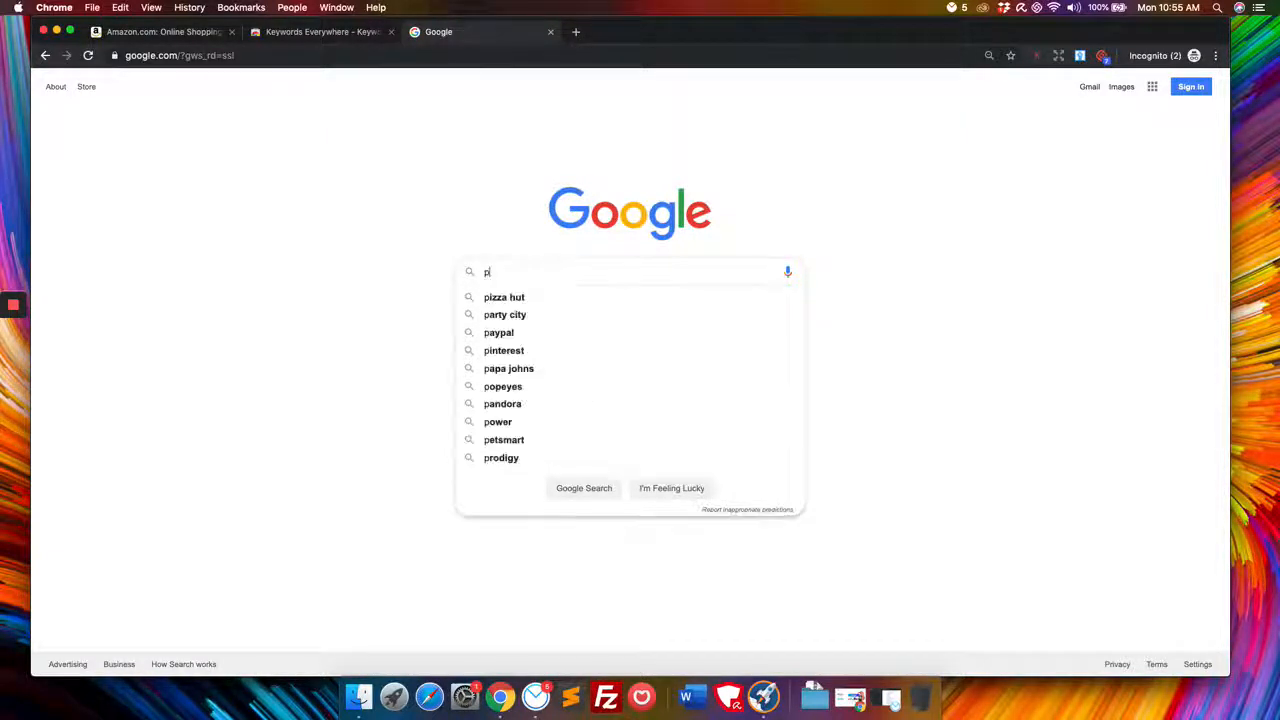
type("ilots log book")
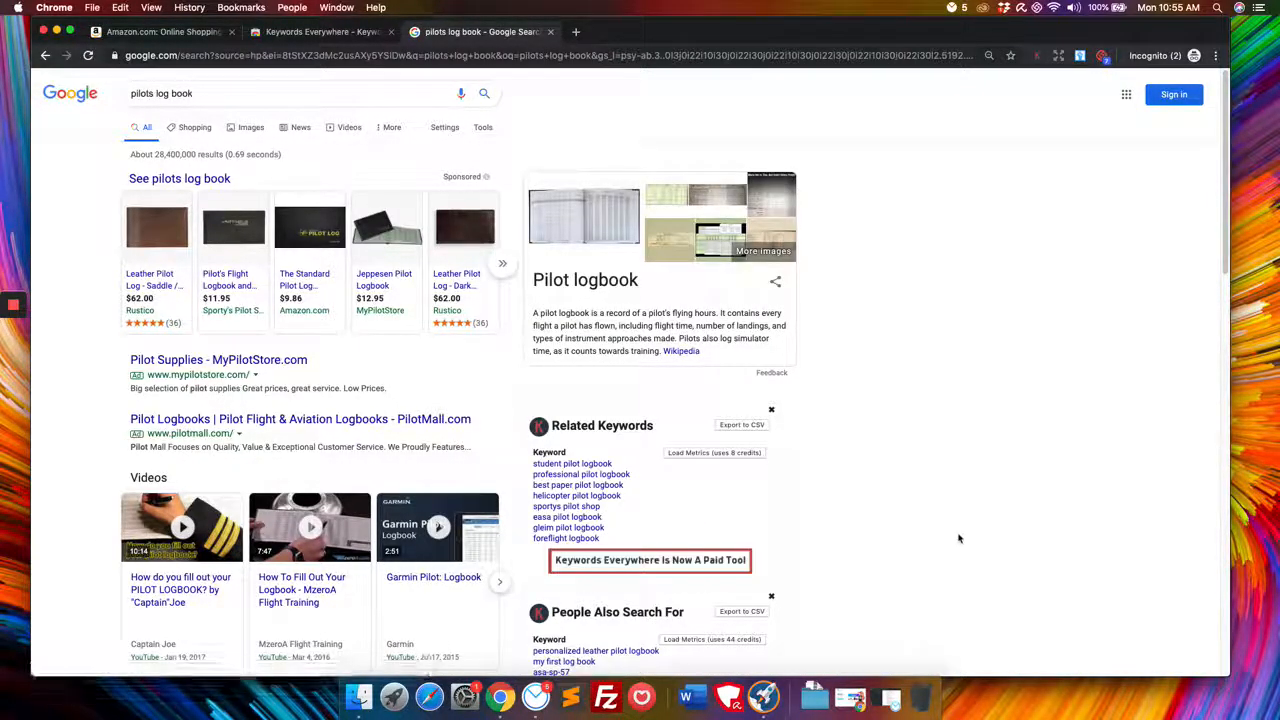
scroll("down", 3)
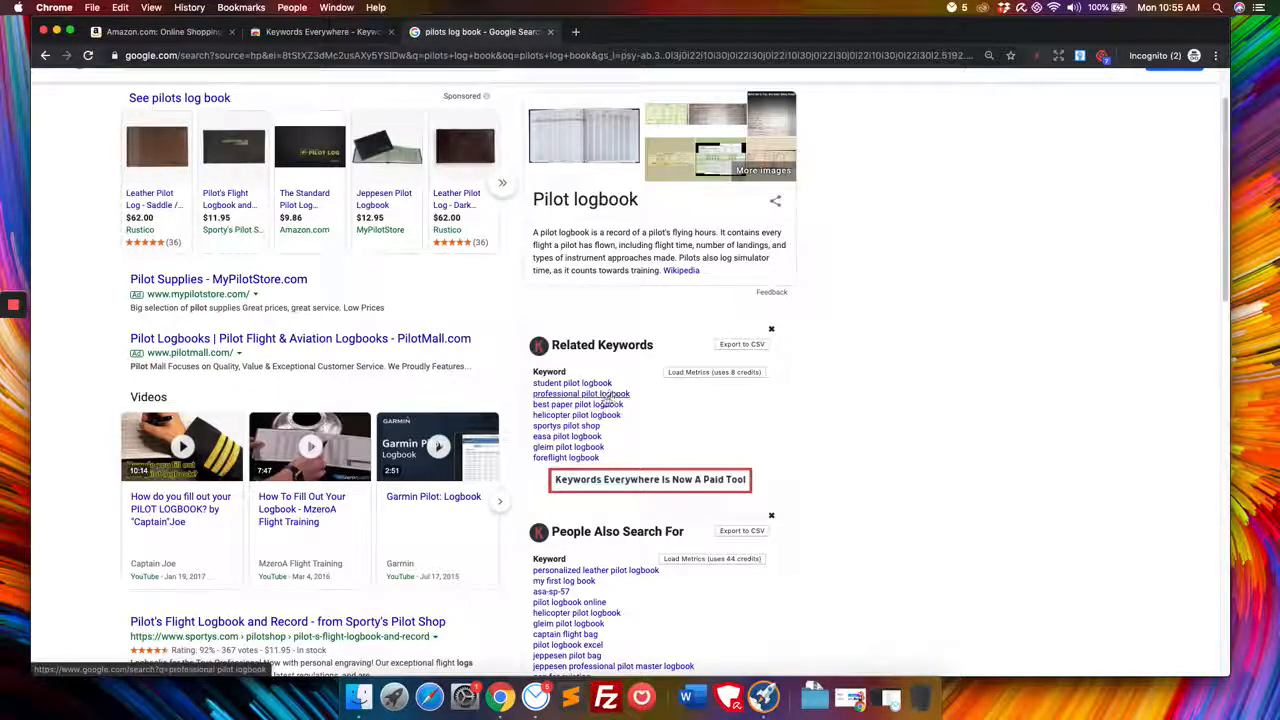
scroll("down", 3)
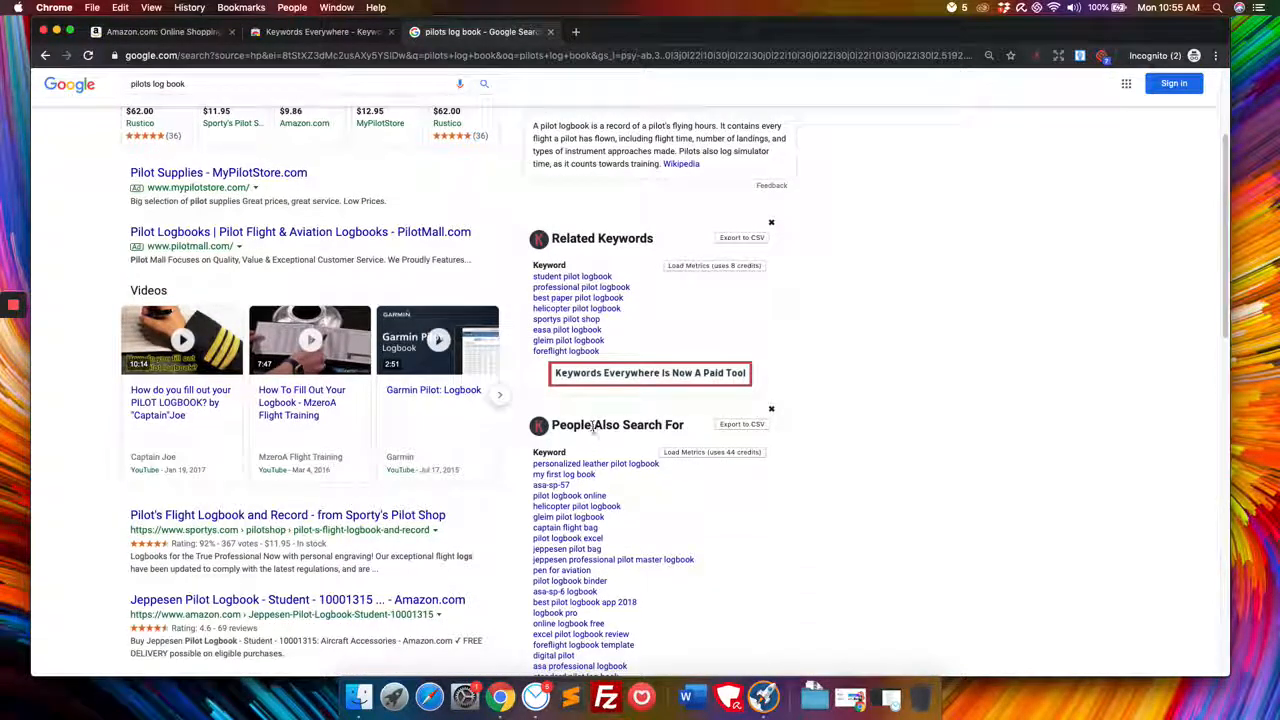
scroll("down", 3)
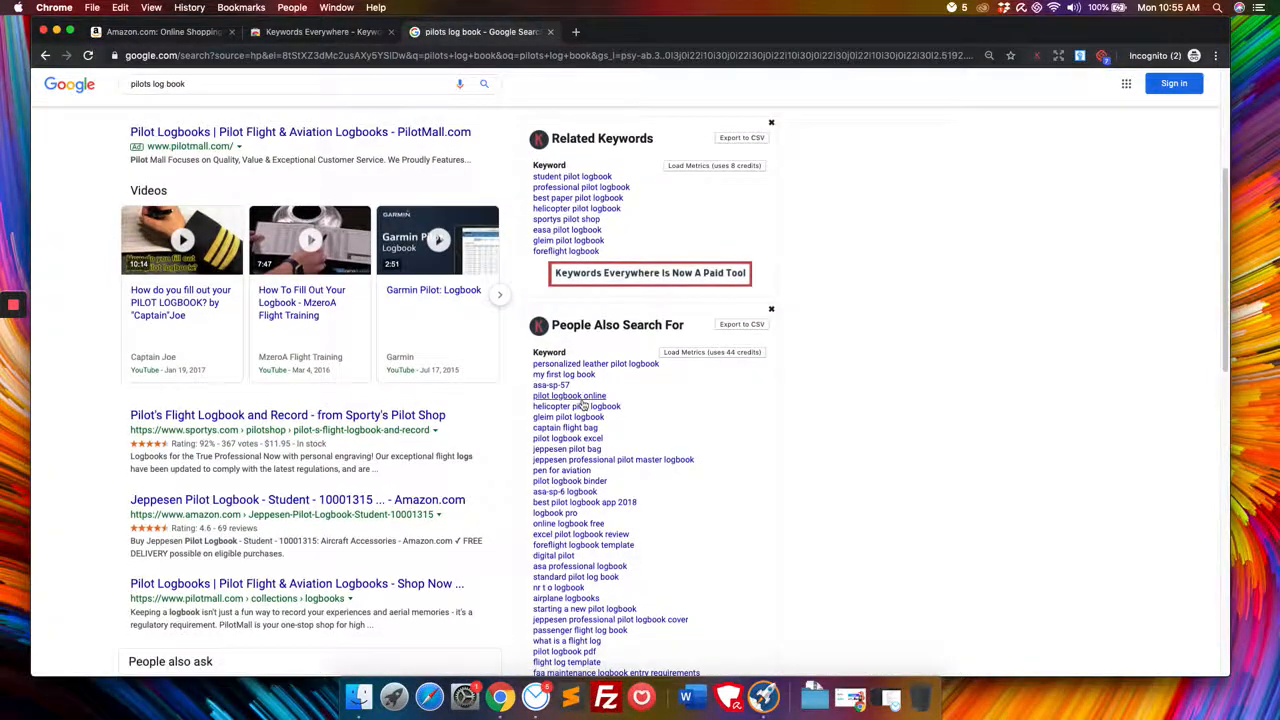
scroll("down", 3)
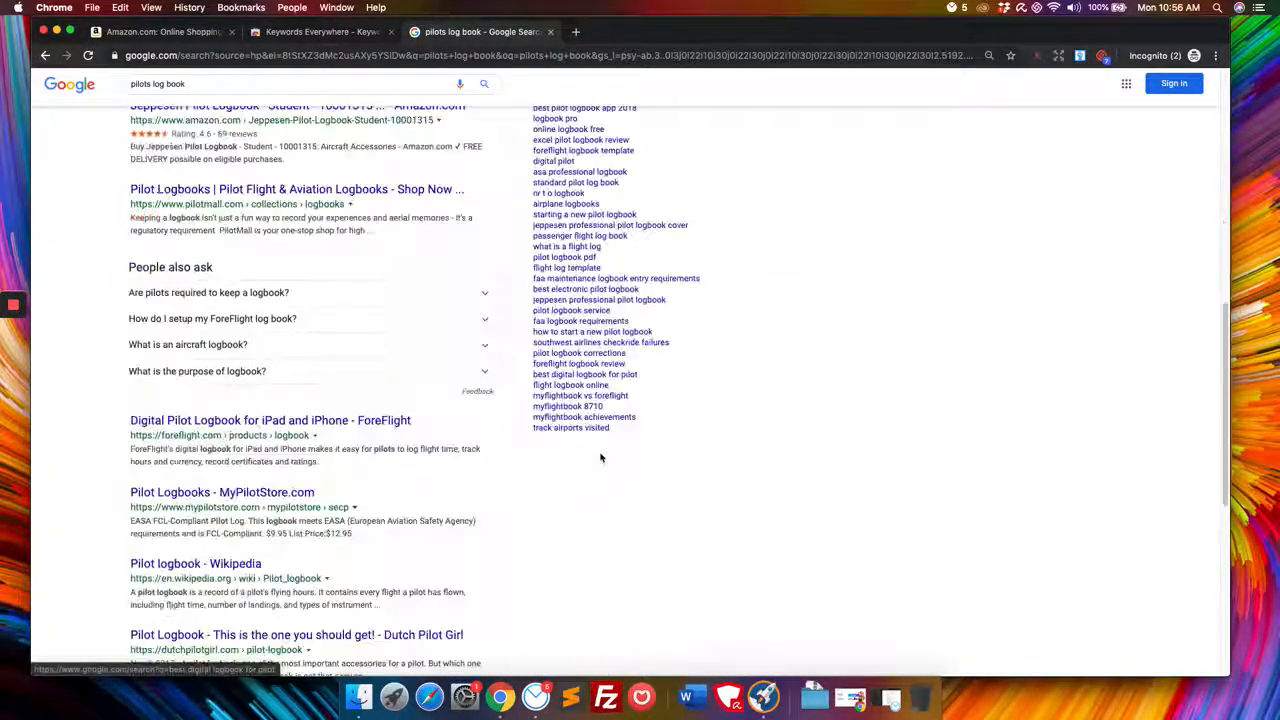
scroll("up", 3)
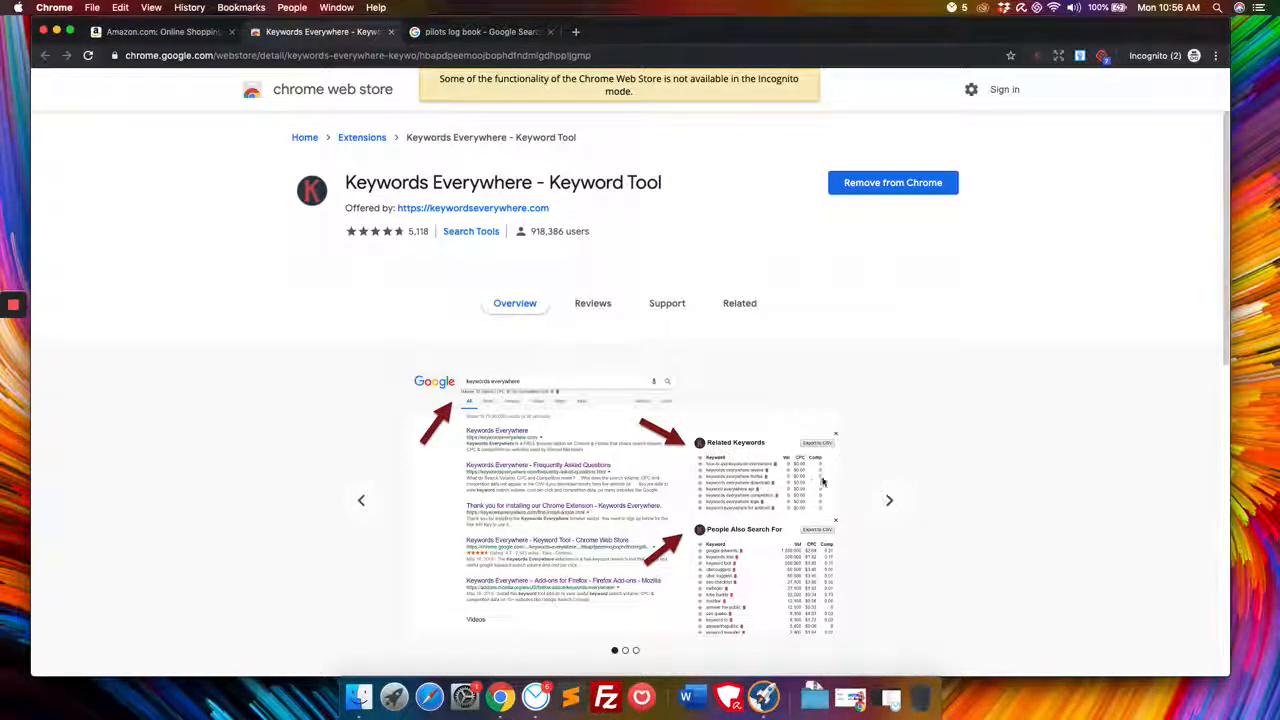
- Open the keywordseverywhere.com site from the store page and go to its Pricing page
left_click(480, 31)
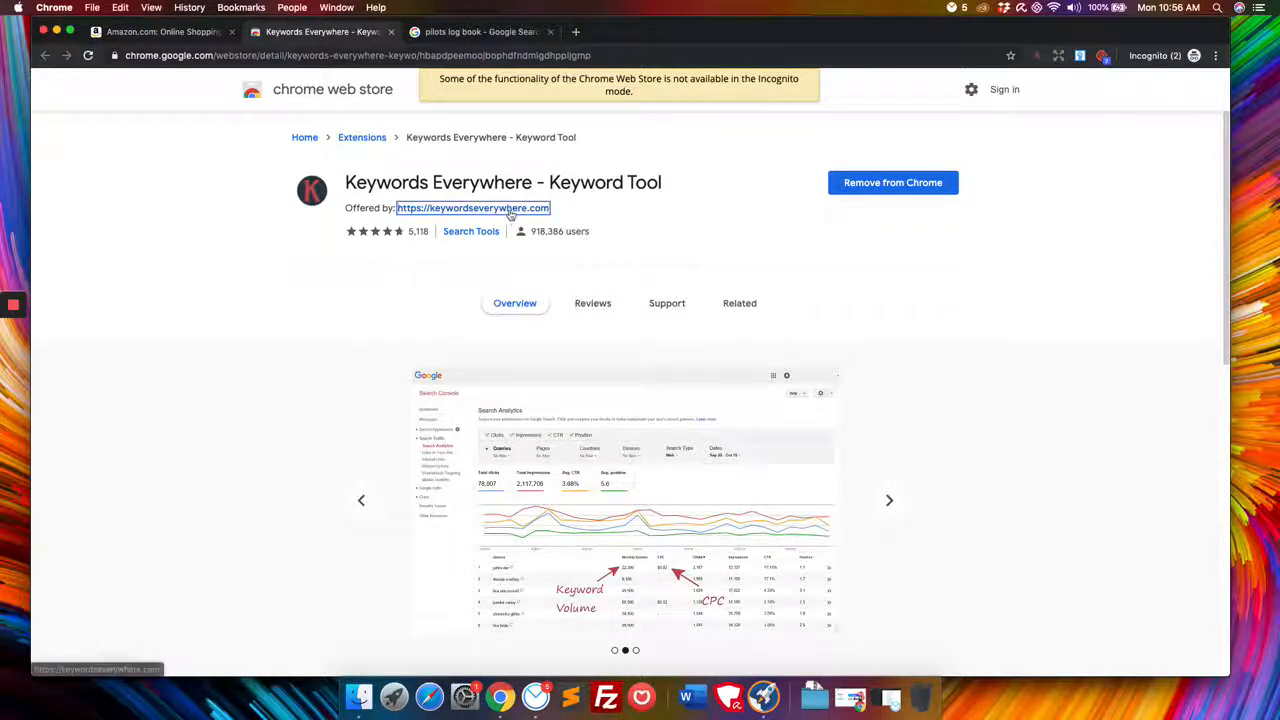
left_click(472, 208)
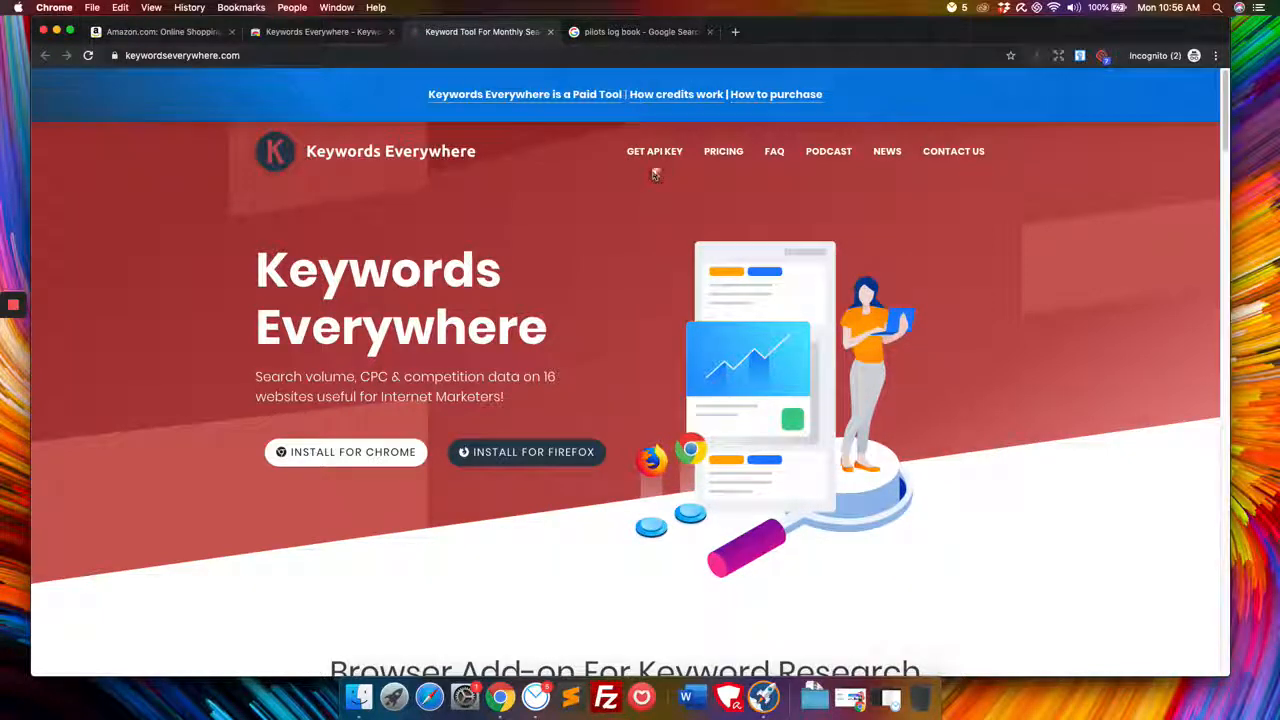
left_click(776, 94)
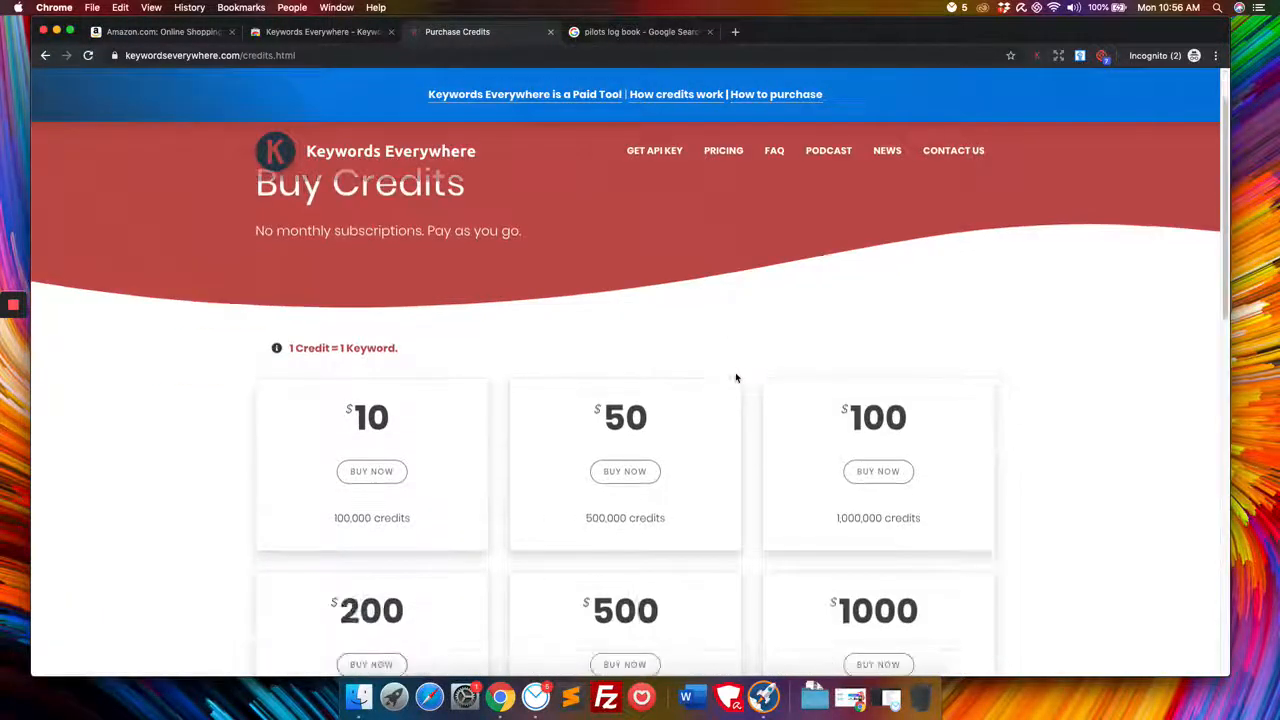
scroll("down", 3)
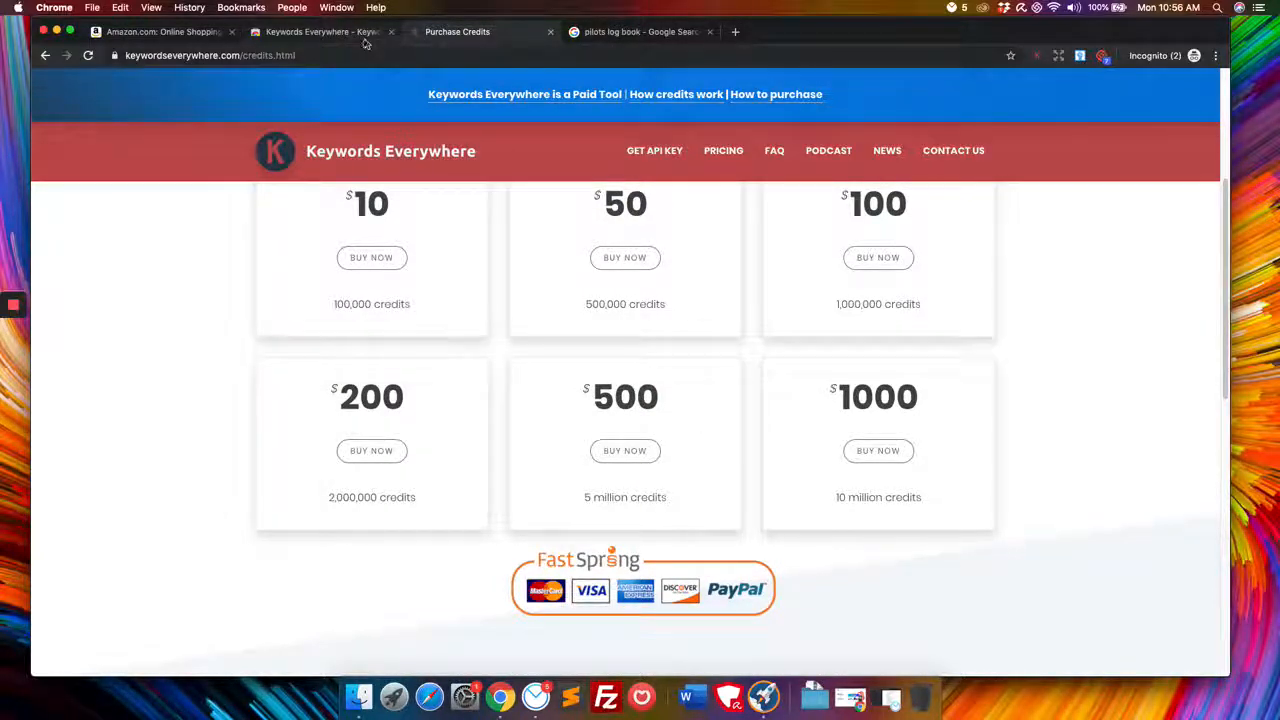
- Review the $10–$1000 credit packs, then return to the pilots log book results
left_click(640, 31)
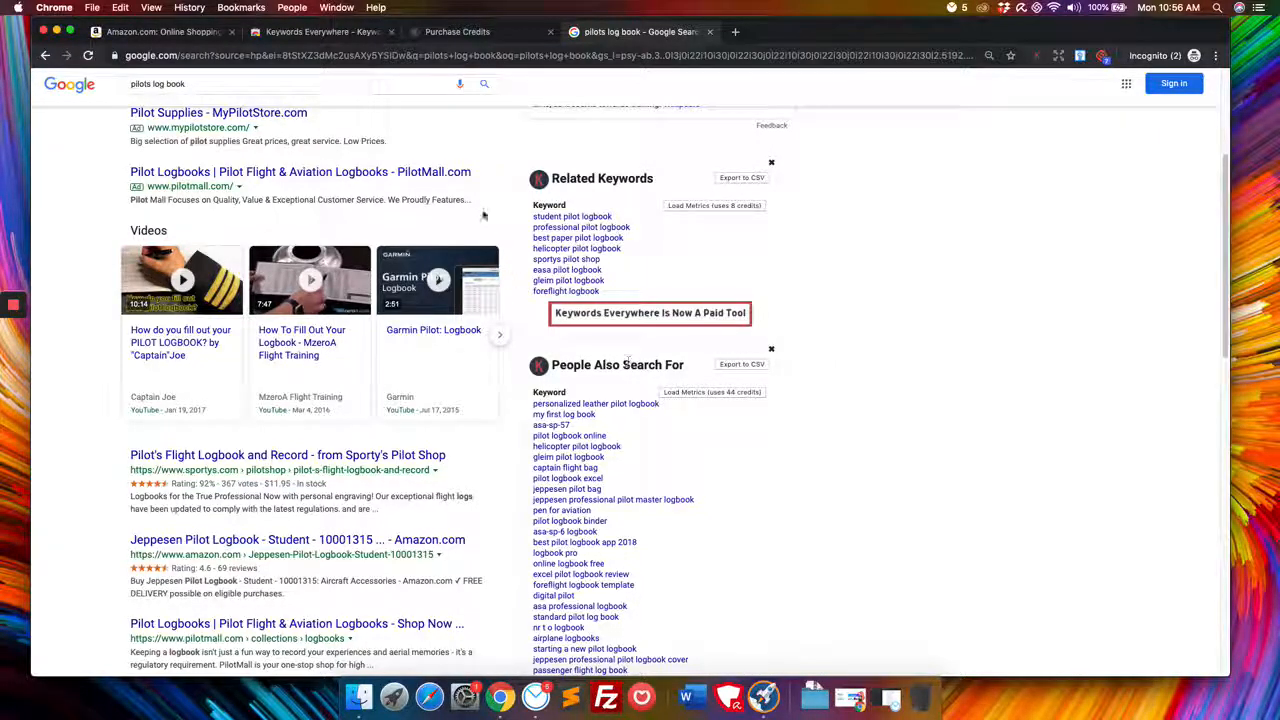
left_click(457, 31)
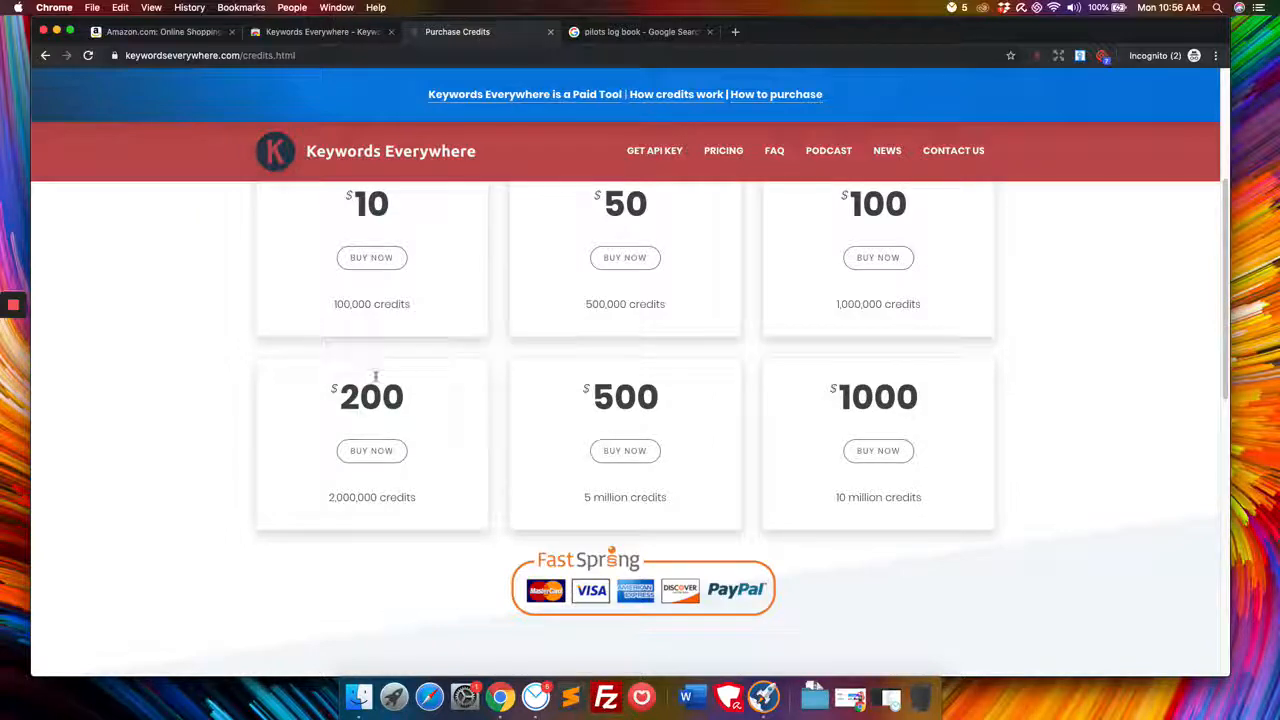
scroll("up", 3)
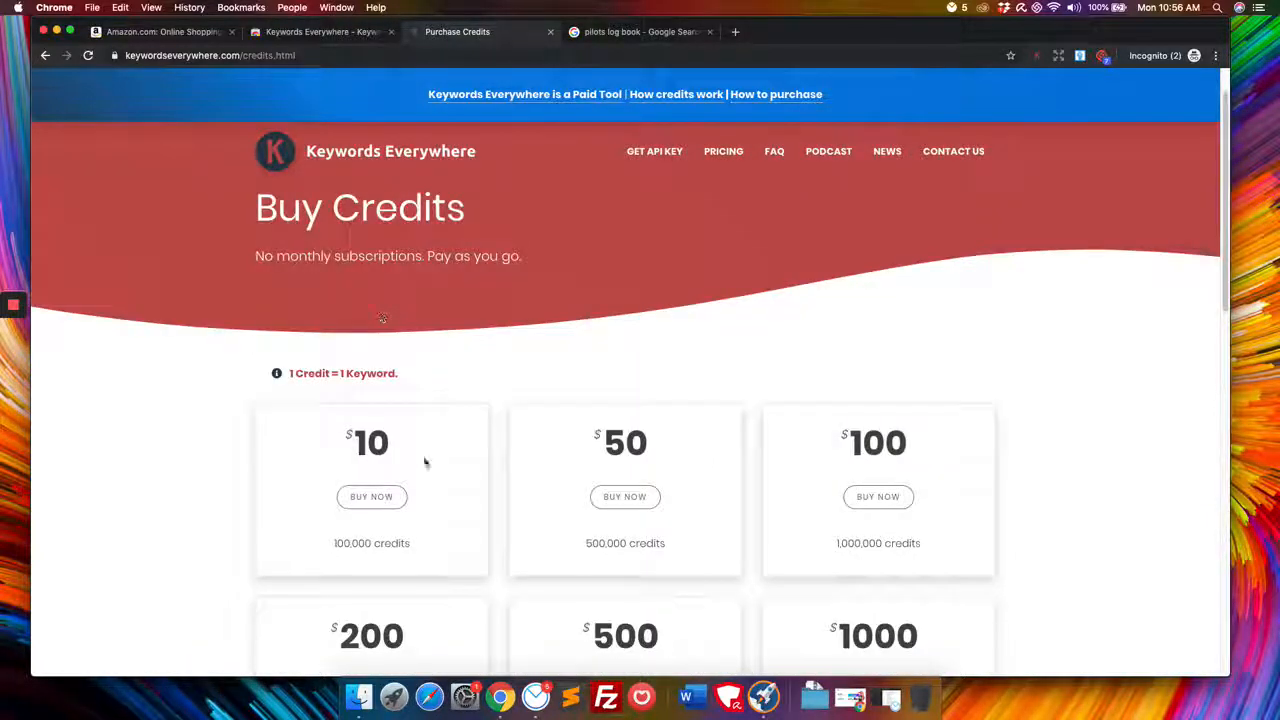
scroll("down", 3)
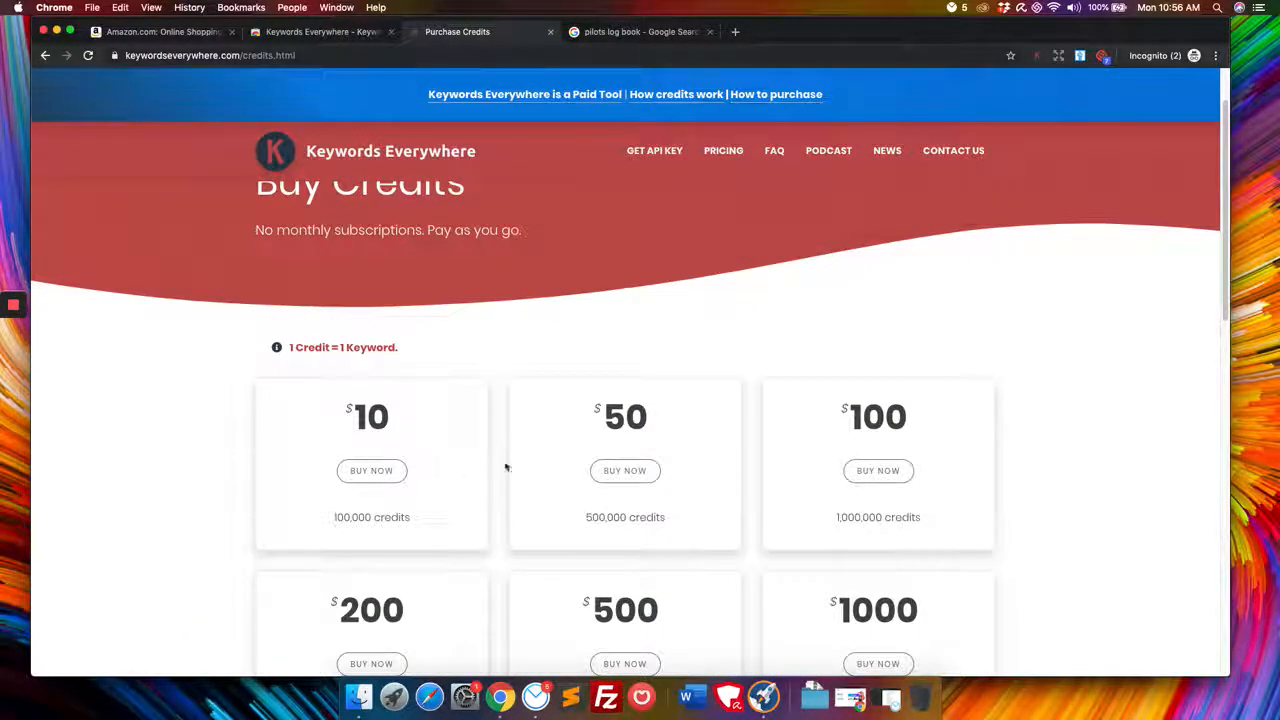
scroll("down", 3)
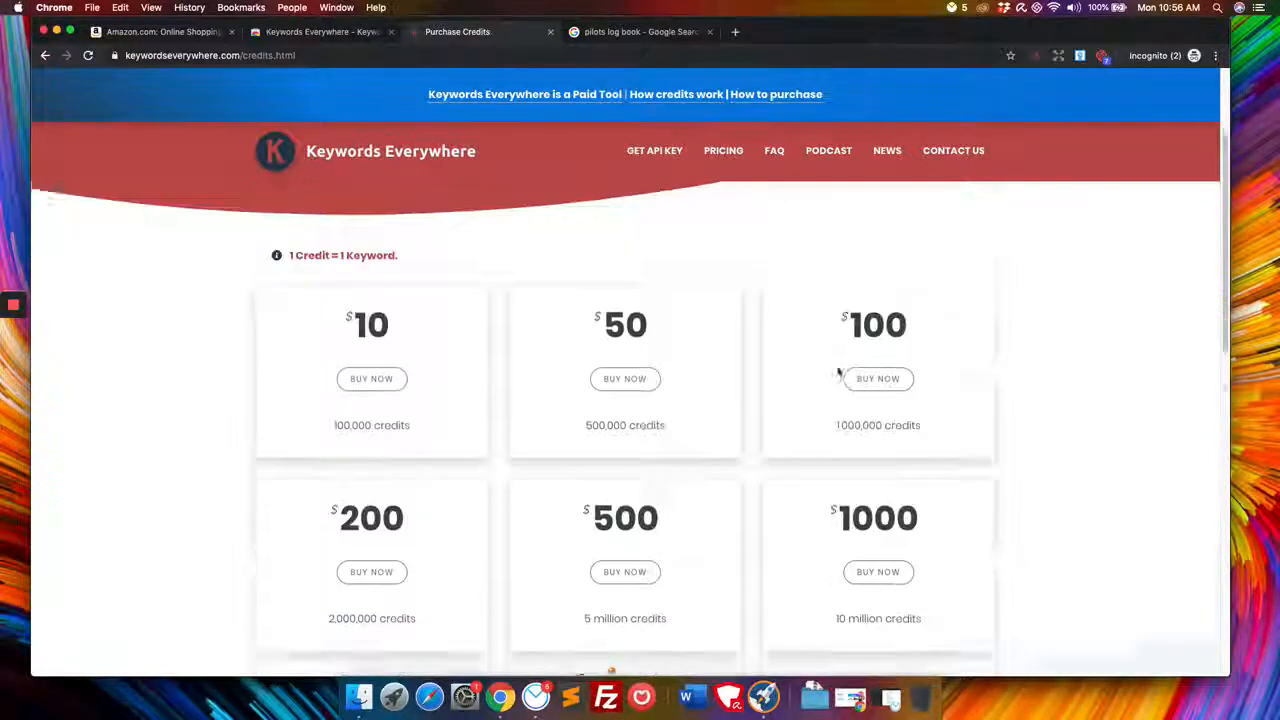
scroll("down", 3)
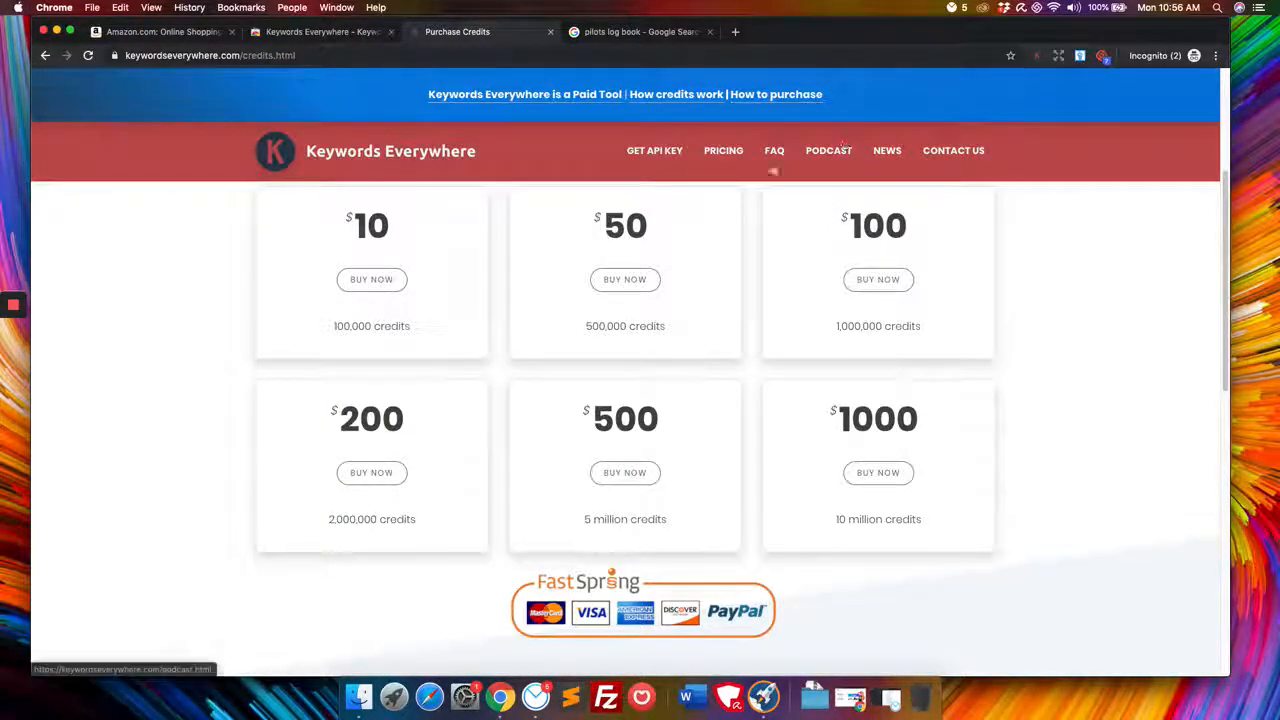
left_click(640, 31)
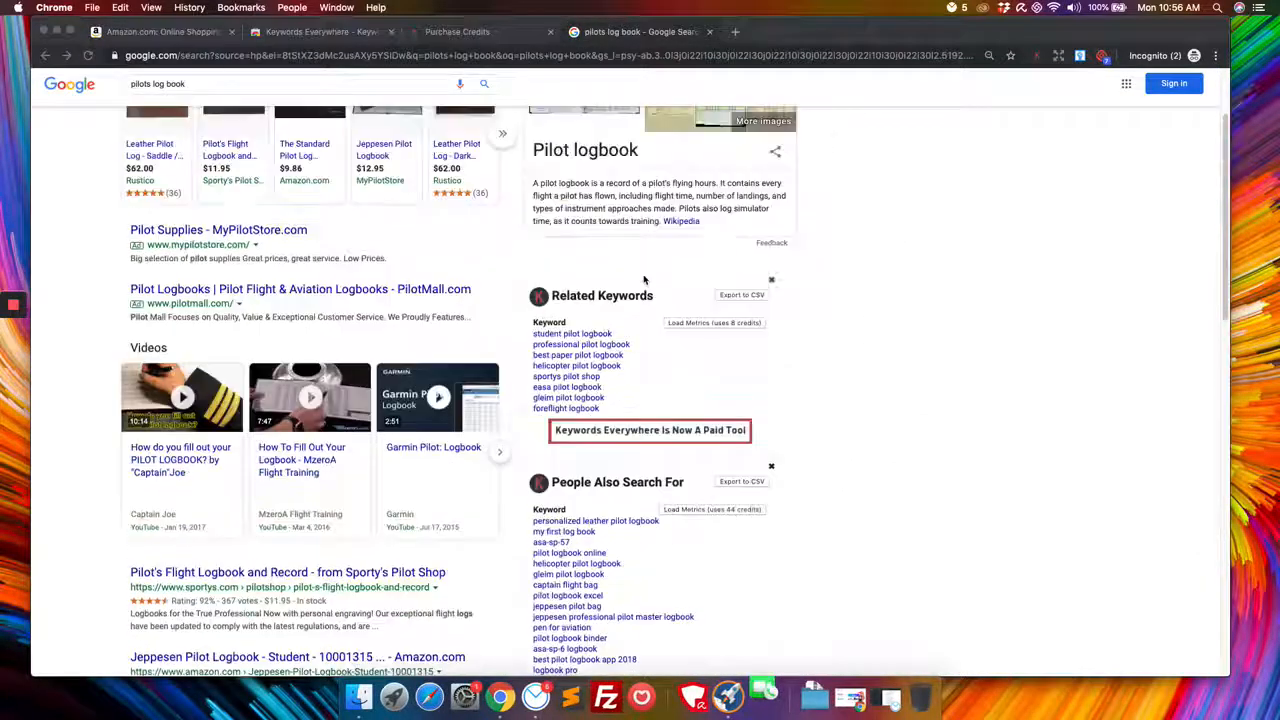
scroll("up", 3)
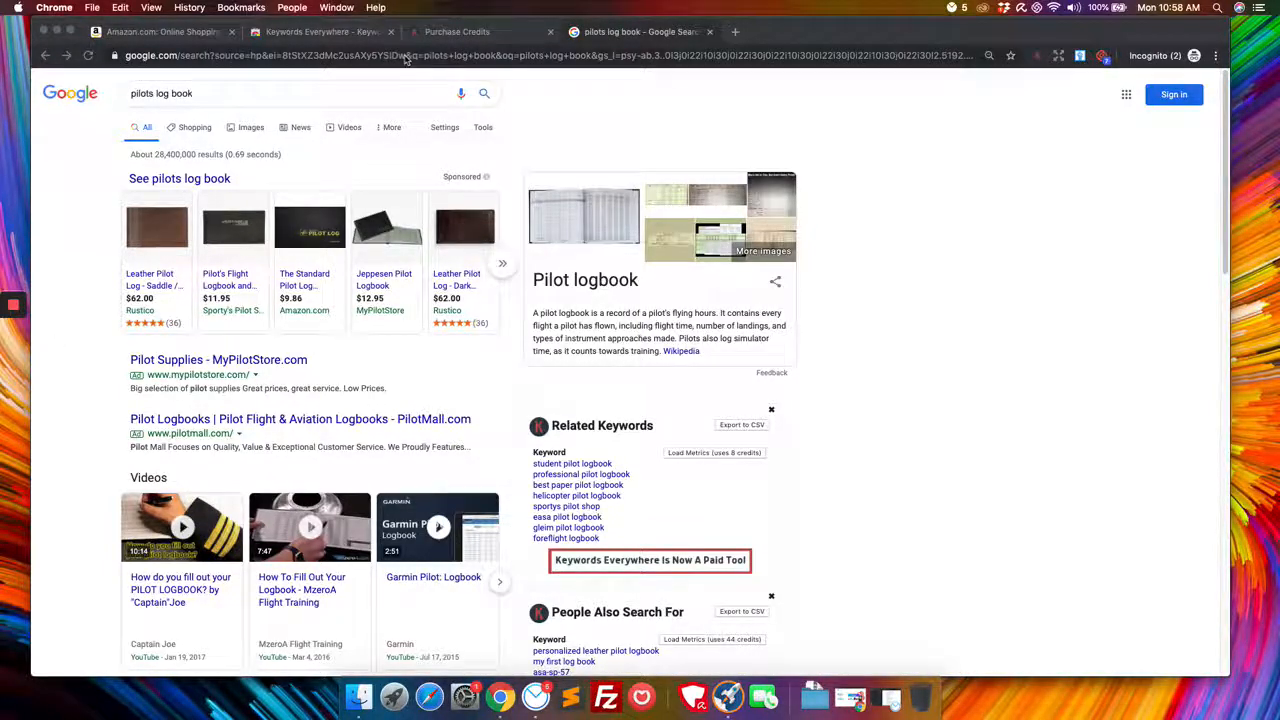
- Search Amazon for 'pilots log book'
left_click(160, 31)
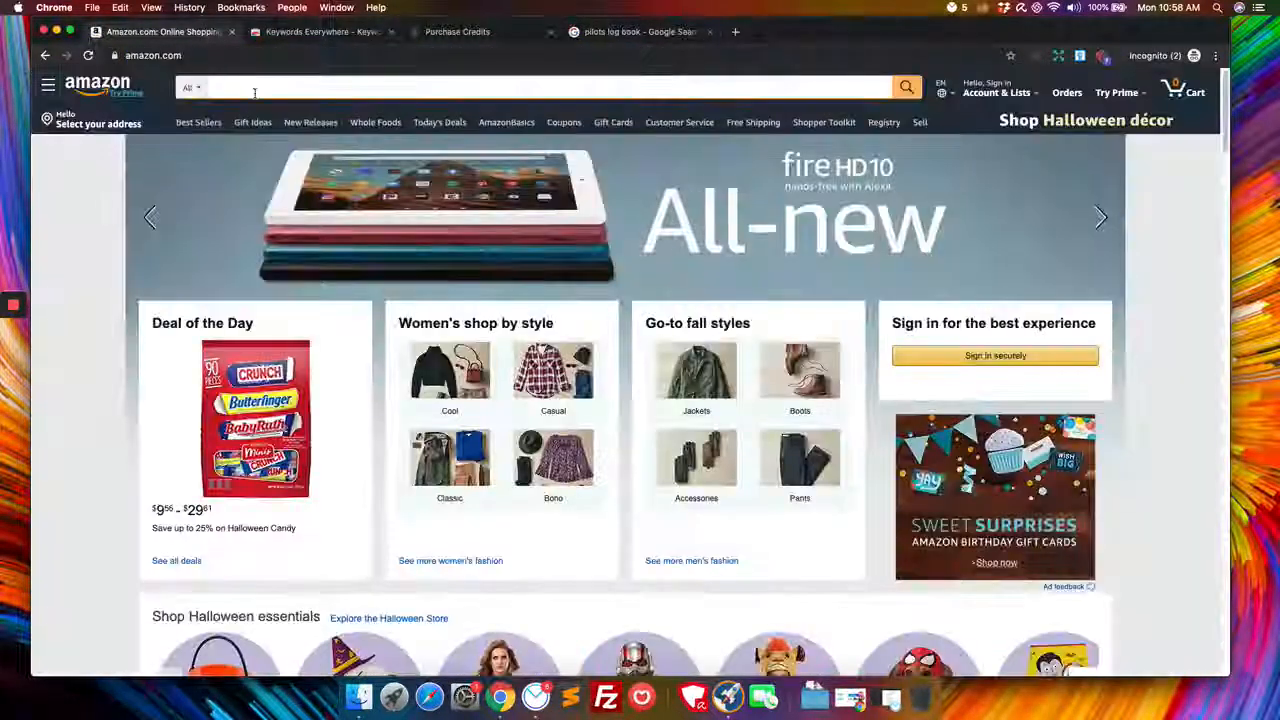
type("pilots l")
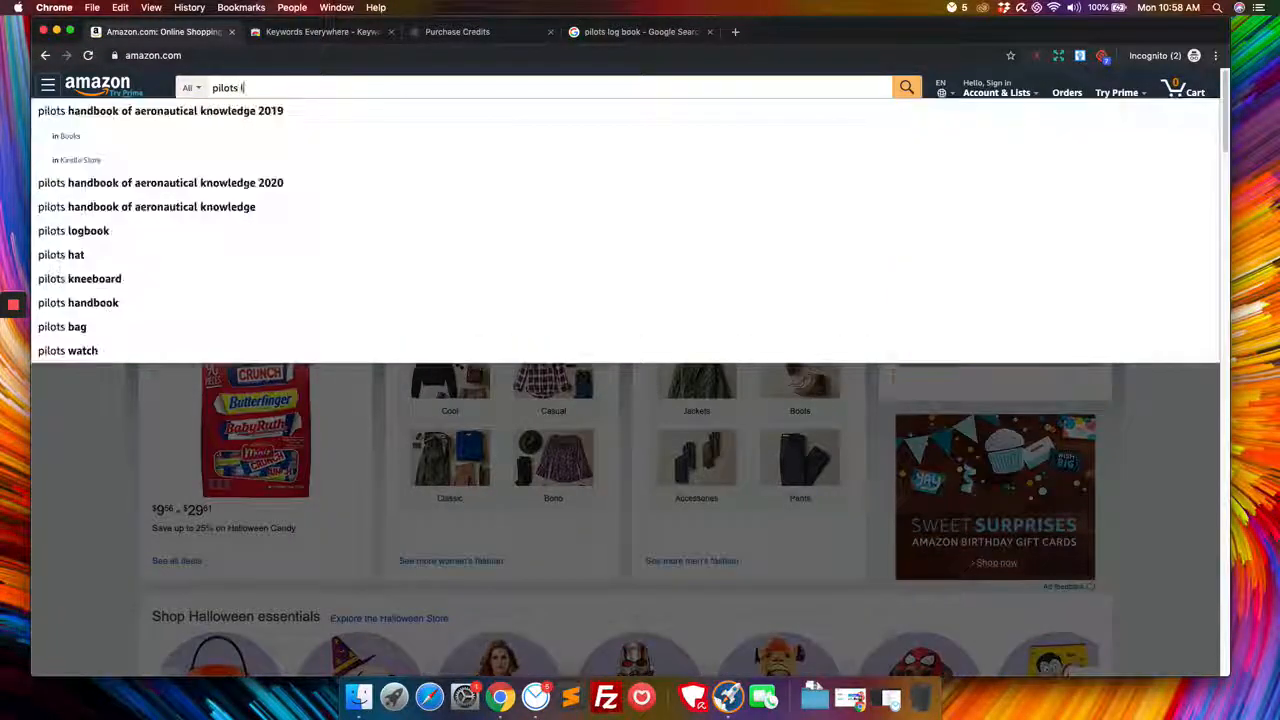
left_click(906, 87)
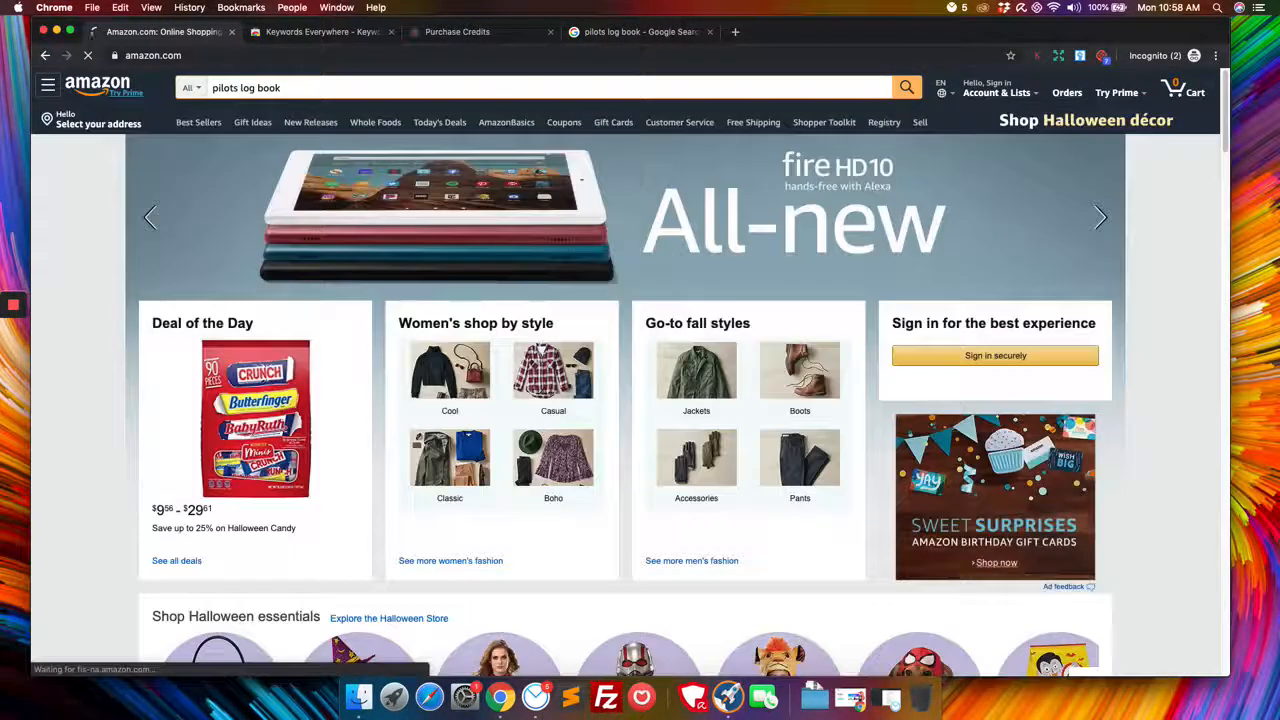
left_click(905, 87)
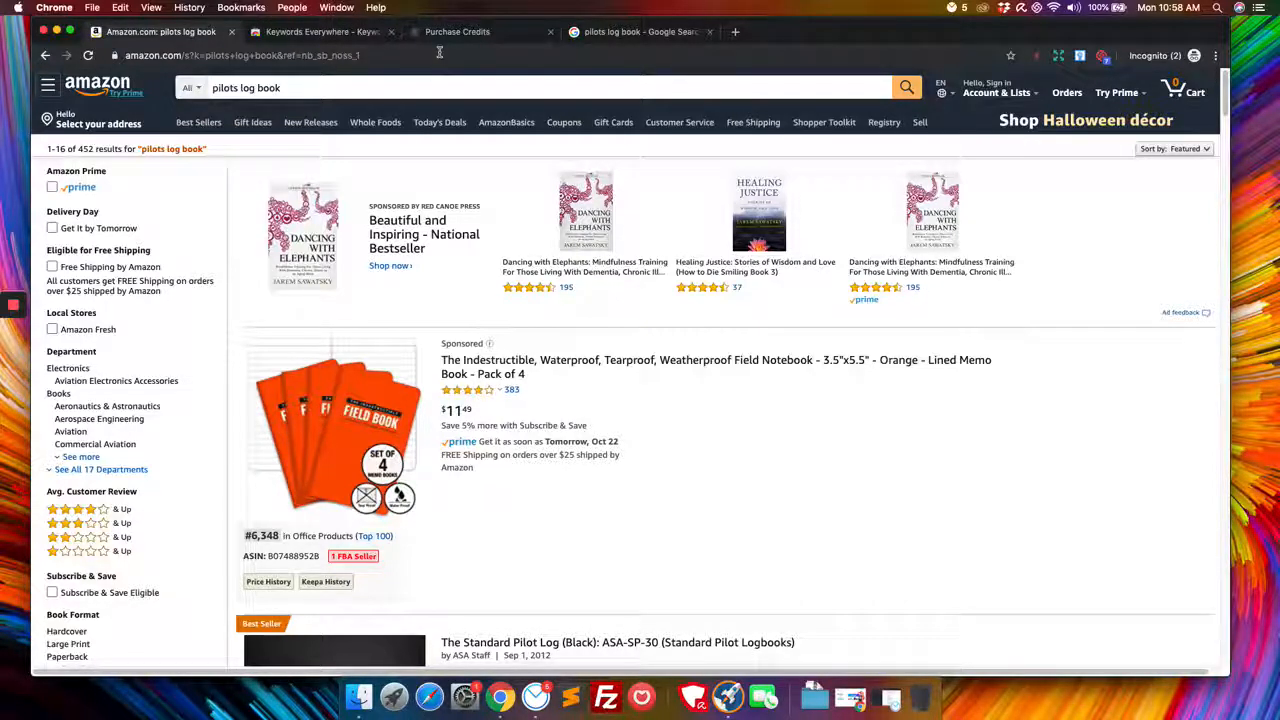
- Scroll the 452 pilots log book results to the pagination and open the AMZ Suggestion Expander page
scroll("down", 3)
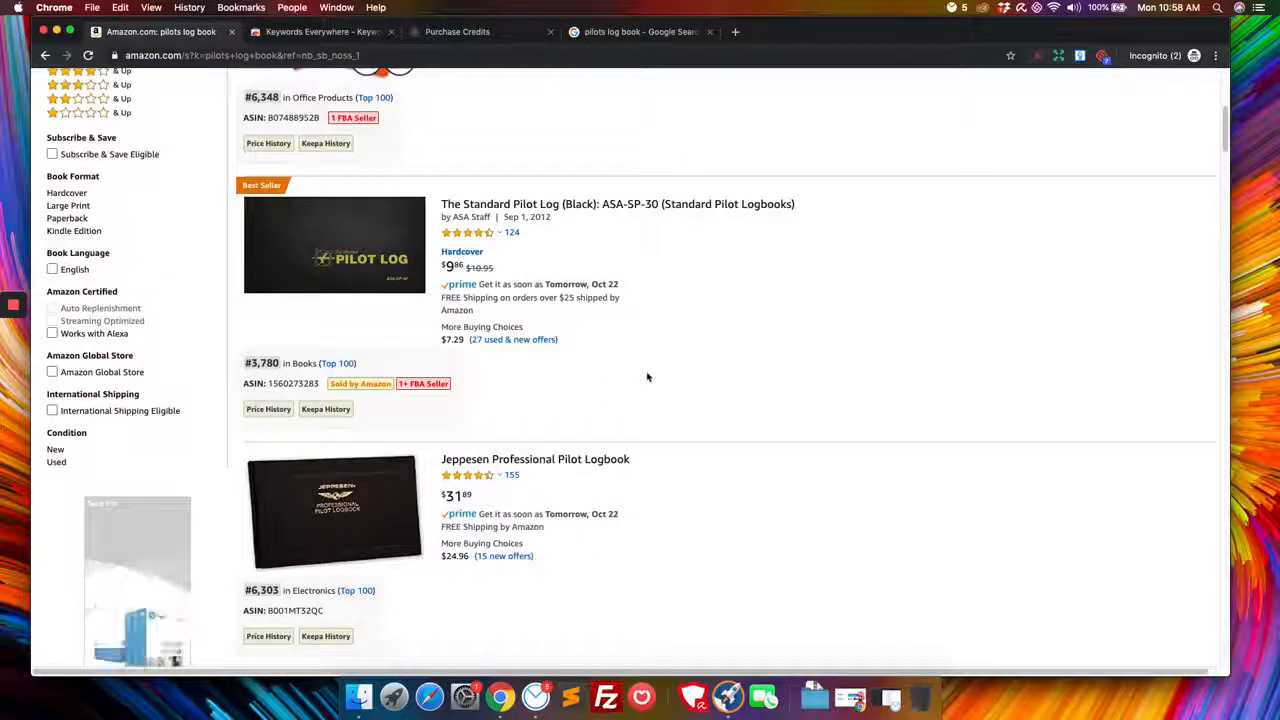
scroll("up", 3)
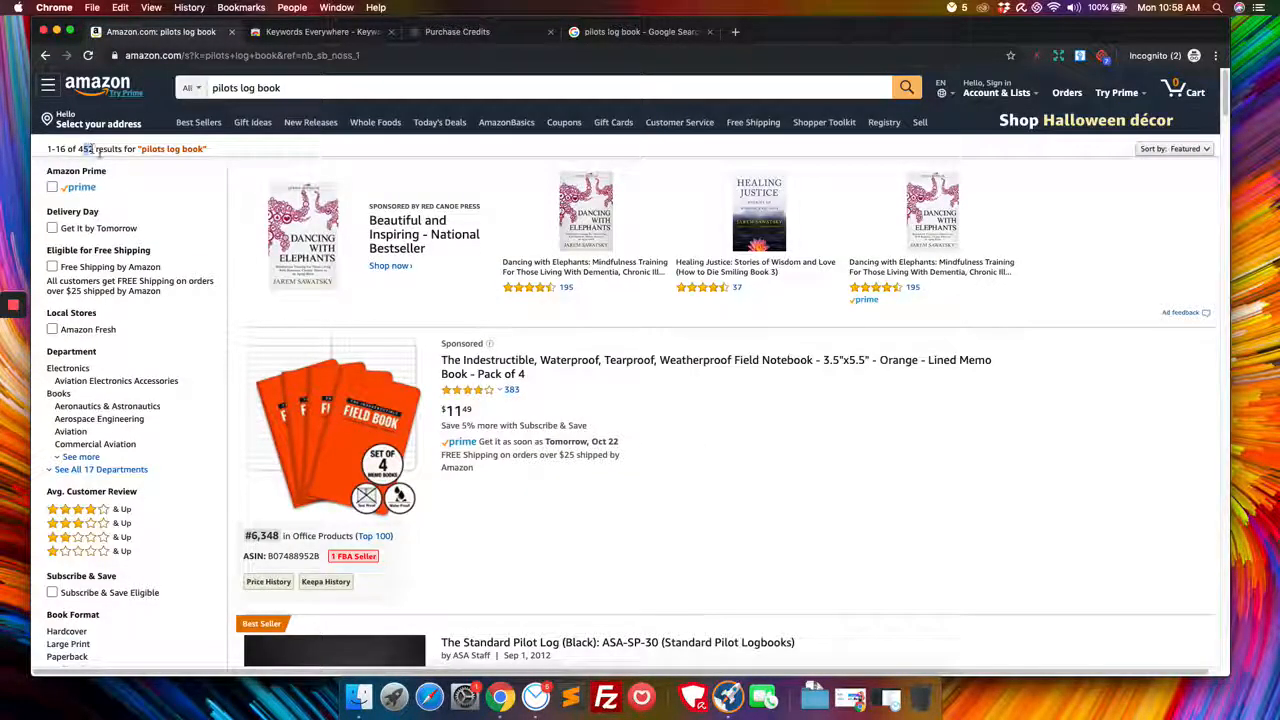
scroll("down", 3)
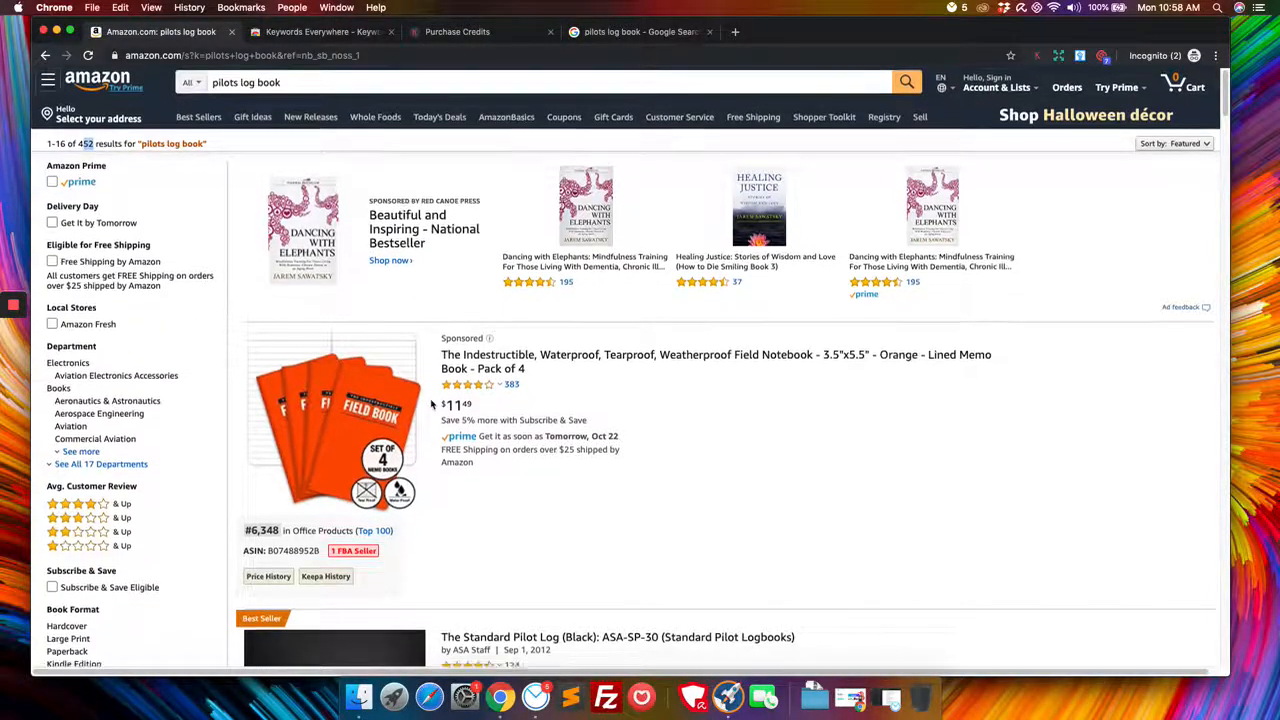
scroll("down", 3)
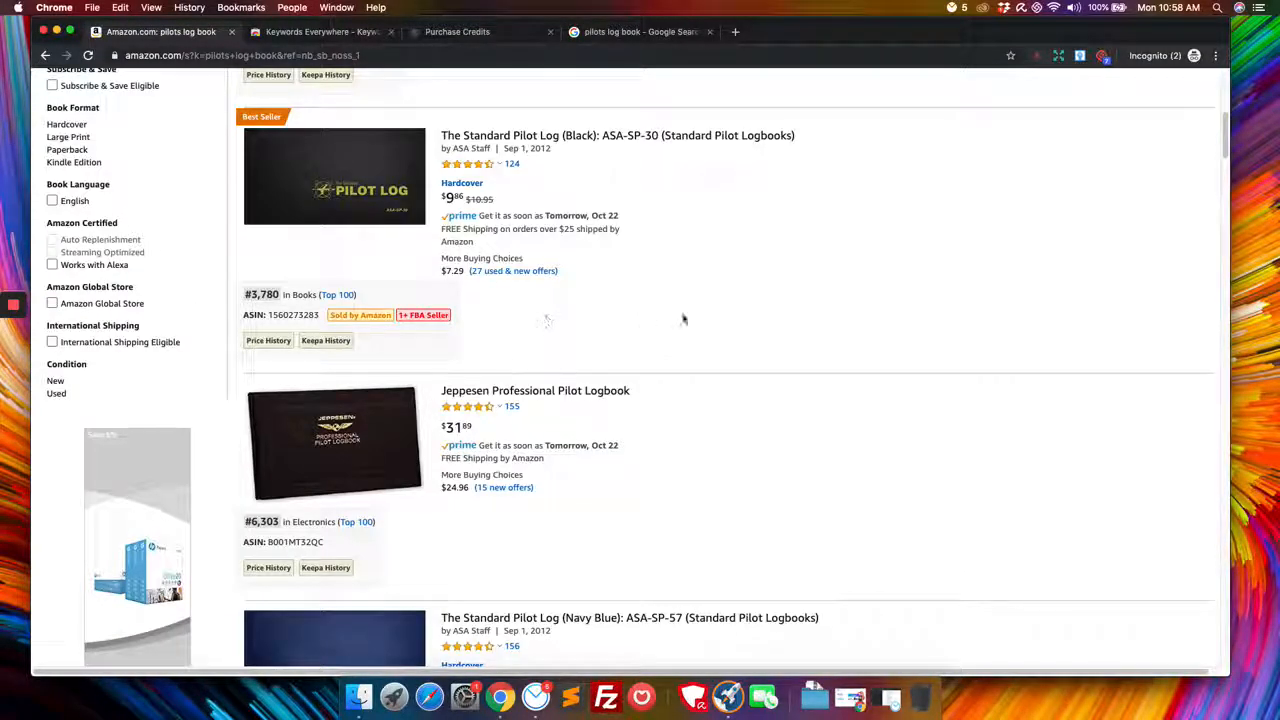
scroll("down", 3)
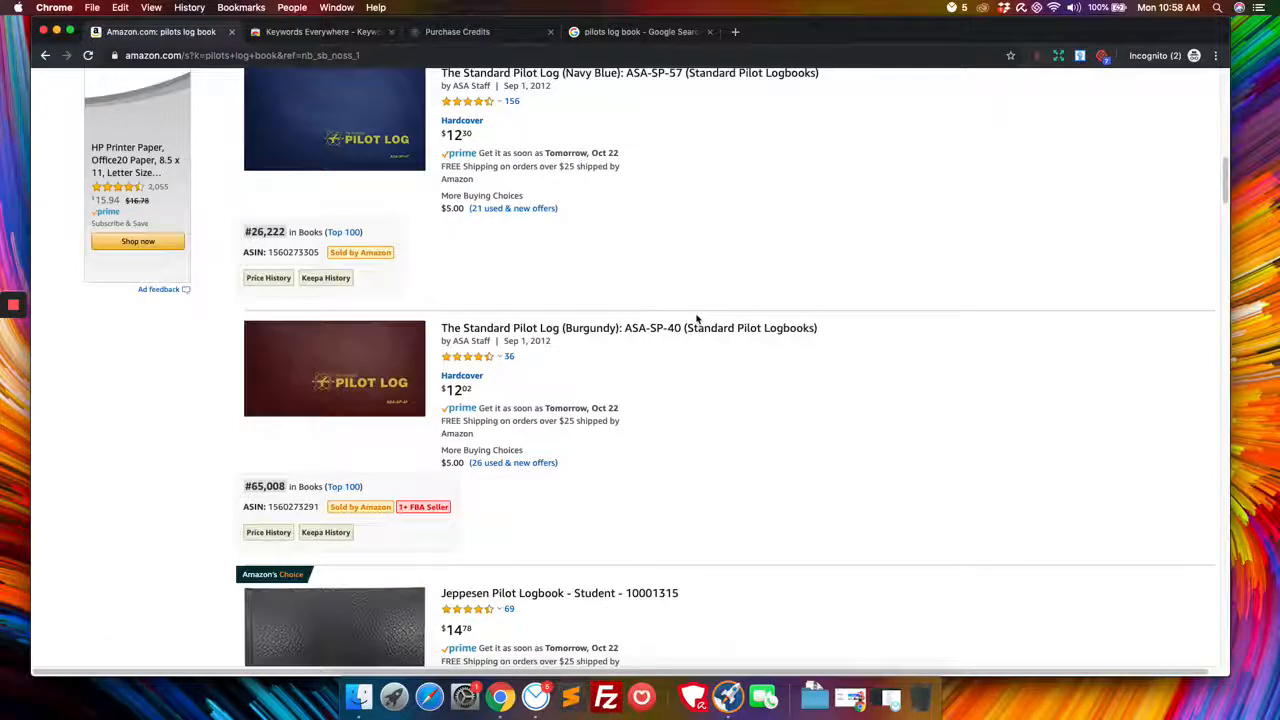
scroll("down", 3)
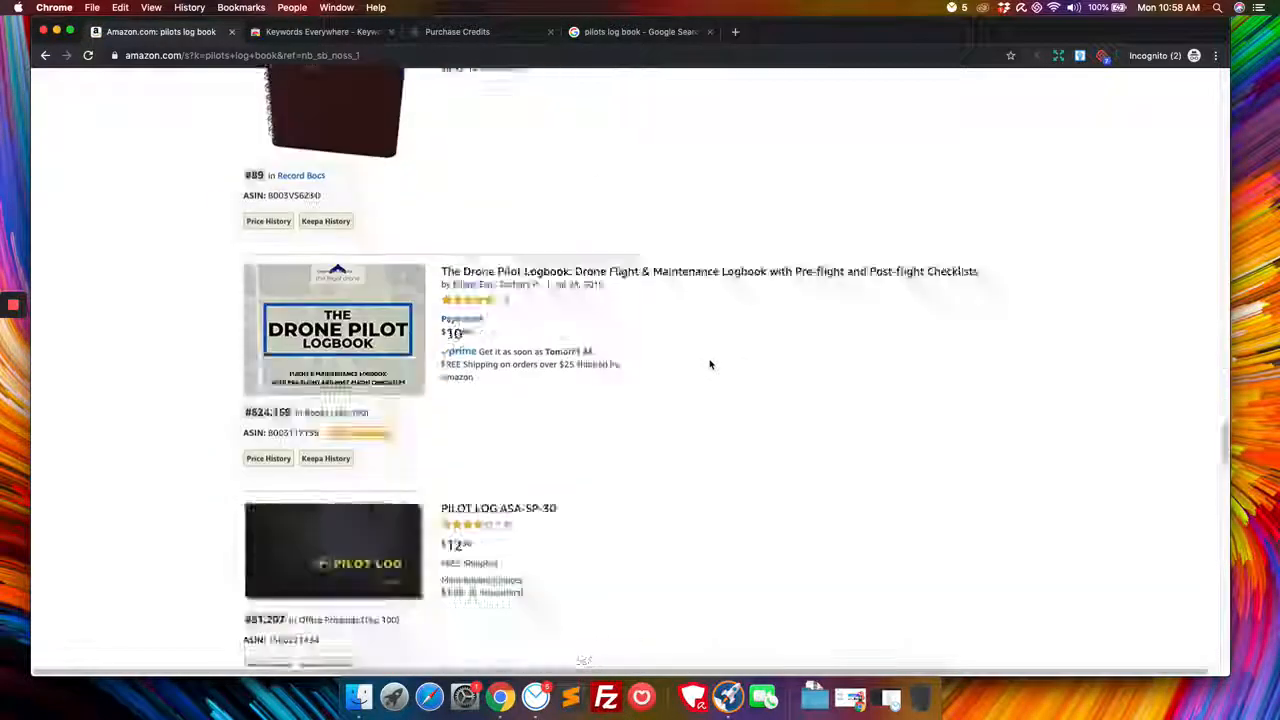
scroll("down", 3)
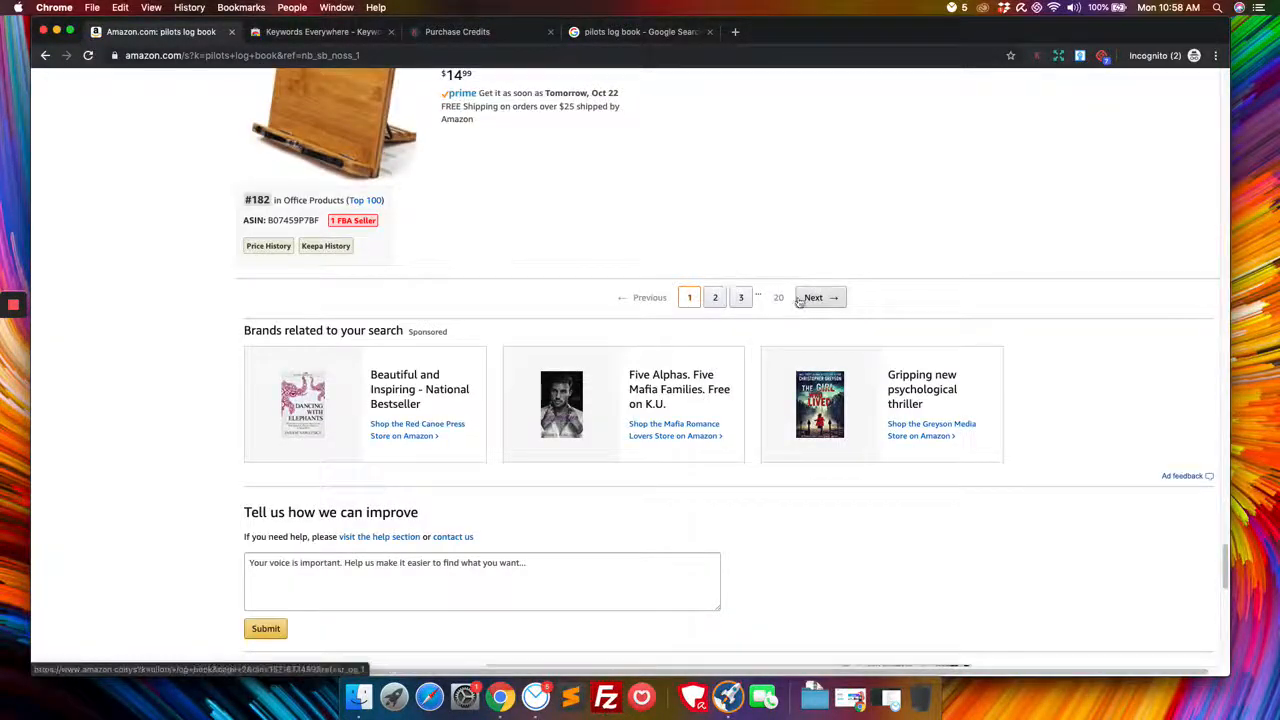
left_click(814, 297)
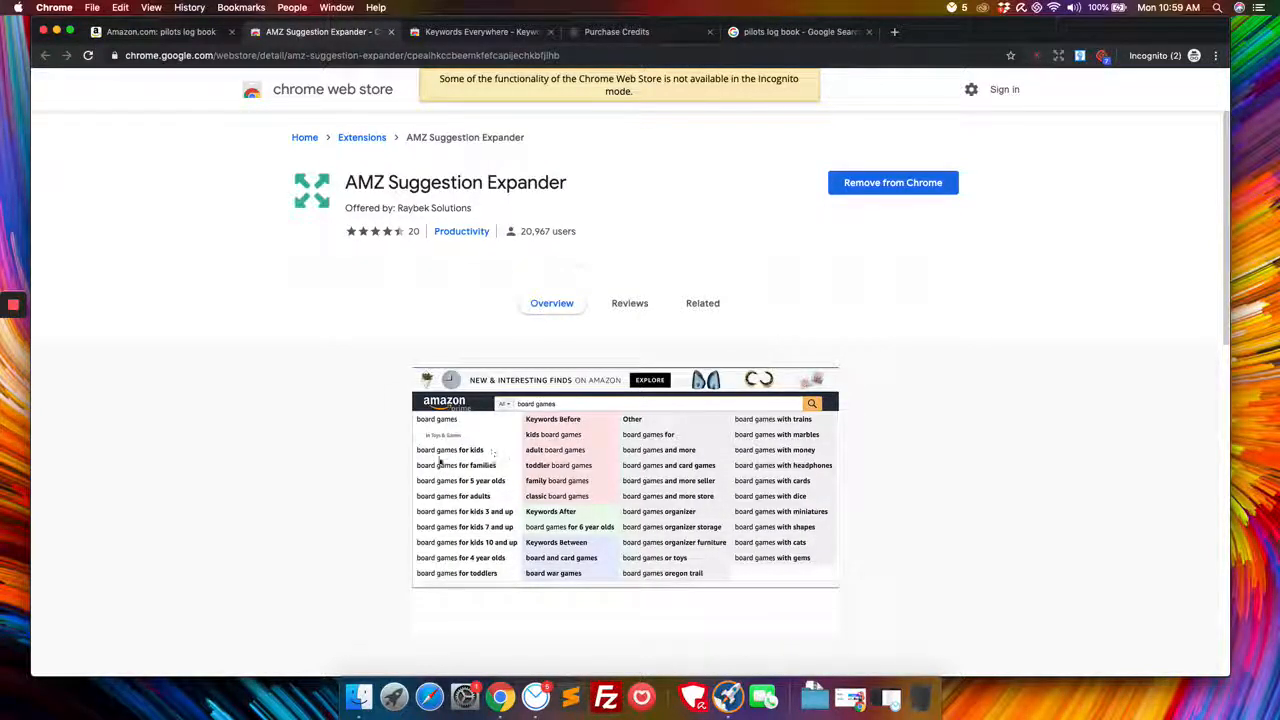
- Review the installed AMZ Suggestion Expander store page, then return to the Amazon results tab
scroll("down", 3)
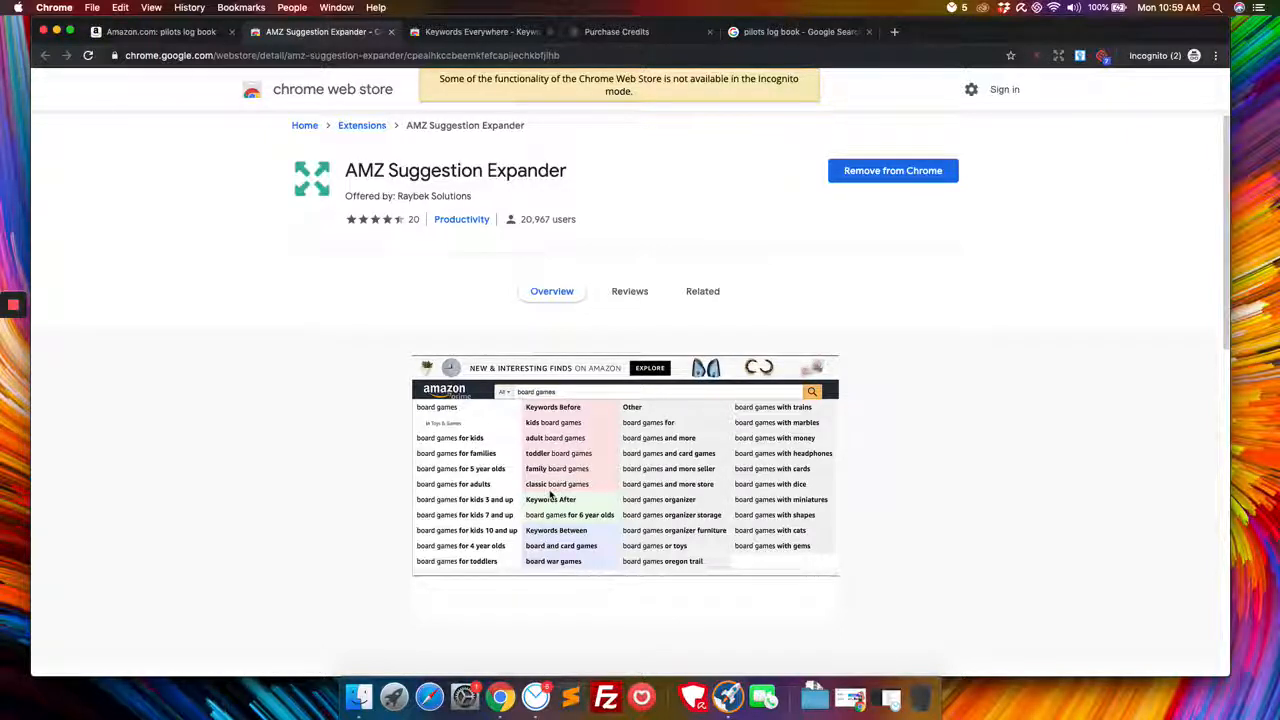
scroll("down", 3)
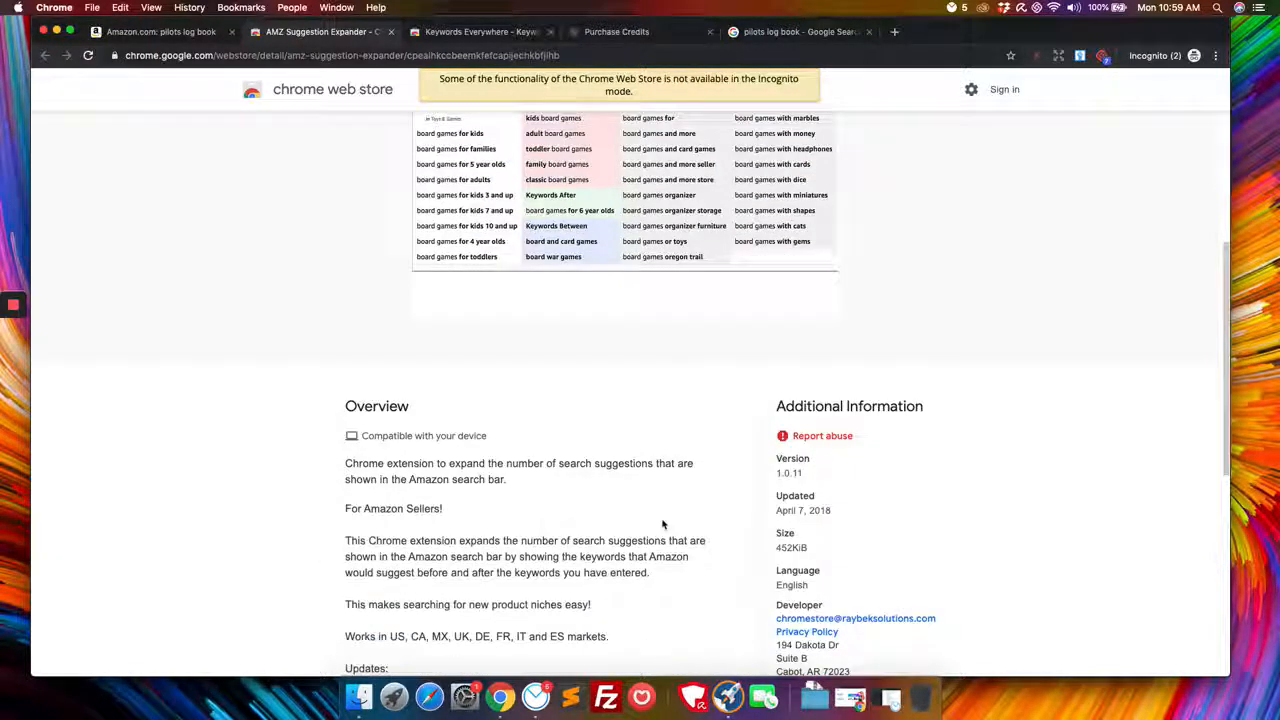
mouse_move(482, 475)
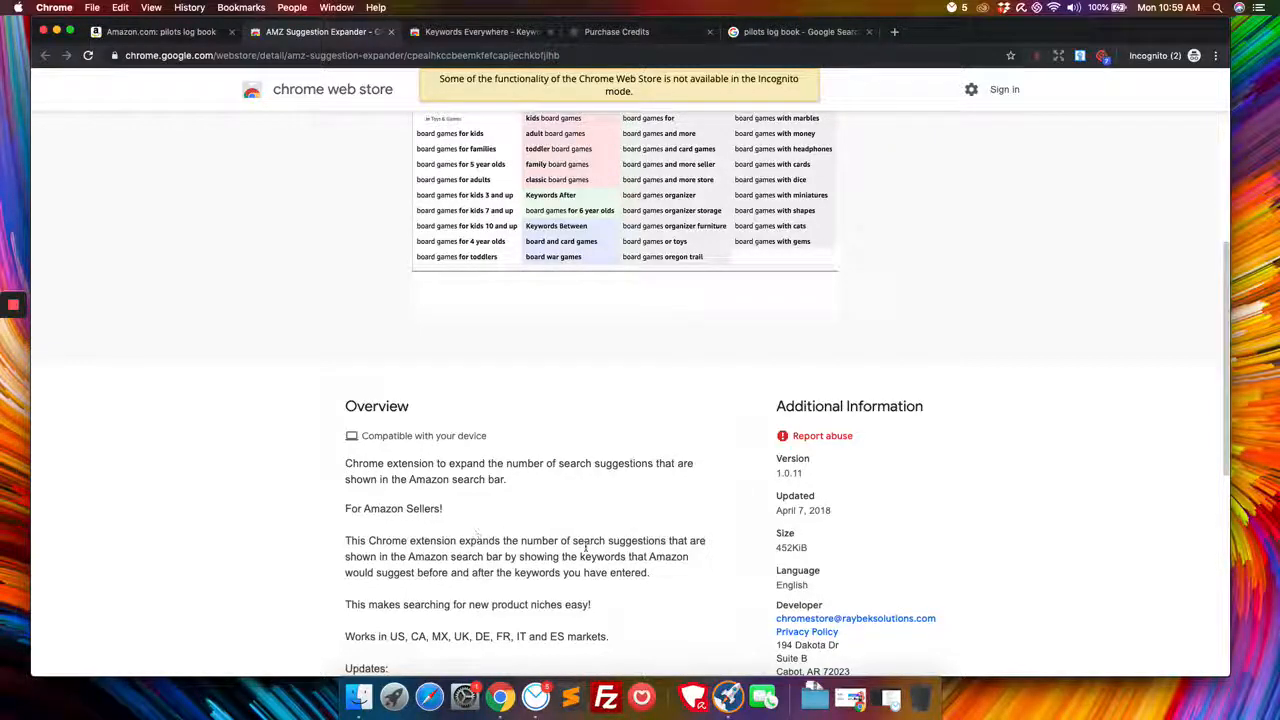
scroll("down", 3)
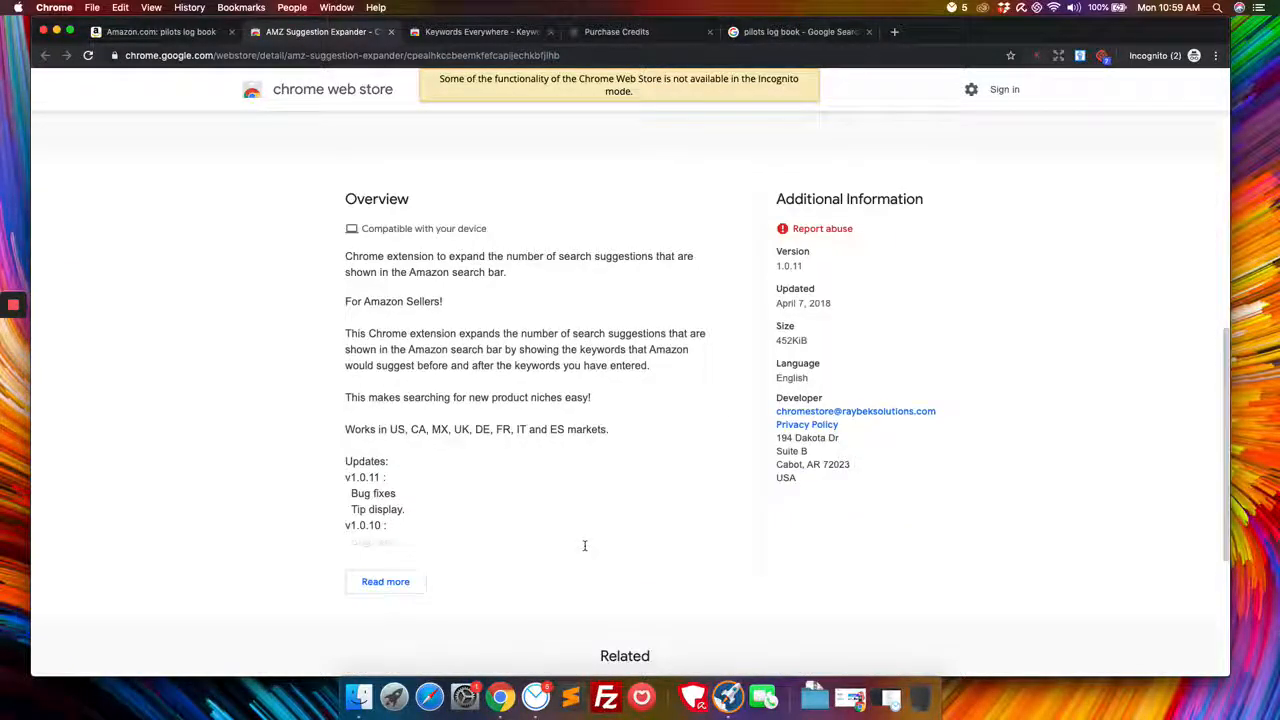
scroll("up", 3)
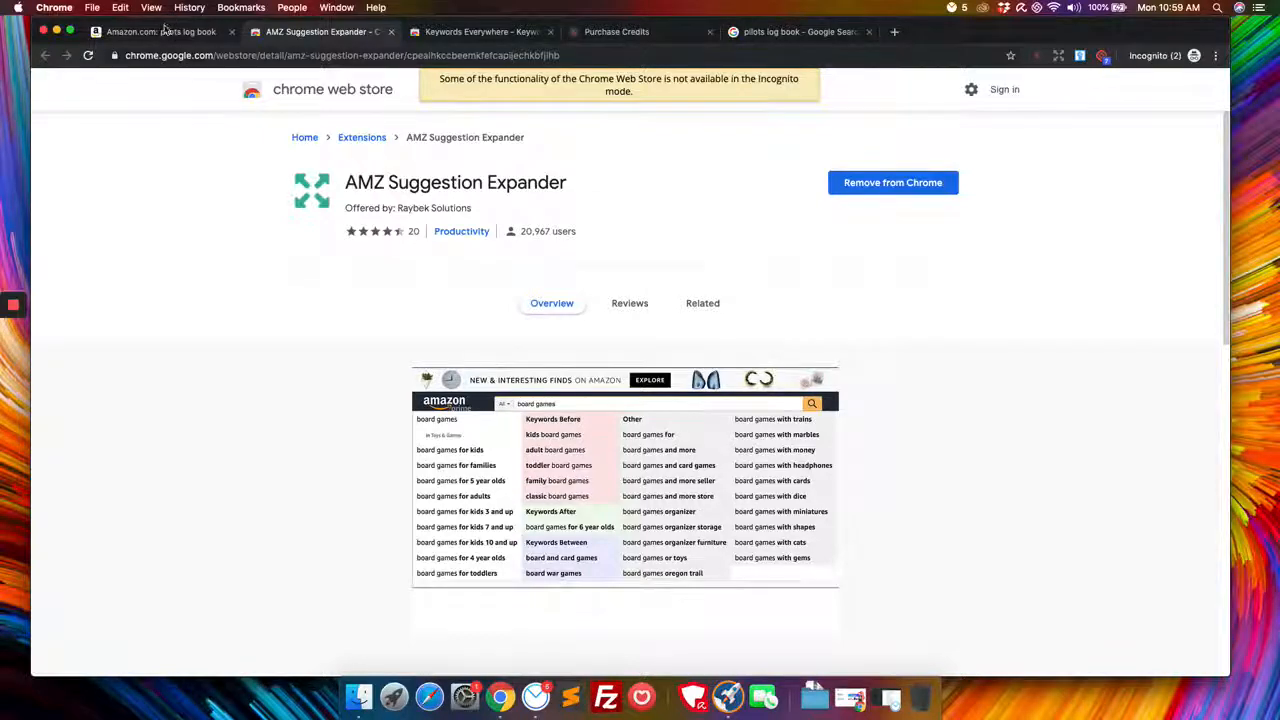
left_click(160, 31)
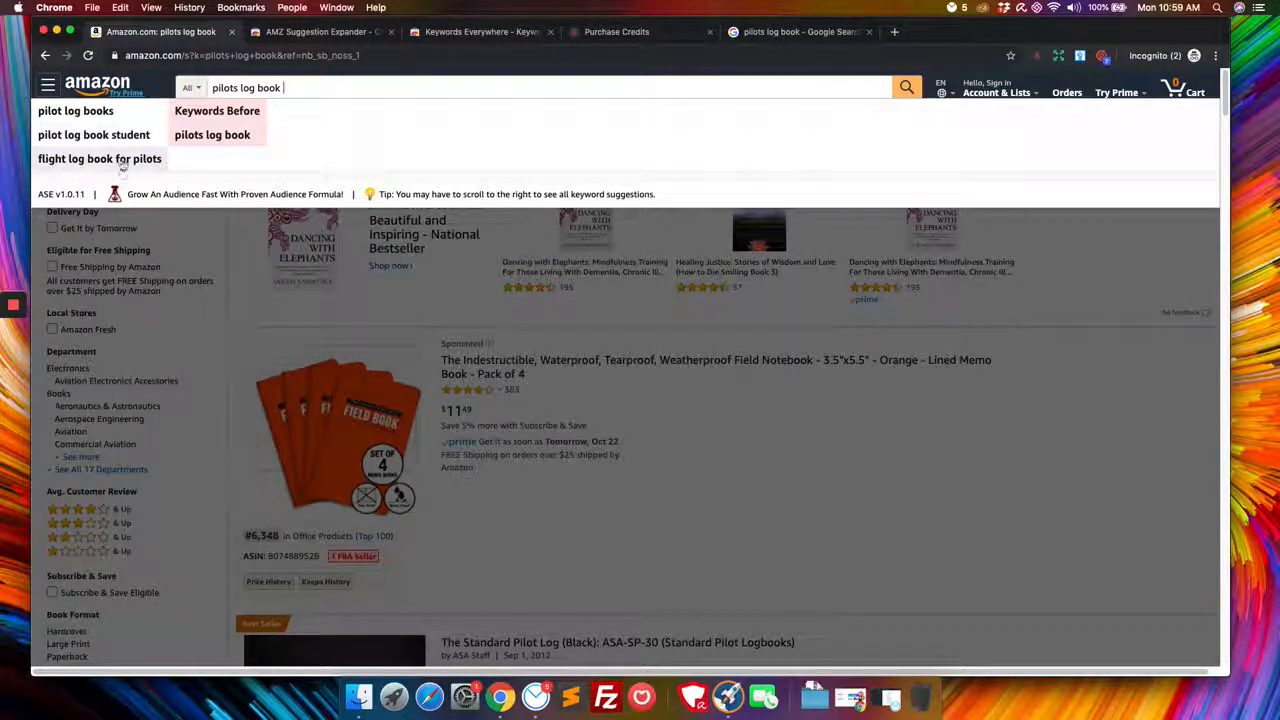
- Search 'flight log book for pilots', then view expanded suggestions for 'kid activity' and 'kids coloring'
left_click(100, 158)
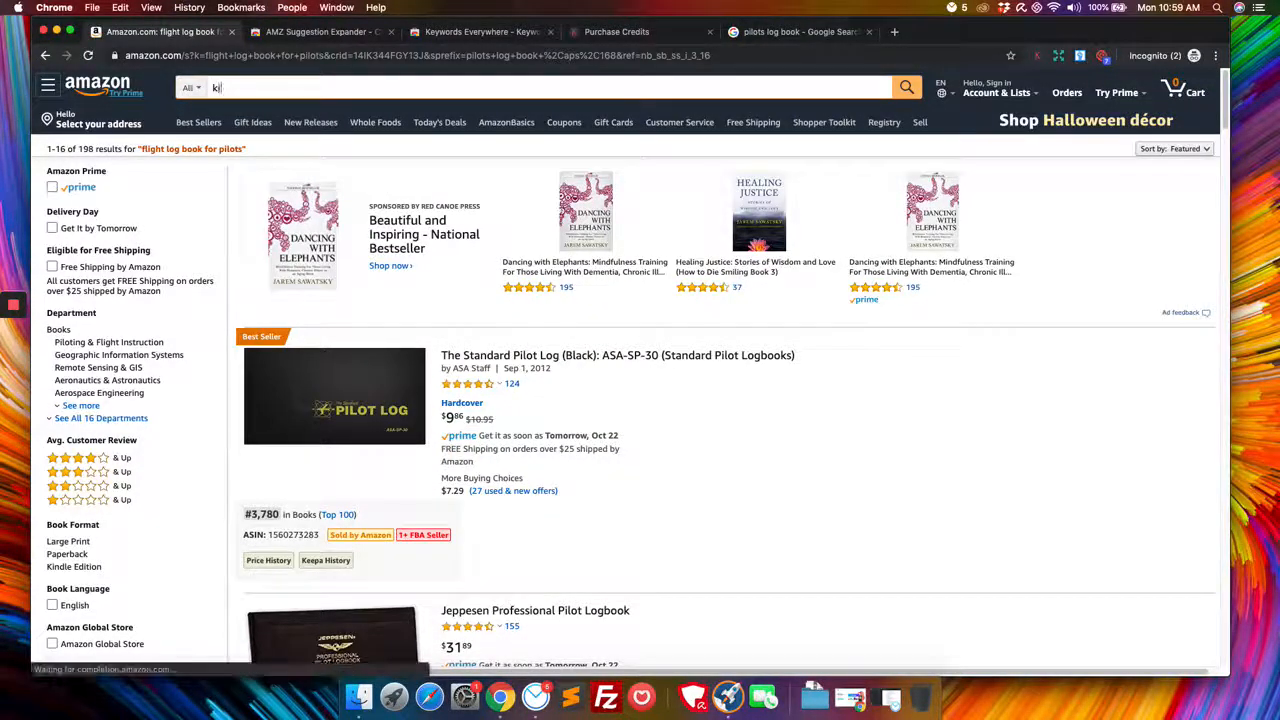
type("kid activity")
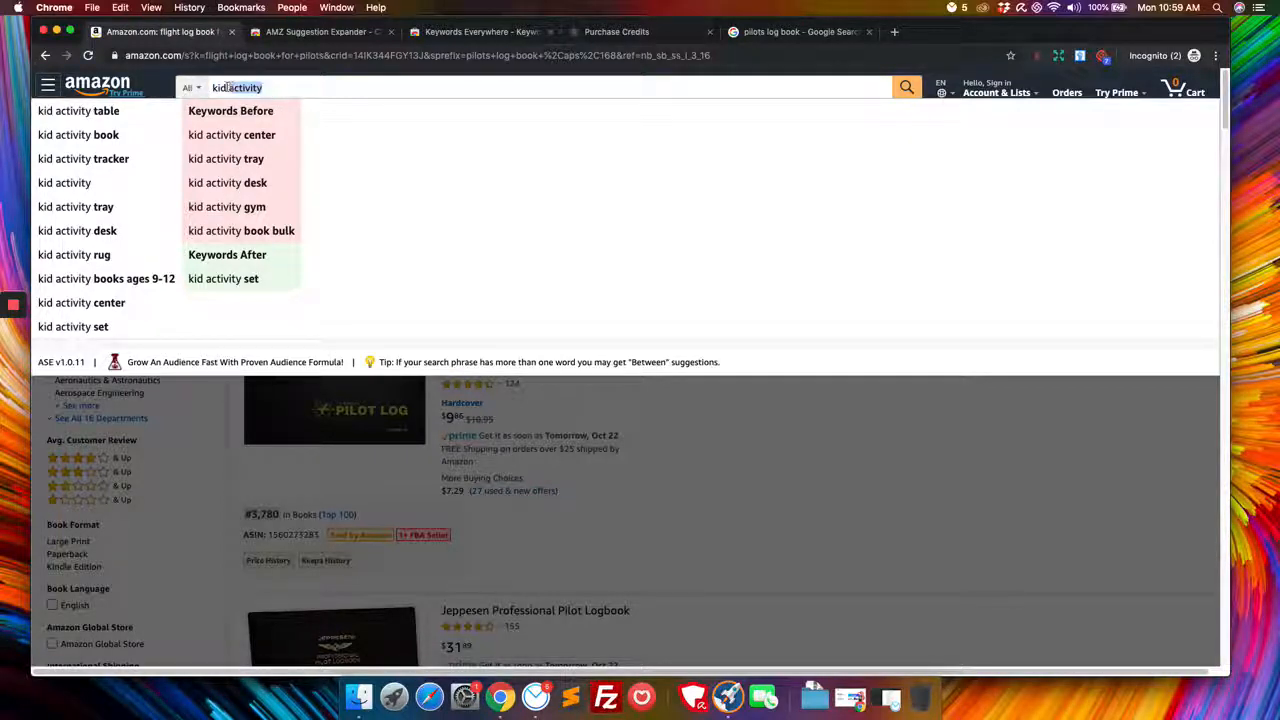
type("kids")
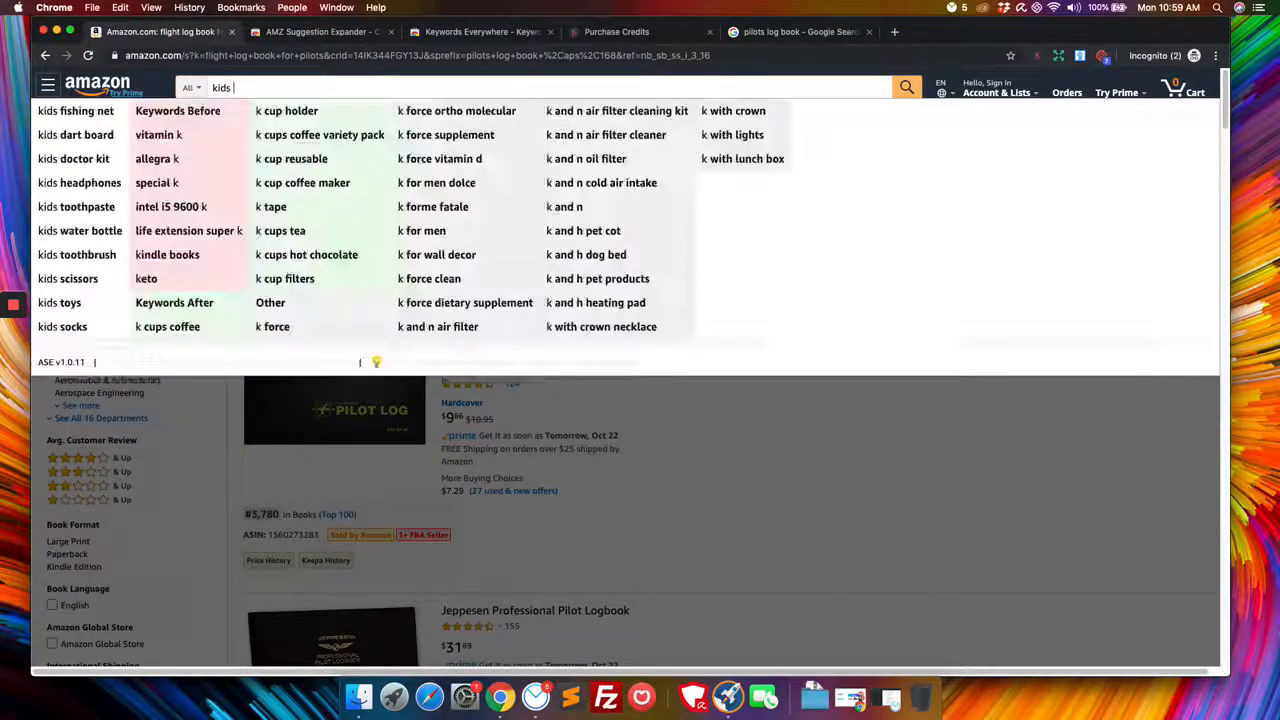
type("coloring")
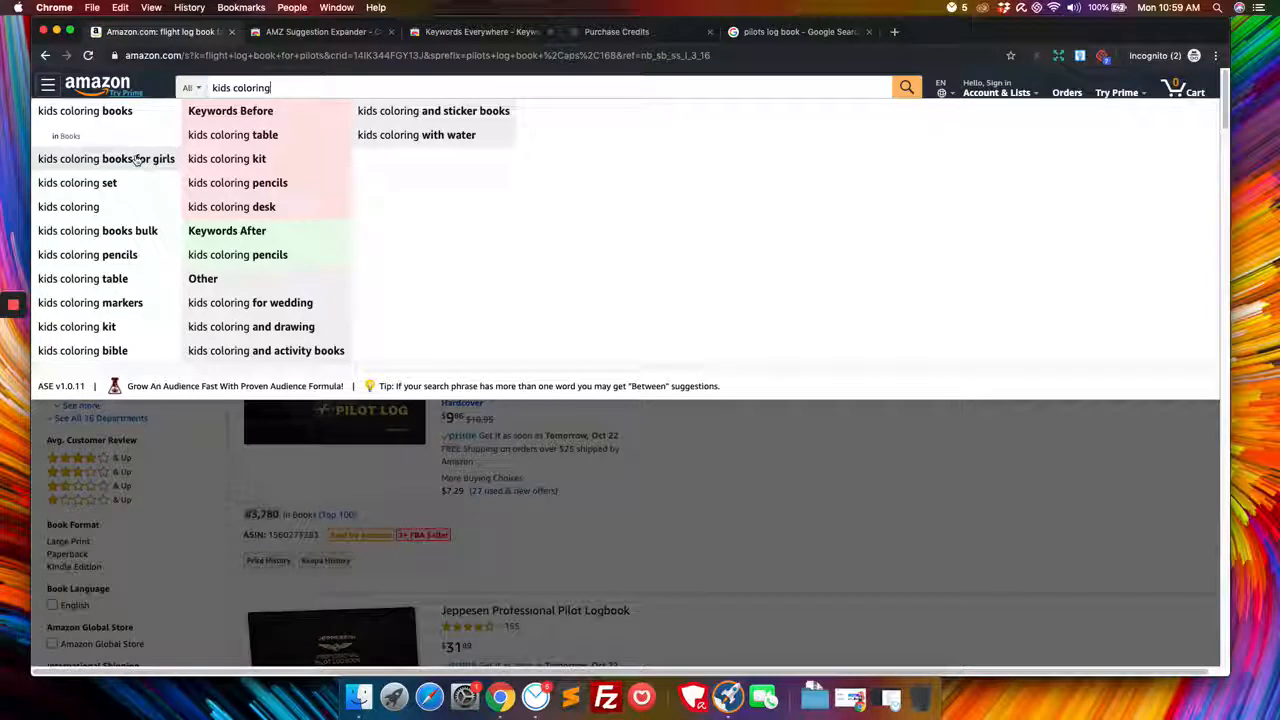
mouse_move(151, 170)
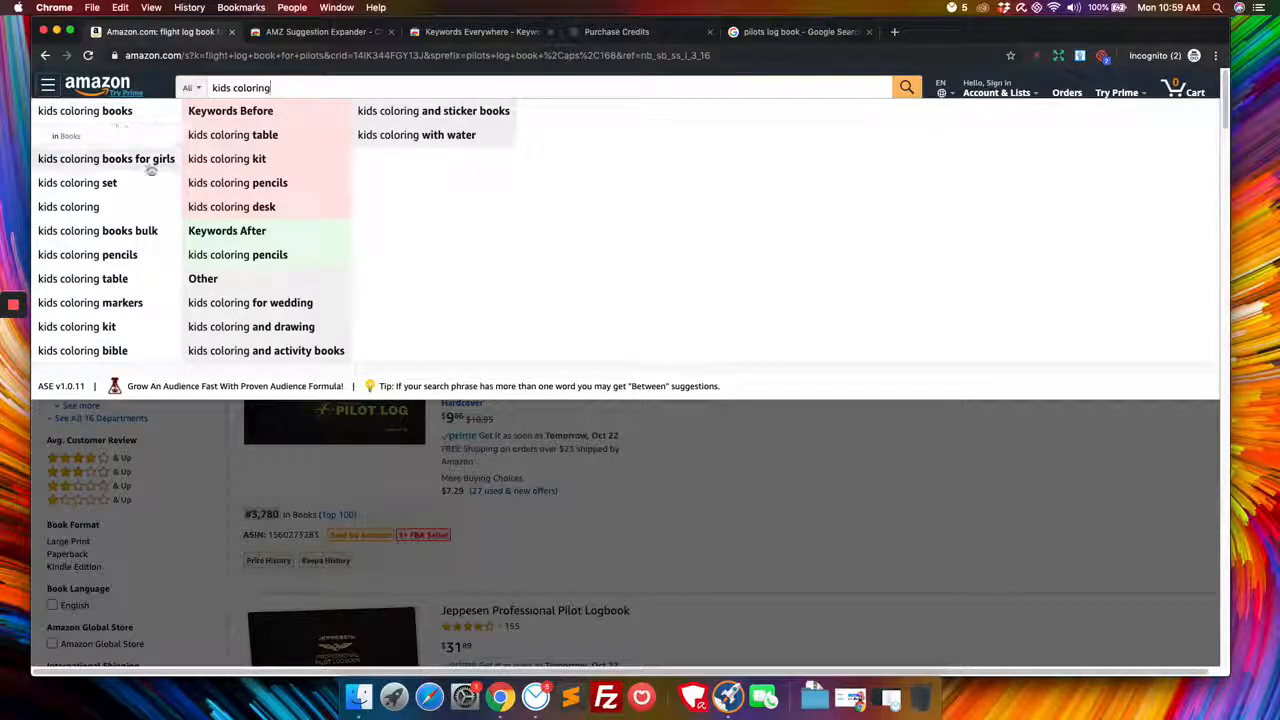
mouse_move(147, 228)
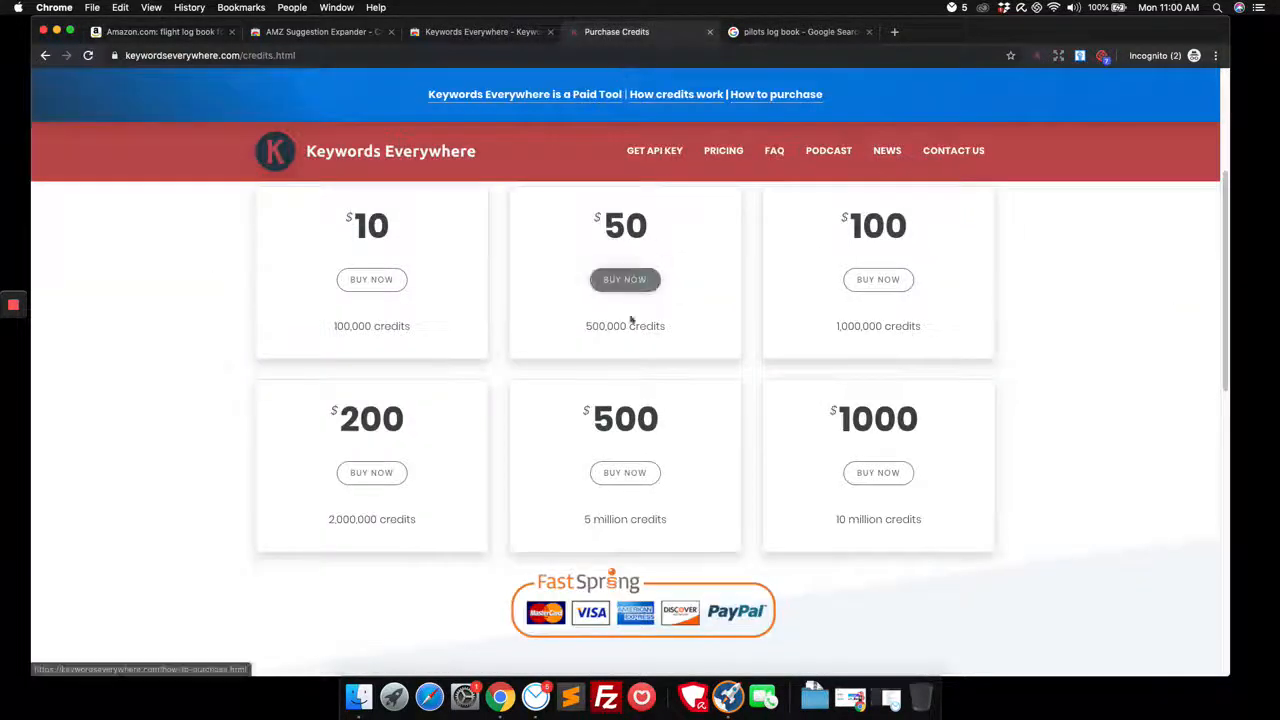
mouse_move(677, 279)
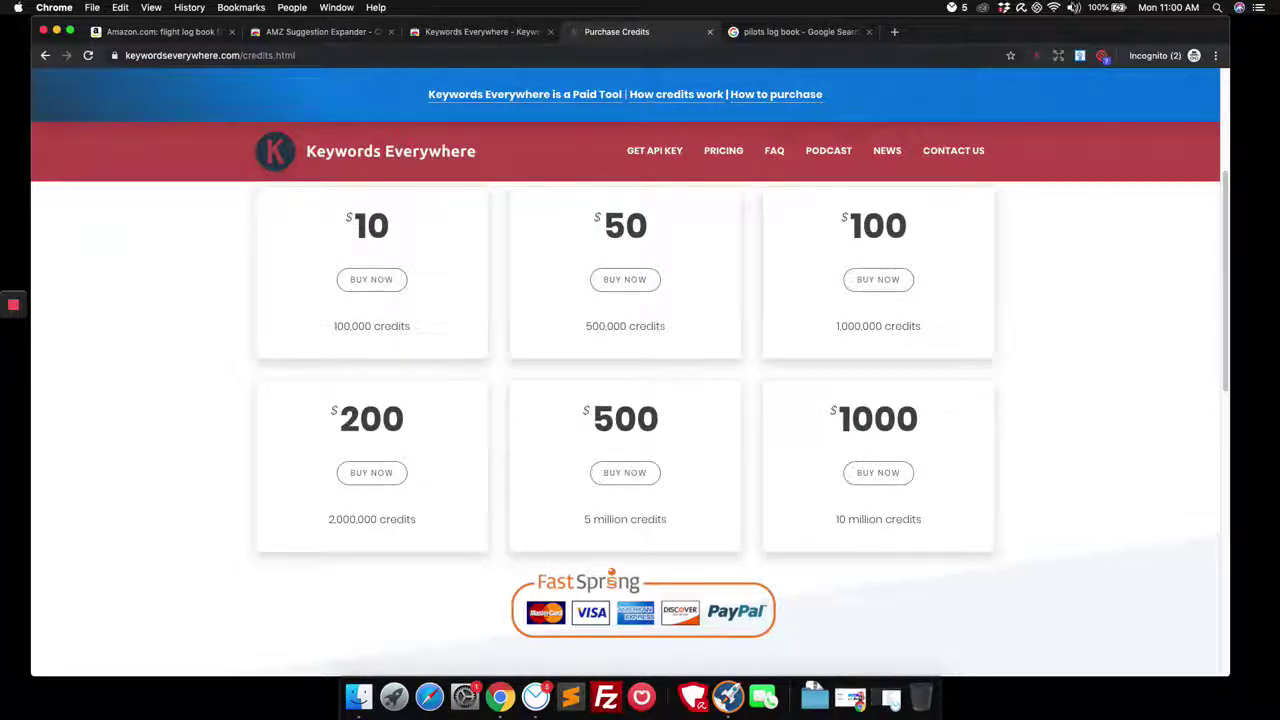
mouse_move(1035, 55)
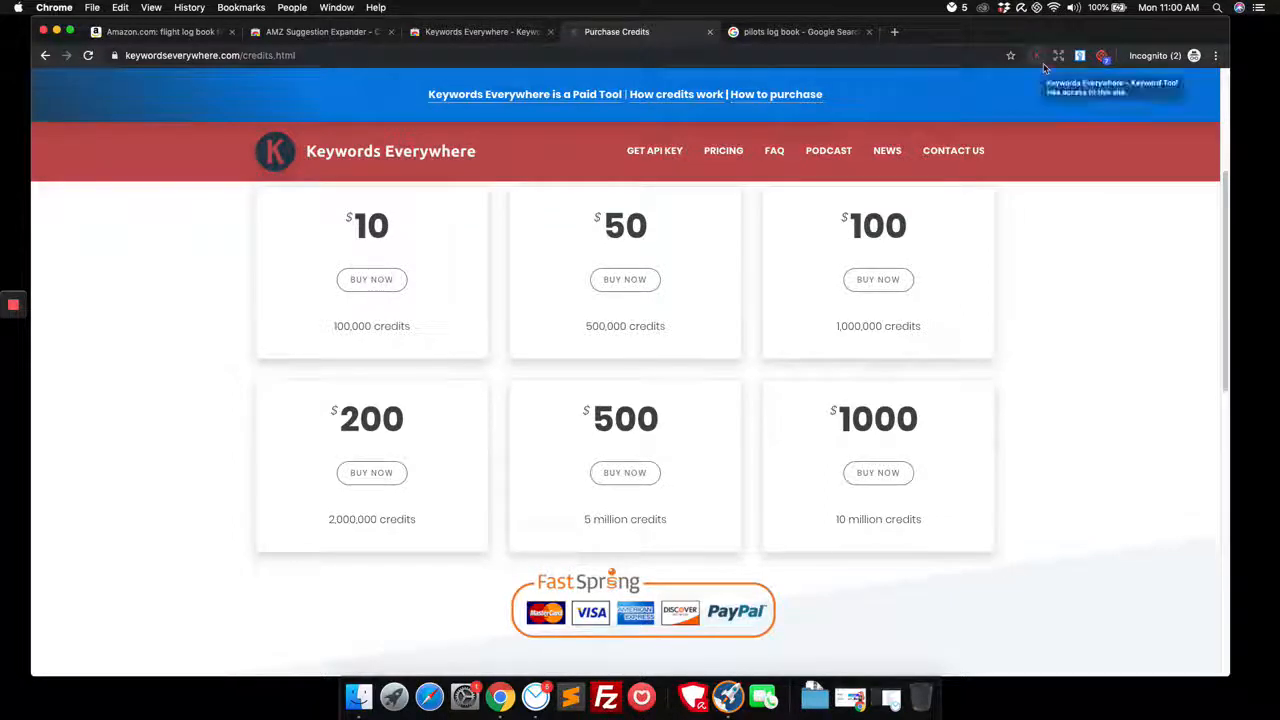
mouse_move(1058, 77)
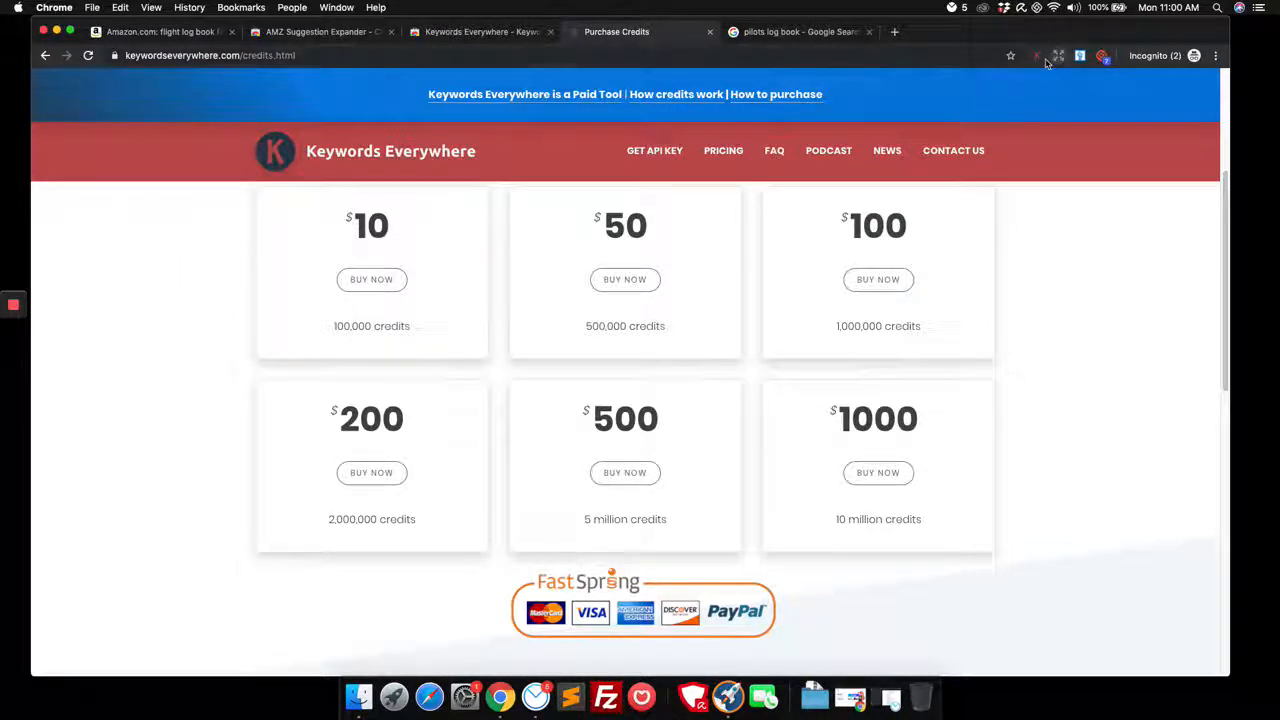
- Look over the Keywords Everywhere credit tiers from $10 to $1000 on the purchase page
left_click(1037, 55)
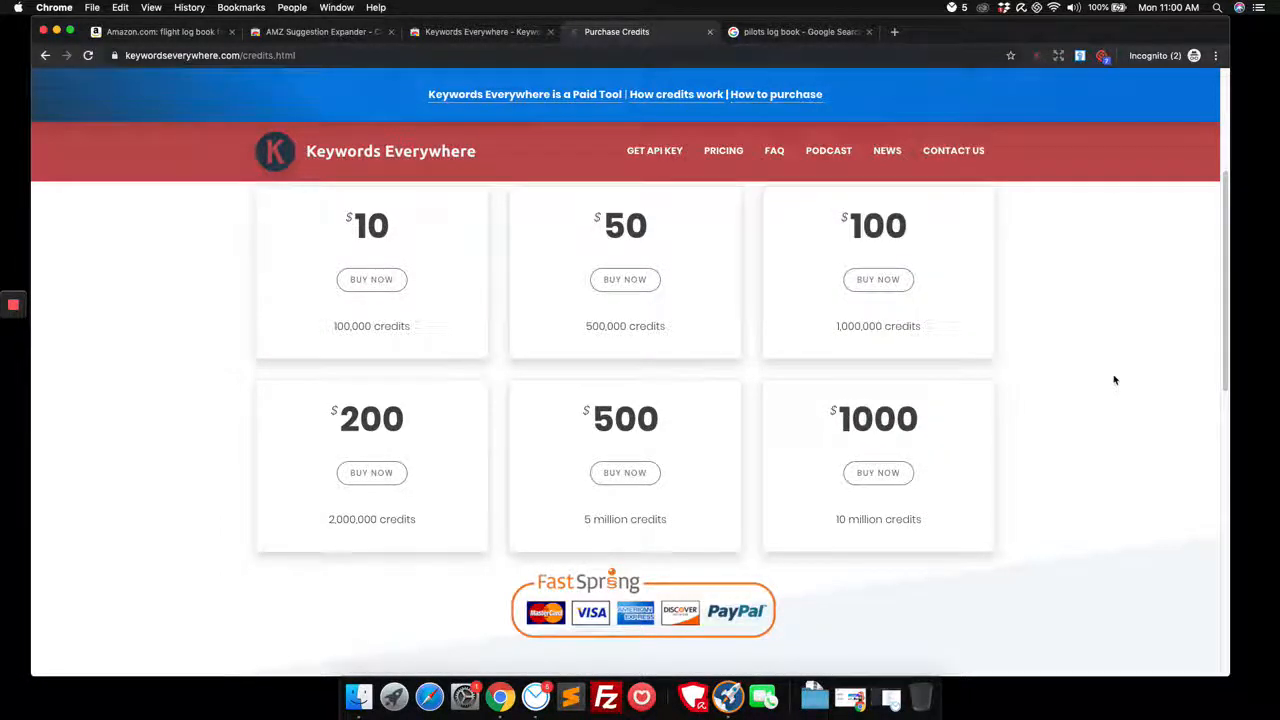
scroll("up", 3)
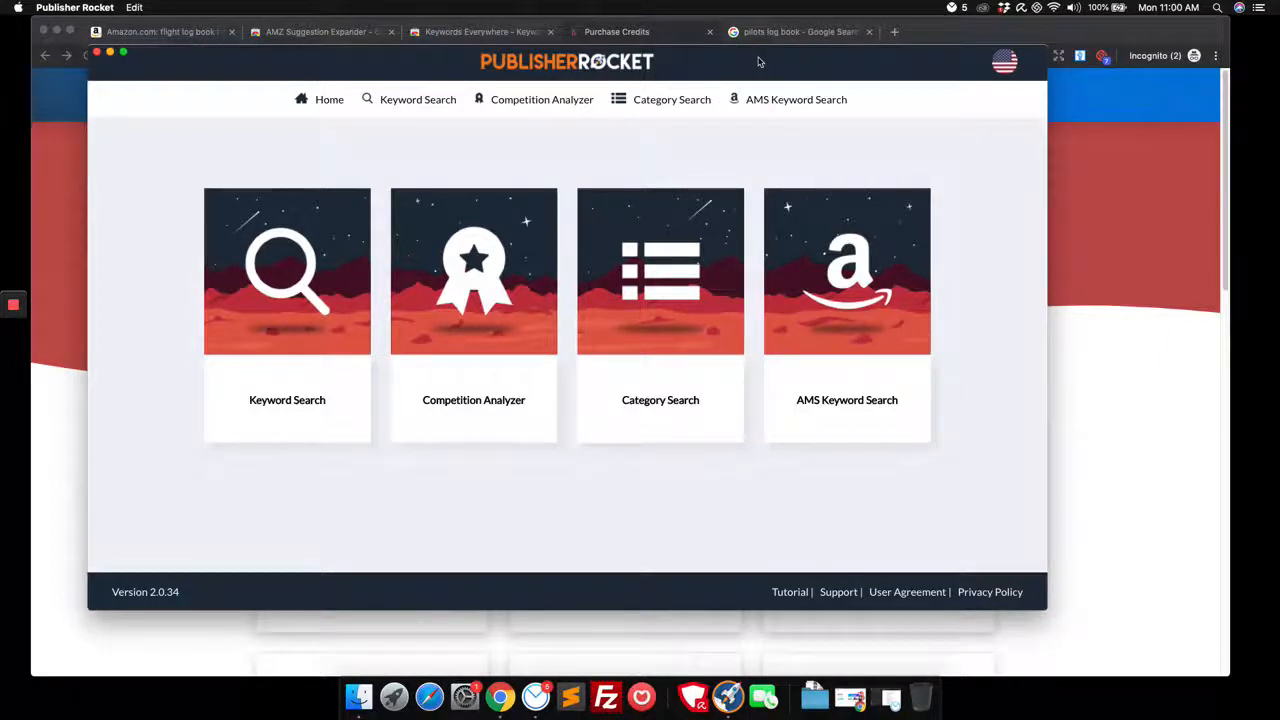
mouse_move(615, 76)
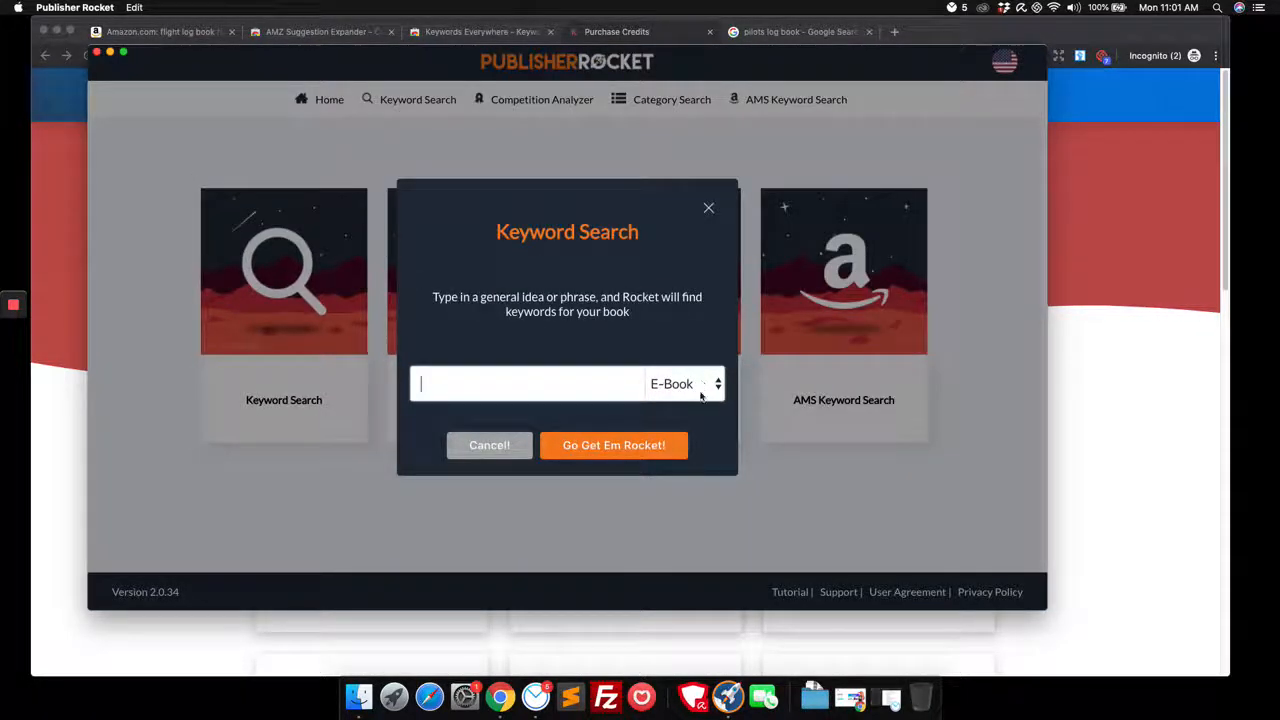
- Run a Book-format keyword search for 'kids coloring book'
left_click(685, 383)
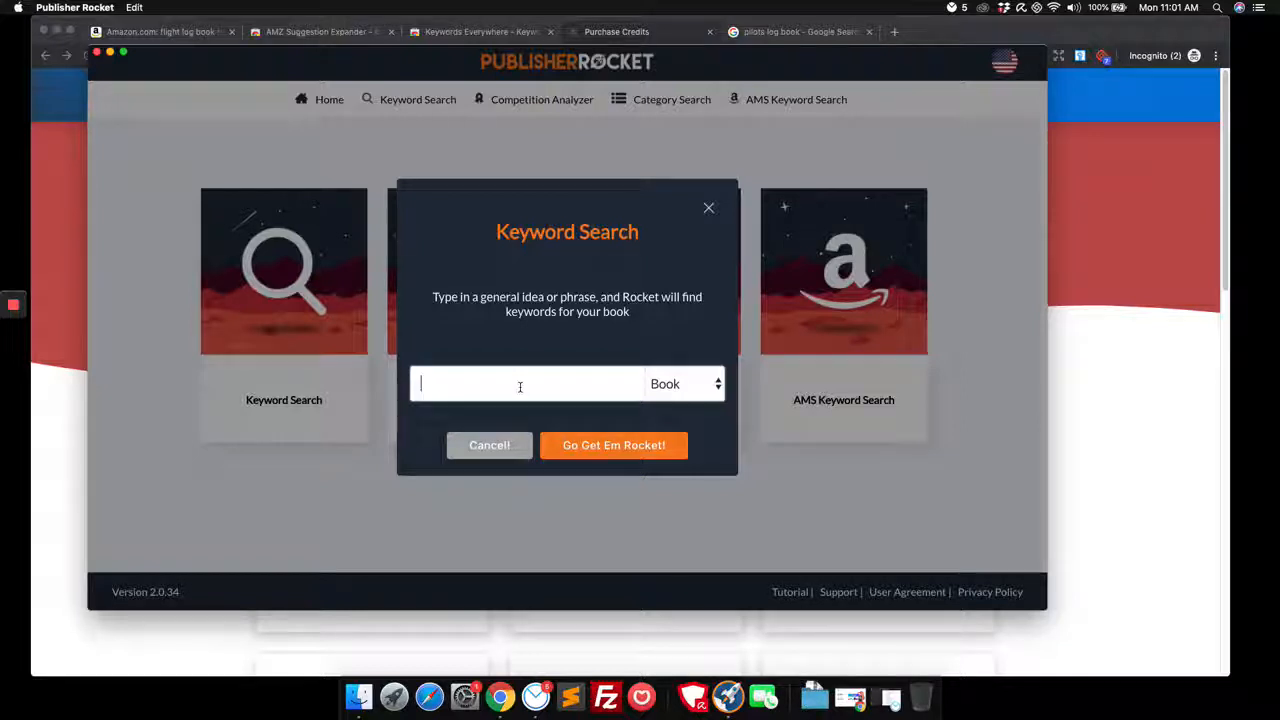
type("kids coloring")
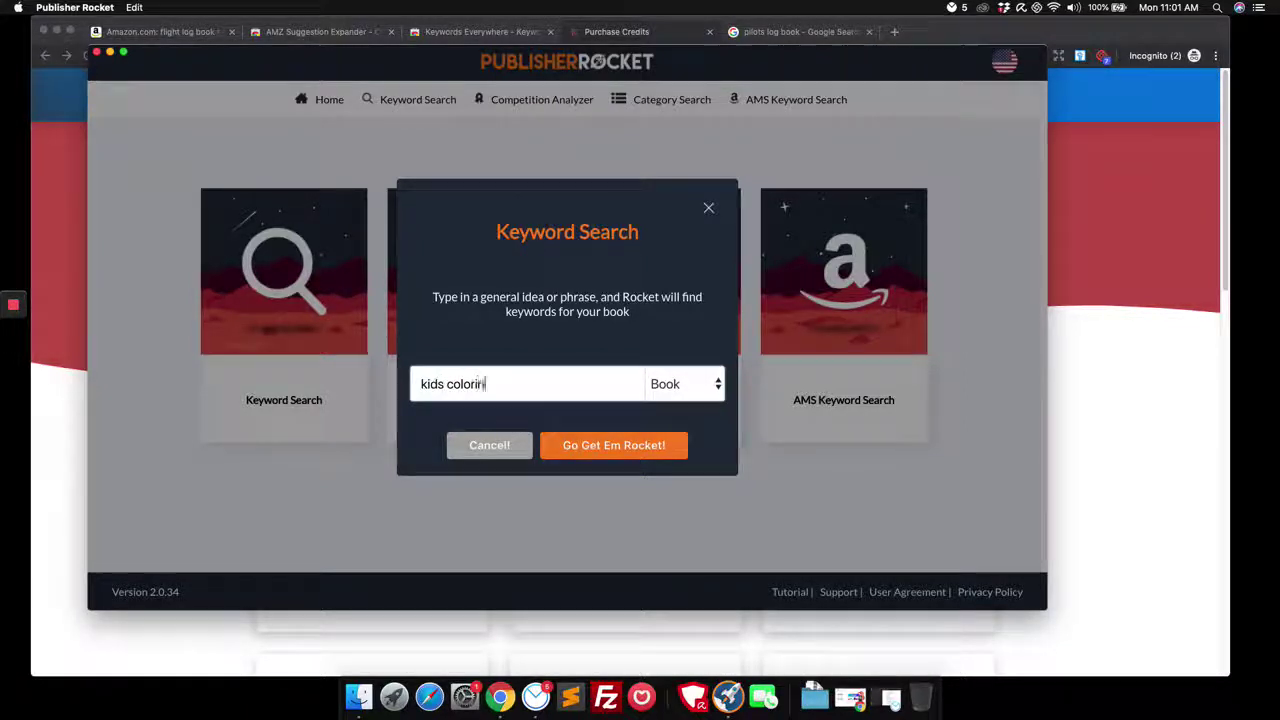
left_click(614, 445)
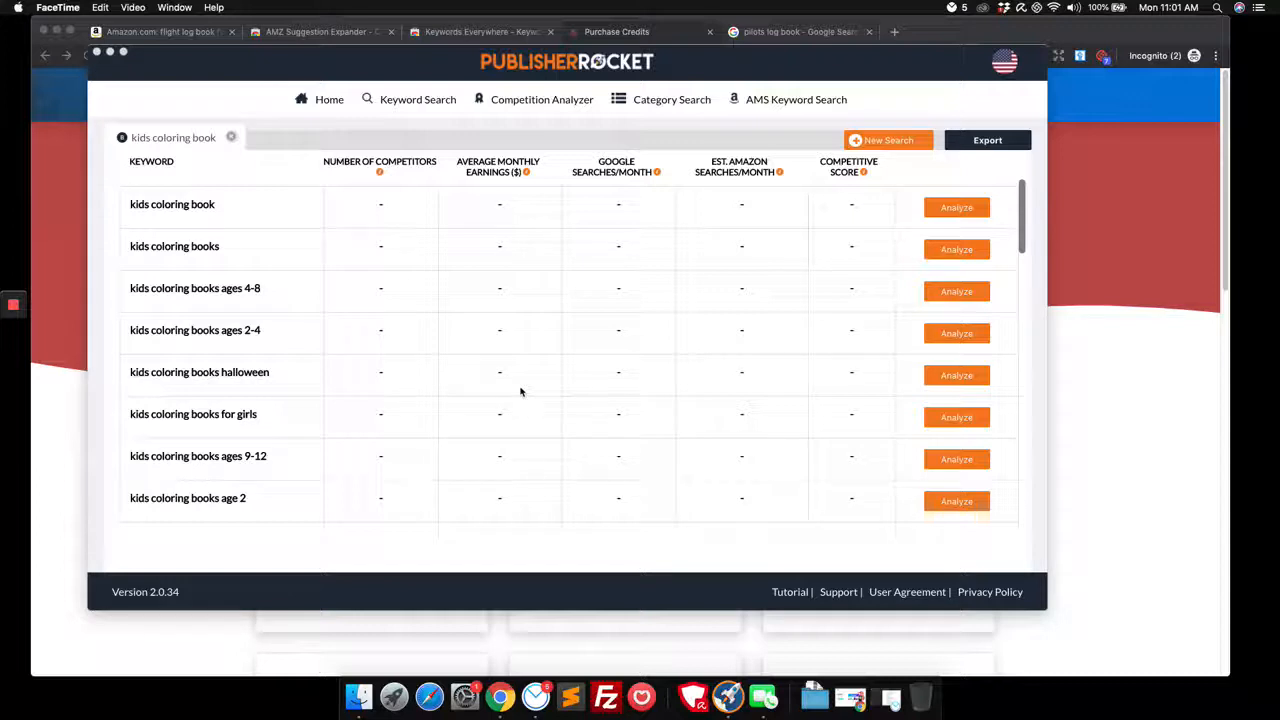
mouse_move(785, 219)
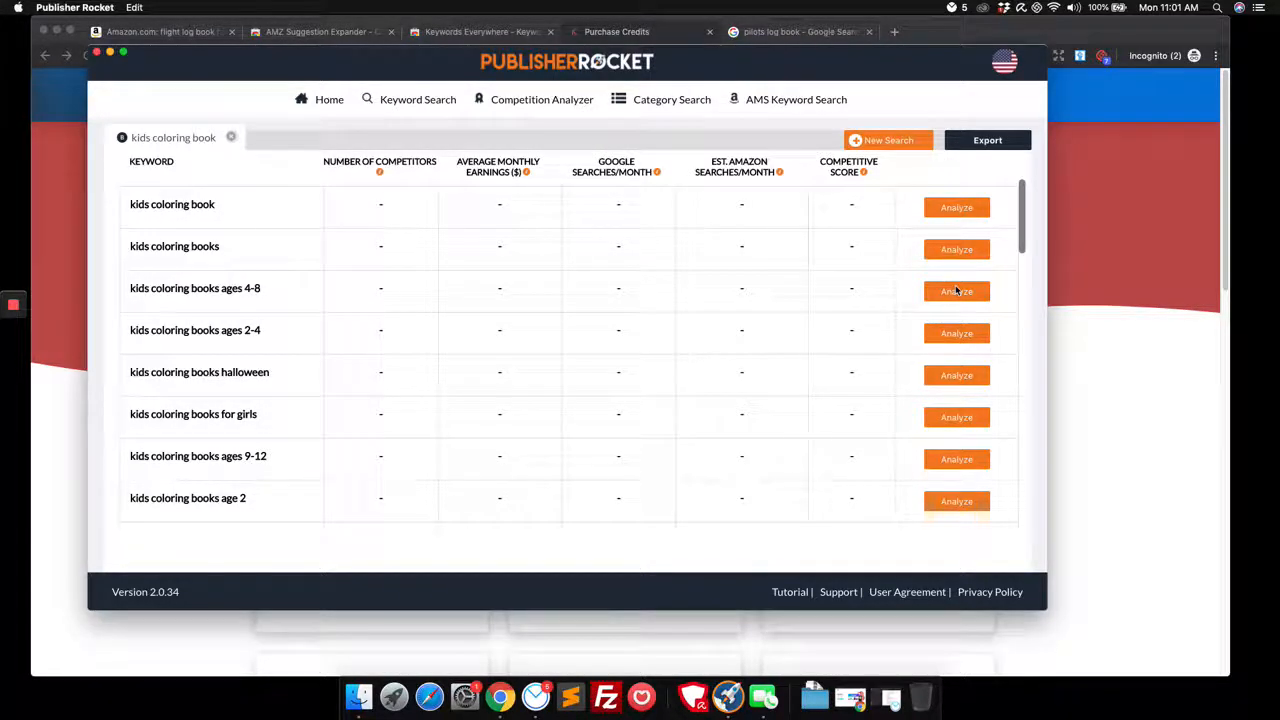
- Analyze the ages 4-8 (score 80) and halloween (score 75, 15841 competitors) keywords
left_click(956, 291)
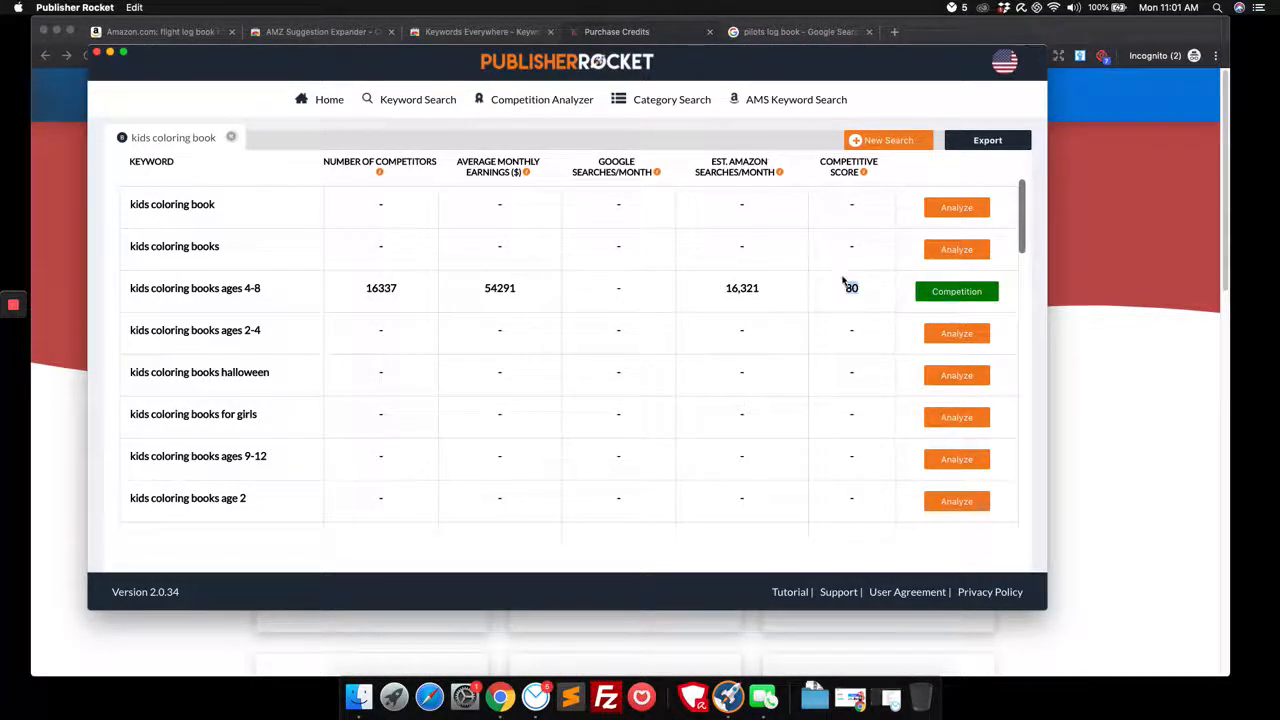
mouse_move(845, 283)
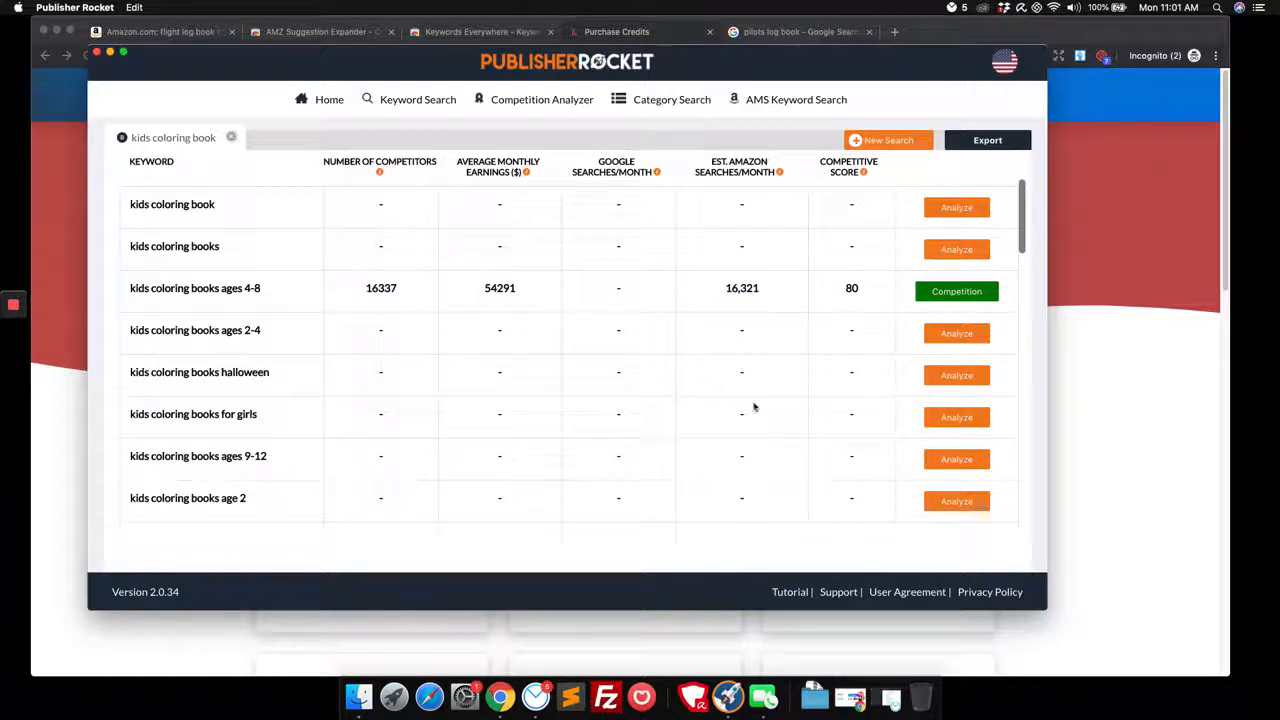
mouse_move(769, 408)
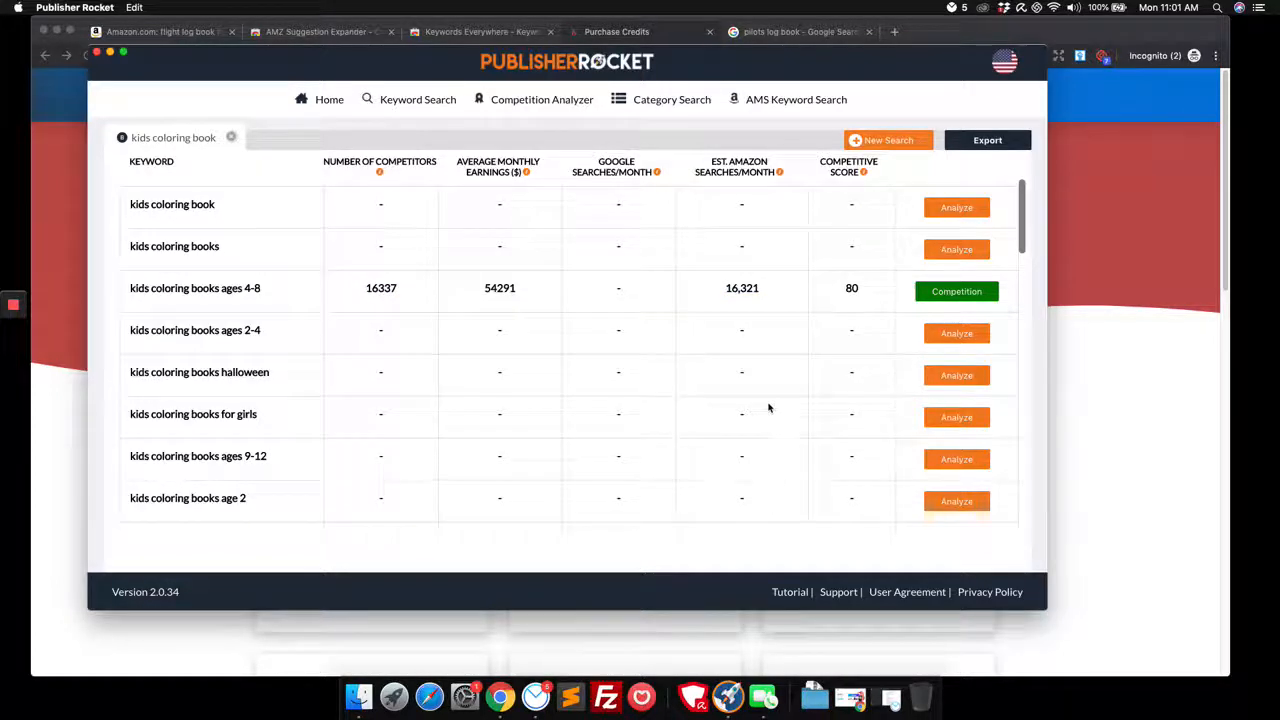
left_click(956, 375)
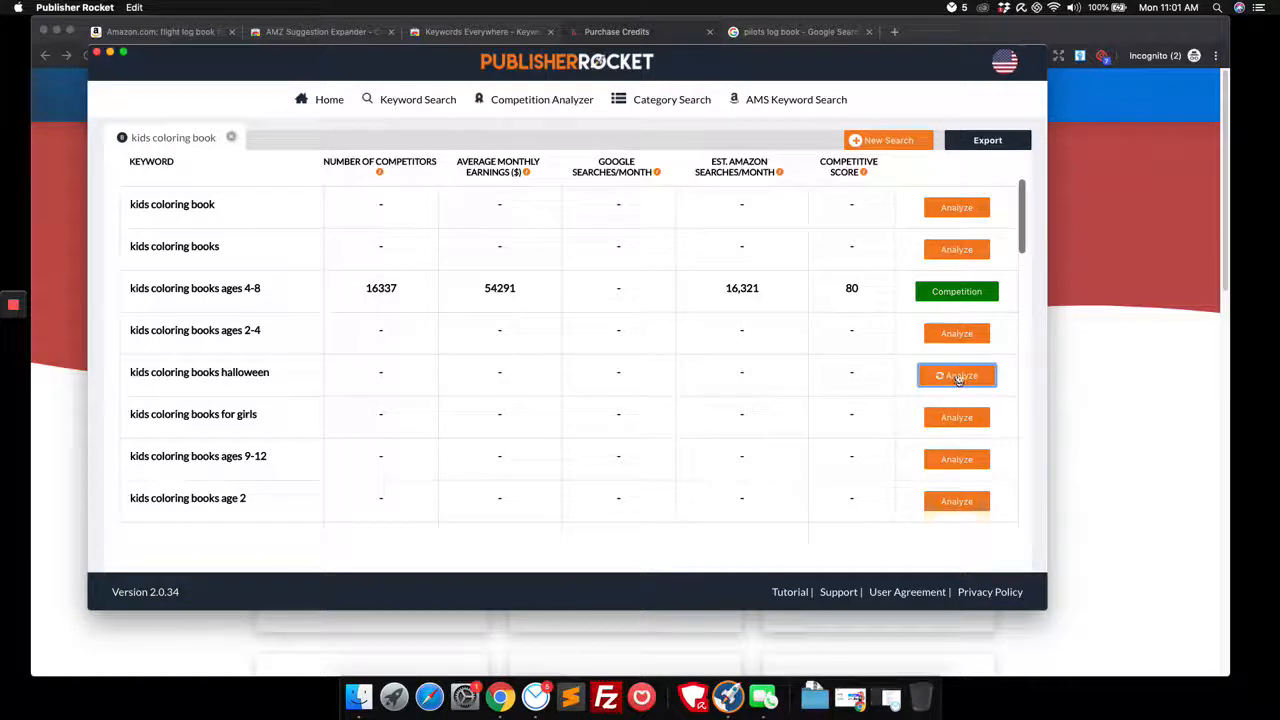
left_click(956, 375)
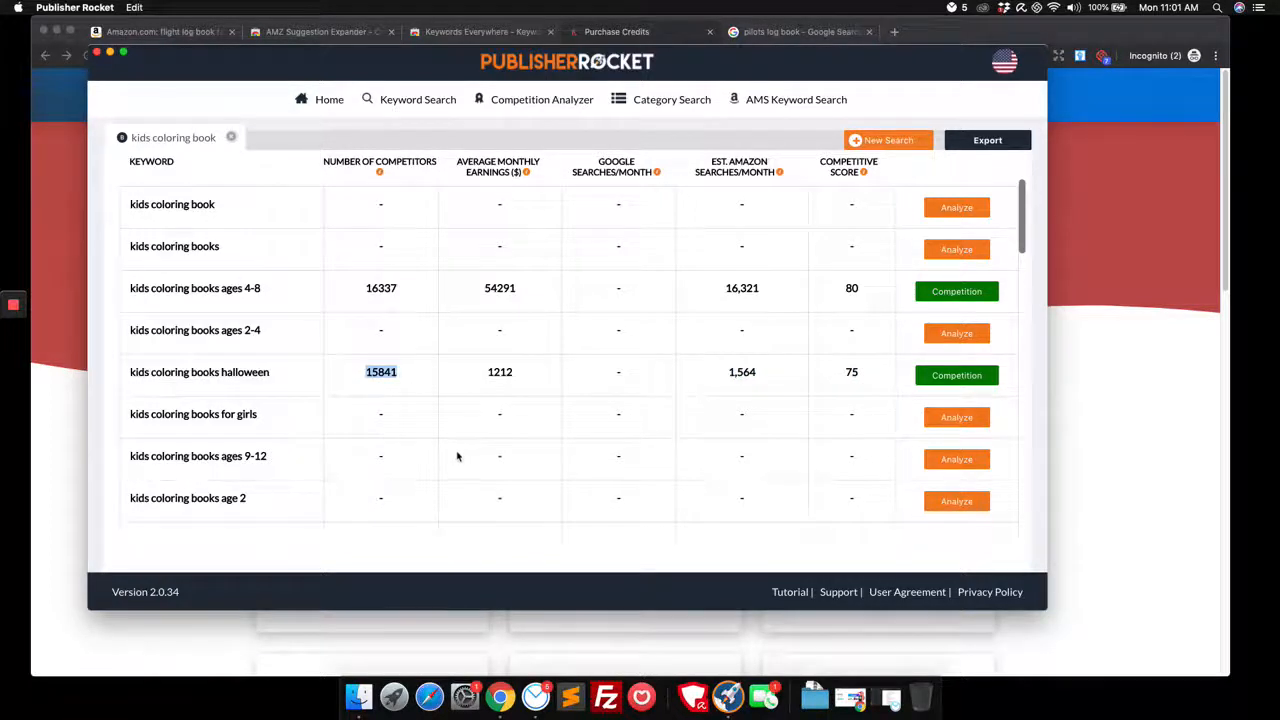
scroll("down", 3)
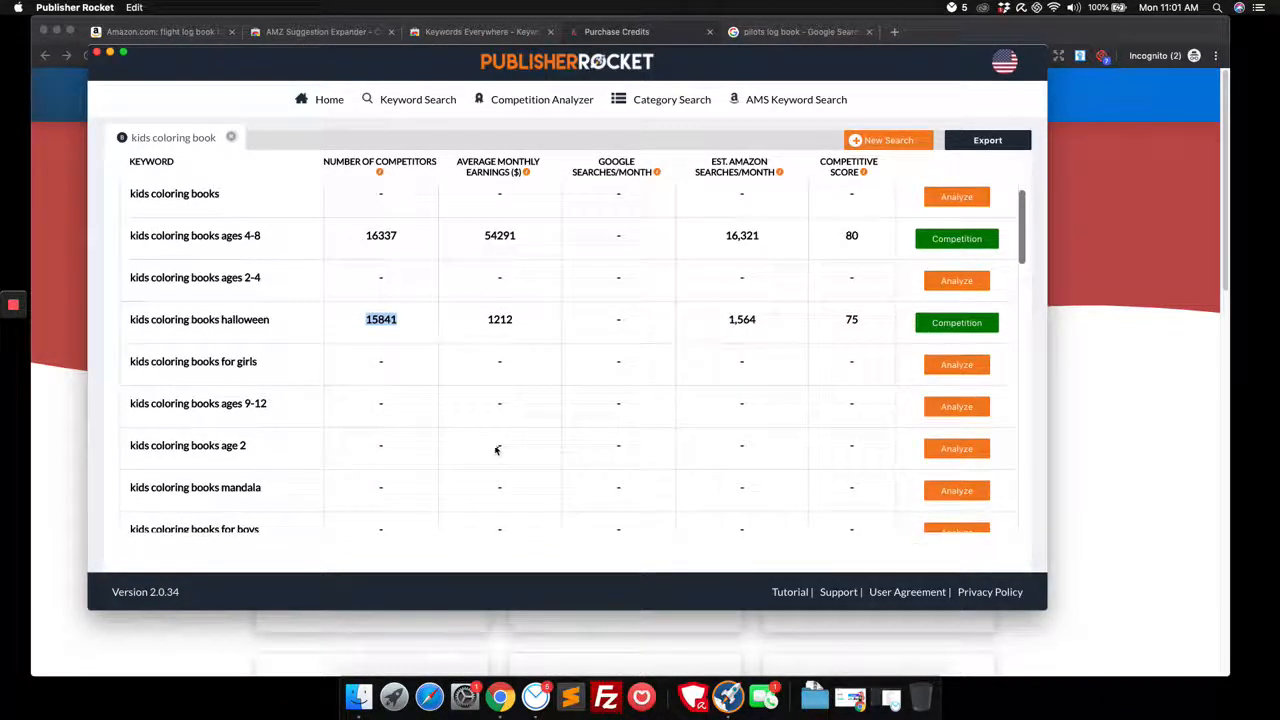
scroll("down", 3)
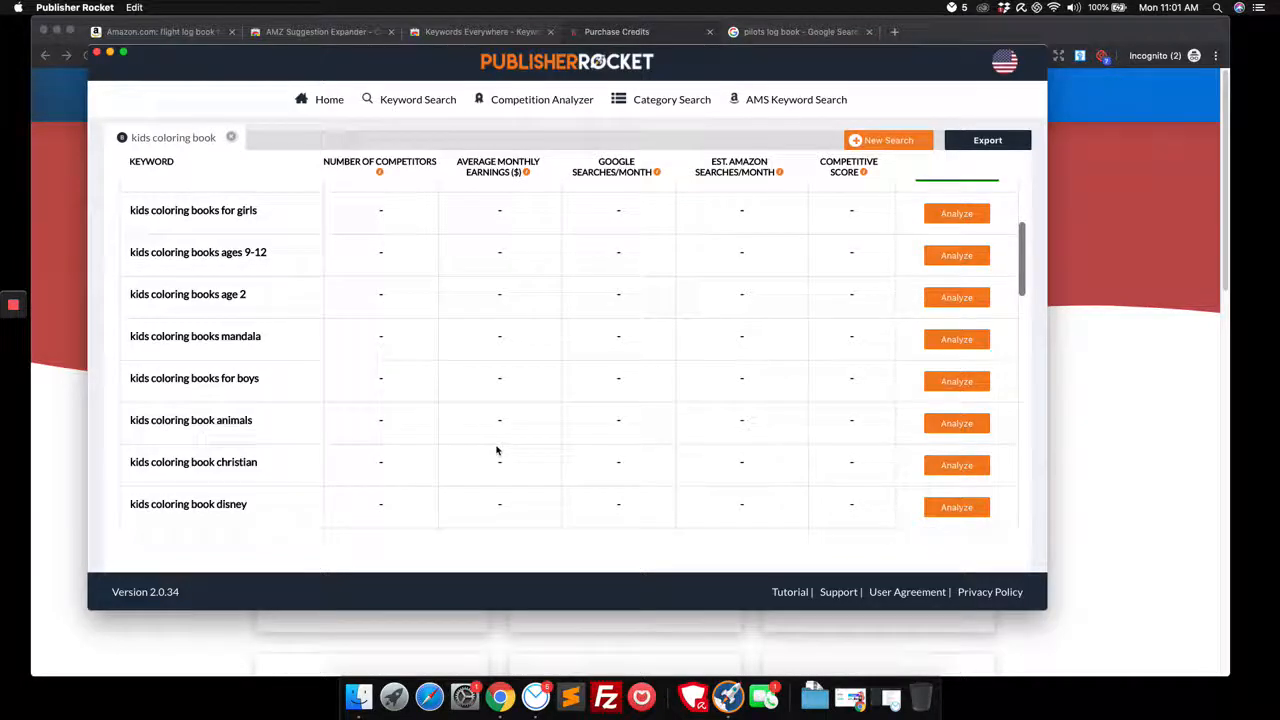
mouse_move(770, 440)
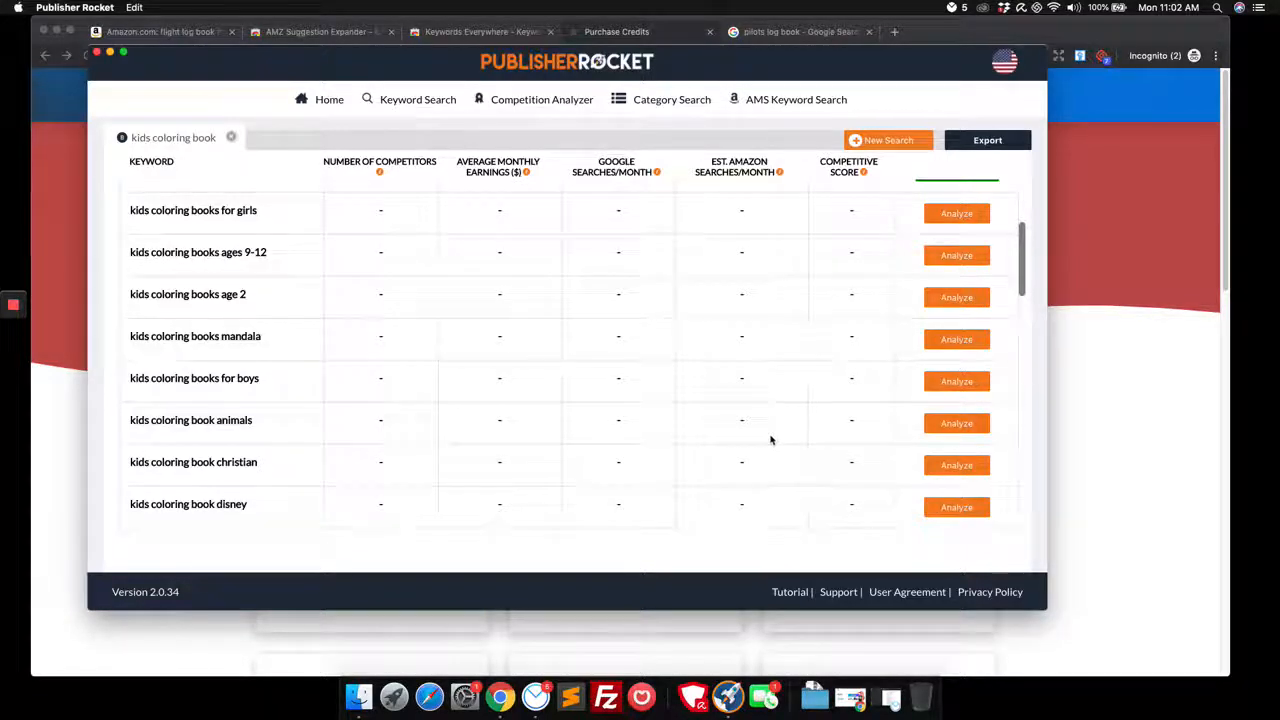
- Analyze the animals, christian (80), disney (45) and jumbo (80) kids coloring book keywords
left_click(956, 423)
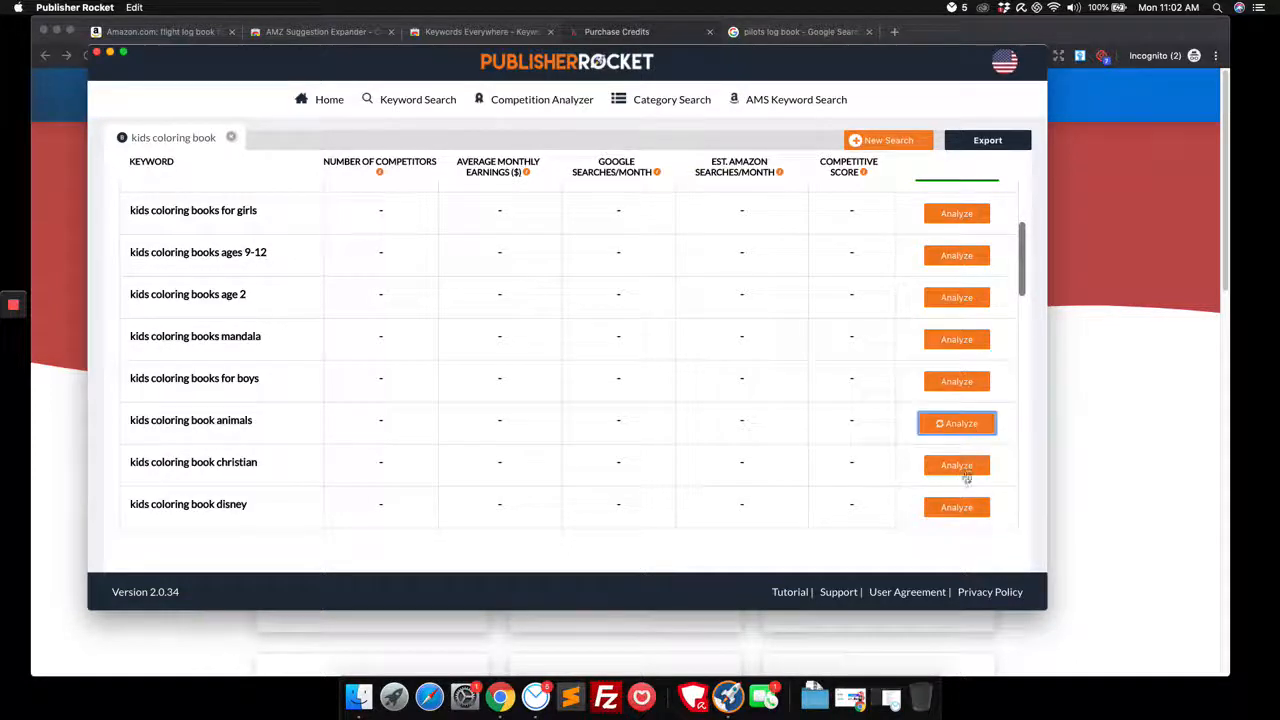
left_click(956, 465)
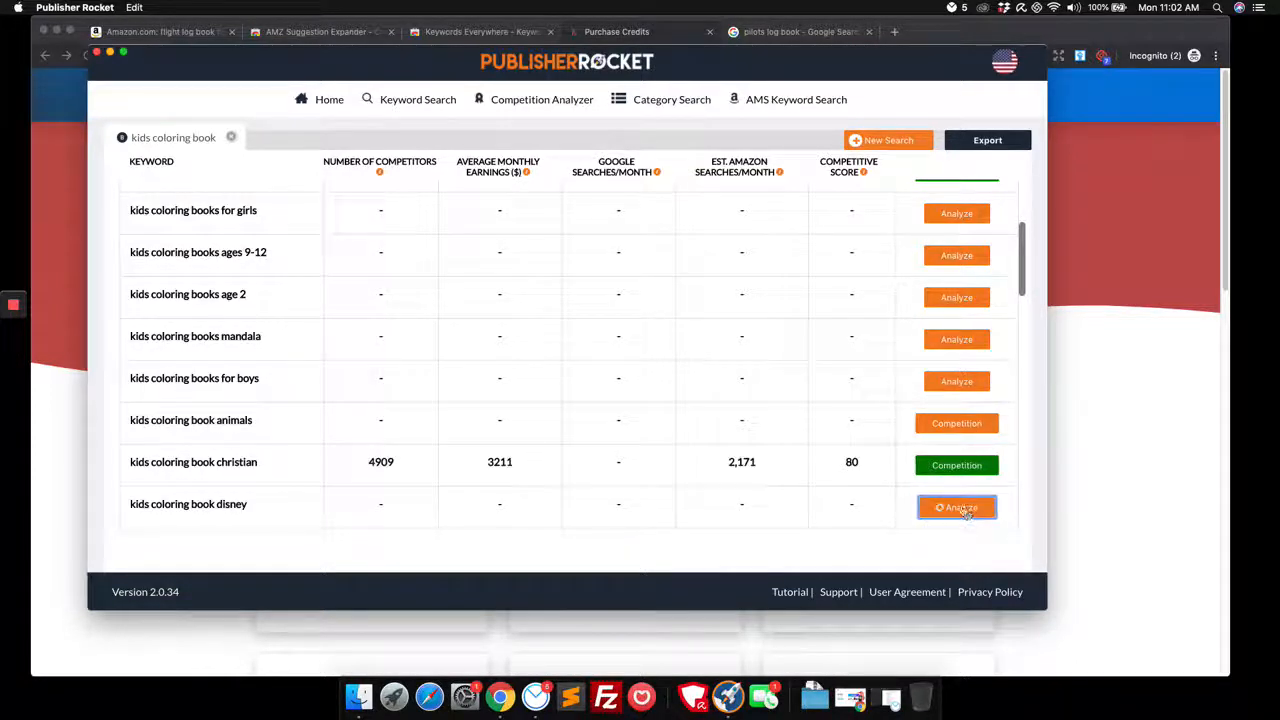
left_click(956, 507)
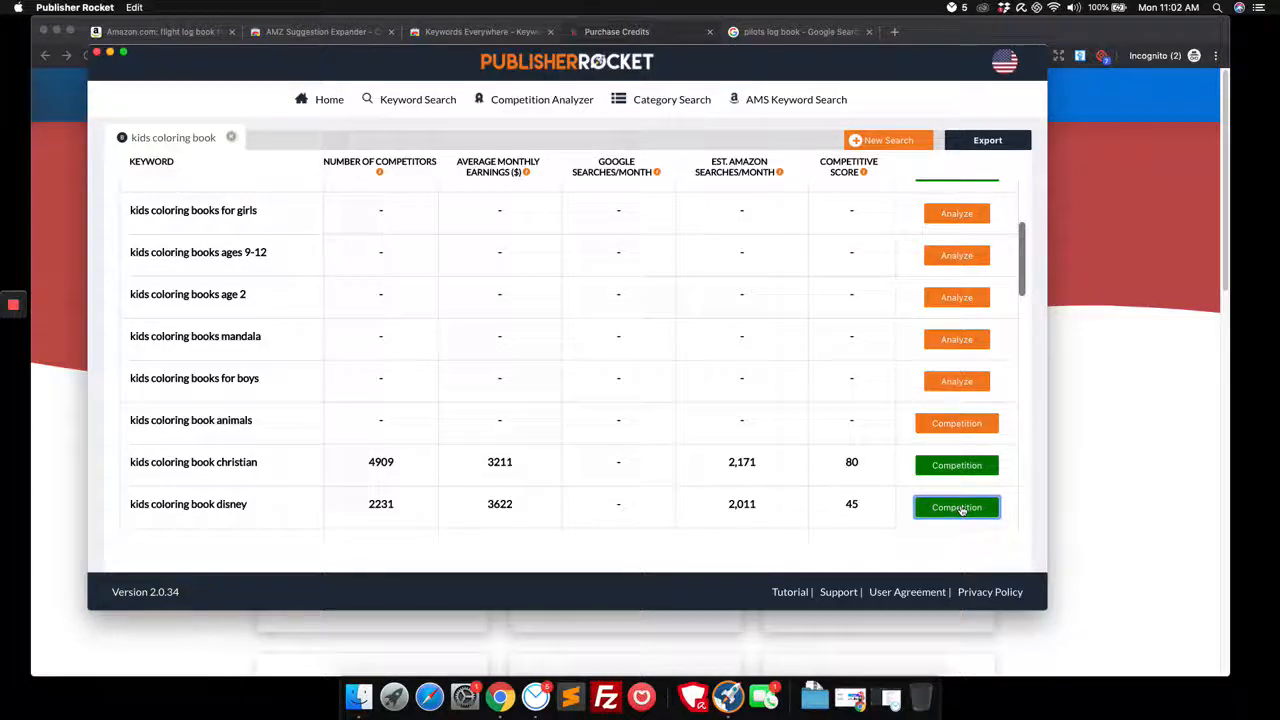
mouse_move(952, 440)
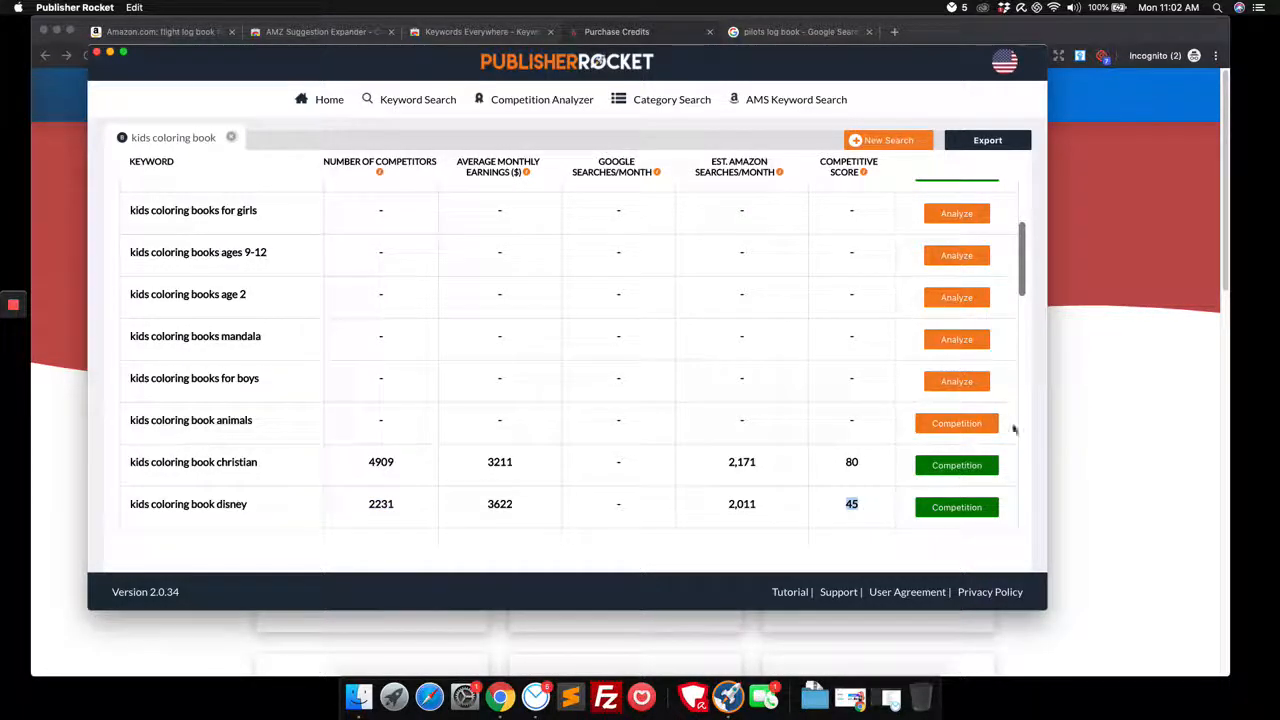
scroll("down", 3)
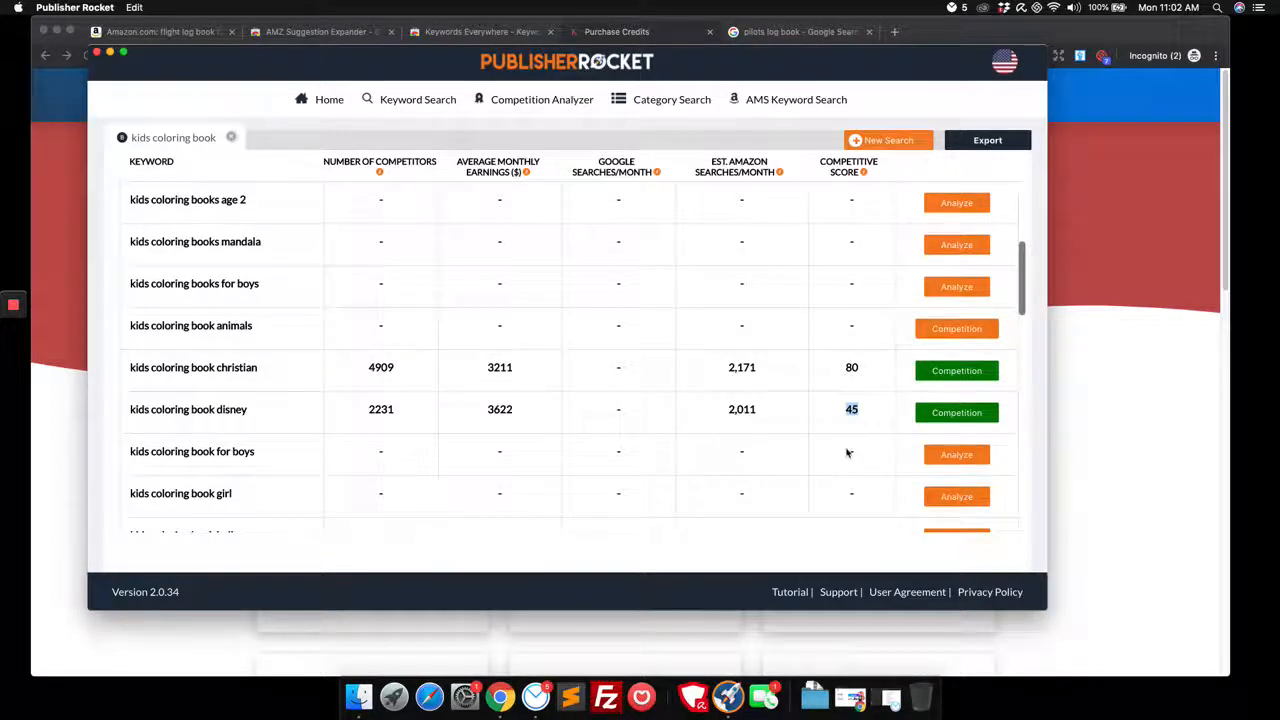
mouse_move(844, 467)
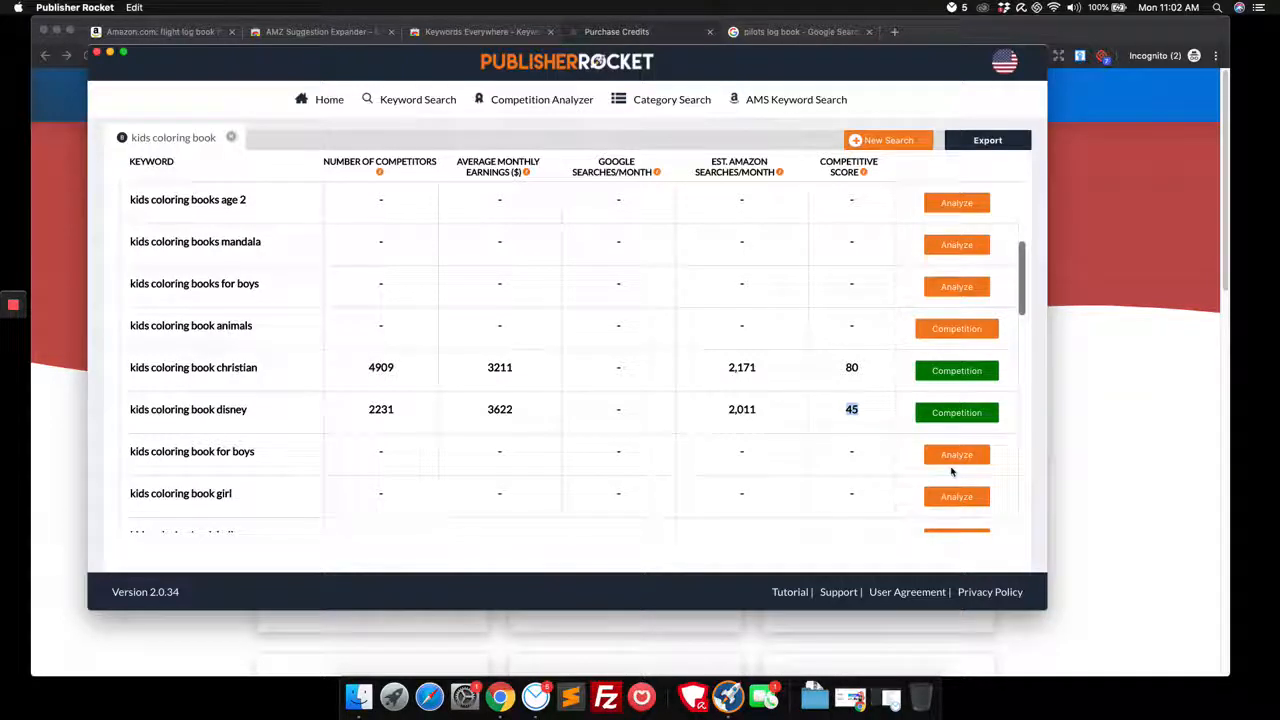
scroll("down", 3)
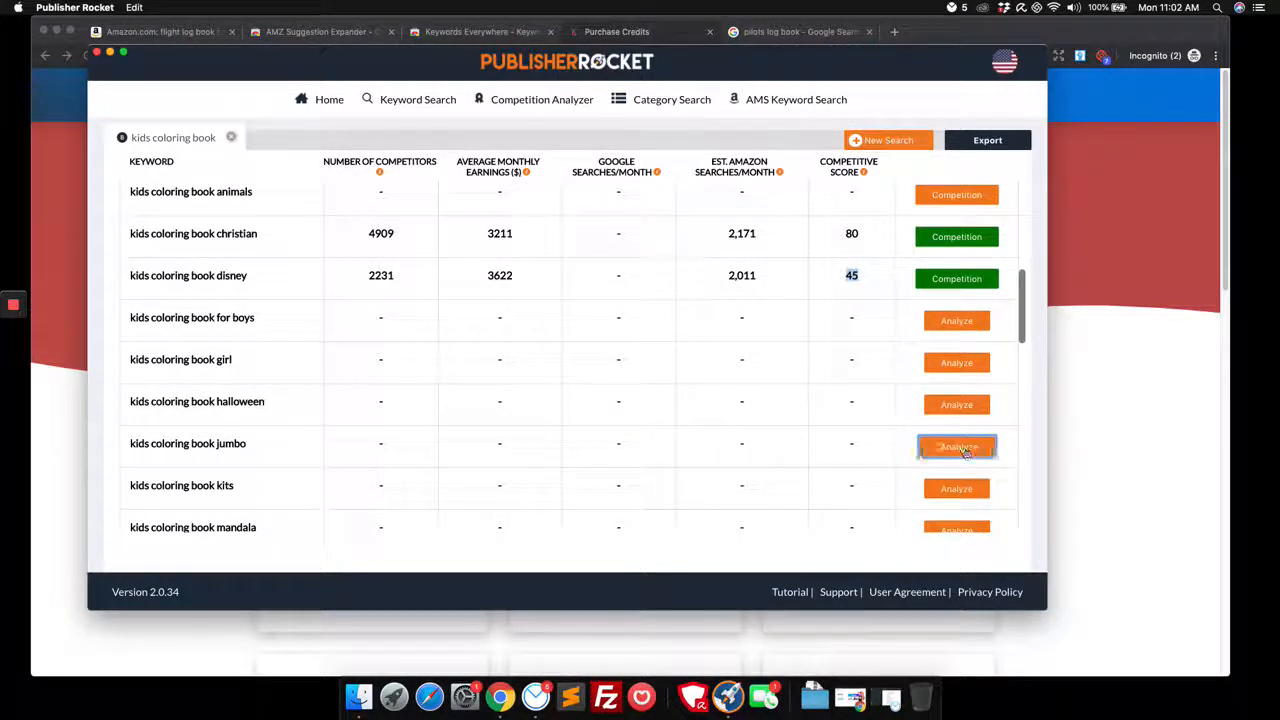
left_click(956, 446)
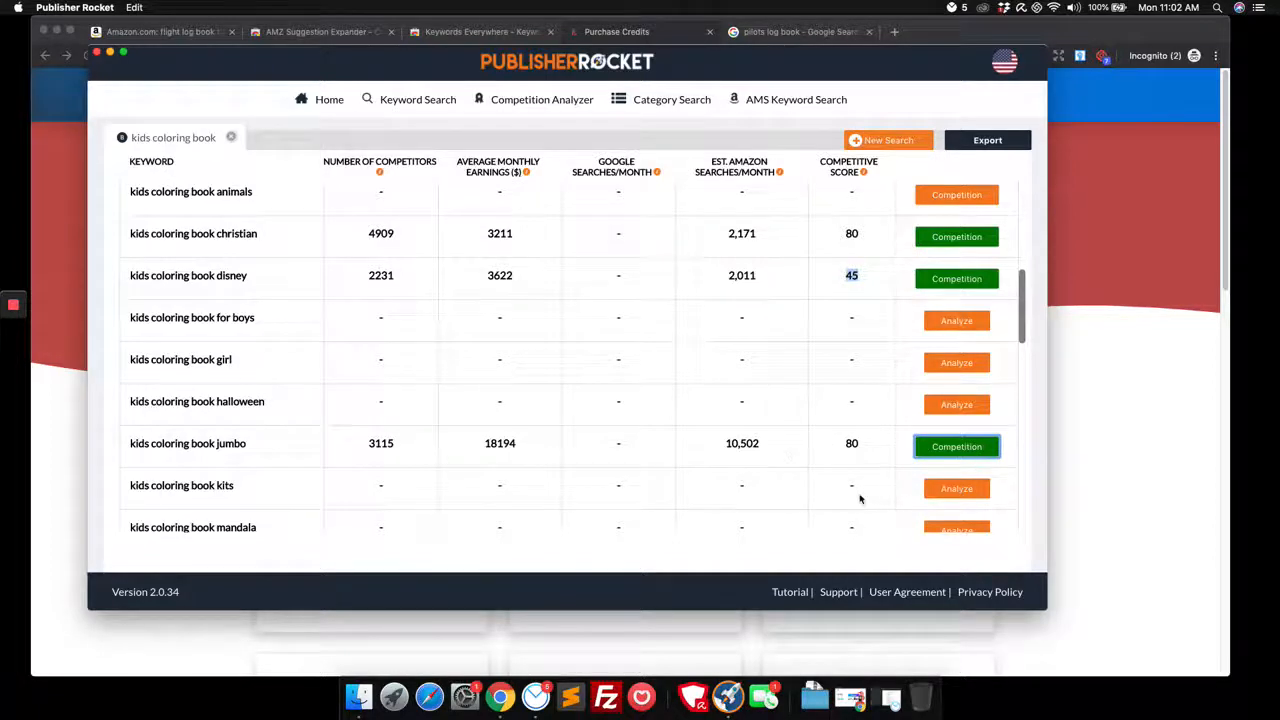
- Analyze 'kids coloring book pages' and 'giant kids coloring books', both scoring 80
scroll("down", 3)
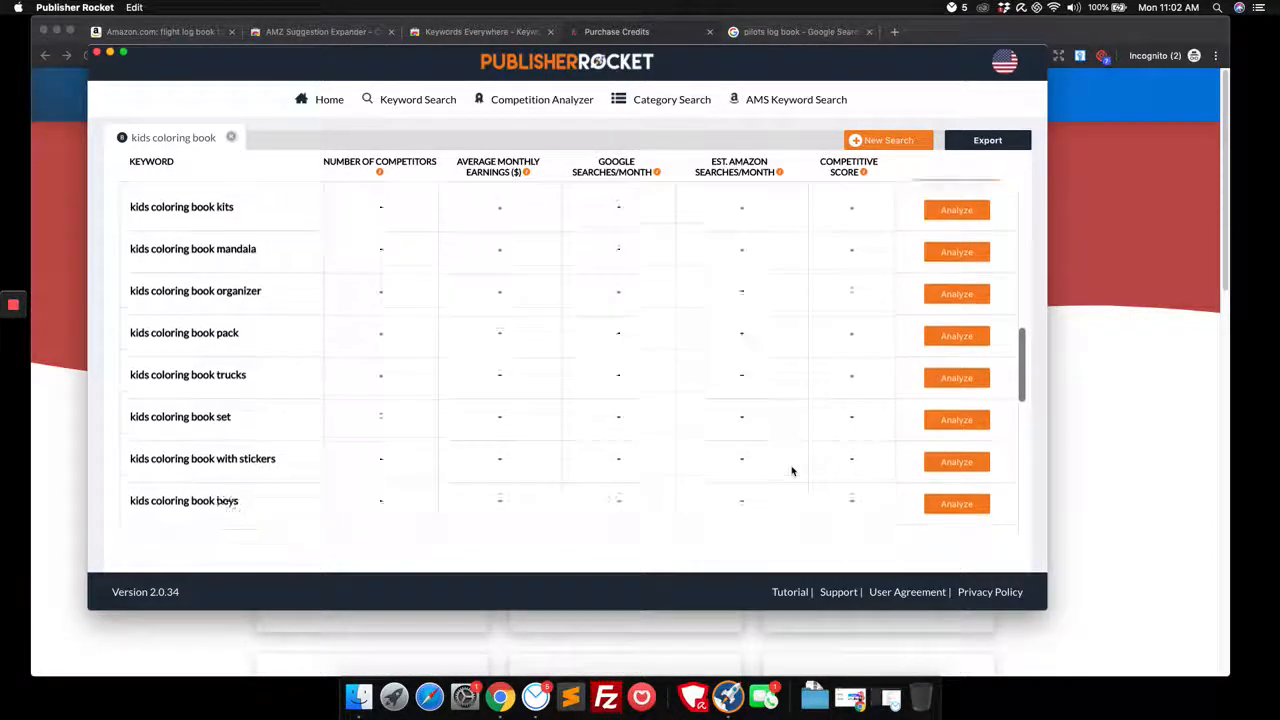
scroll("down", 3)
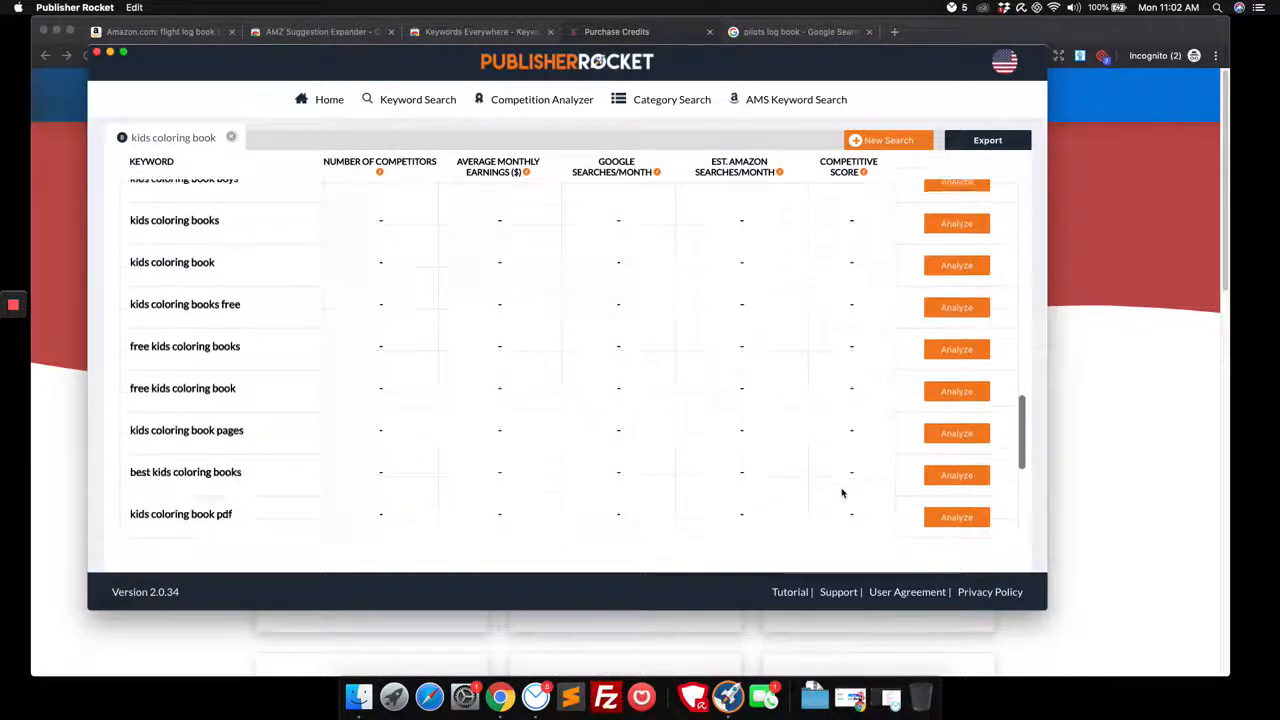
scroll("up", 3)
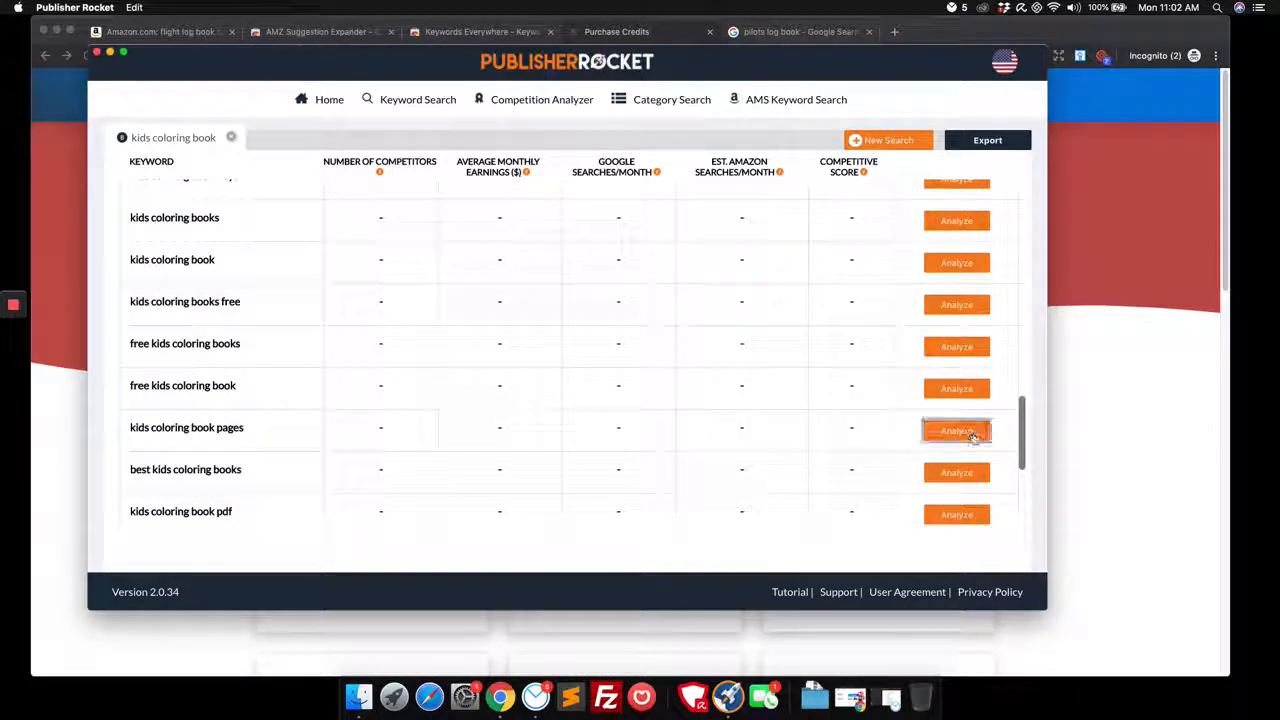
left_click(956, 430)
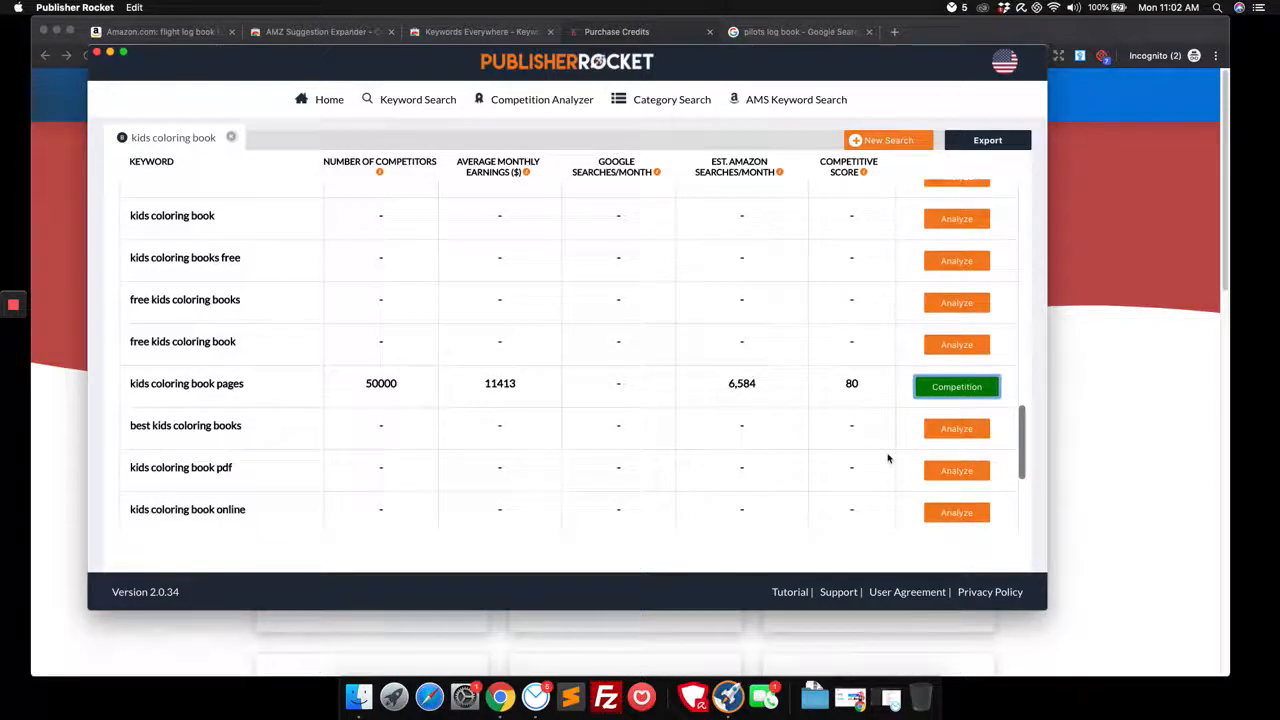
scroll("down", 3)
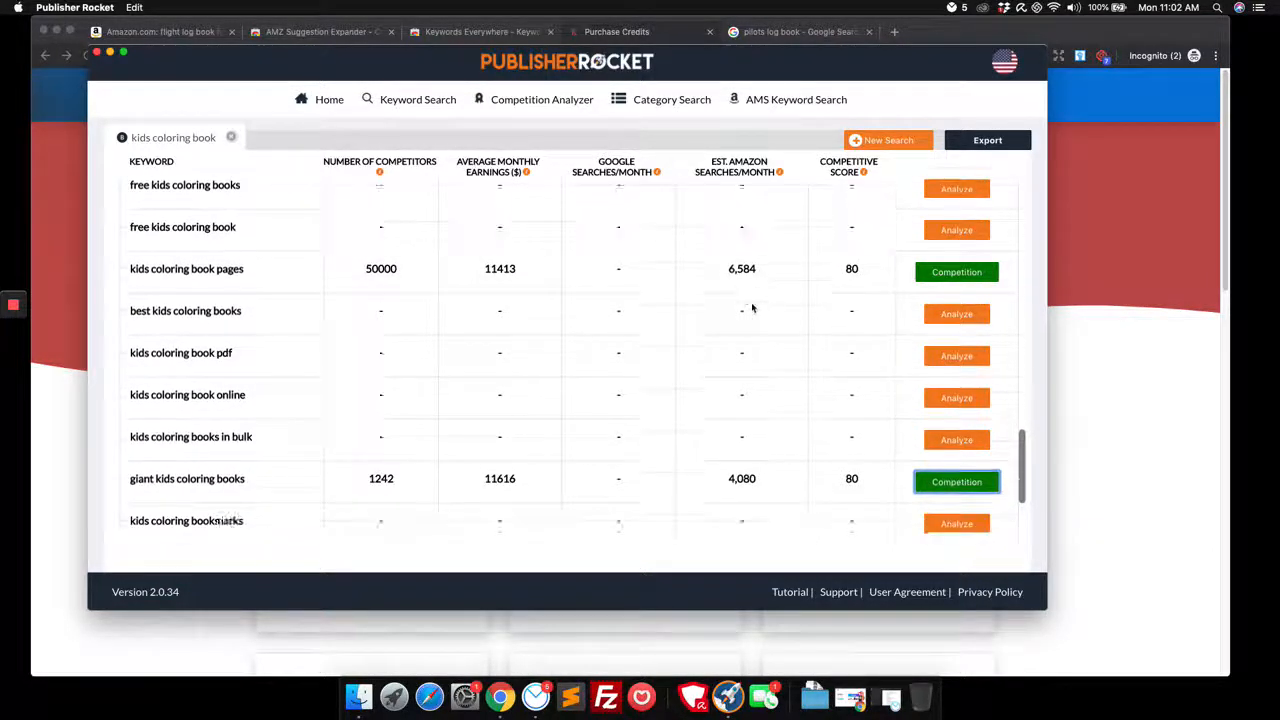
scroll("down", 3)
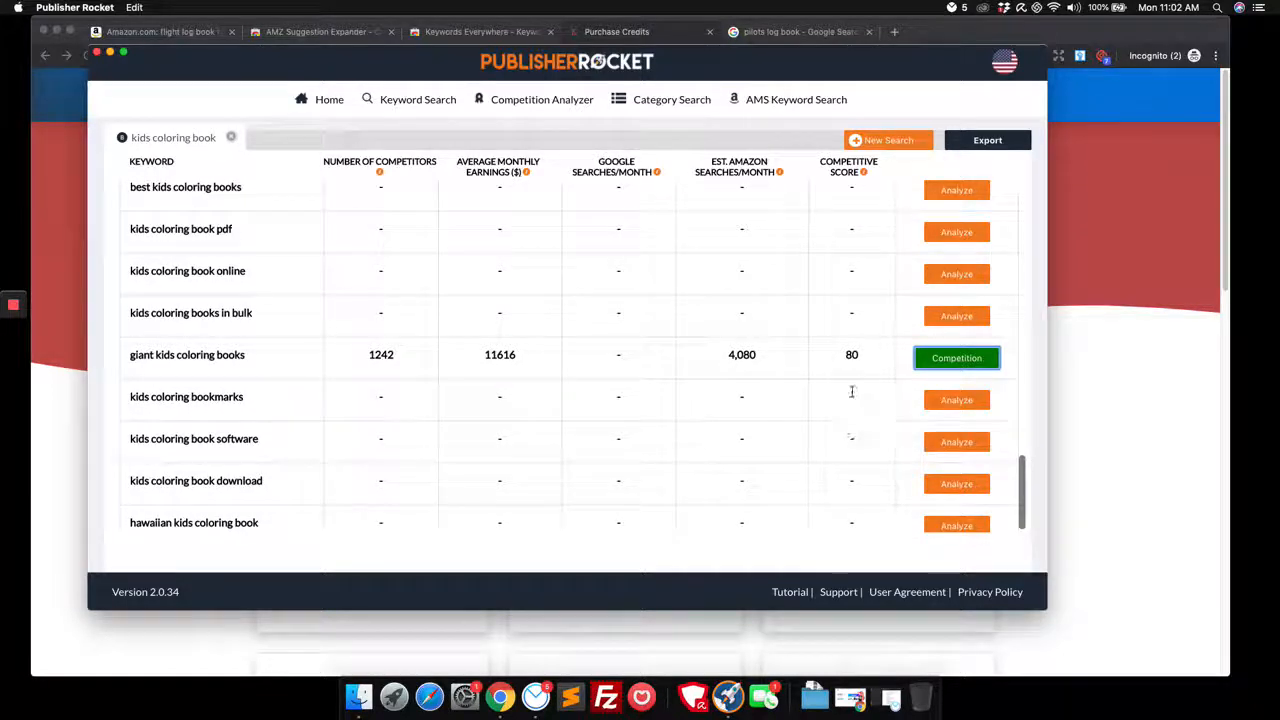
mouse_move(282, 366)
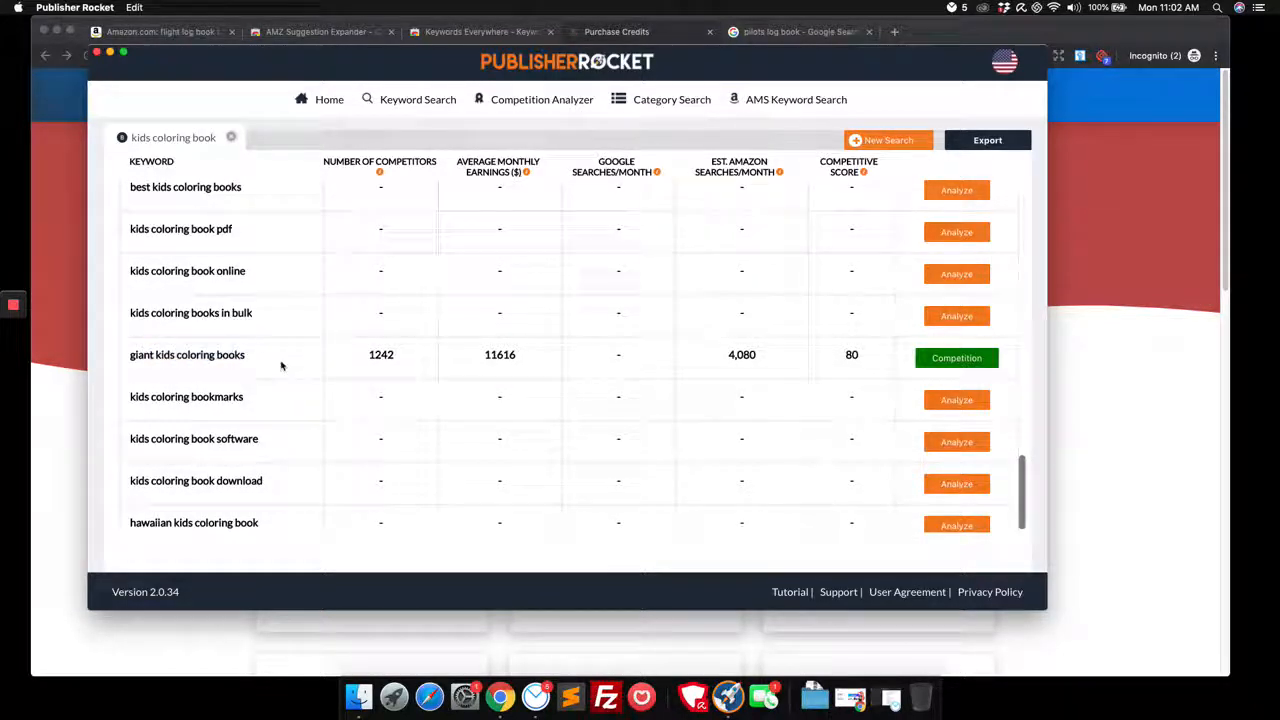
double_click(381, 354)
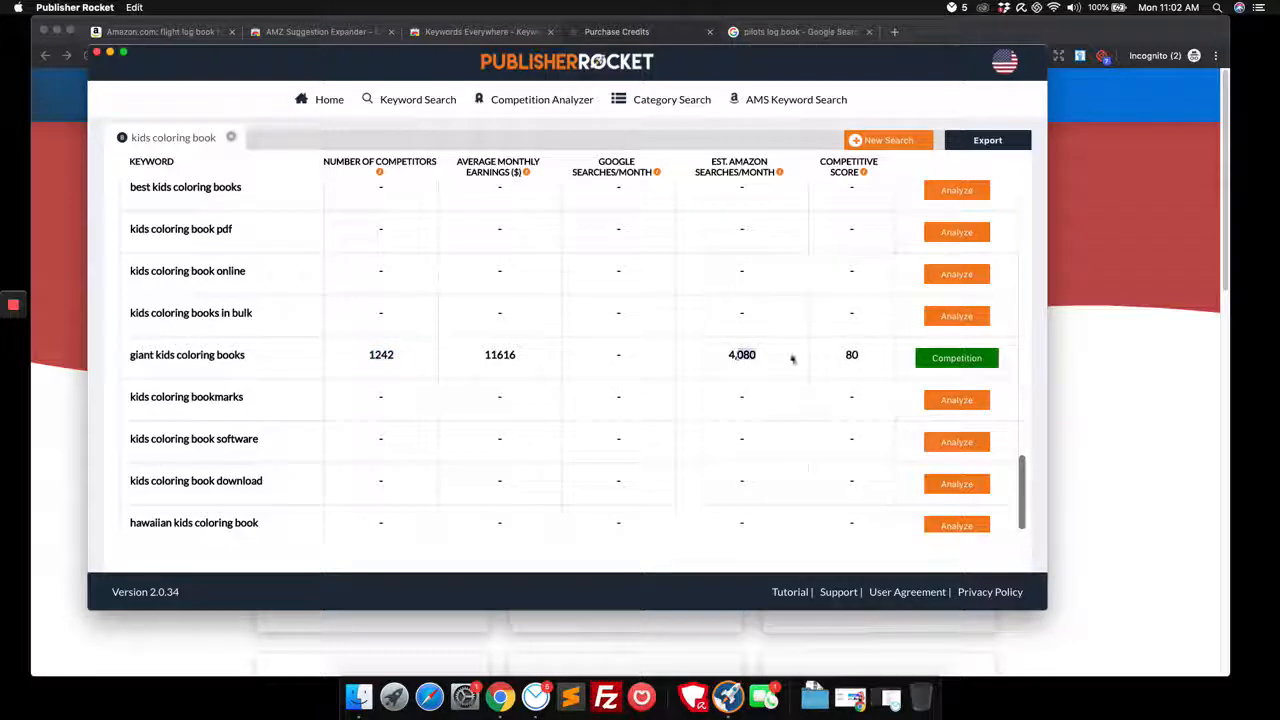
mouse_move(870, 358)
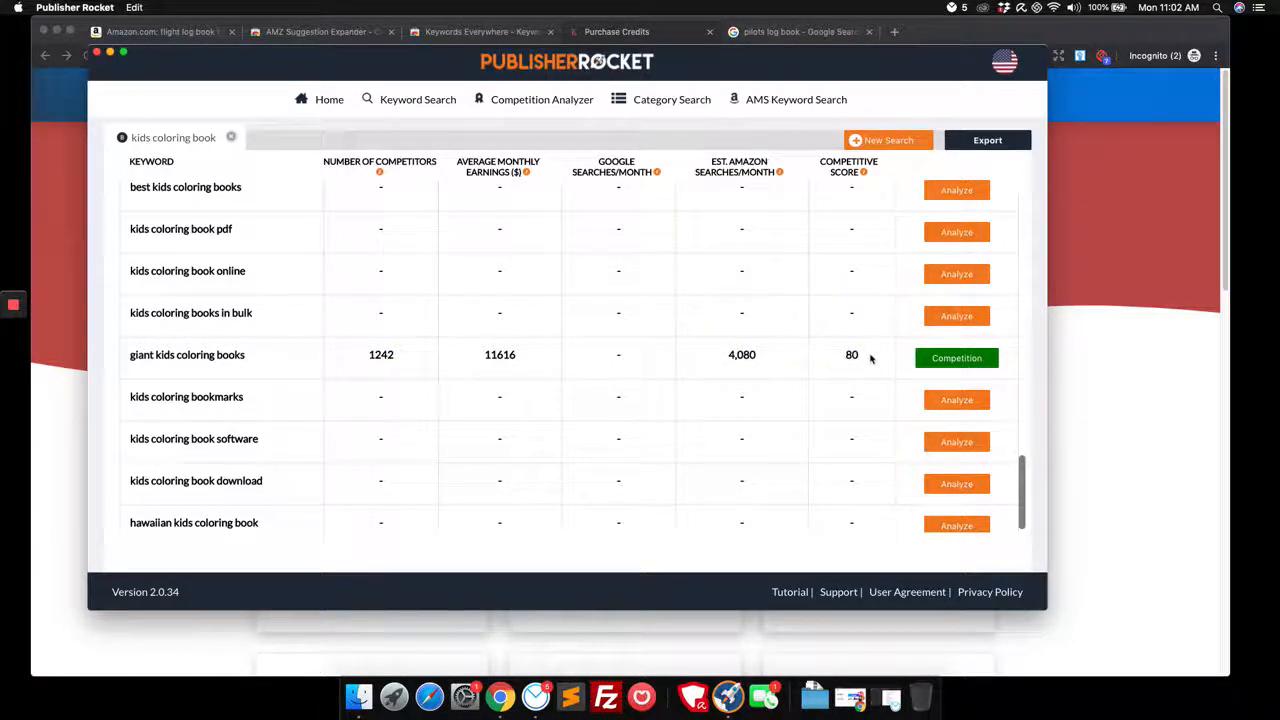
mouse_move(548, 463)
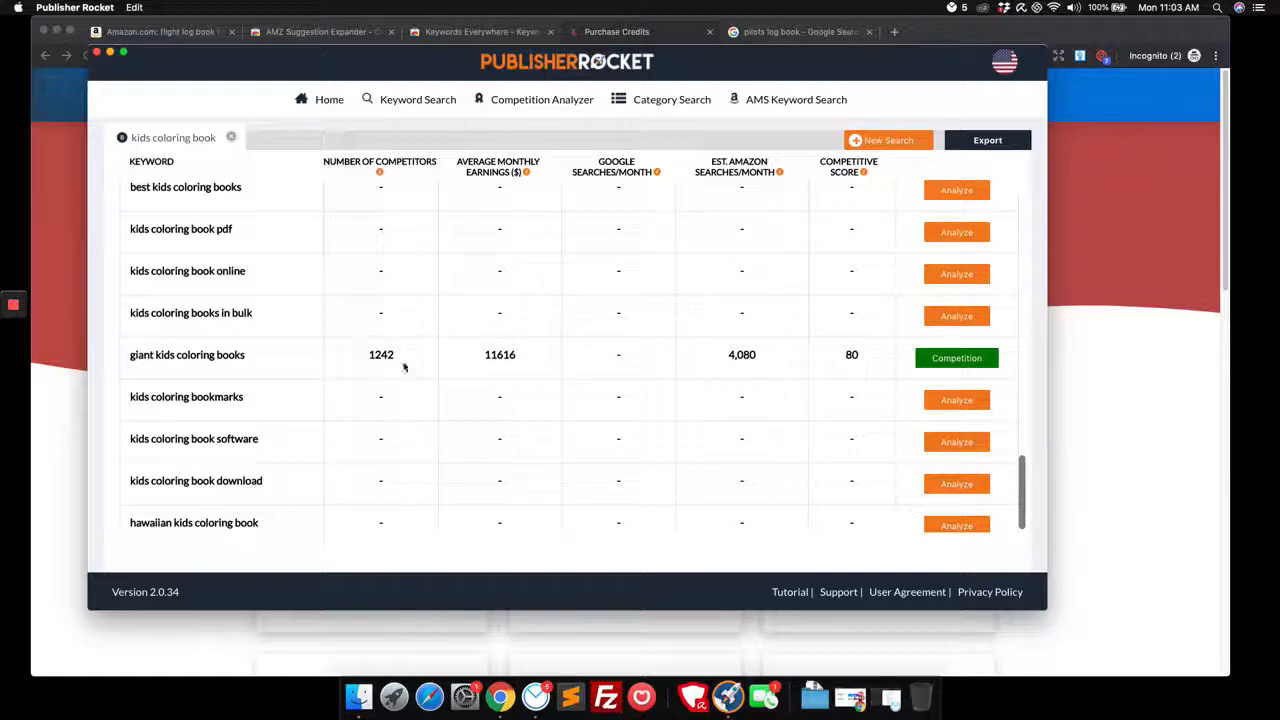
left_click(956, 358)
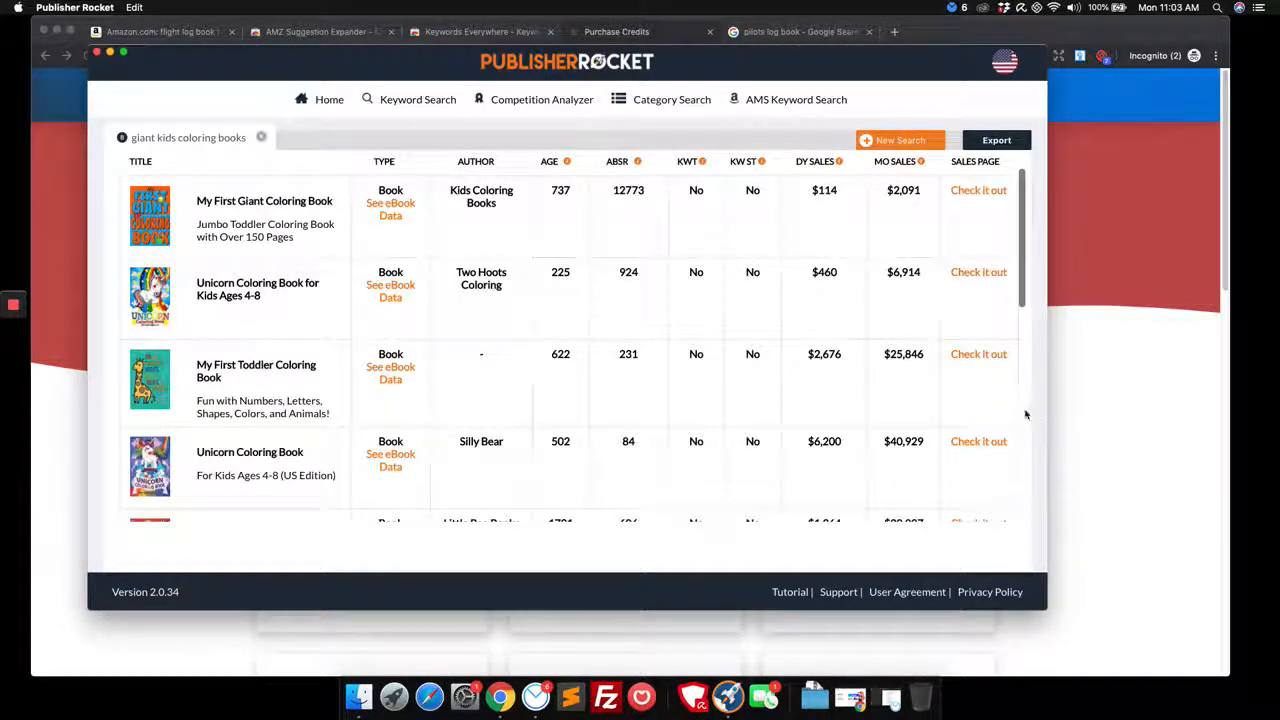
mouse_move(253, 198)
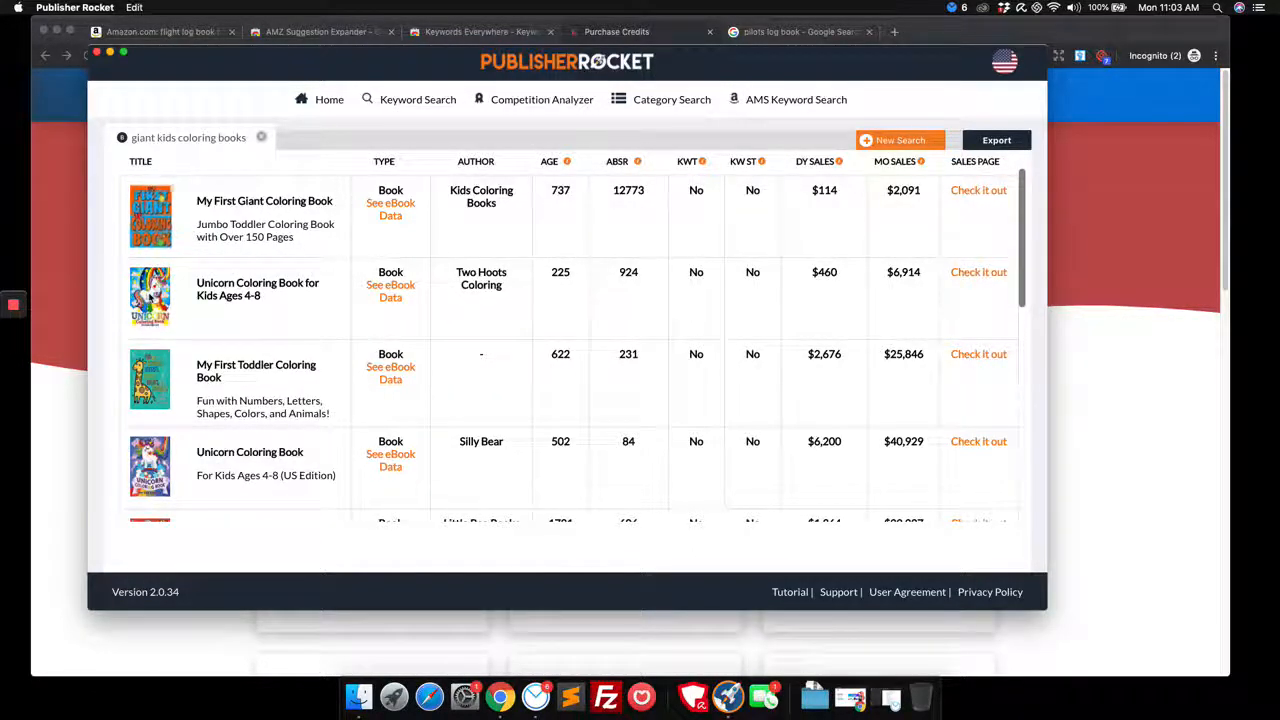
- Review 'giant kids coloring books' competitors and open My First Toddler Coloring Book's sales page
scroll("down", 3)
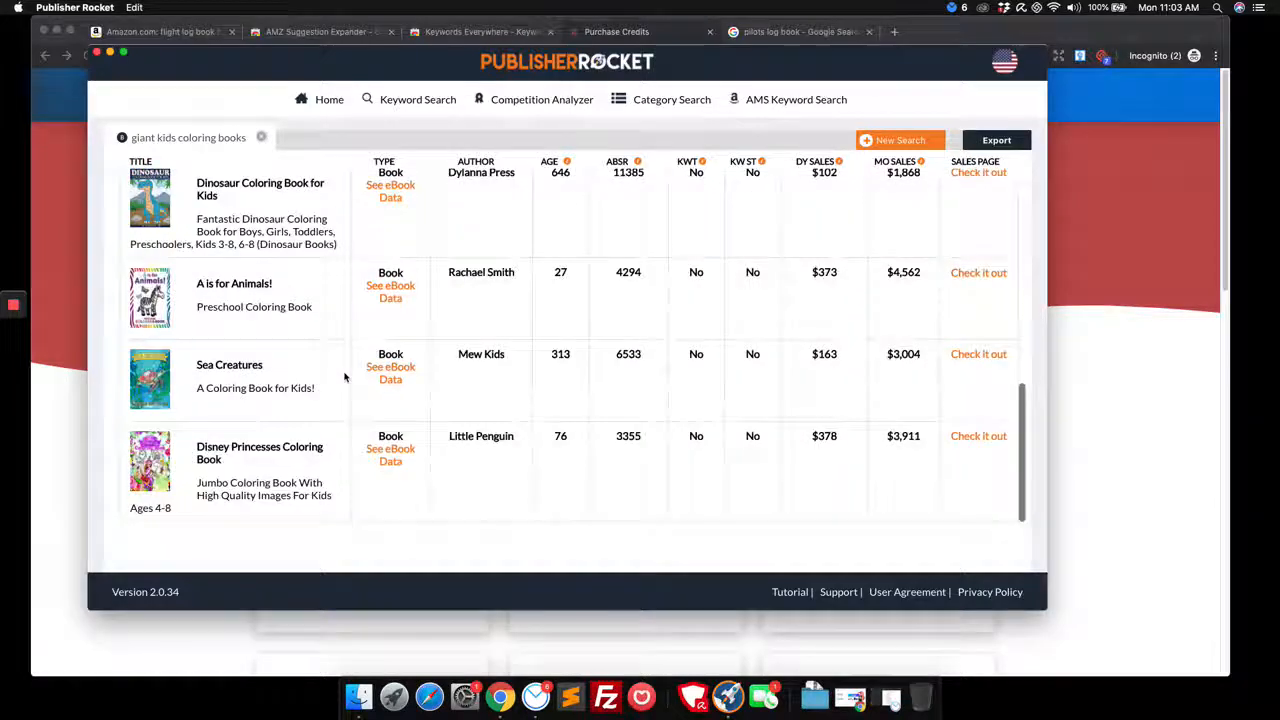
mouse_move(296, 408)
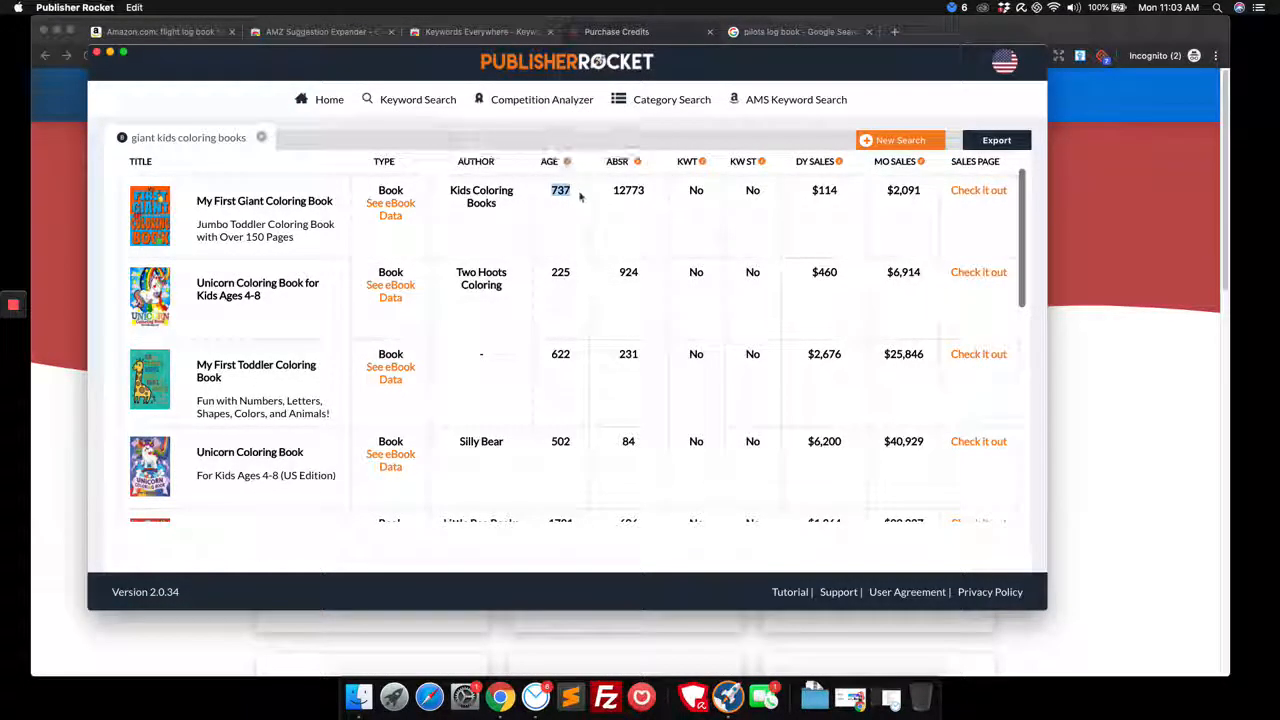
double_click(628, 190)
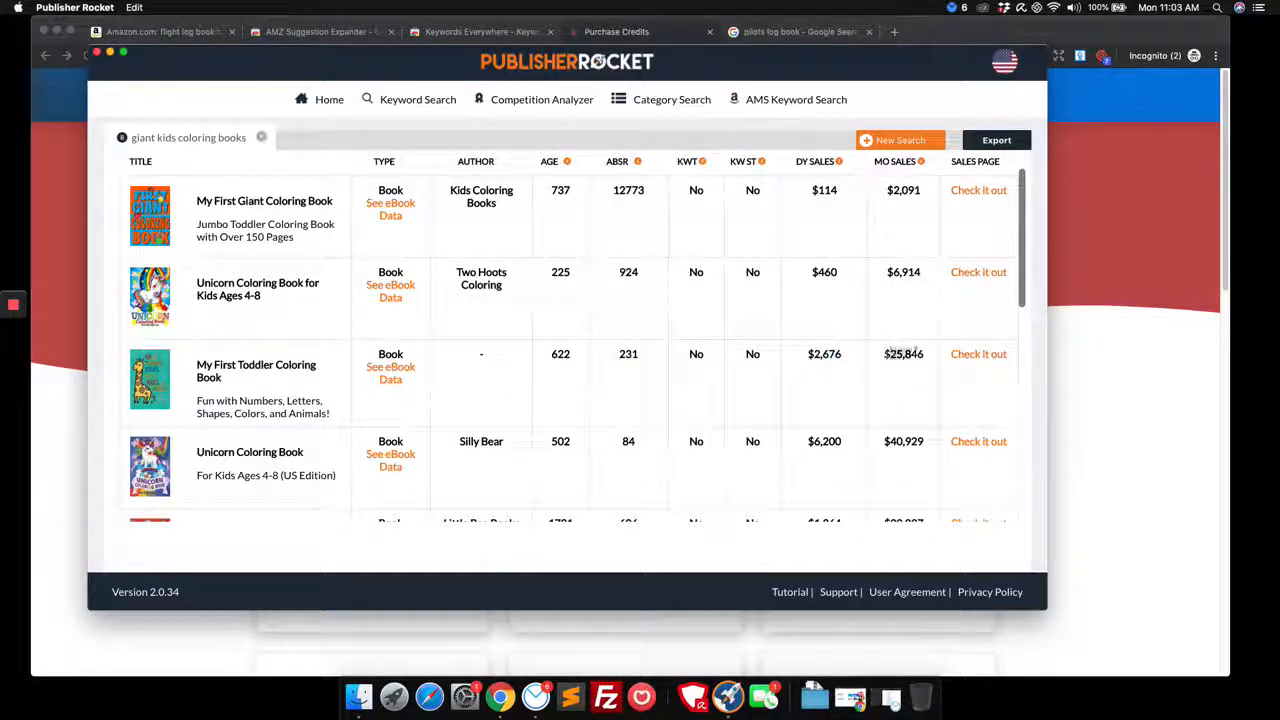
mouse_move(599, 385)
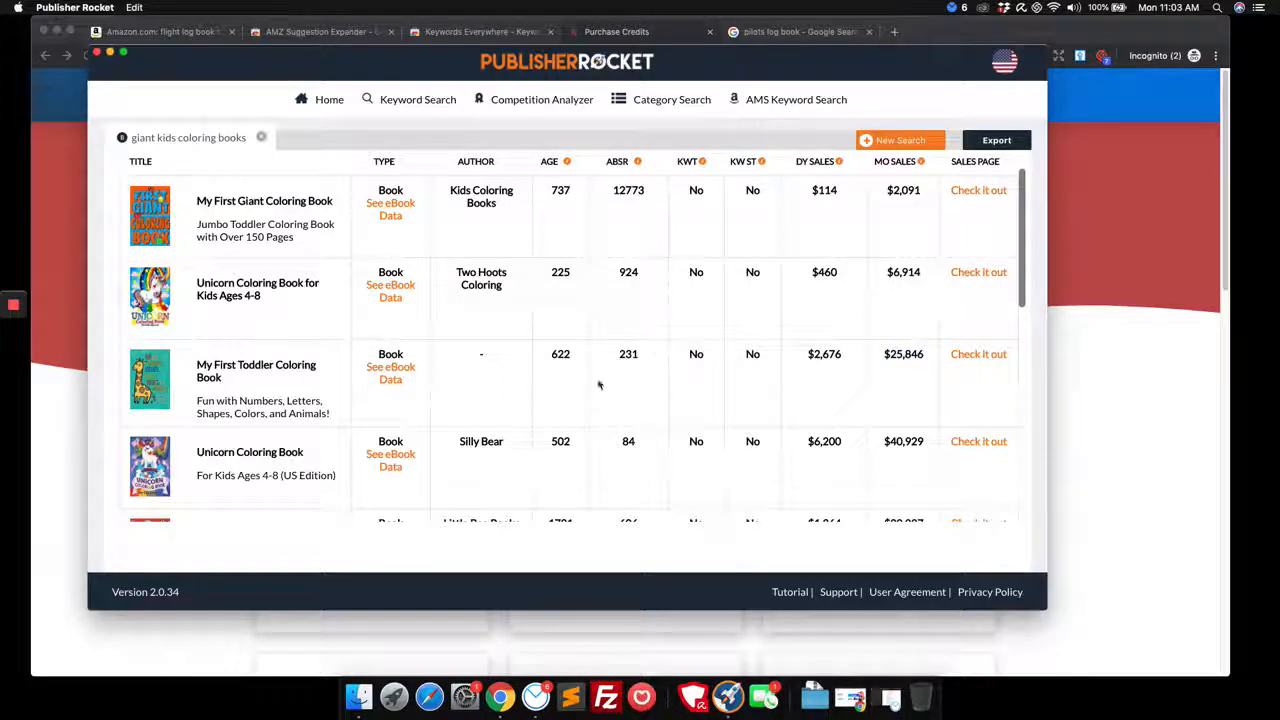
mouse_move(560, 285)
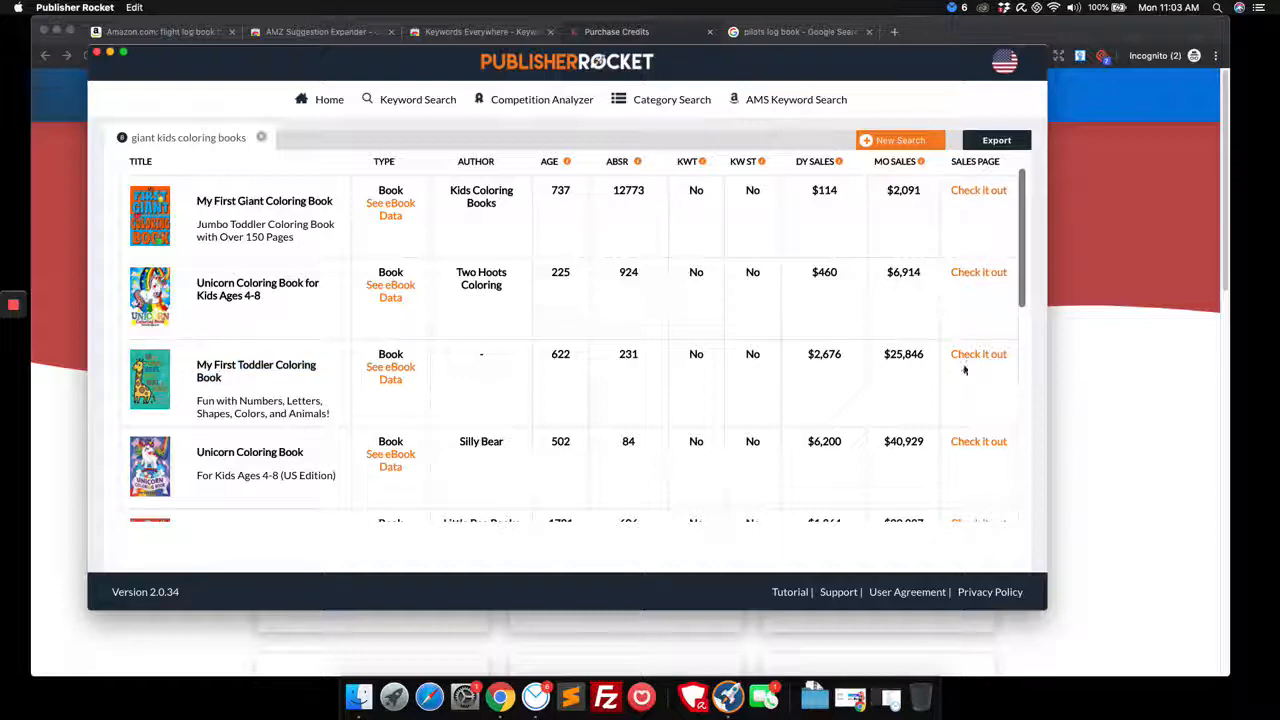
left_click(978, 354)
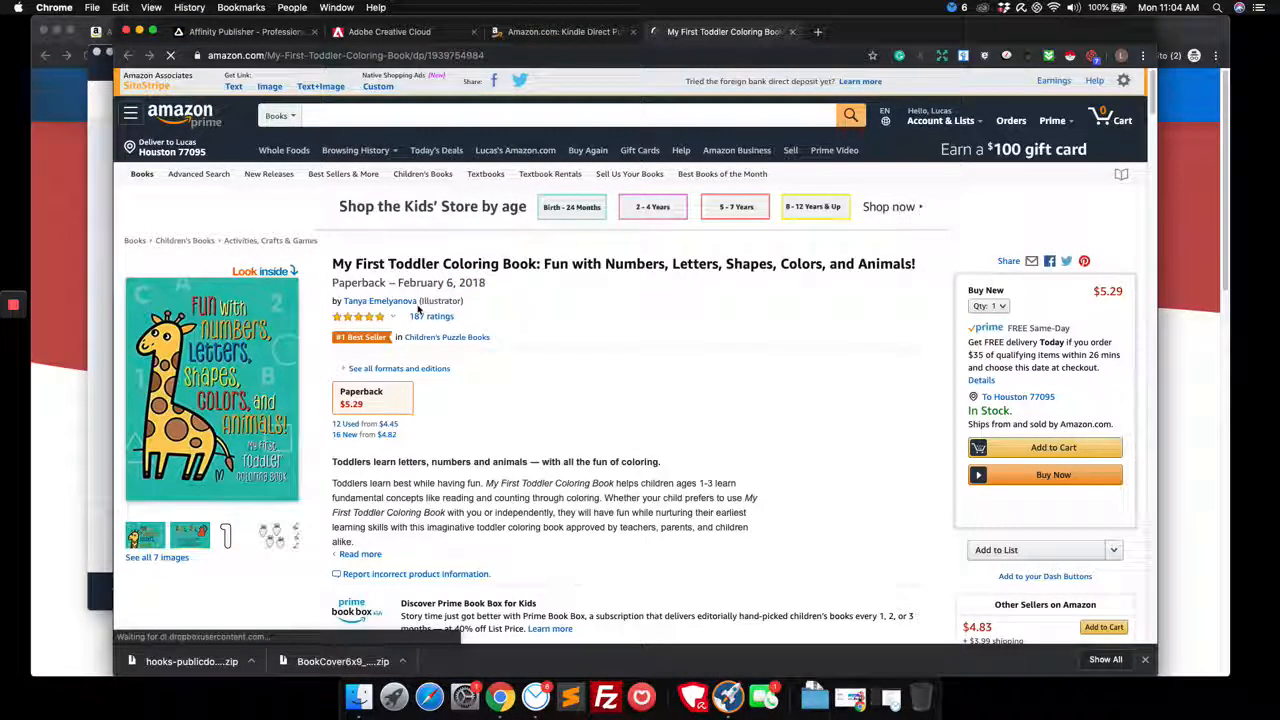
- Flip through the toddler book's Look Inside preview to the number five page, then close it
scroll("down", 3)
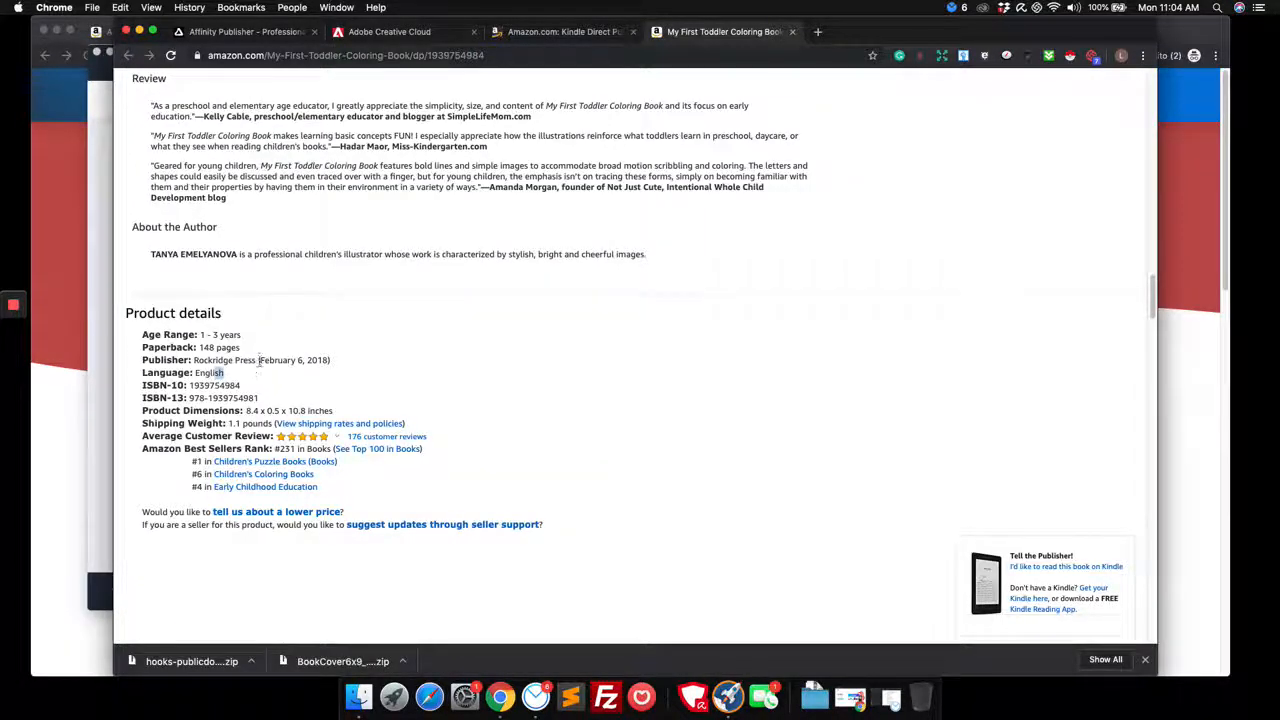
scroll("up", 3)
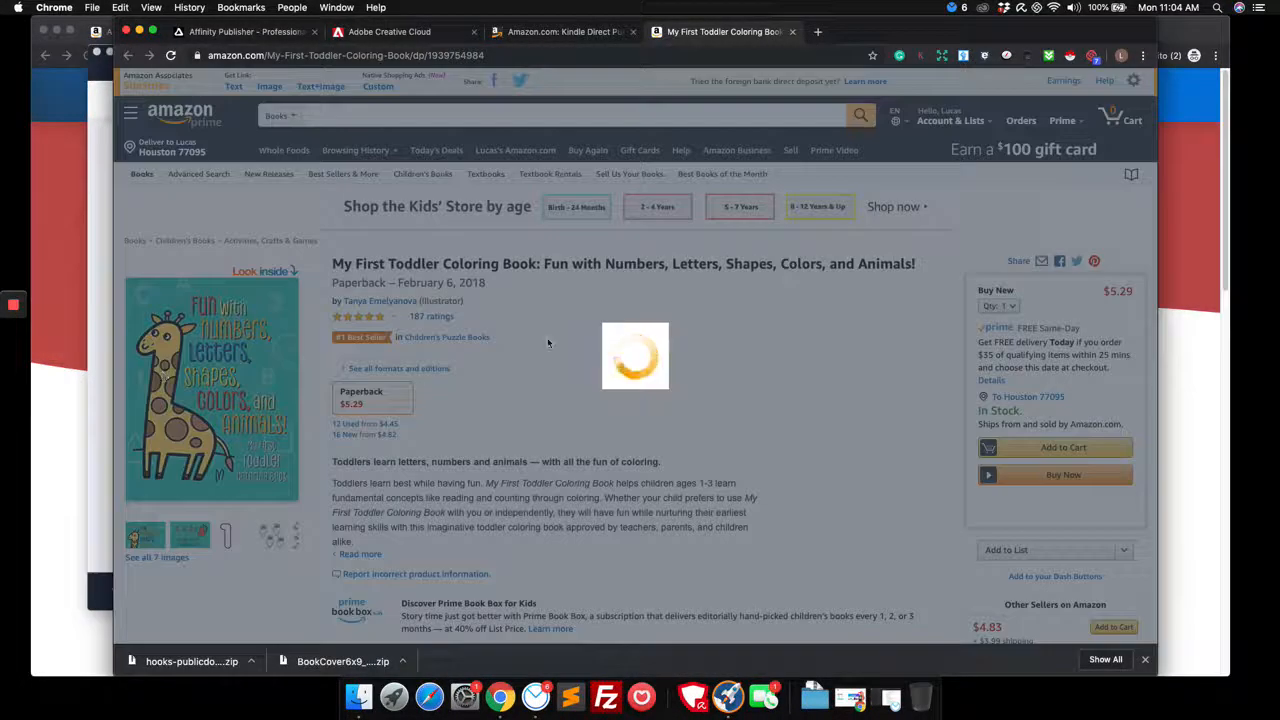
left_click(265, 271)
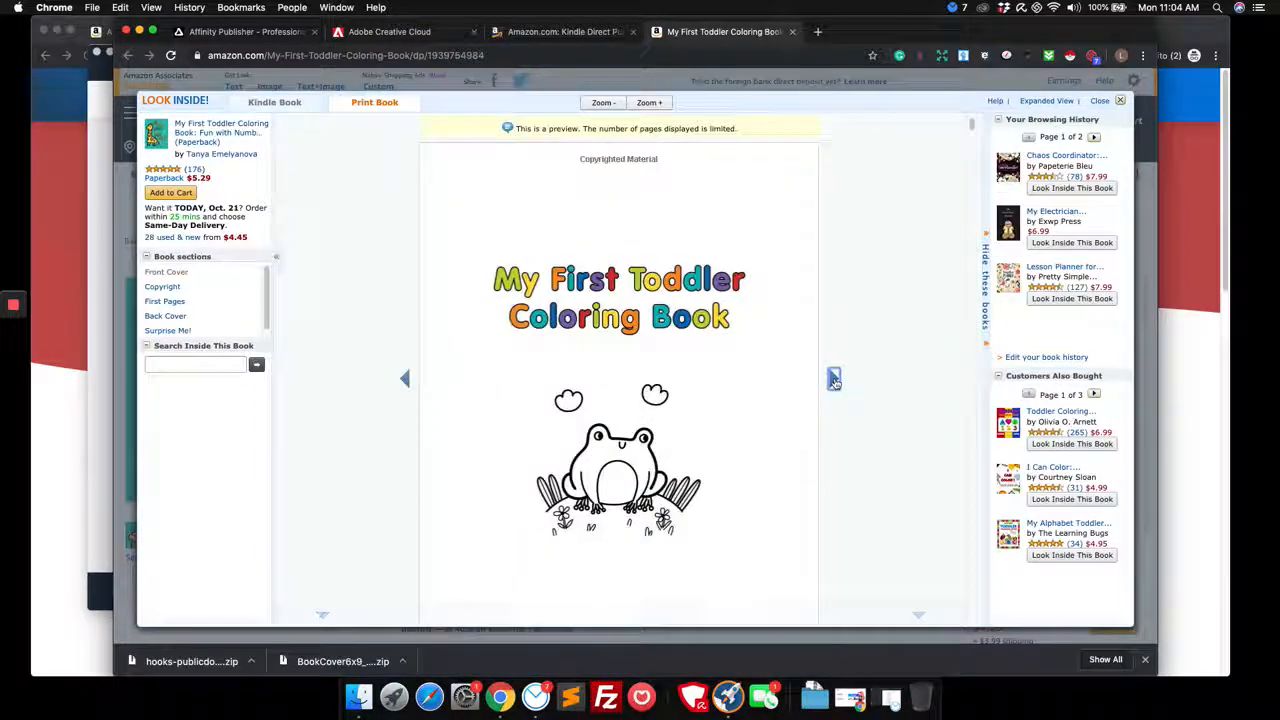
left_click(649, 102)
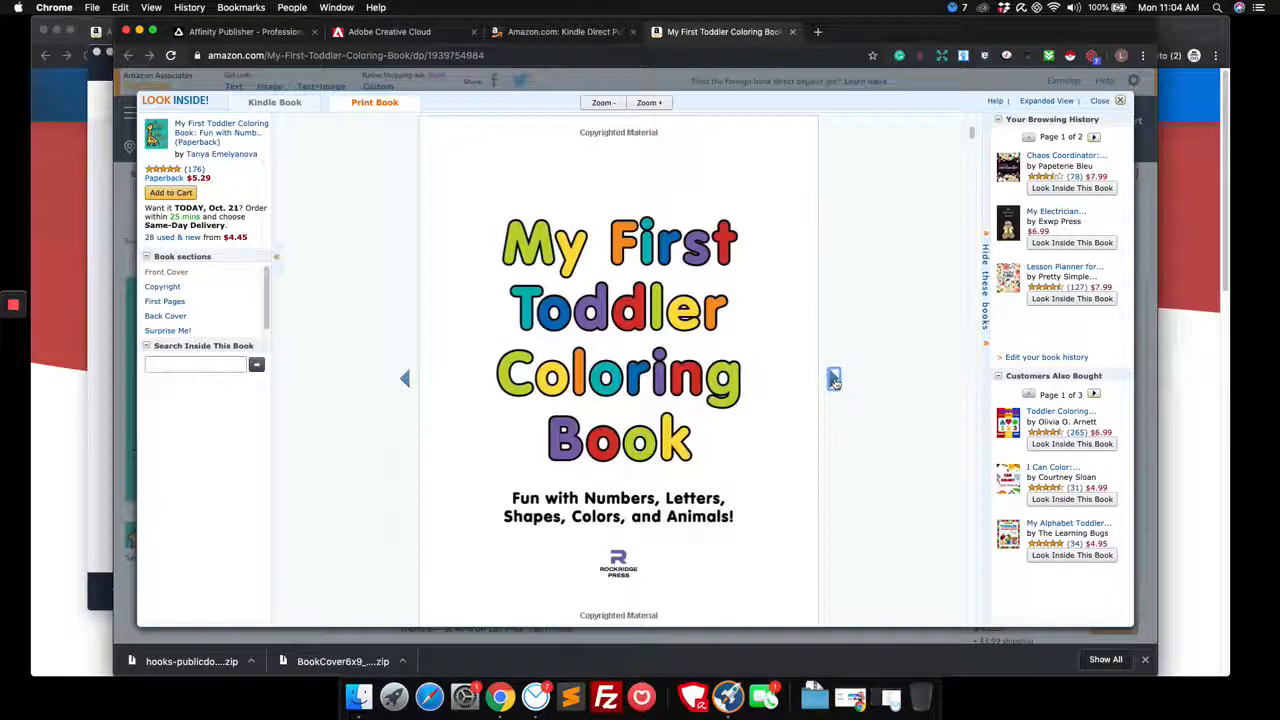
left_click(835, 378)
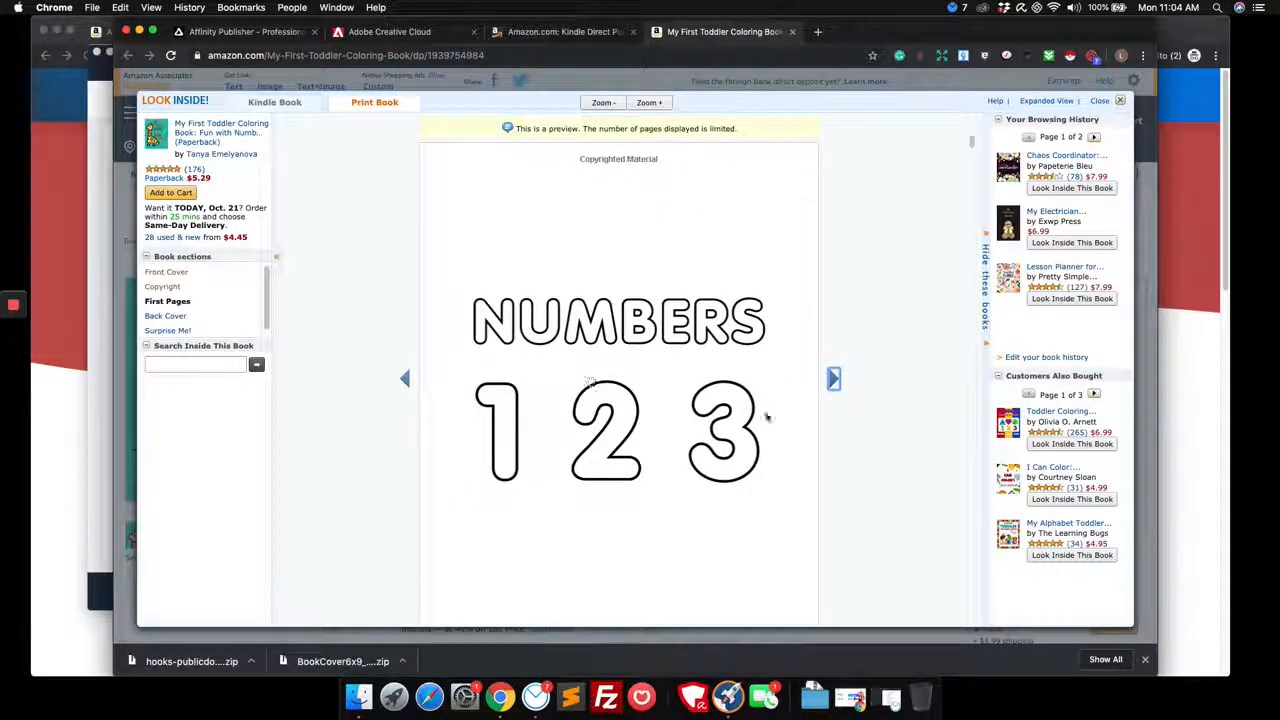
left_click(833, 378)
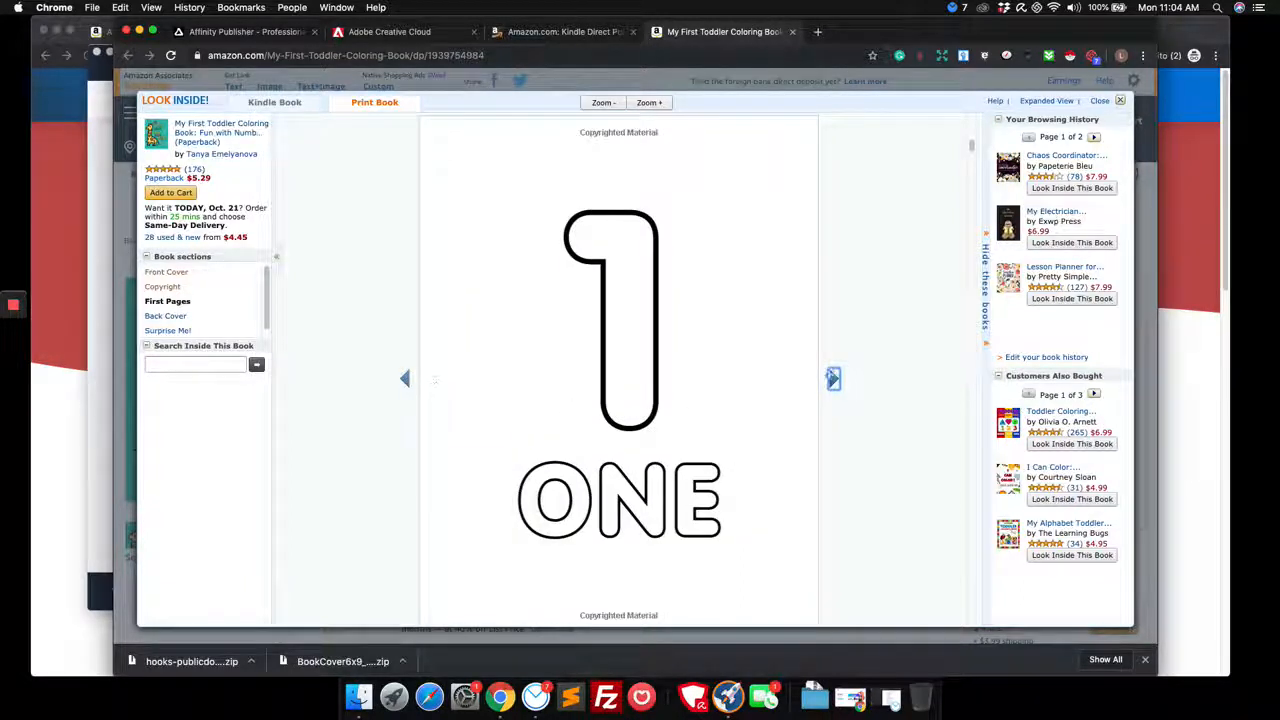
left_click(833, 378)
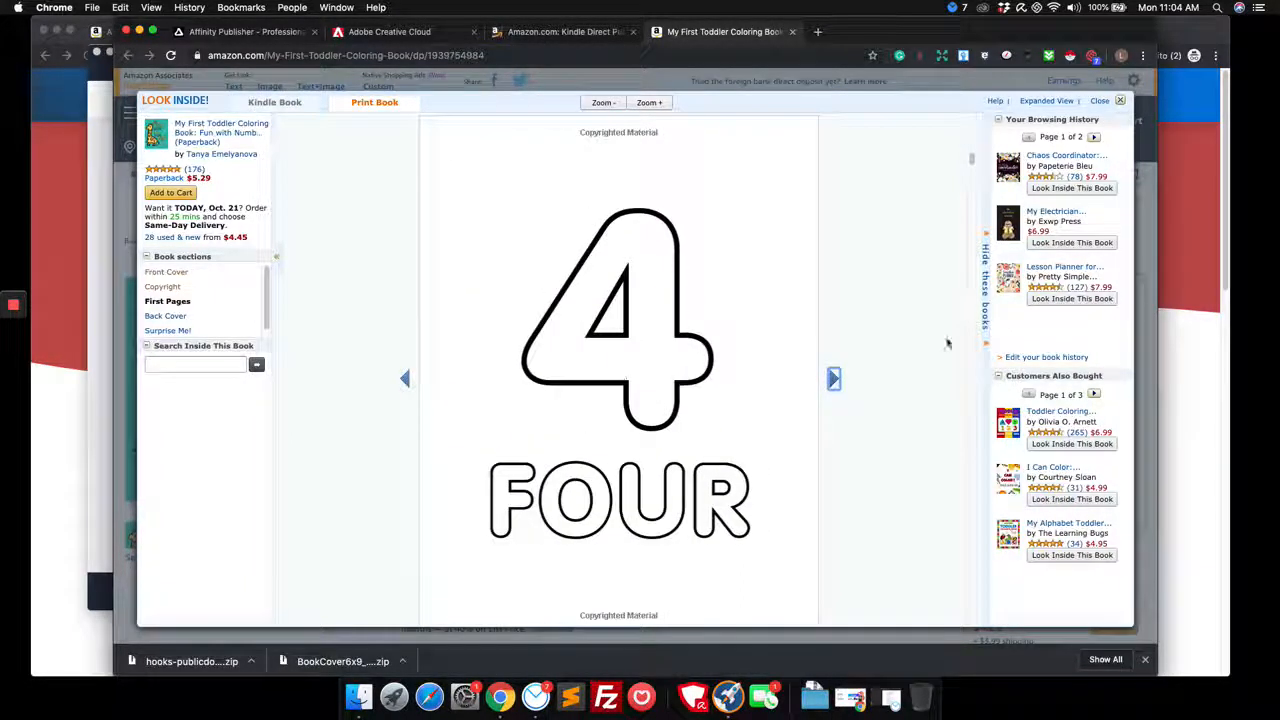
left_click(834, 378)
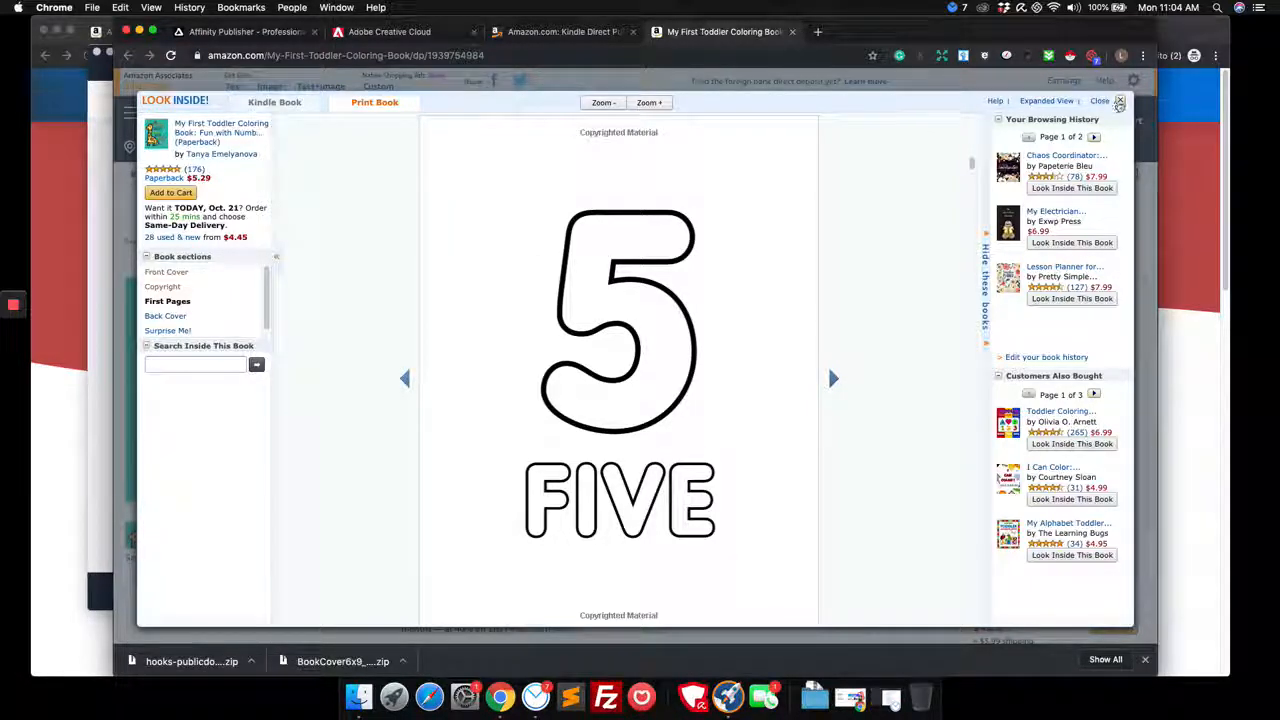
left_click(1119, 101)
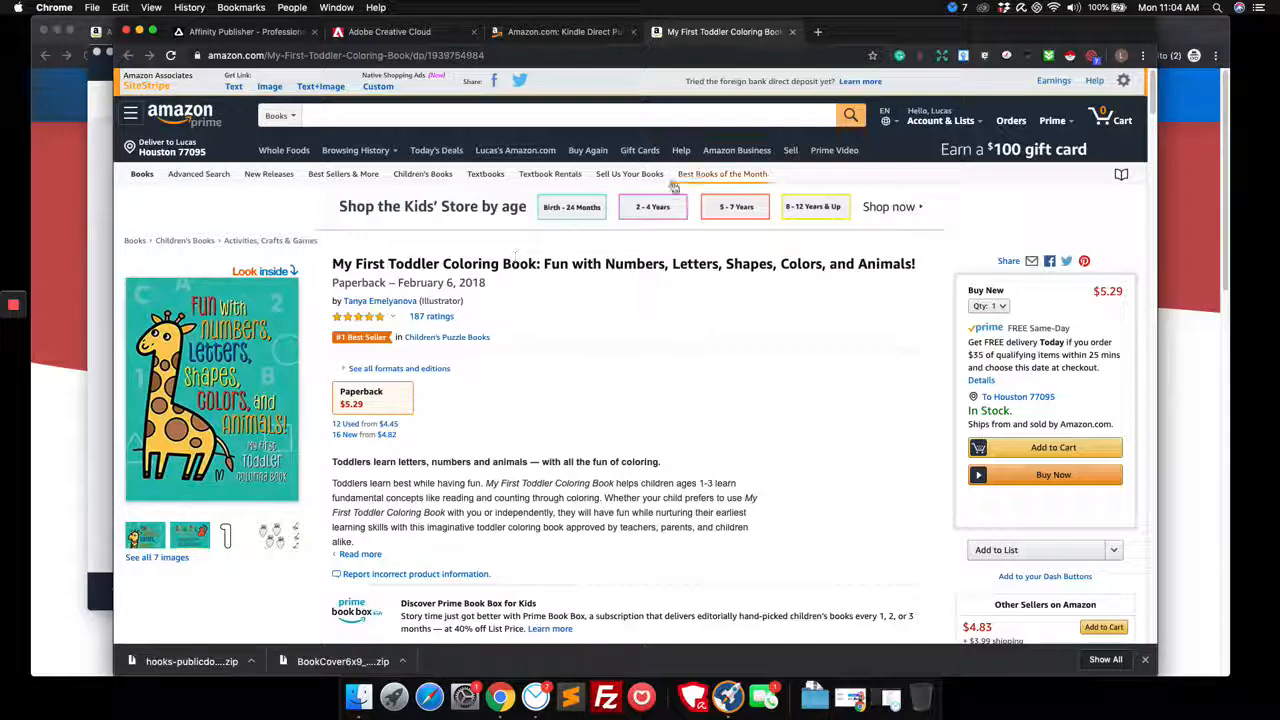
left_click(560, 31)
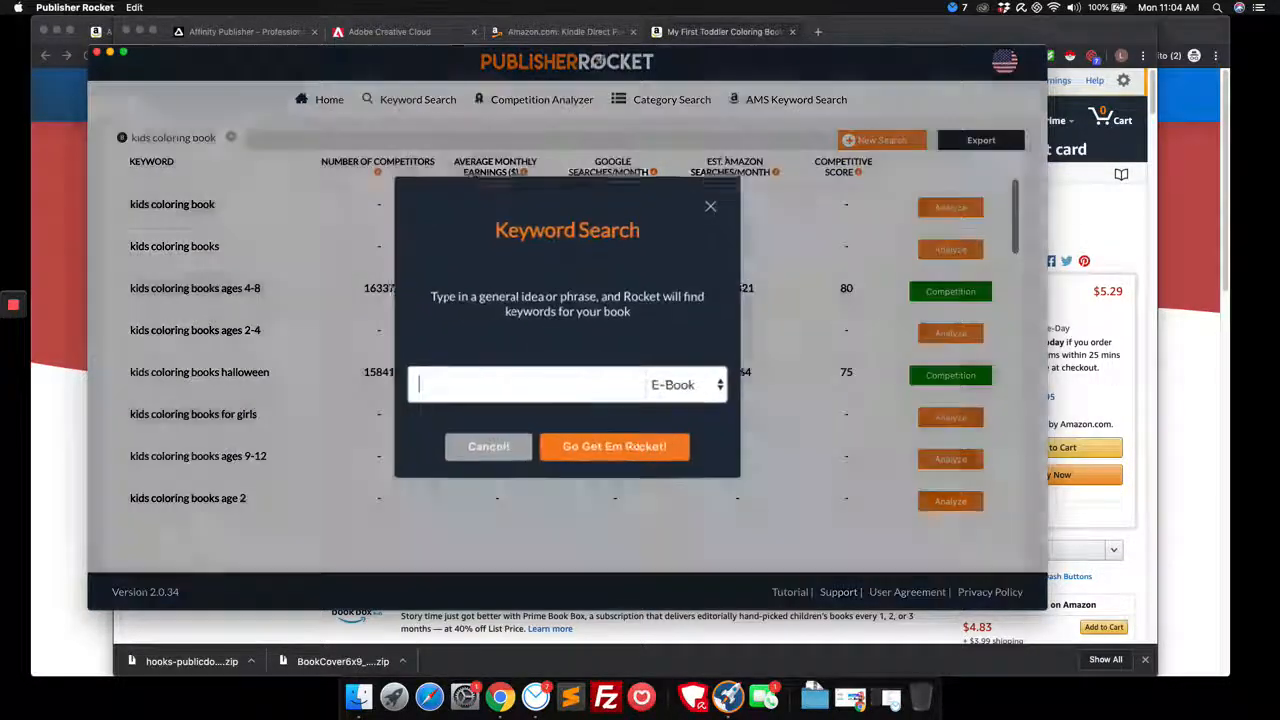
- Run a print-book keyword search for 'Toddler Coloring Book'
left_click(685, 384)
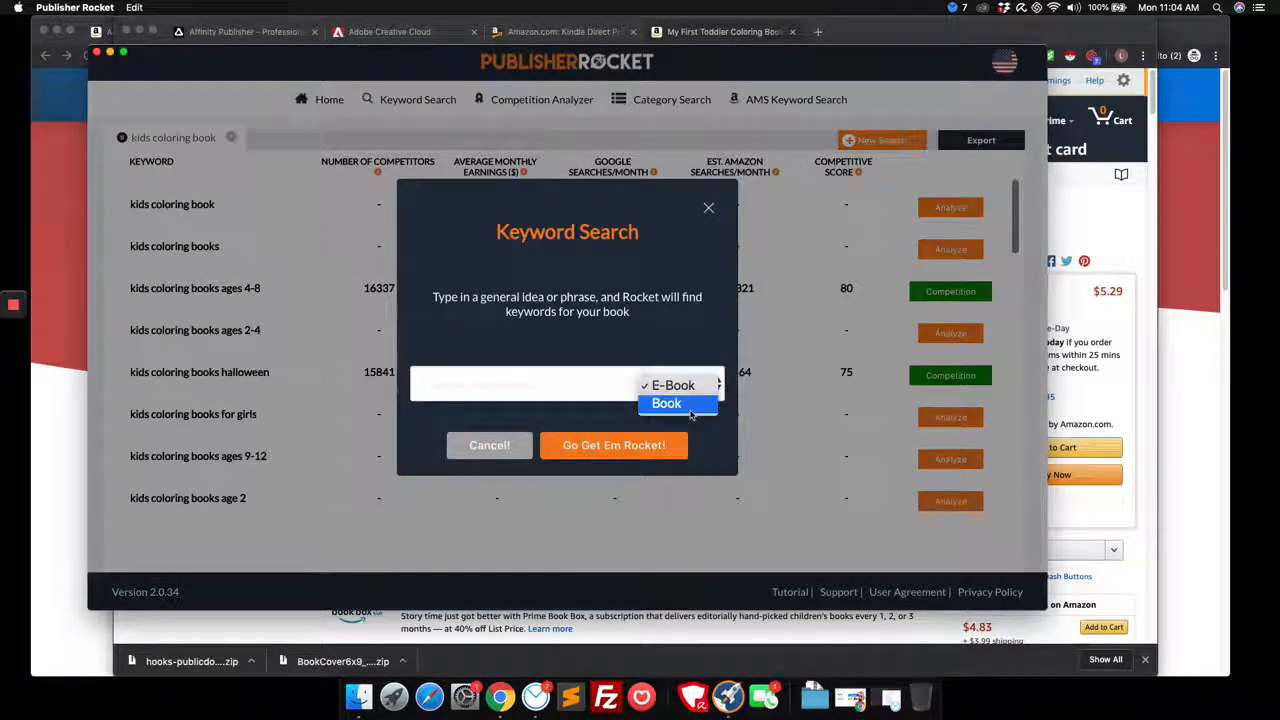
left_click(666, 403)
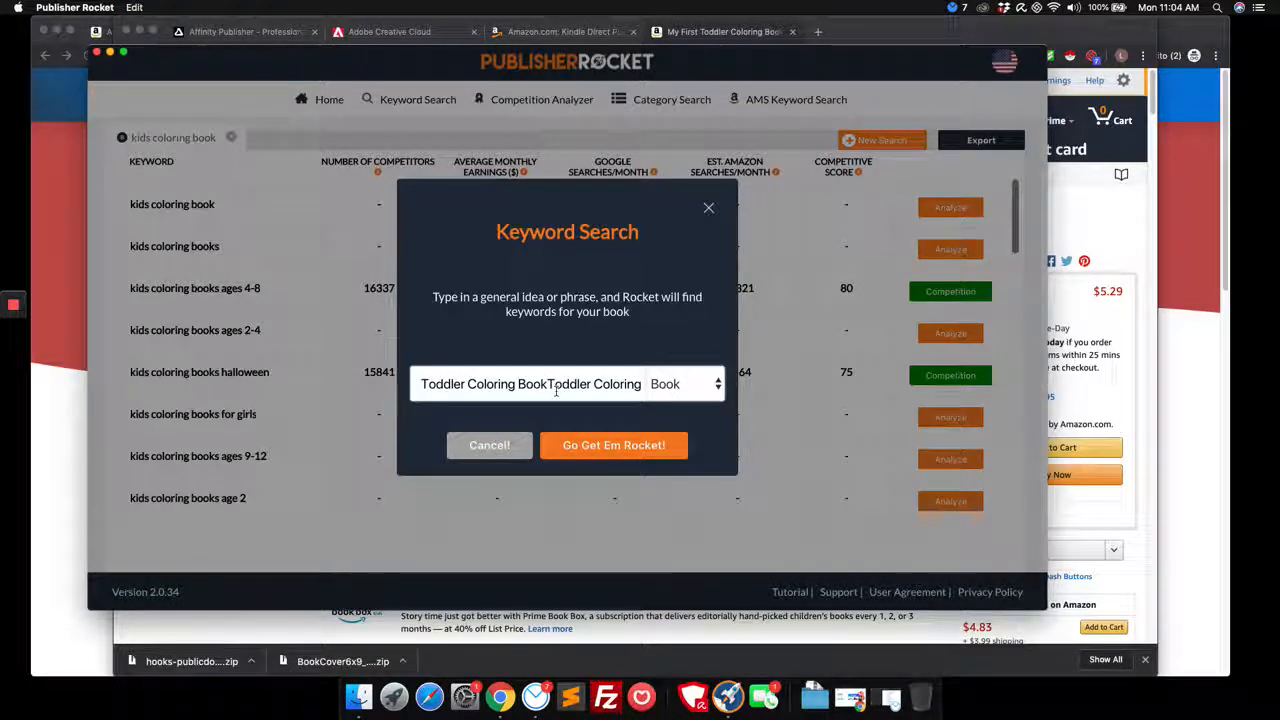
double_click(595, 384)
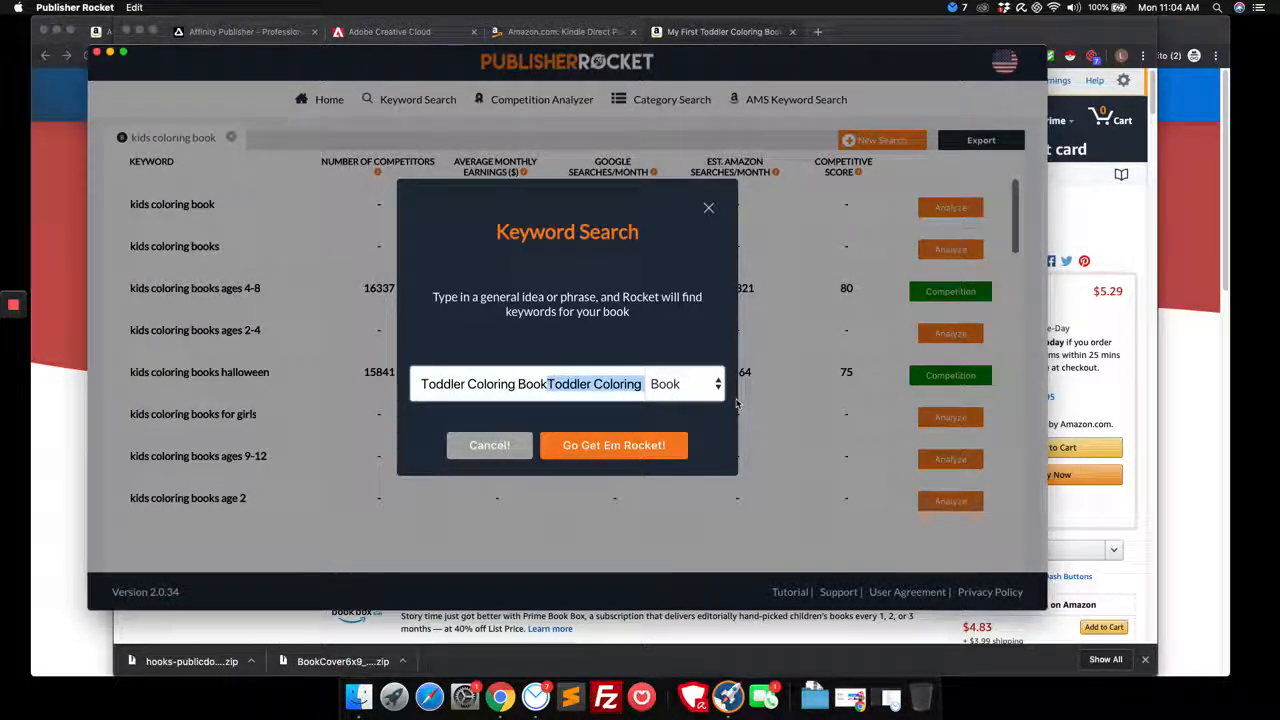
left_click(613, 445)
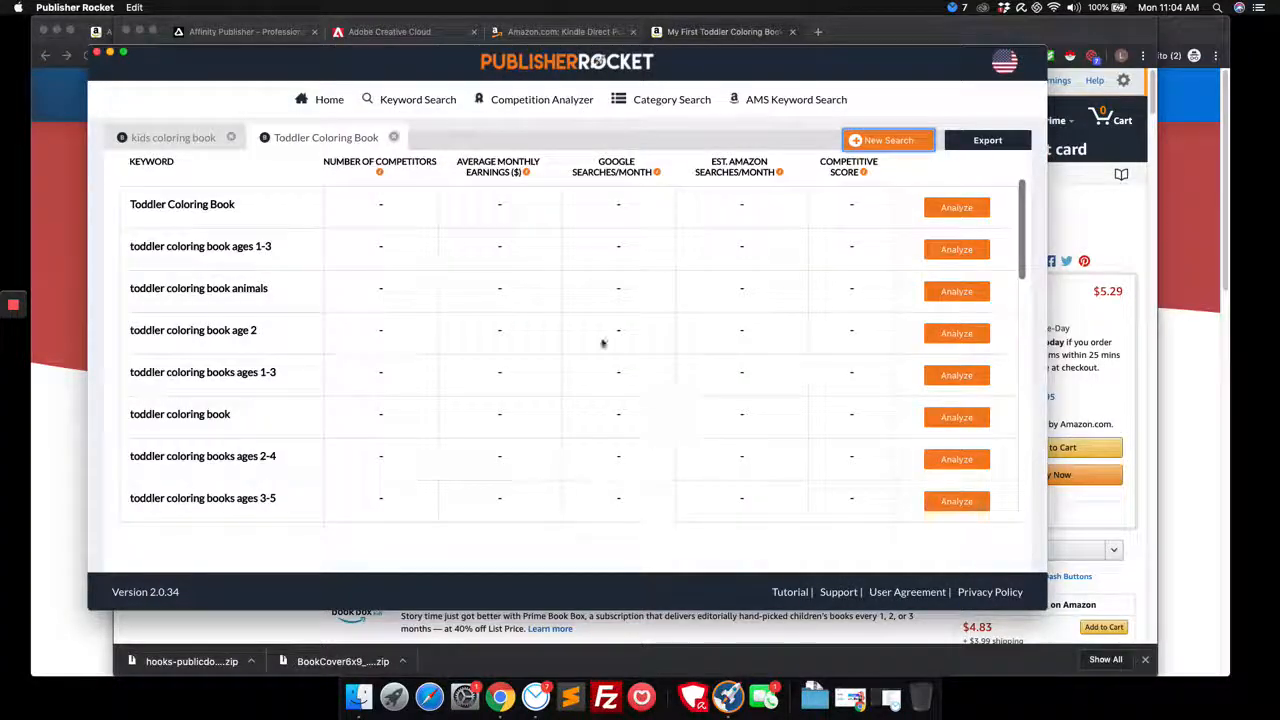
- Analyze toddler coloring book, plus its animals, ages 1-3 and ages 3-5 keywords
left_click(956, 207)
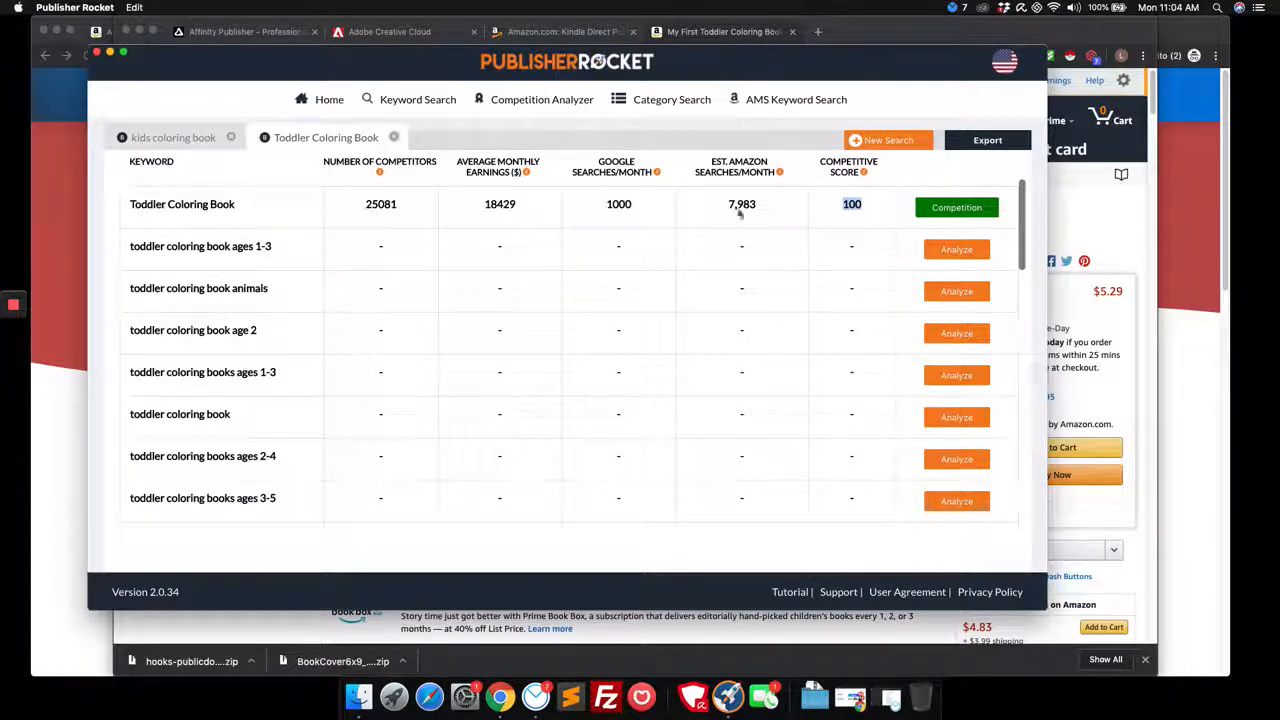
mouse_move(930, 300)
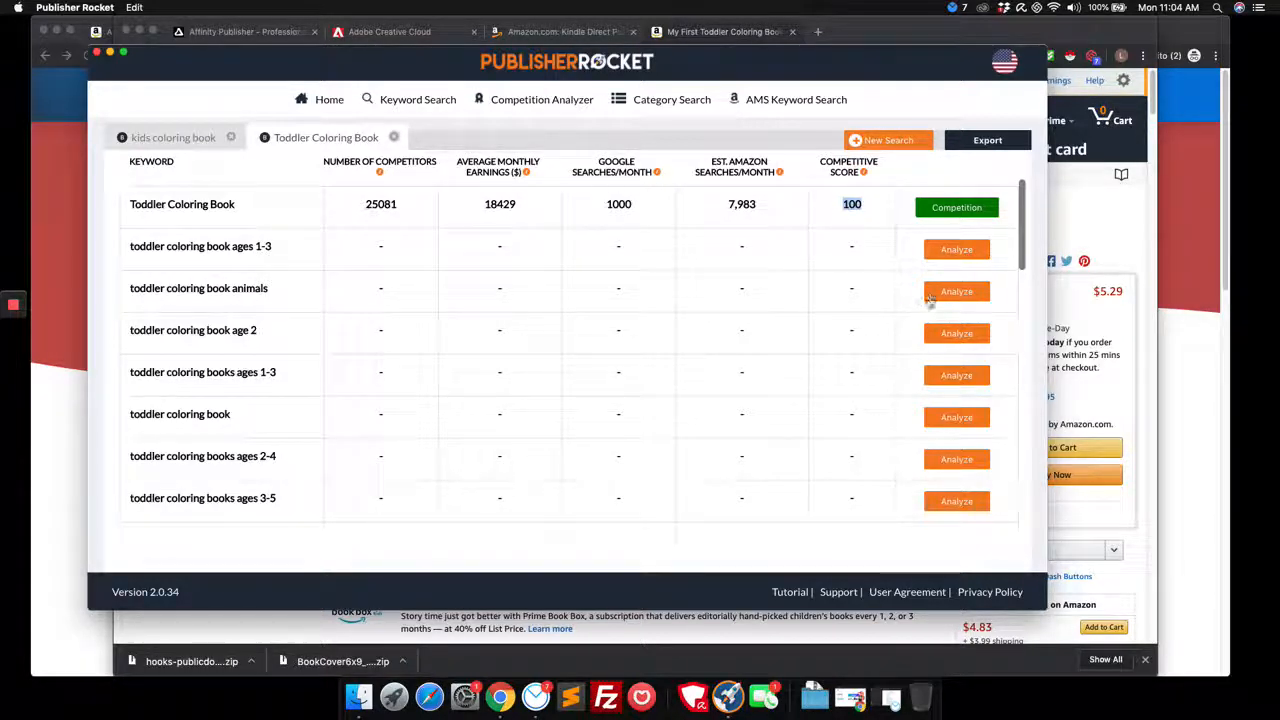
left_click(956, 291)
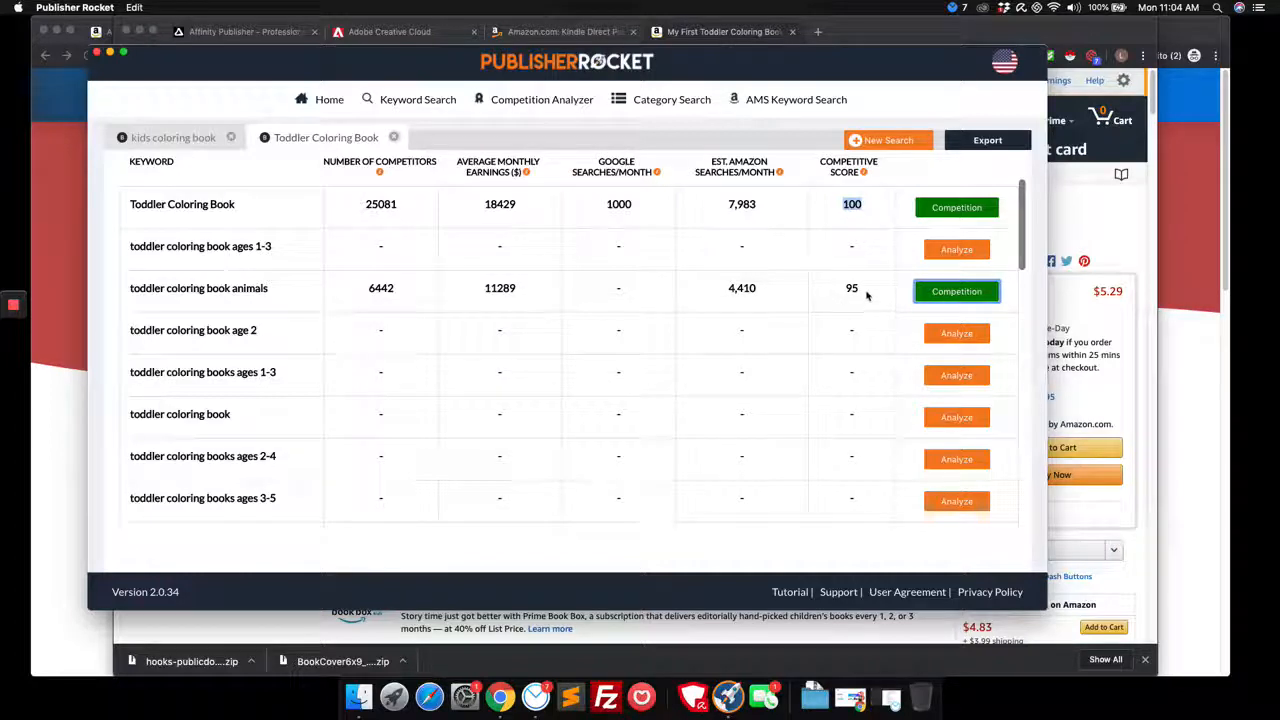
left_click(956, 249)
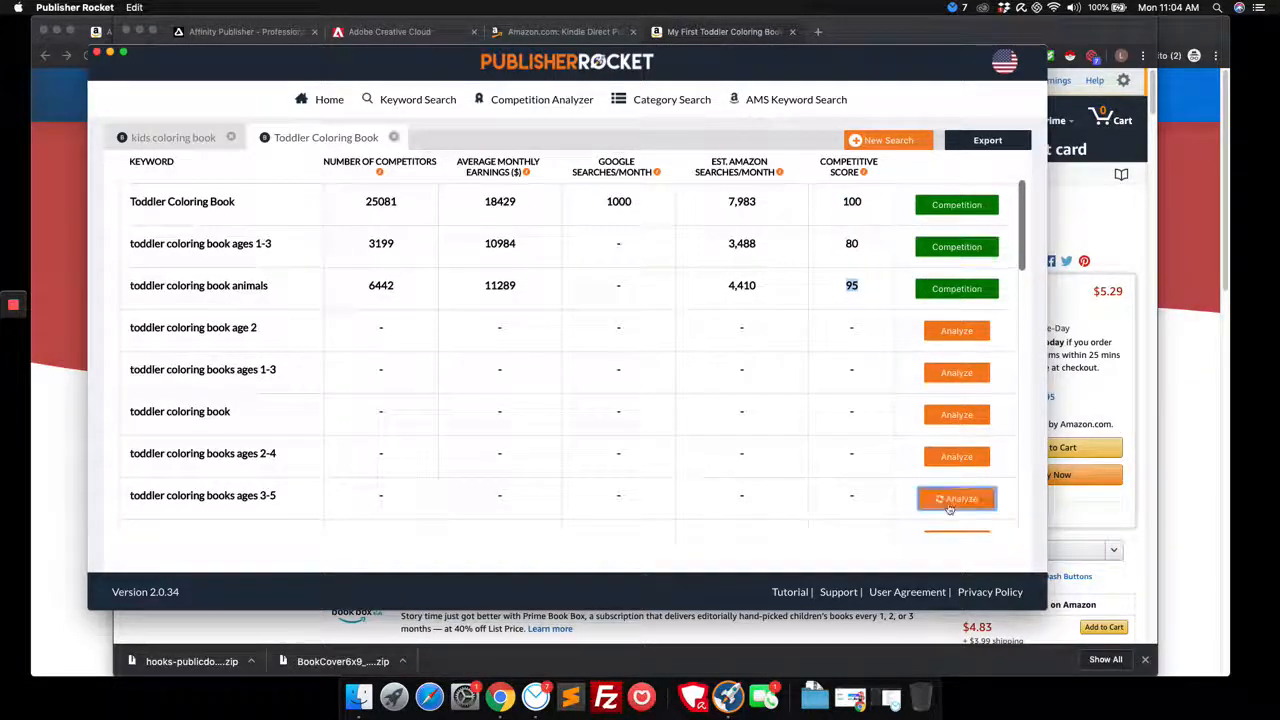
left_click(956, 499)
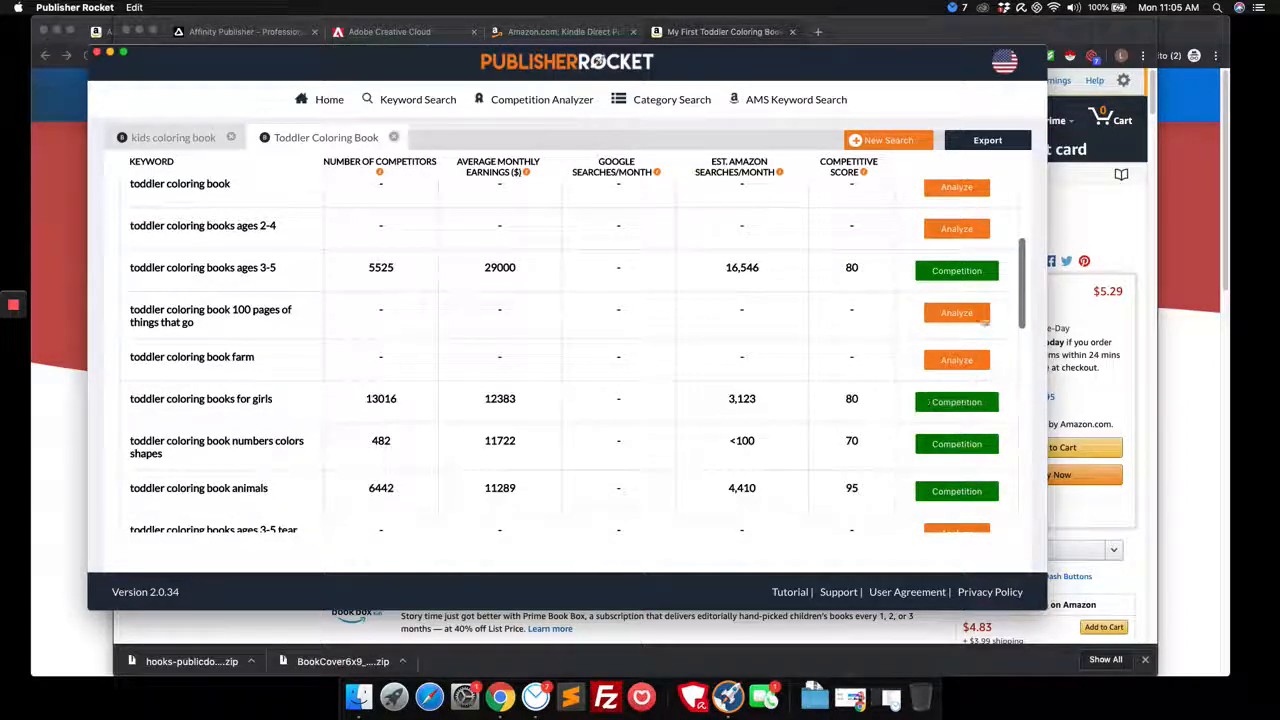
- Analyze 'learn the alphabet', 'paw patrol' and another toddler keyword, then start a new search
scroll("down", 3)
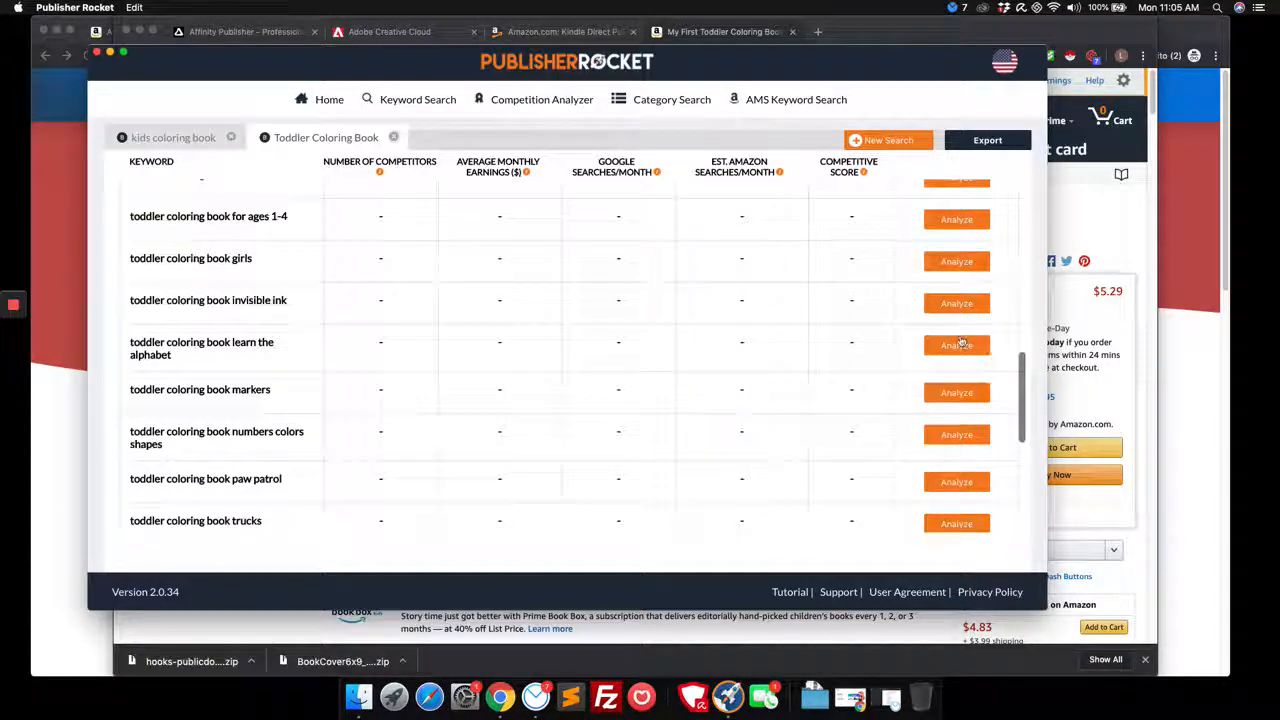
left_click(956, 345)
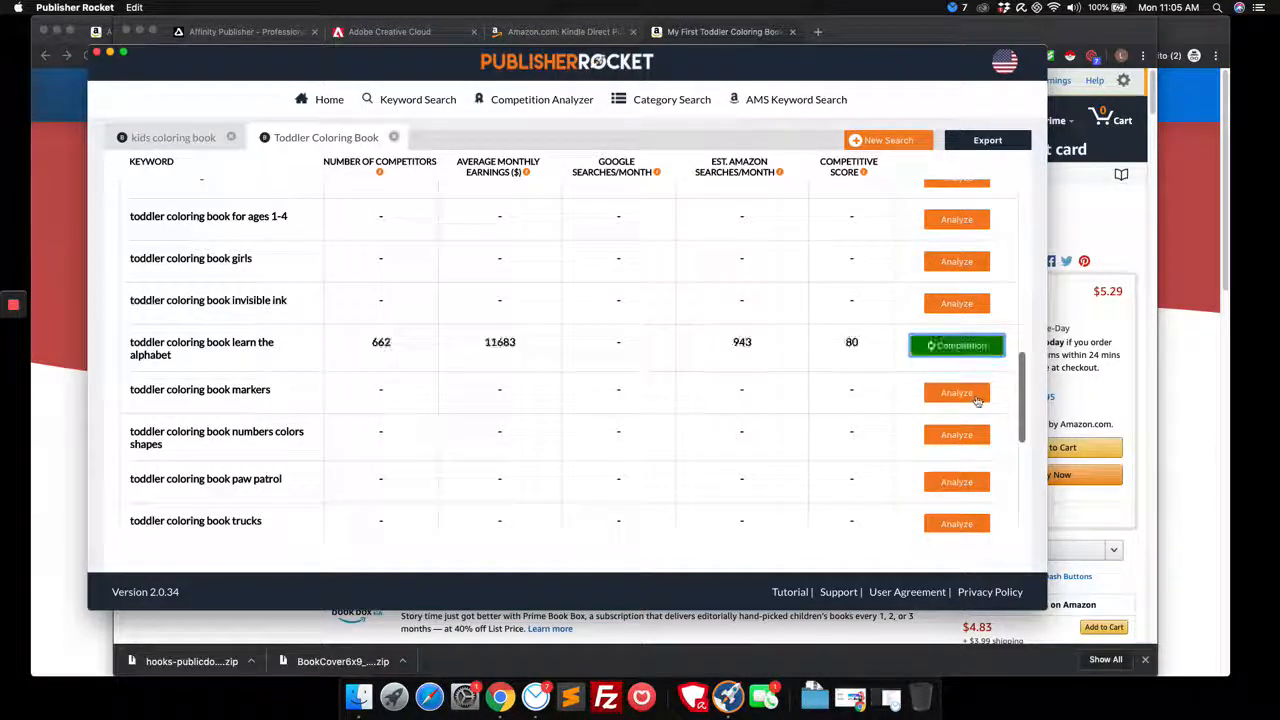
scroll("down", 3)
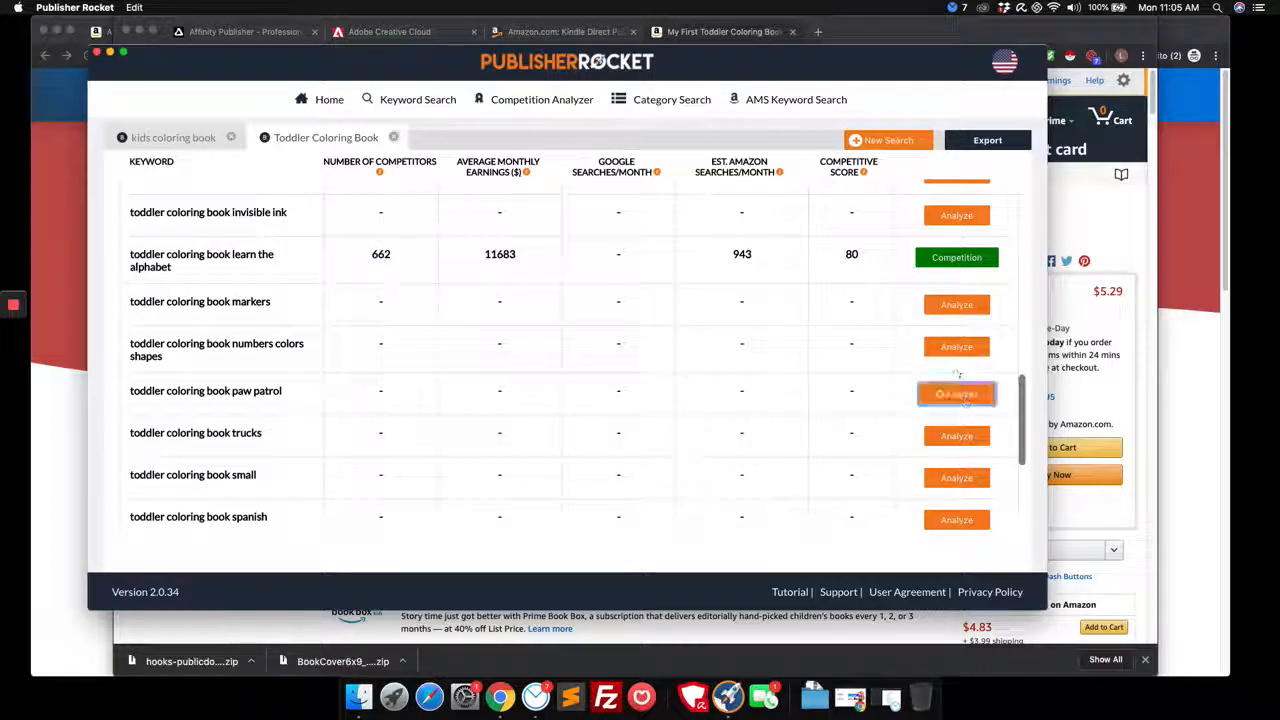
left_click(957, 393)
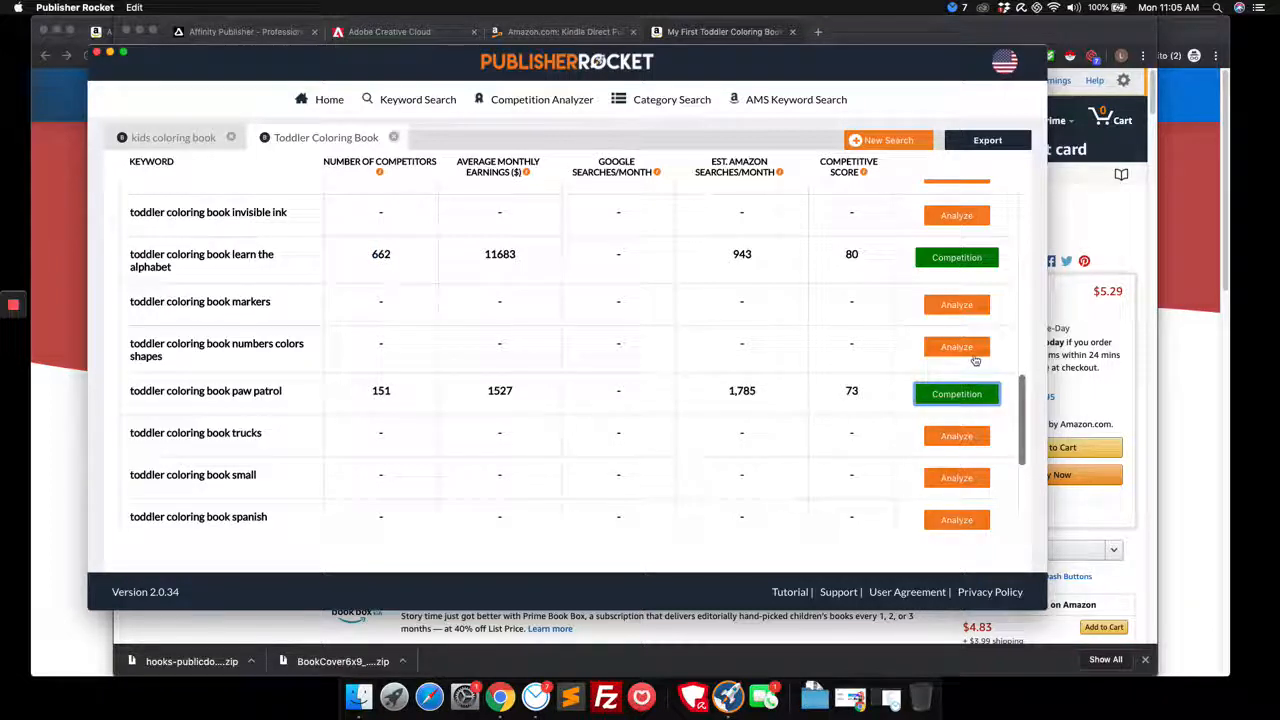
scroll("down", 3)
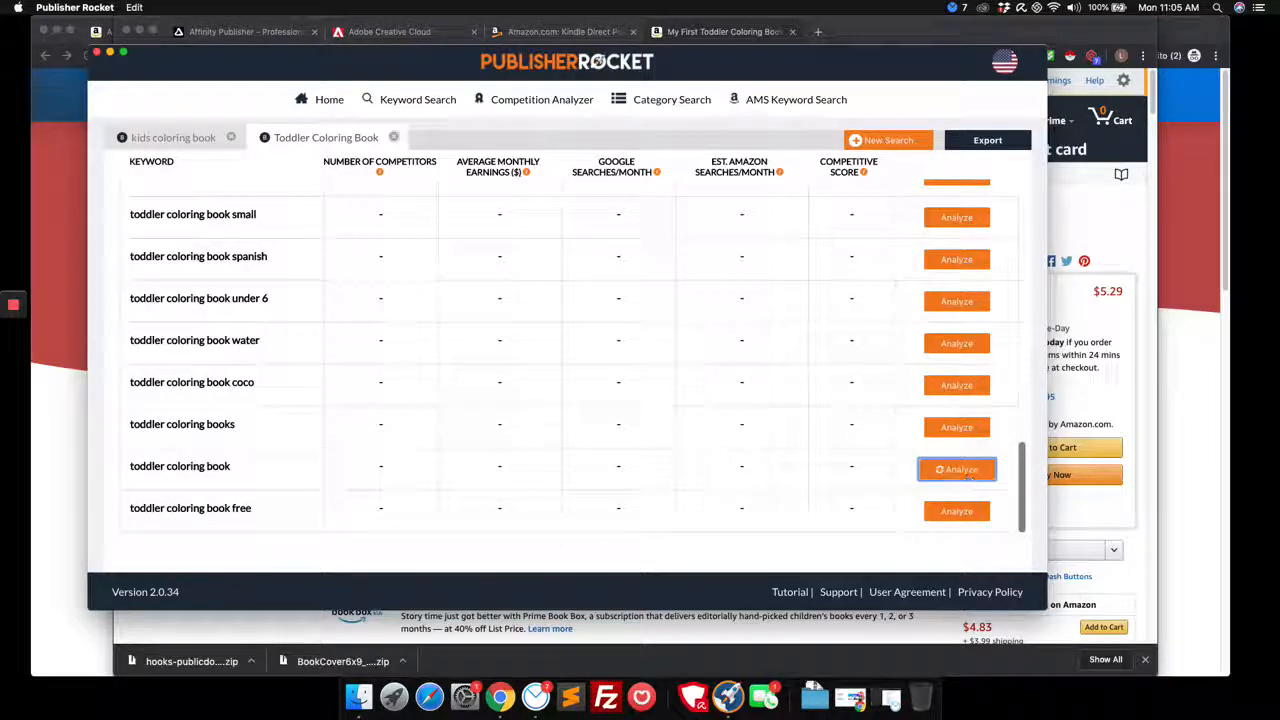
left_click(956, 469)
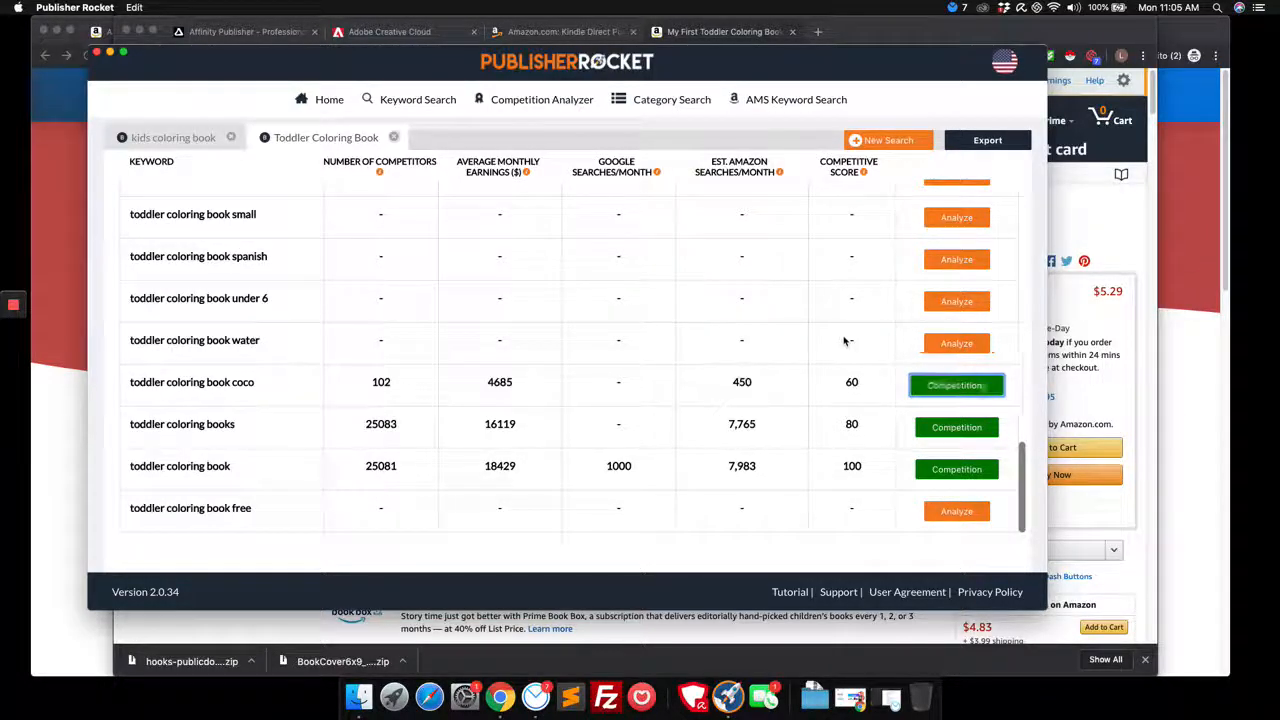
scroll("up", 3)
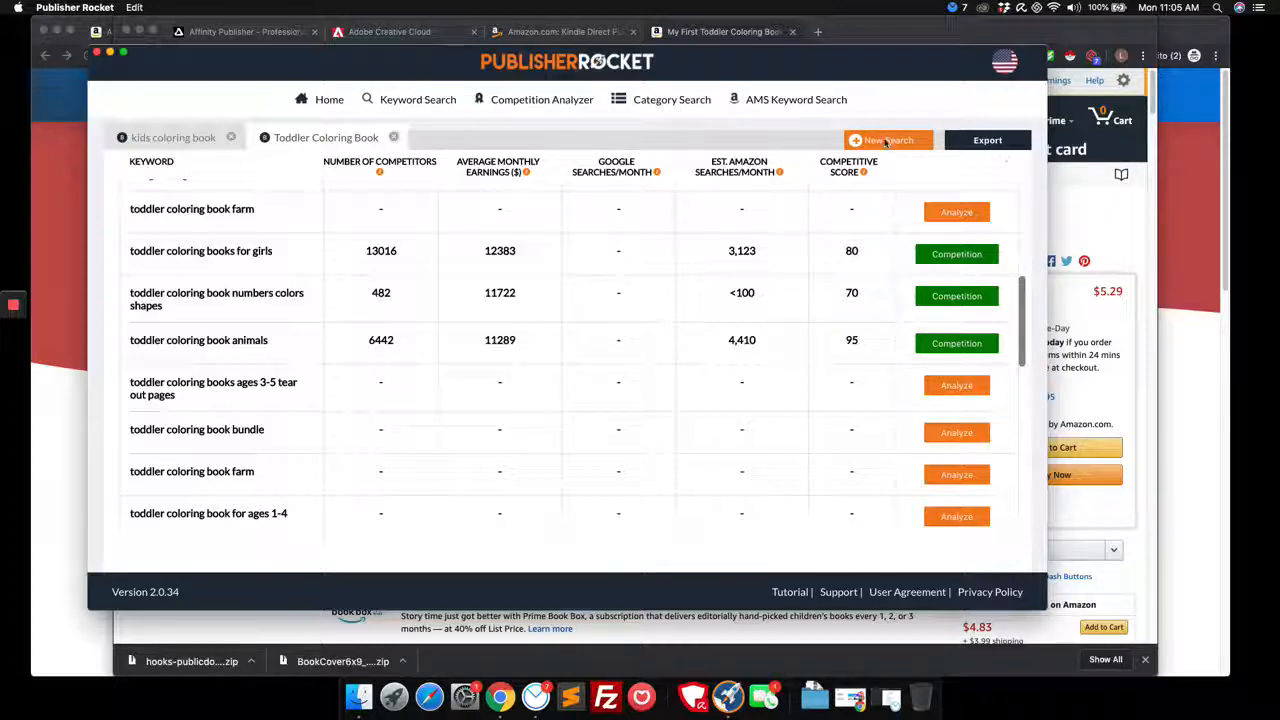
left_click(882, 140)
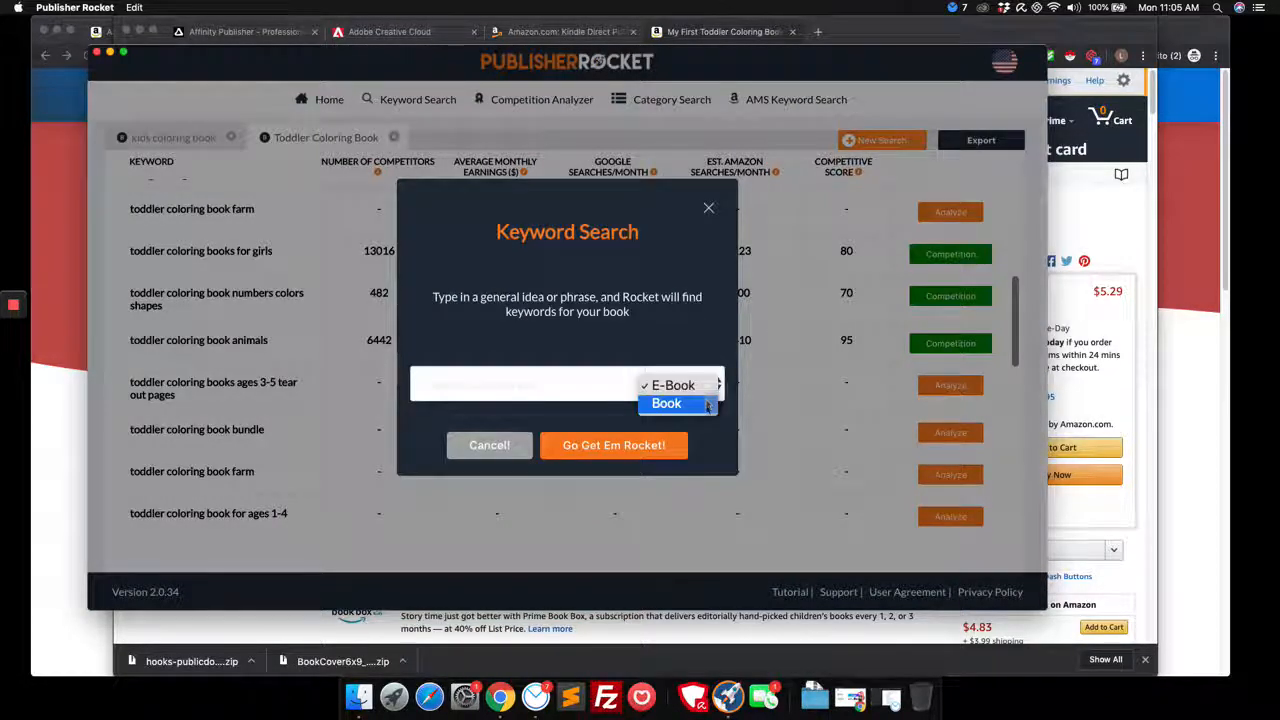
- Run a print-book keyword search for 'guest books'
left_click(666, 403)
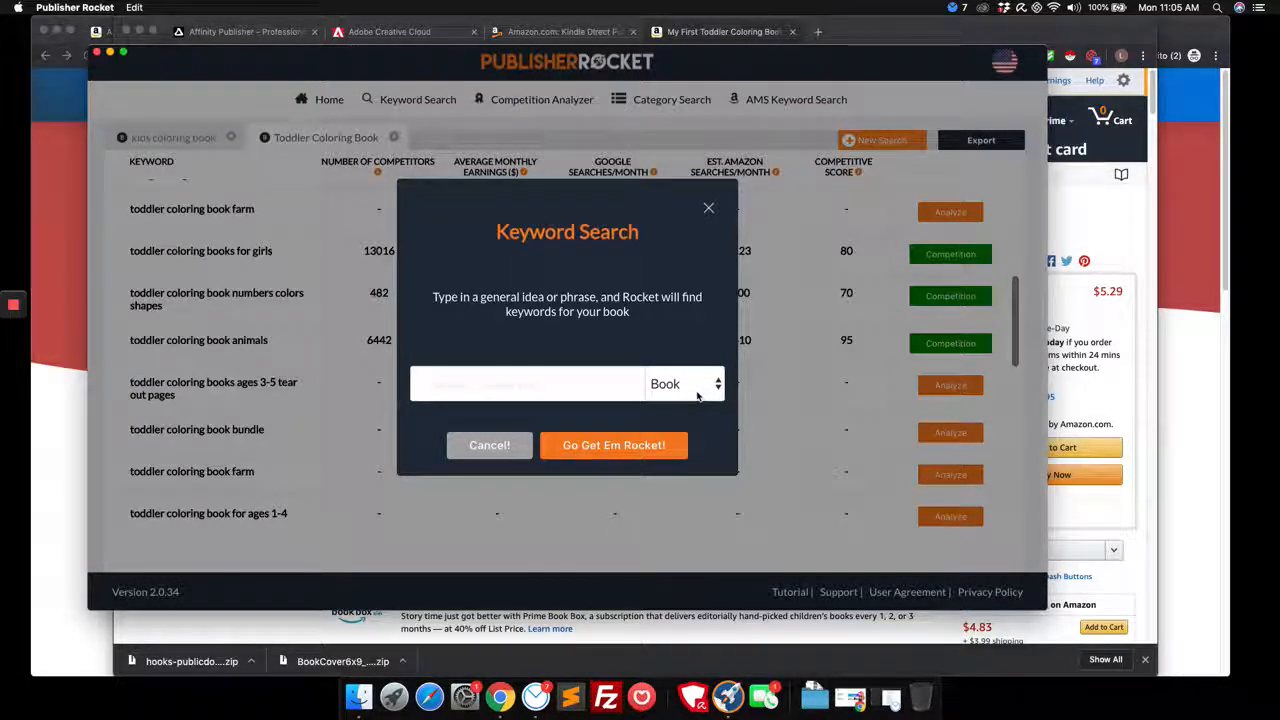
left_click(527, 384)
type("gu")
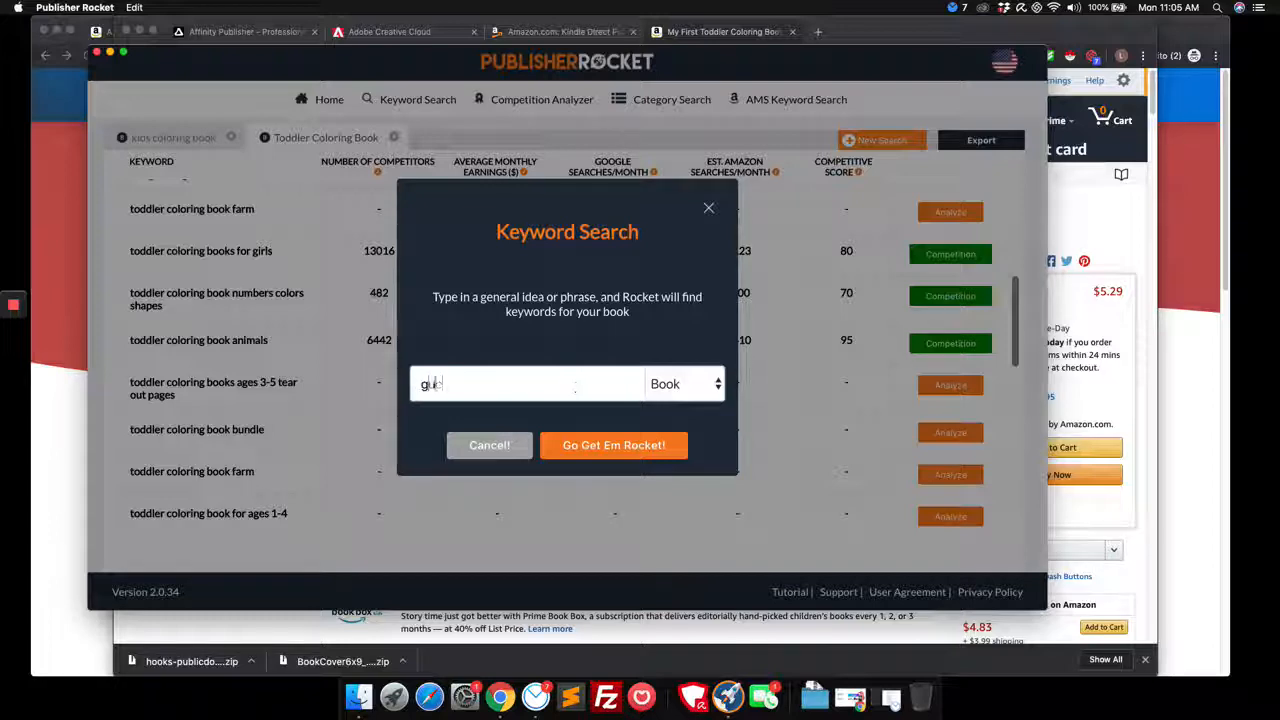
left_click(613, 445)
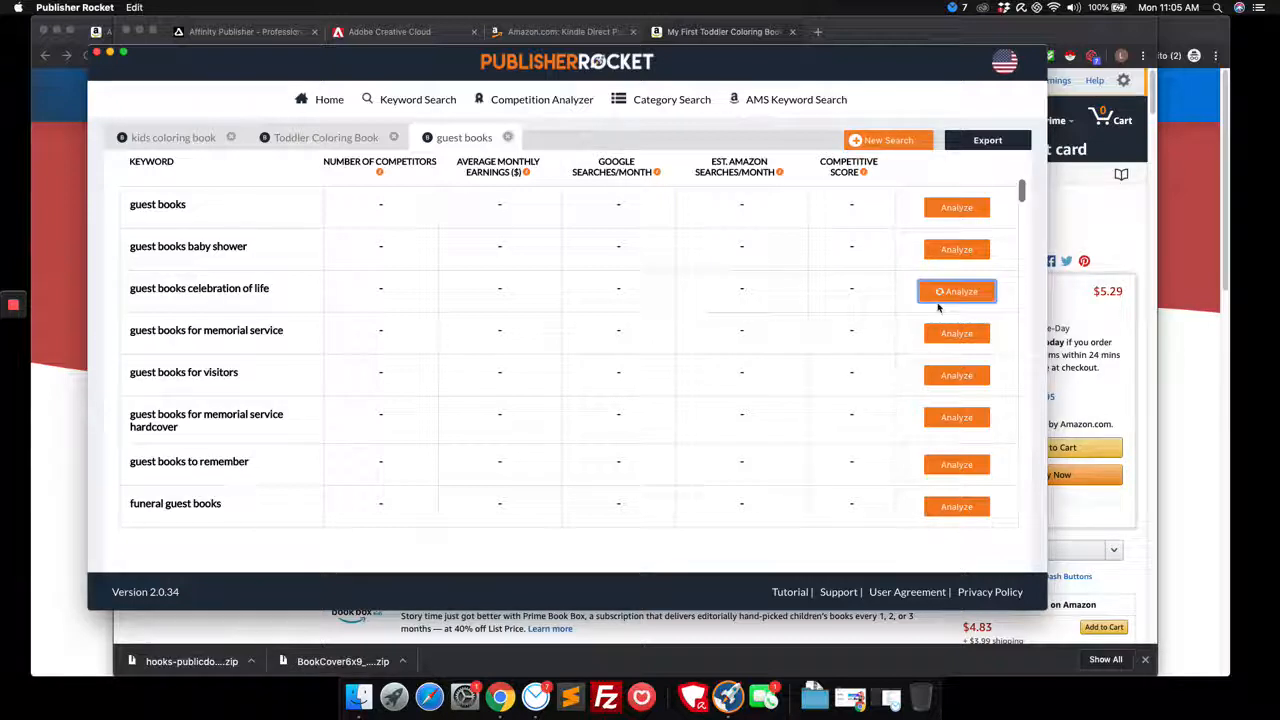
- Analyze celebration of life, memorial service, baby shower, funeral and retirement party guest books keywords
left_click(956, 291)
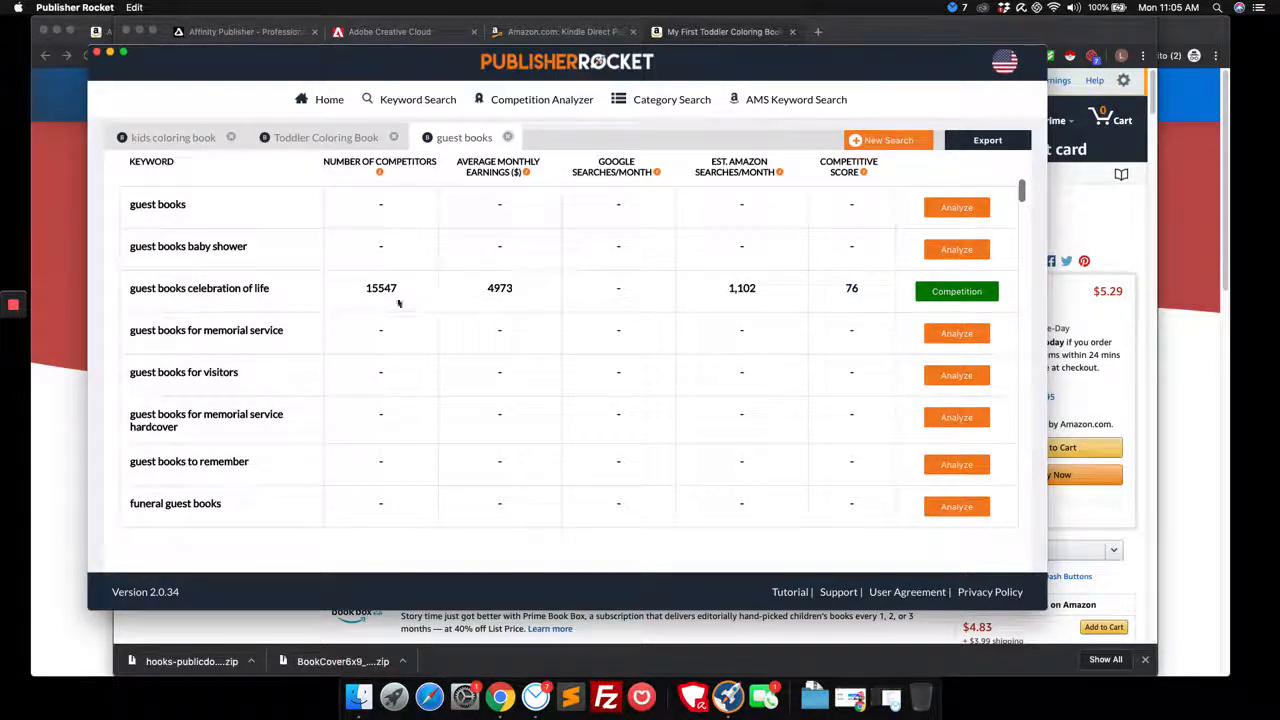
mouse_move(773, 297)
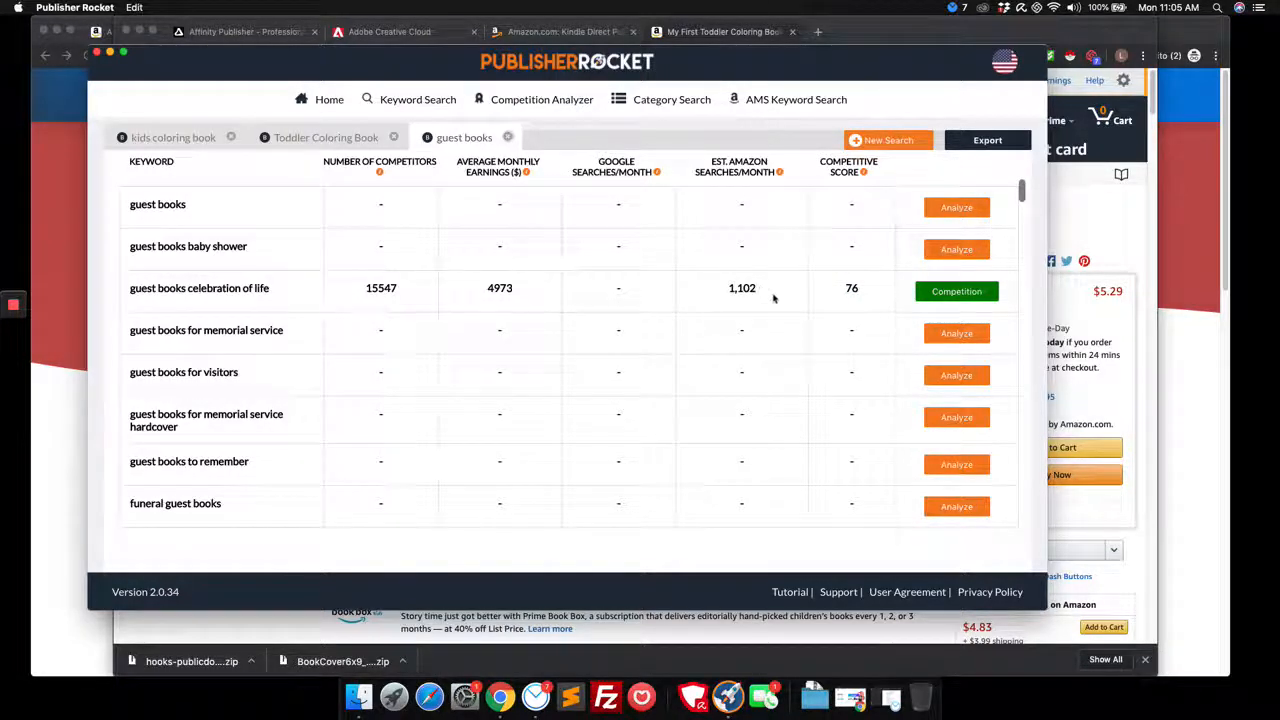
left_click(956, 333)
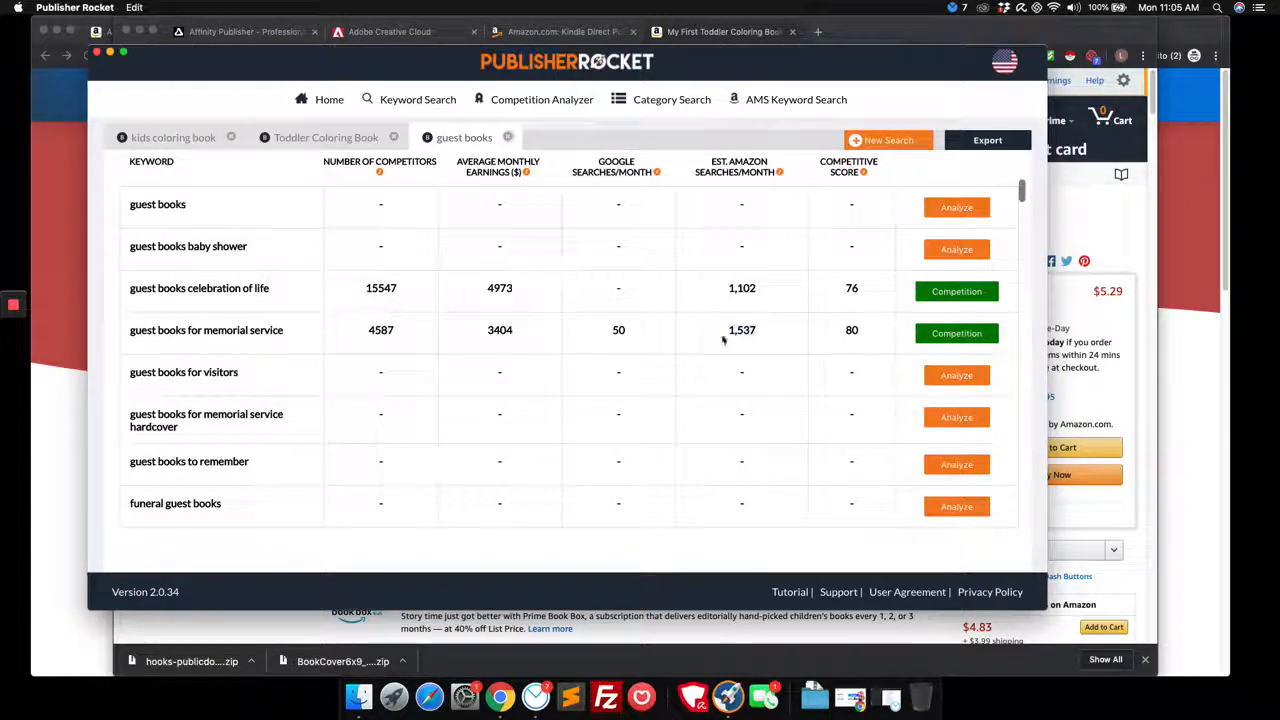
mouse_move(905, 372)
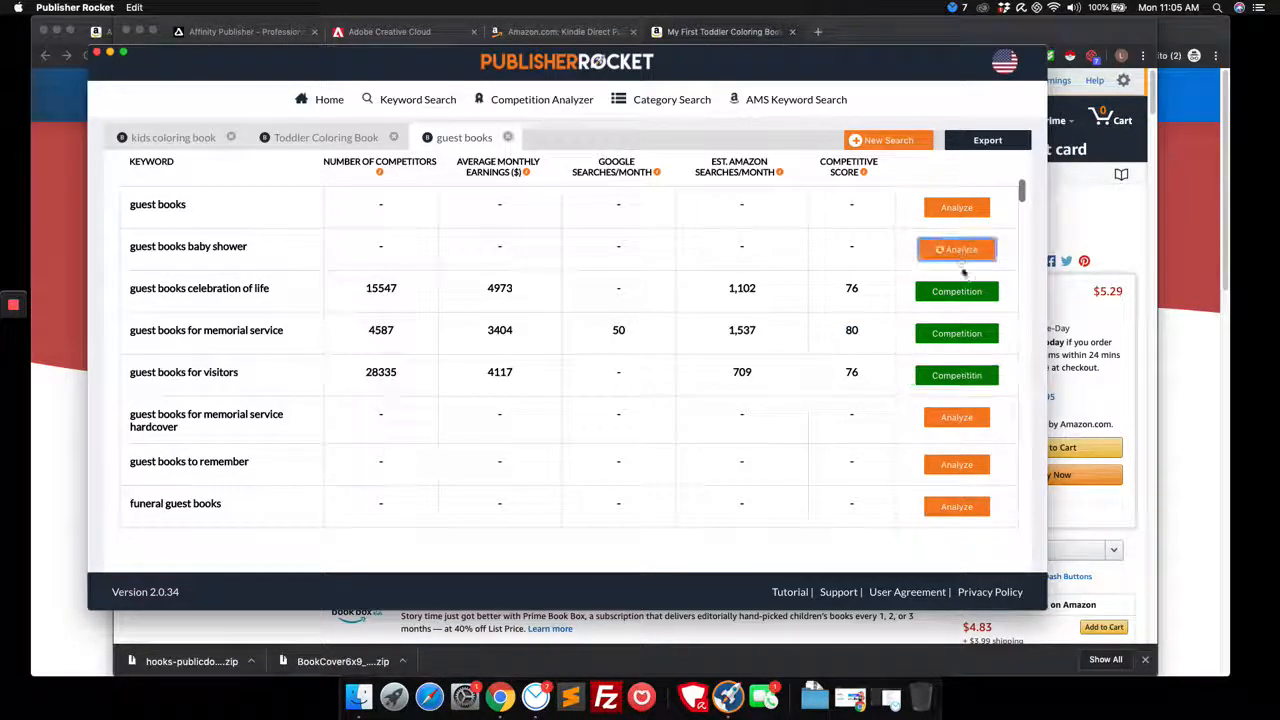
left_click(956, 249)
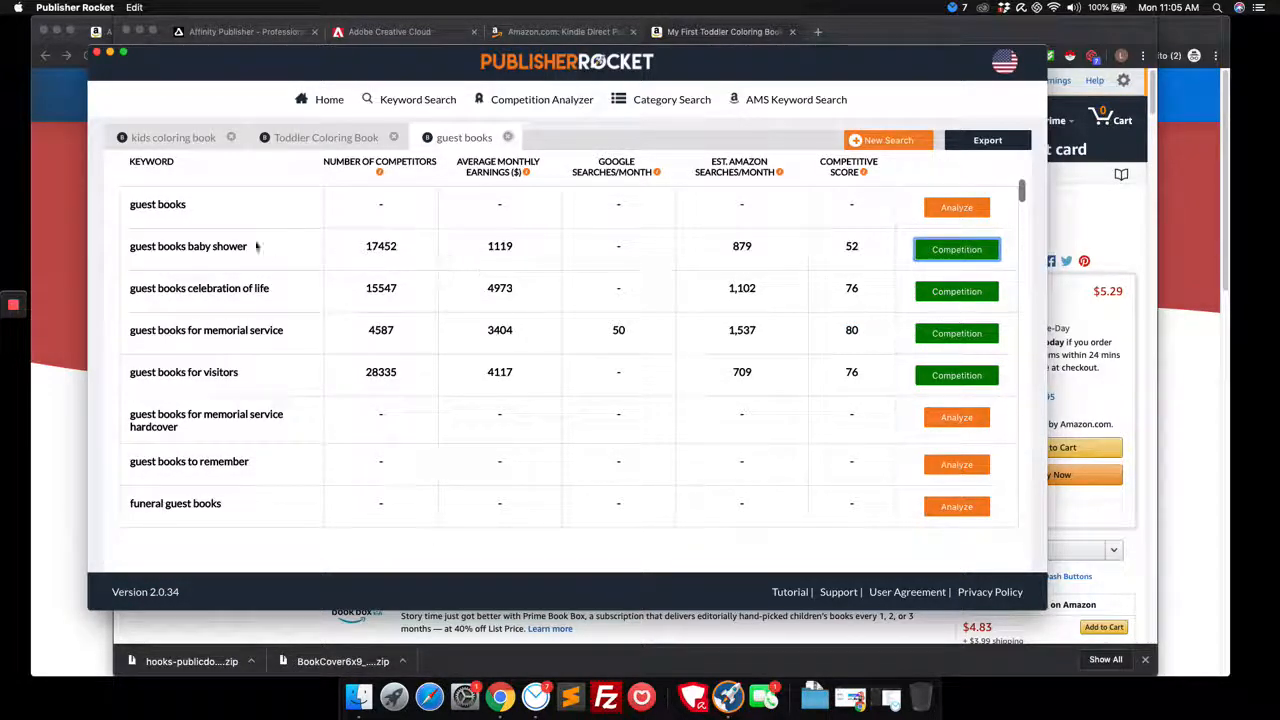
scroll("down", 3)
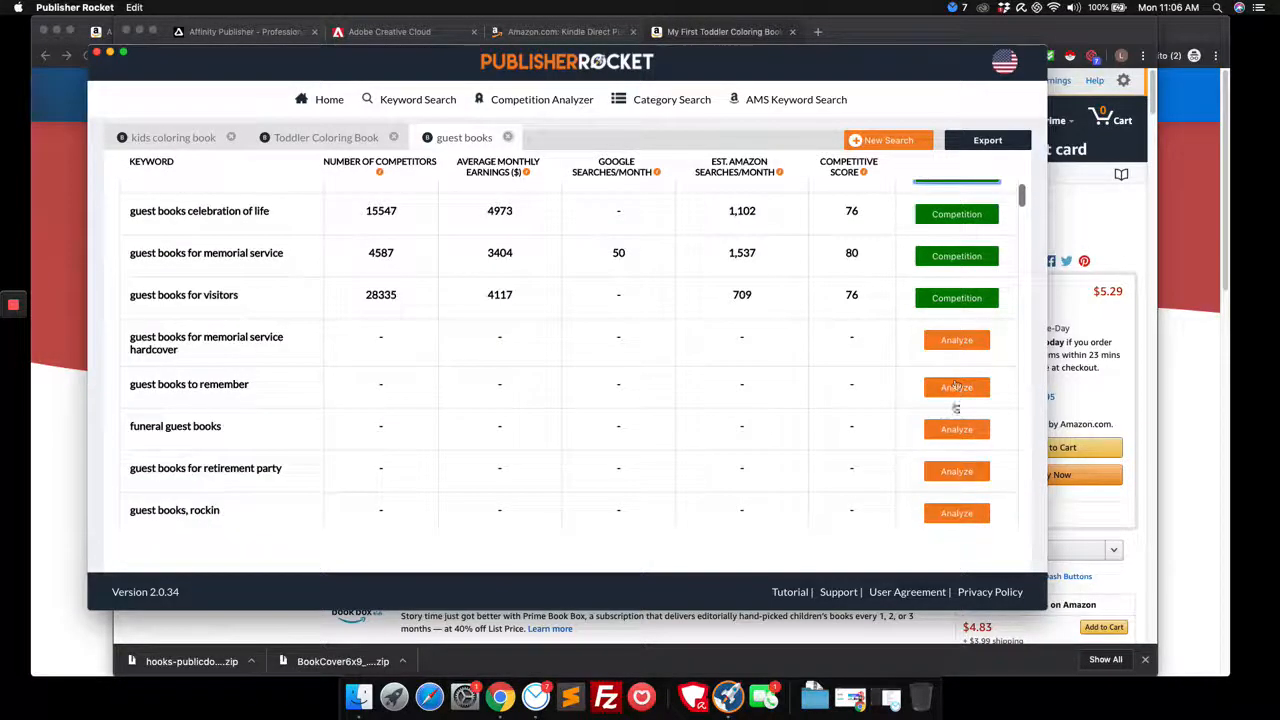
left_click(956, 429)
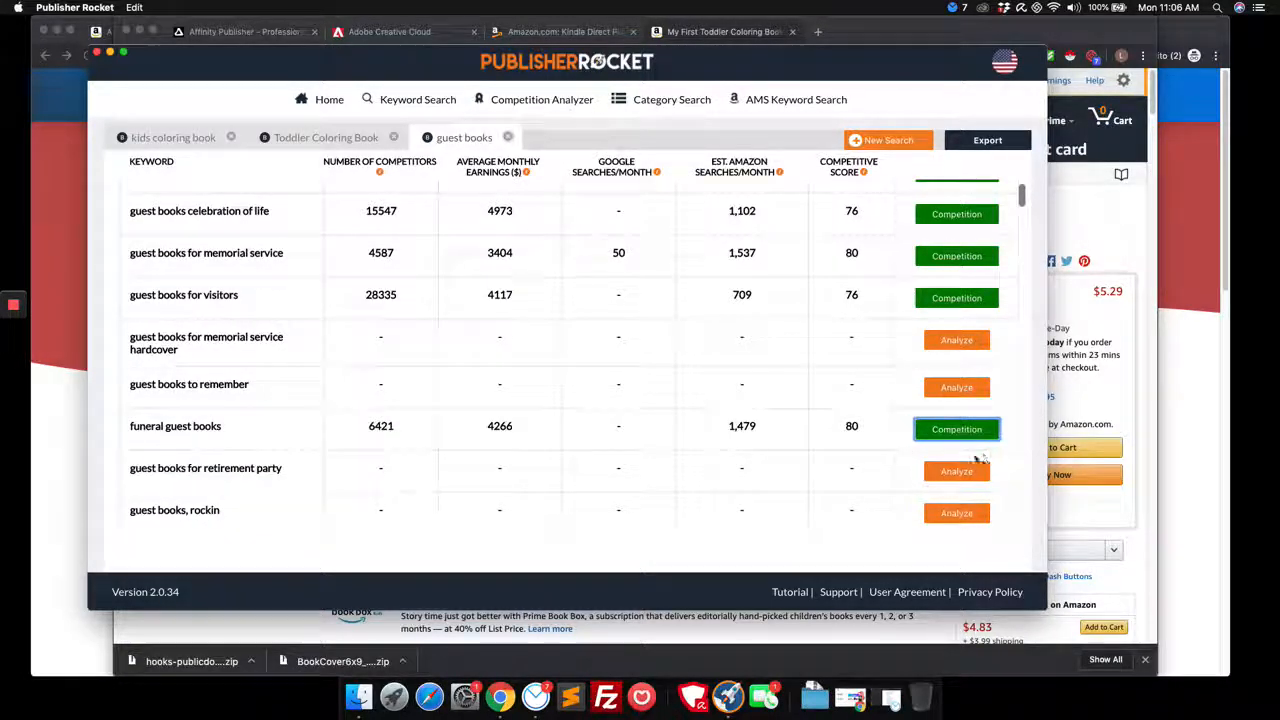
mouse_move(690, 480)
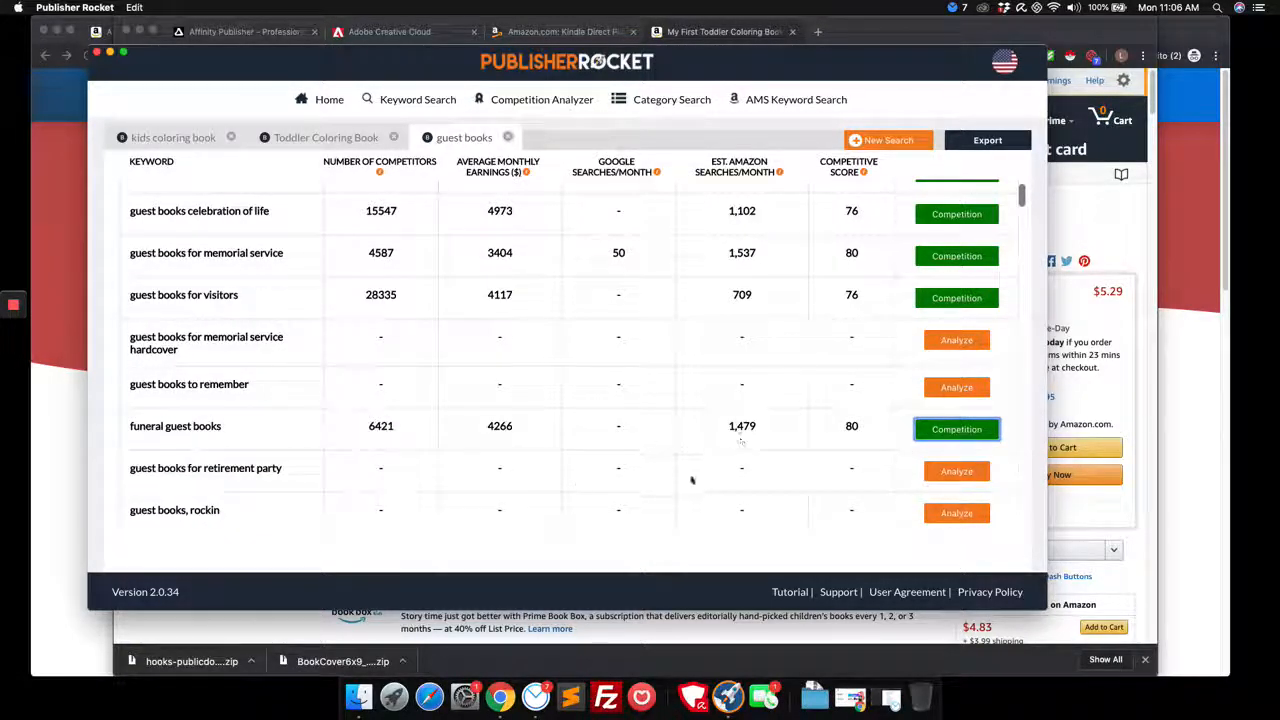
left_click(956, 471)
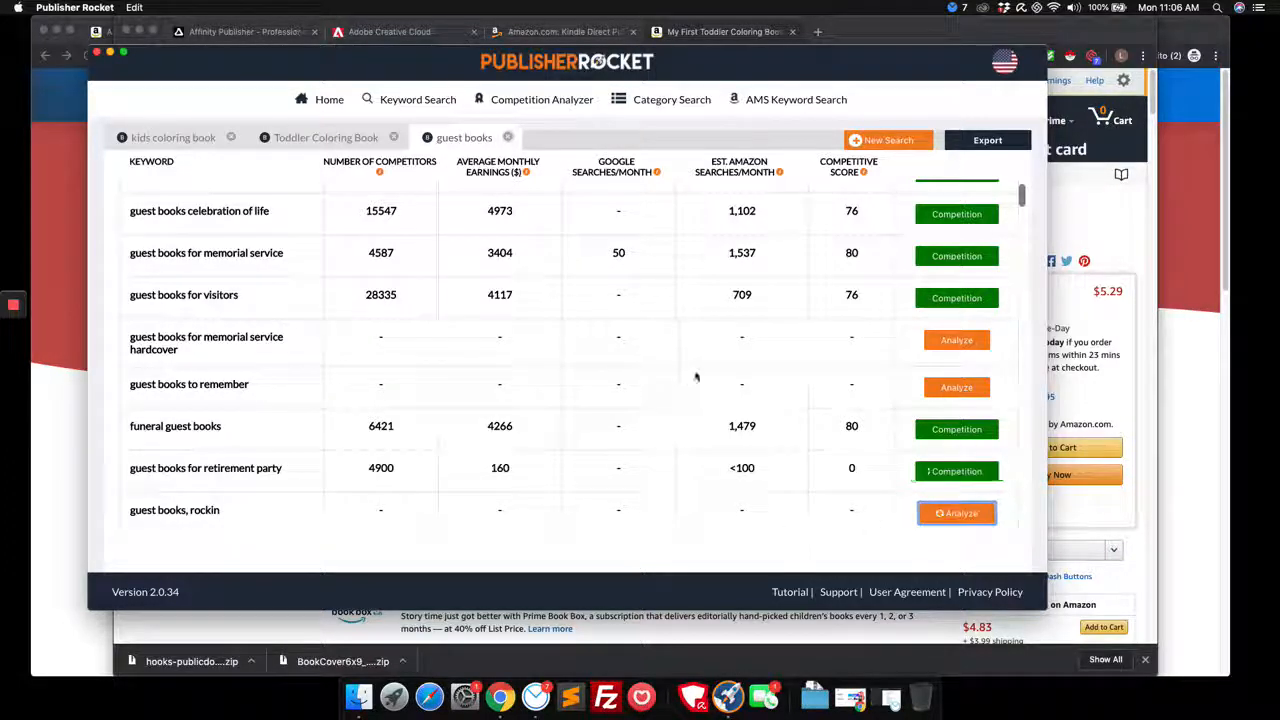
- Analyze vacation home, birthday party and the main 'guest books' keyword (score 80)
scroll("down", 3)
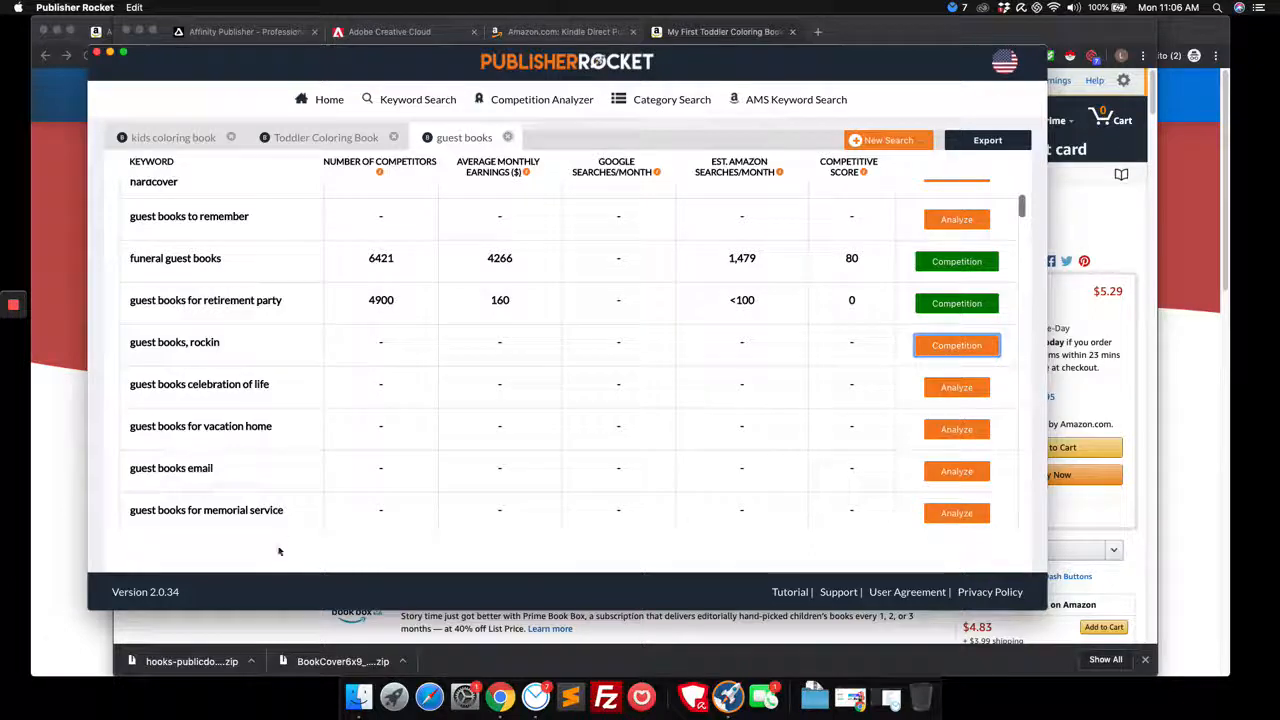
scroll("down", 3)
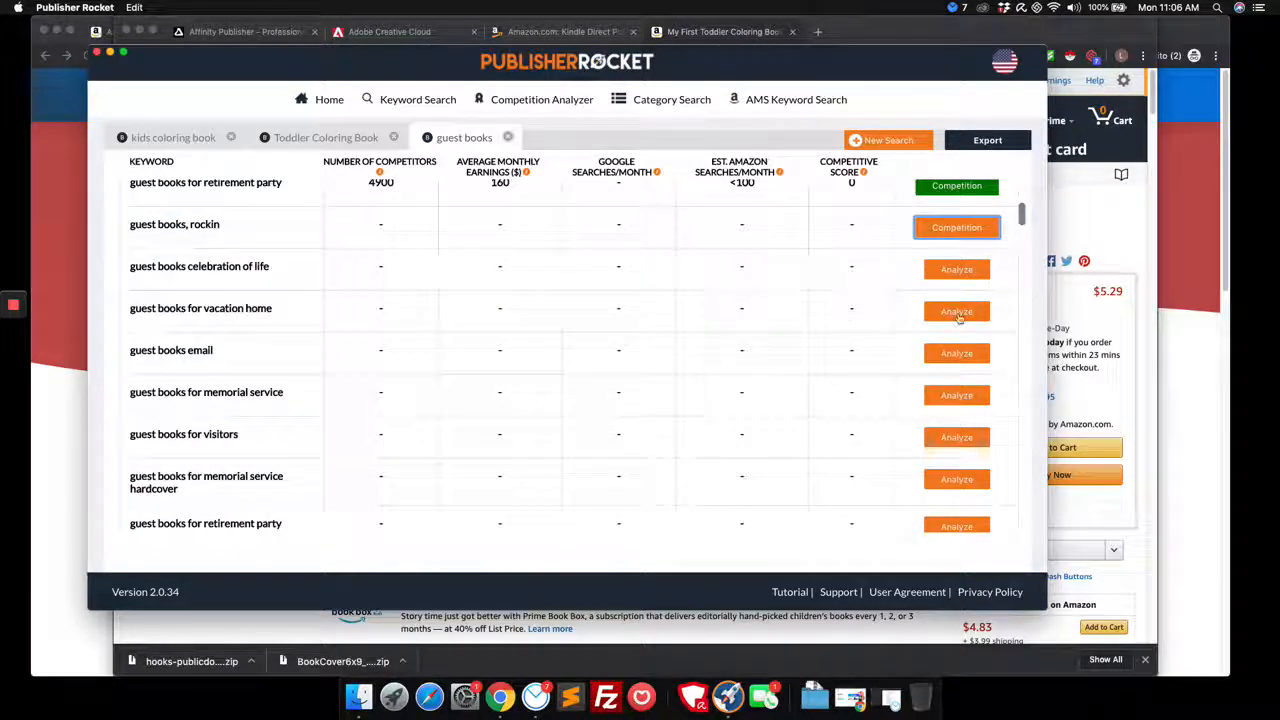
left_click(956, 311)
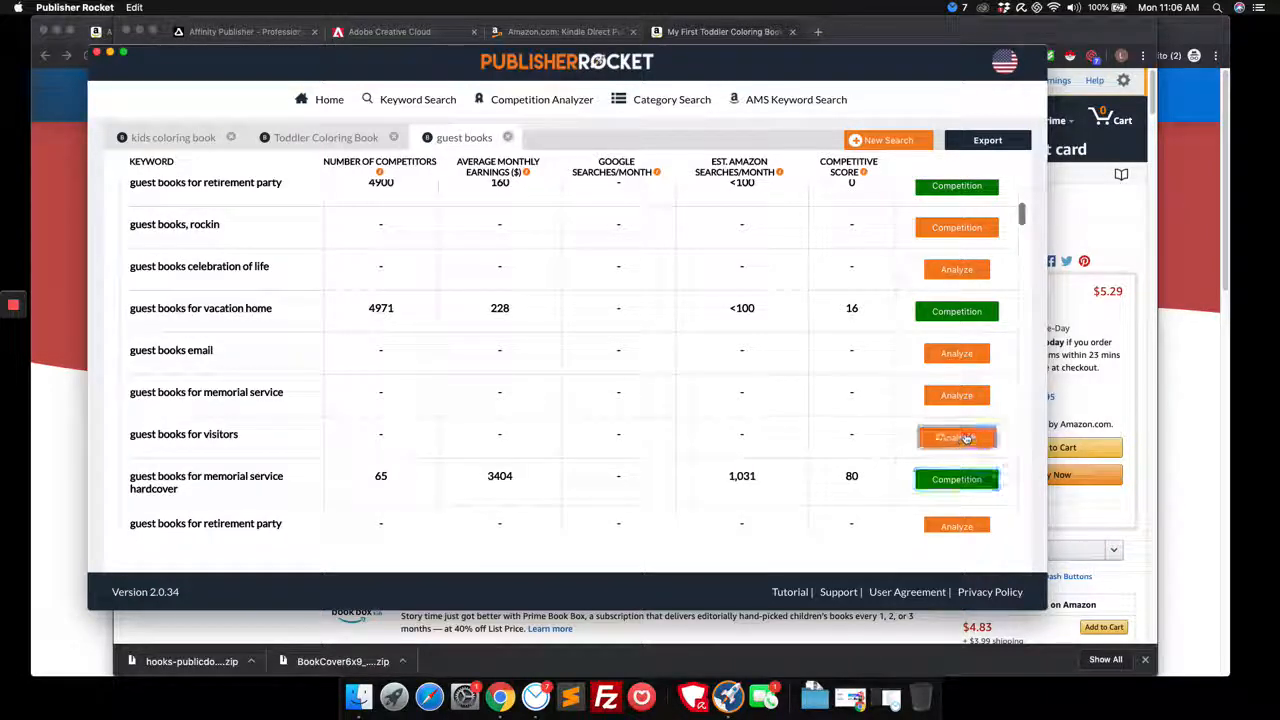
scroll("down", 3)
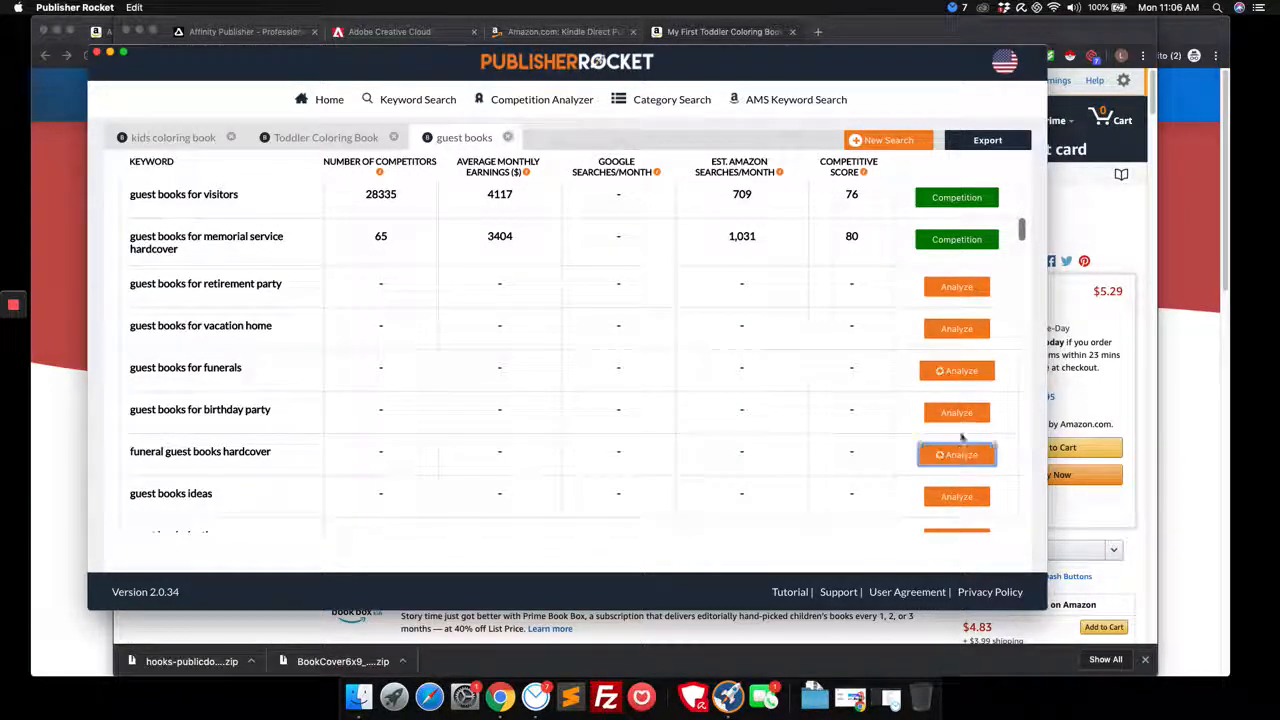
left_click(956, 454)
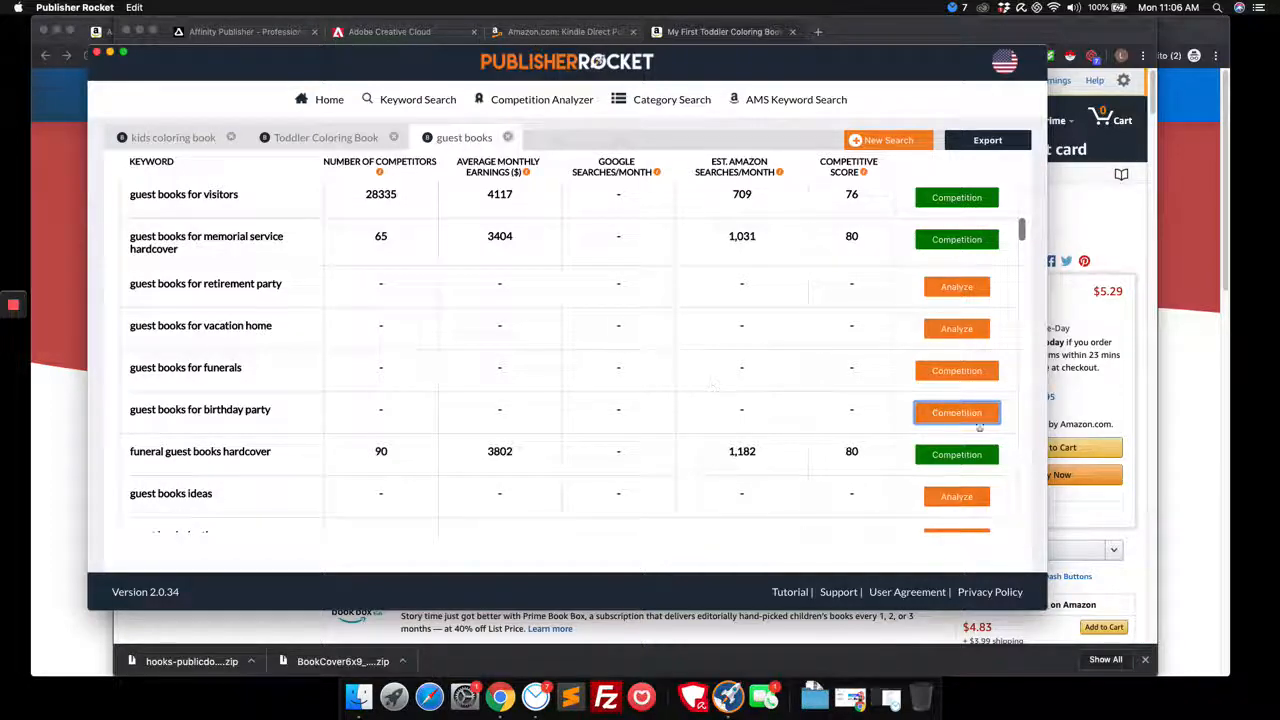
scroll("down", 3)
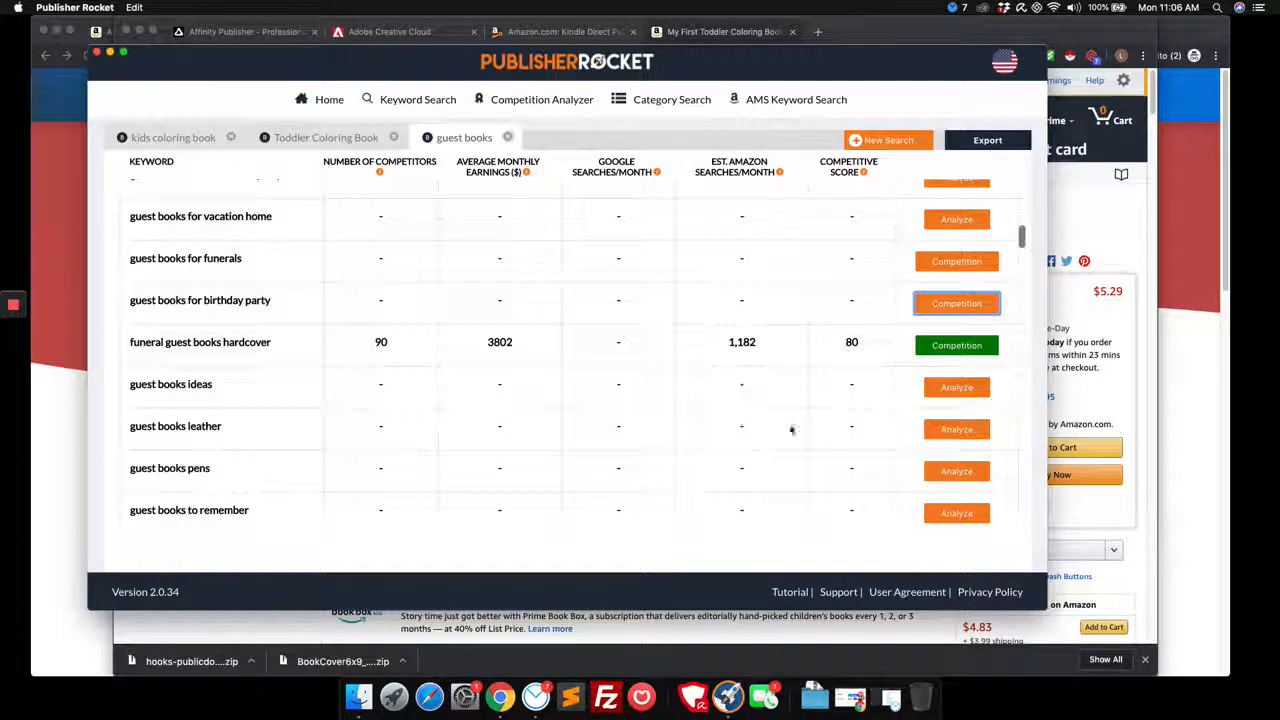
scroll("down", 3)
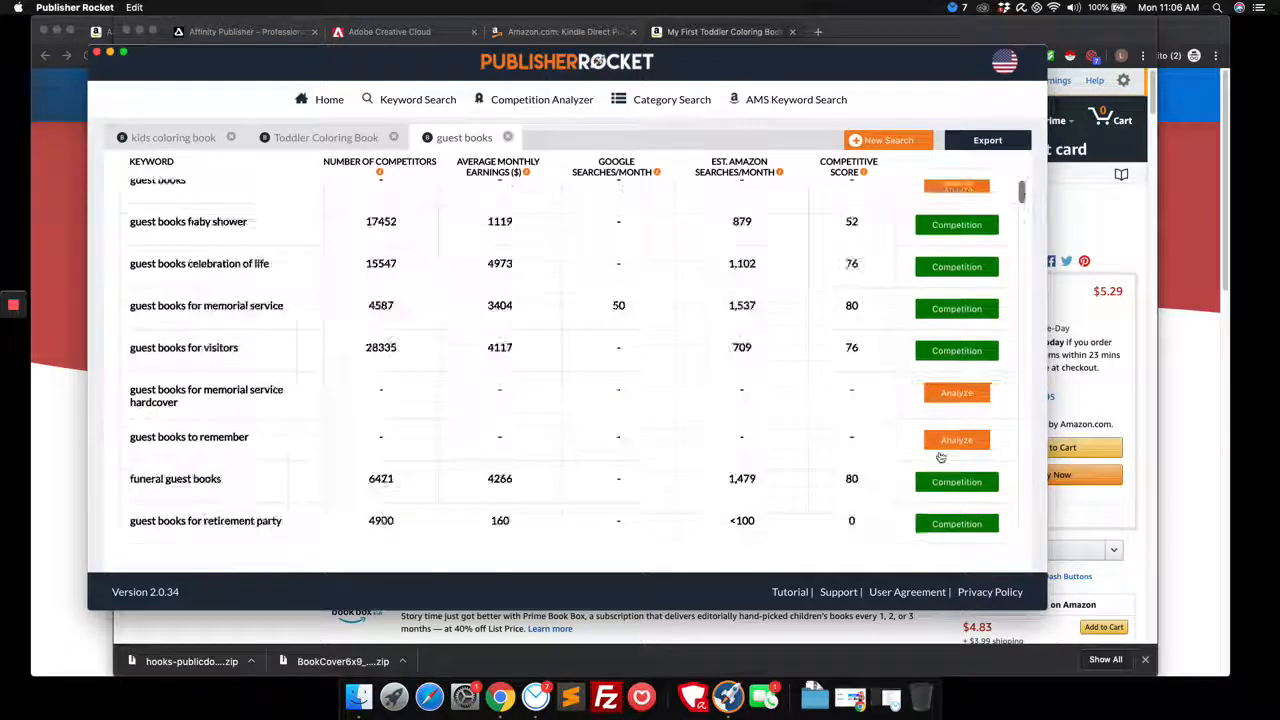
scroll("up", 3)
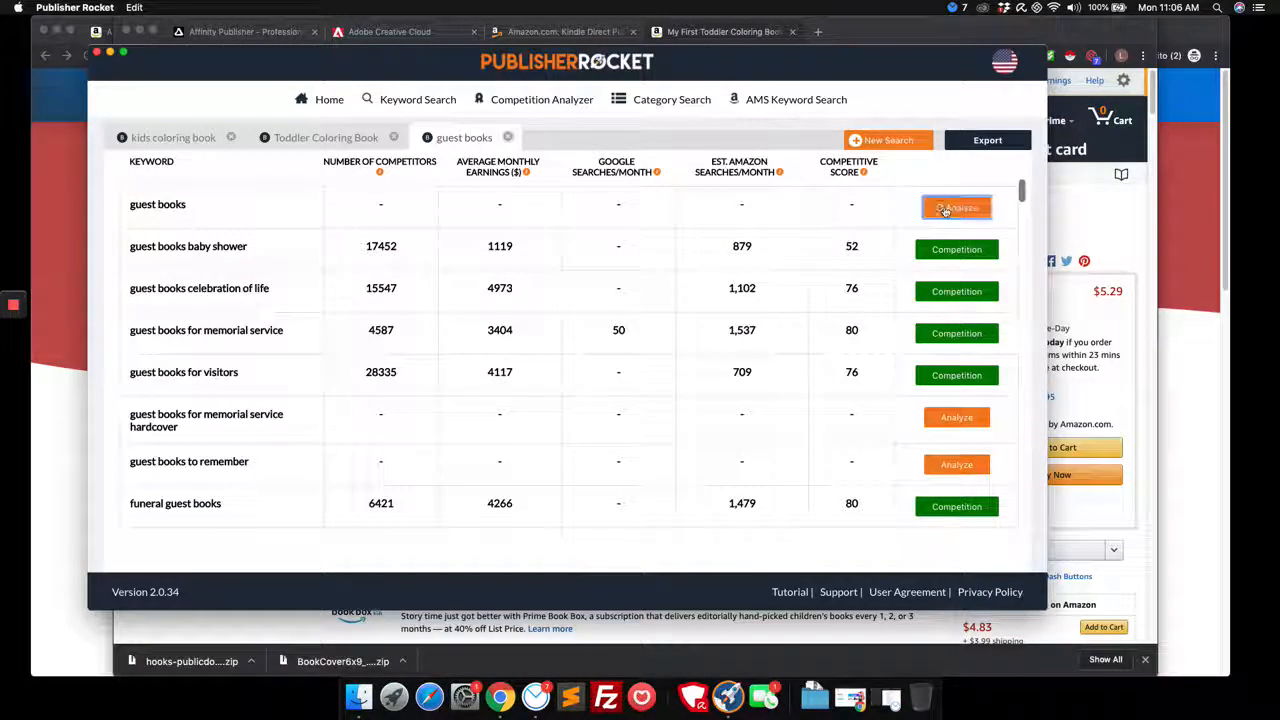
left_click(956, 207)
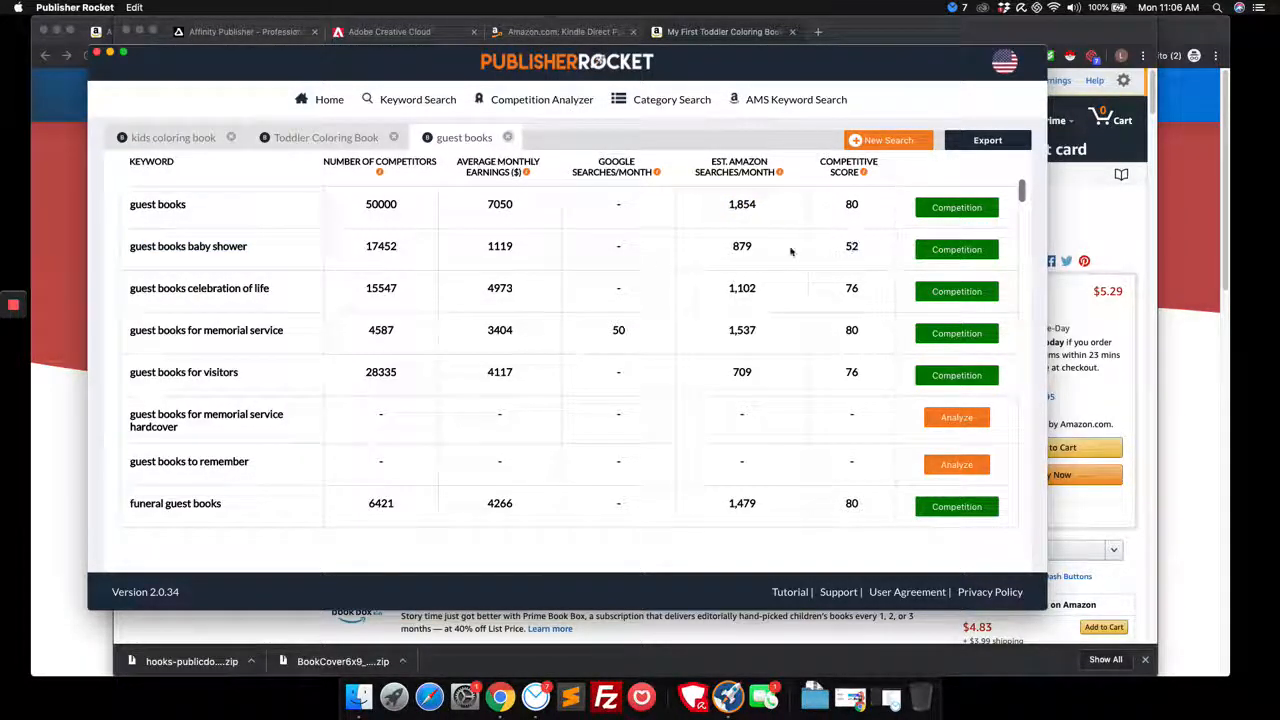
mouse_move(738, 310)
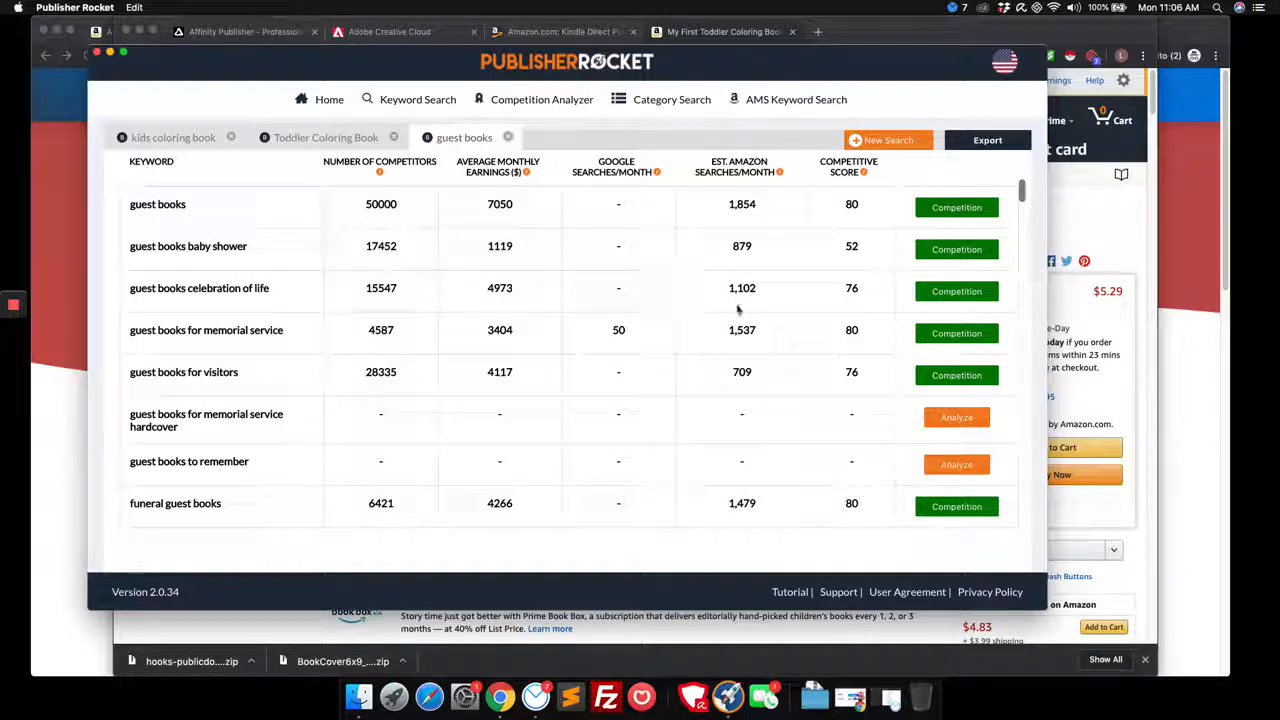
- Scroll further down the results and analyze 'guest books for baby showers'
scroll("down", 3)
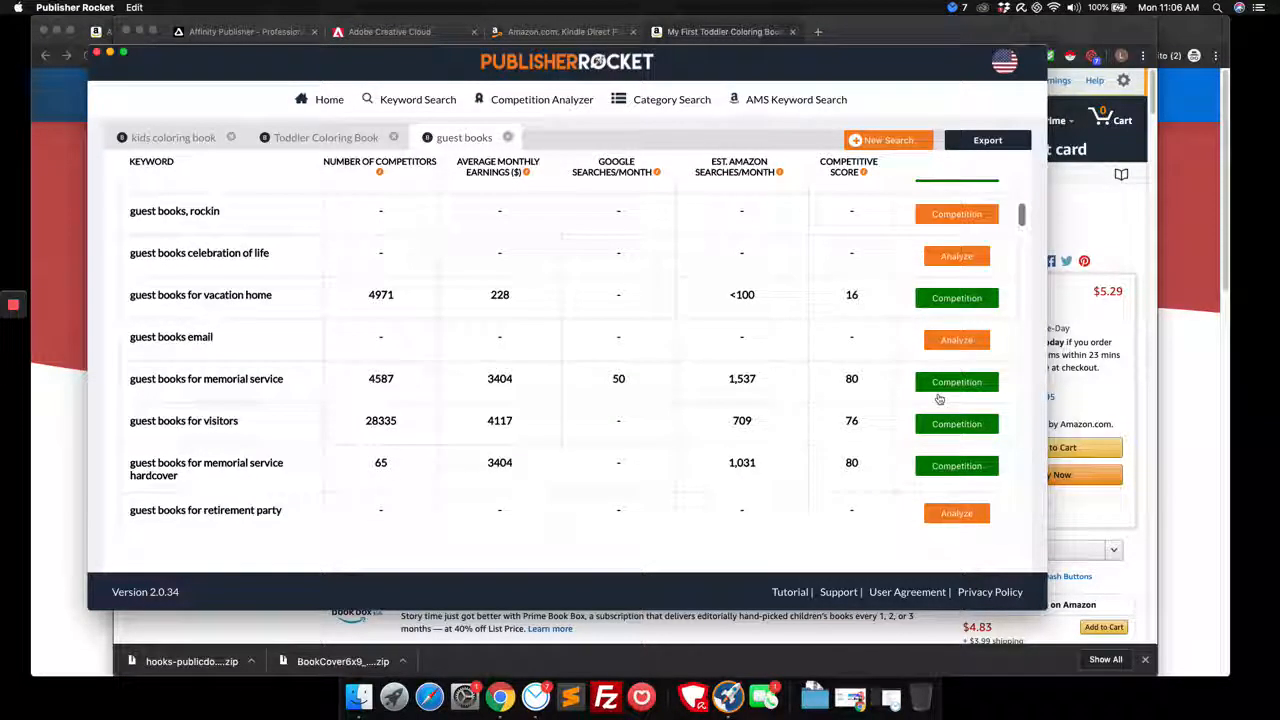
scroll("down", 3)
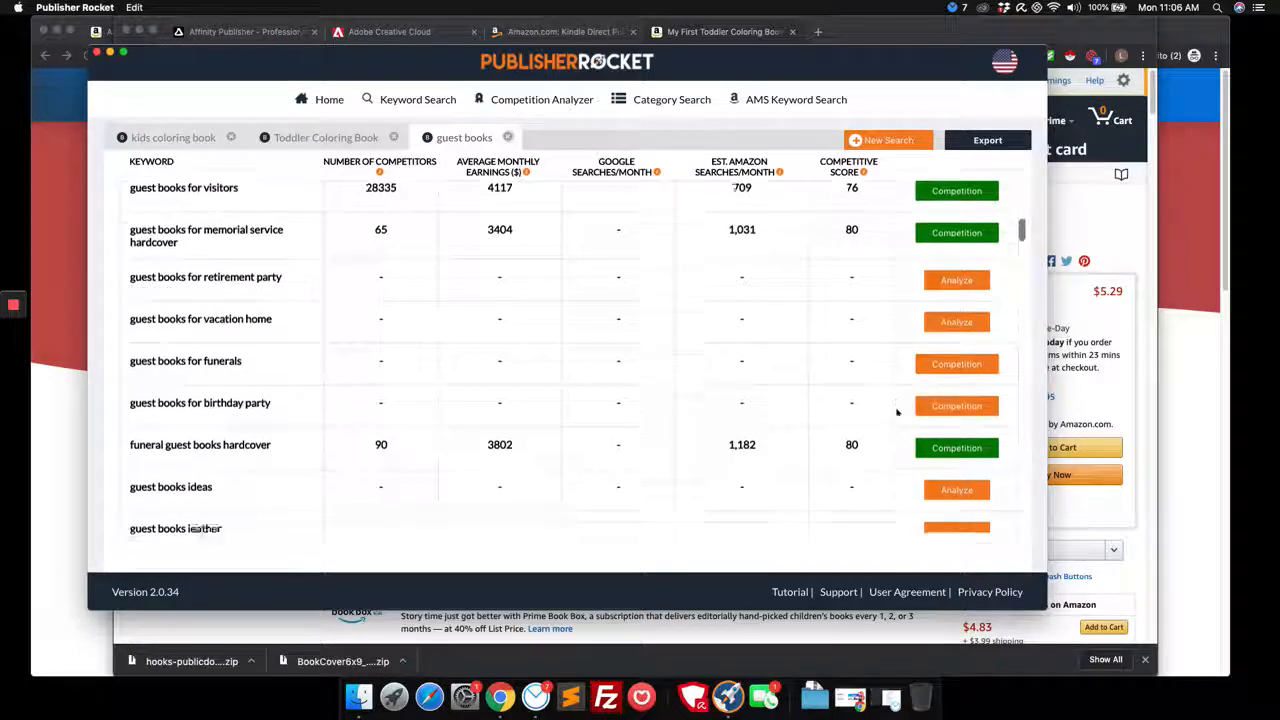
scroll("down", 3)
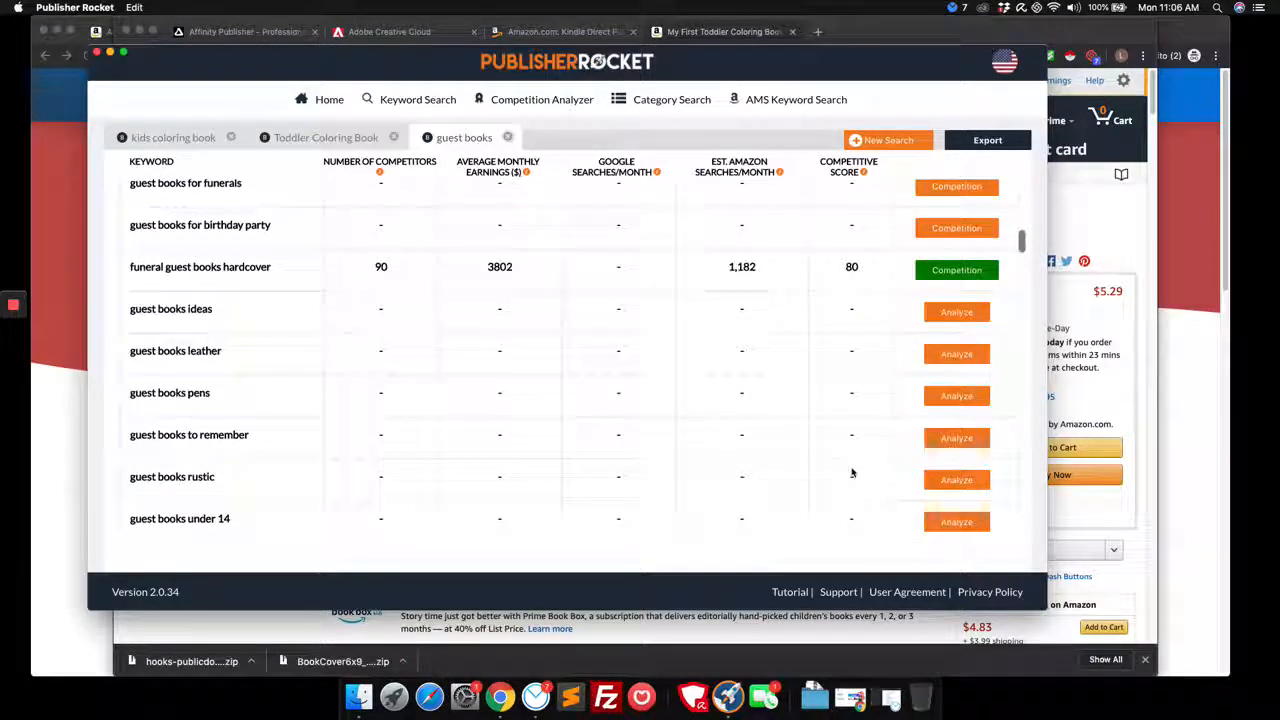
mouse_move(871, 387)
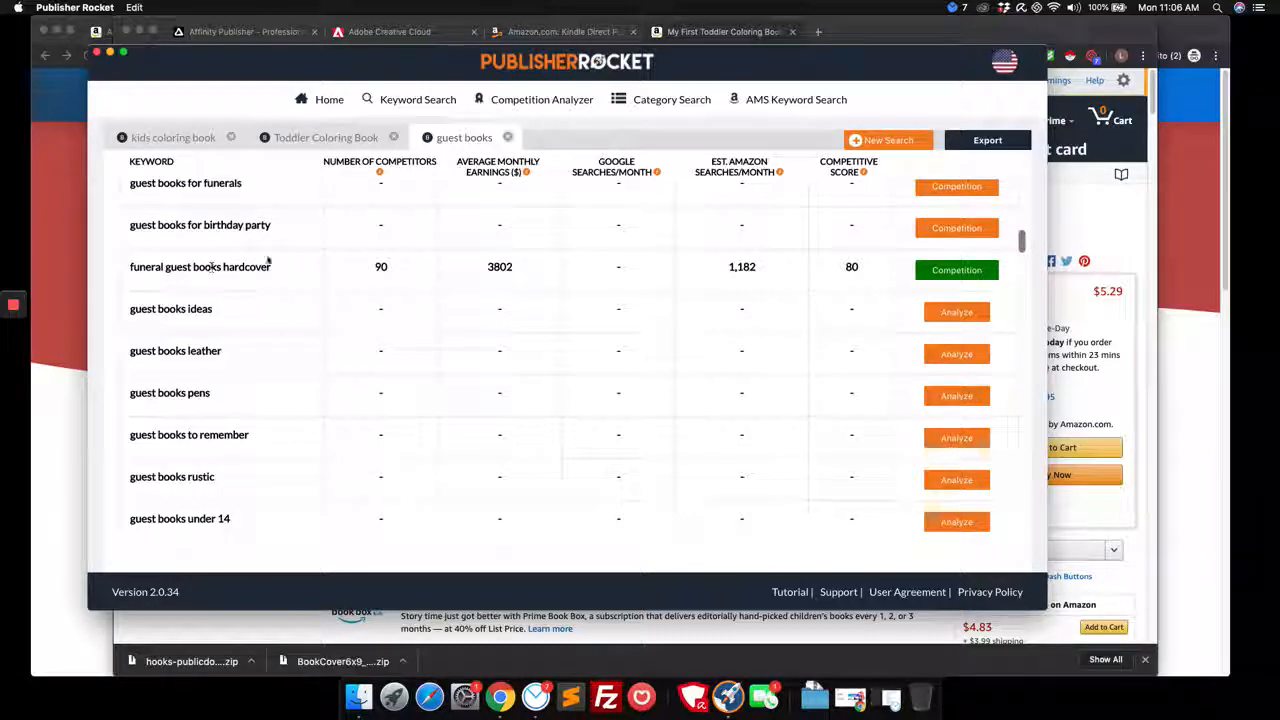
scroll("down", 3)
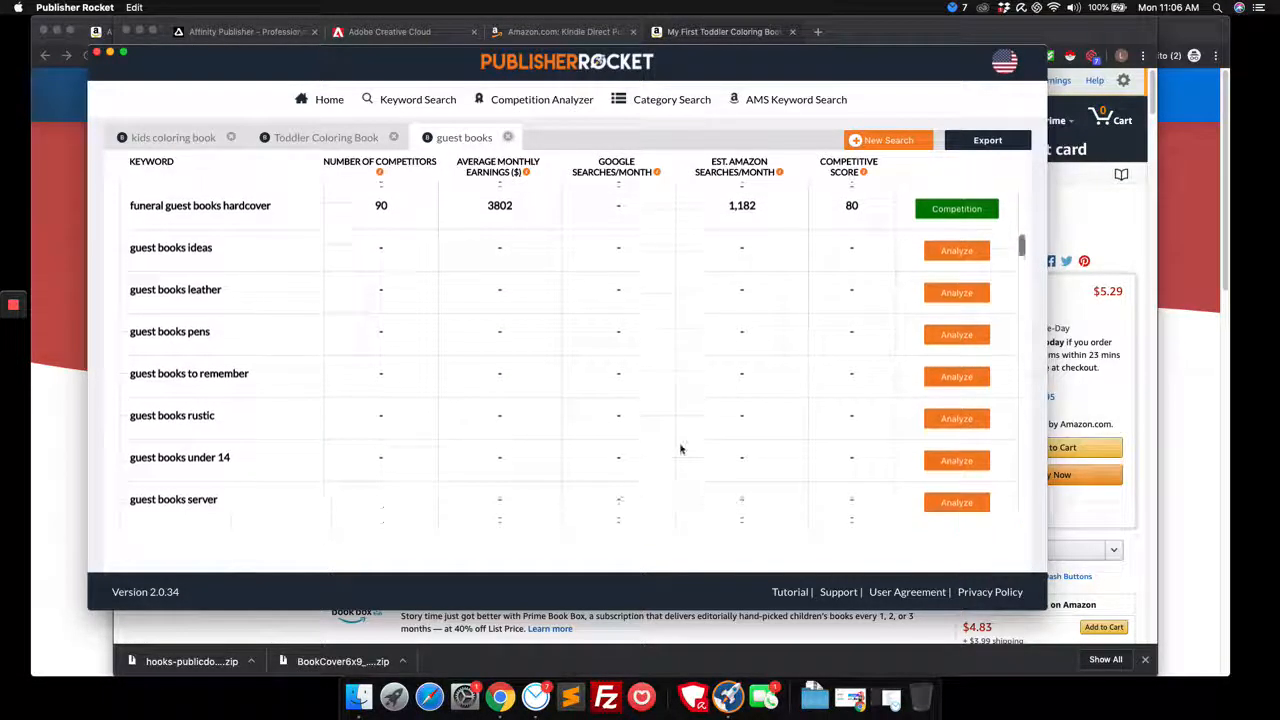
scroll("down", 3)
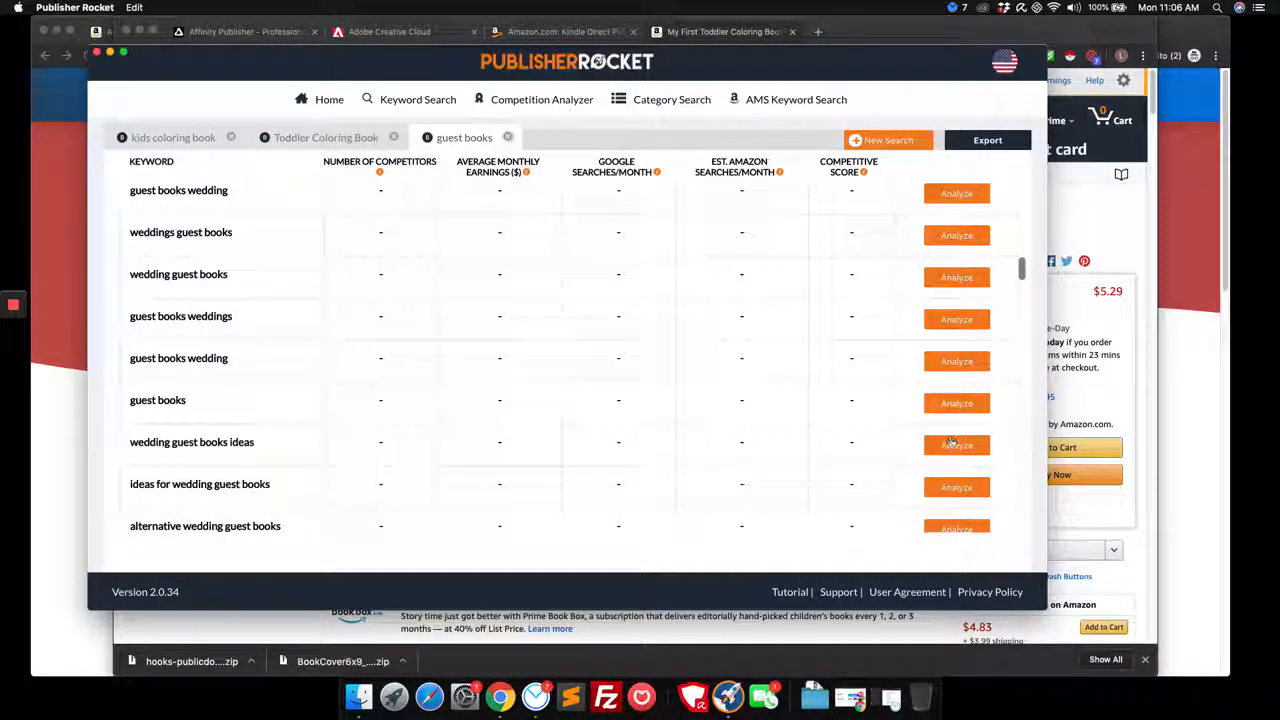
mouse_move(965, 453)
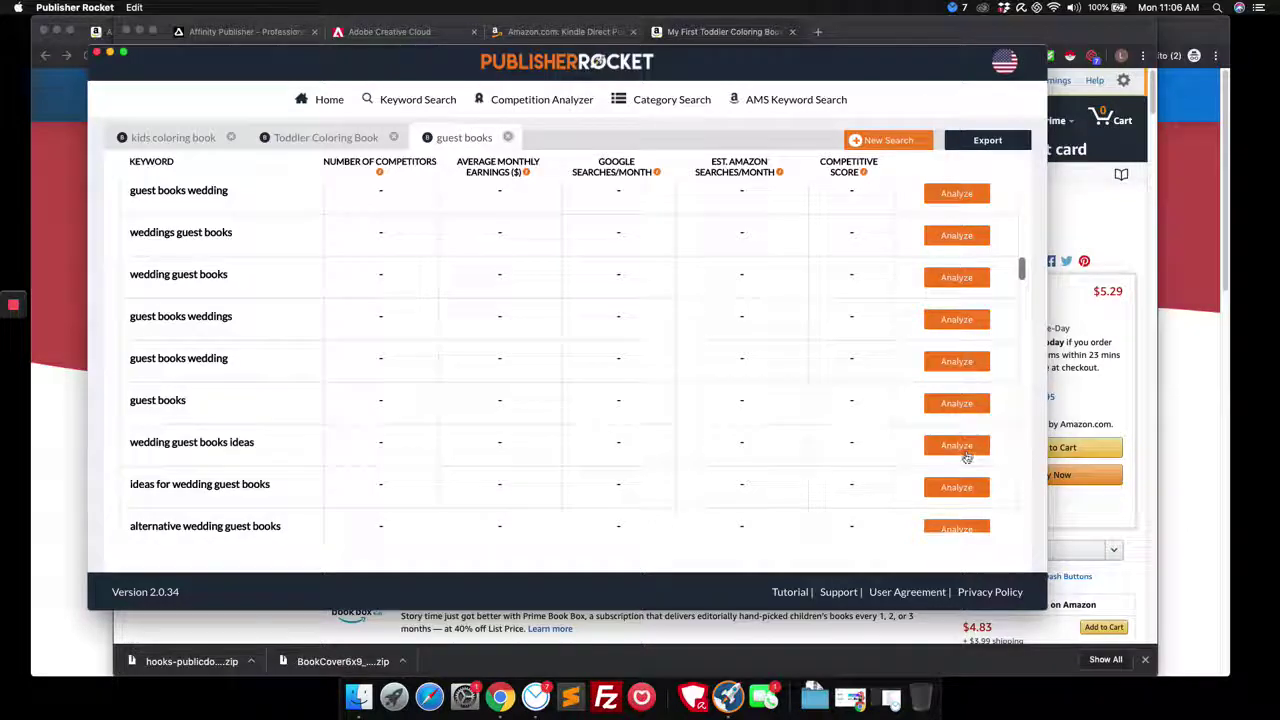
scroll("down", 3)
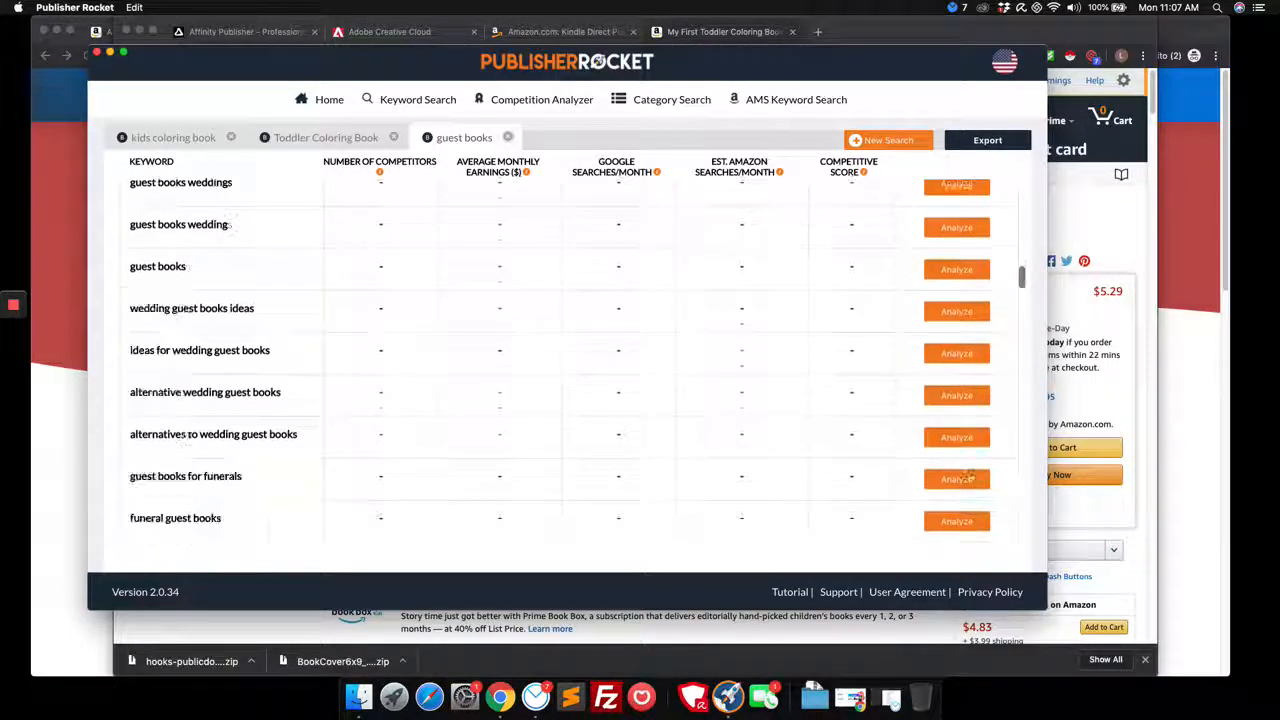
scroll("down", 3)
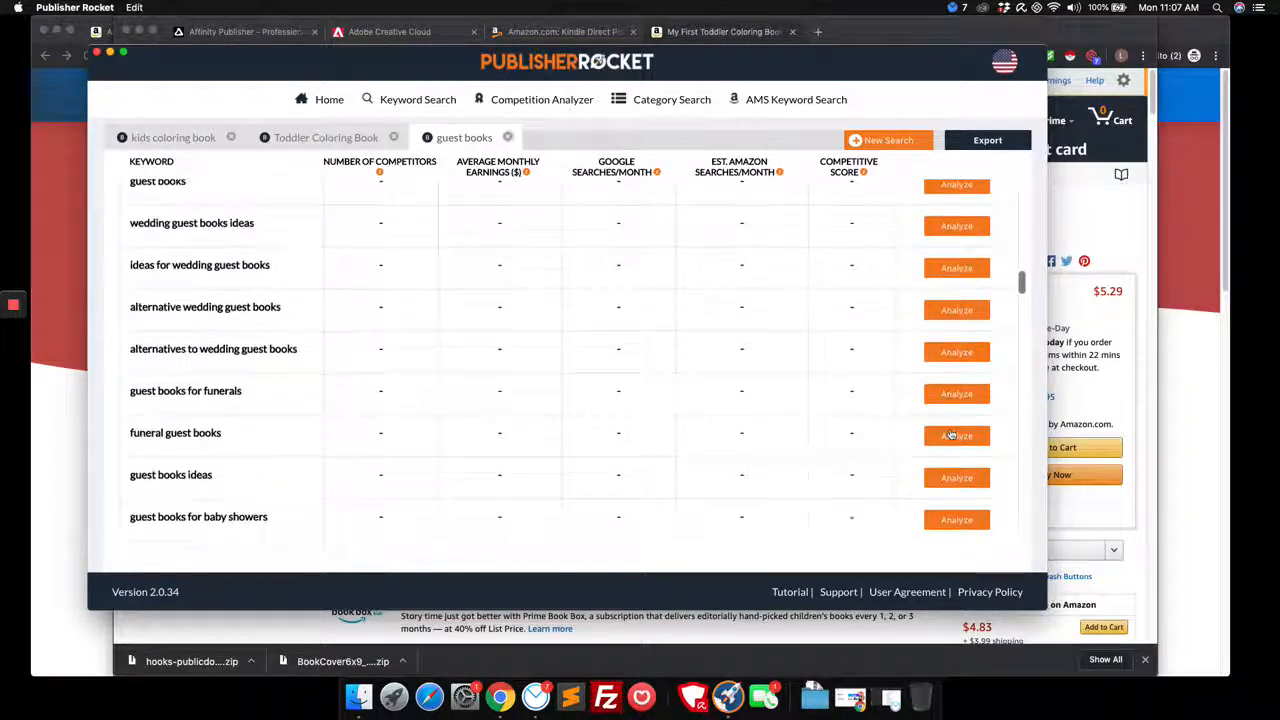
scroll("down", 3)
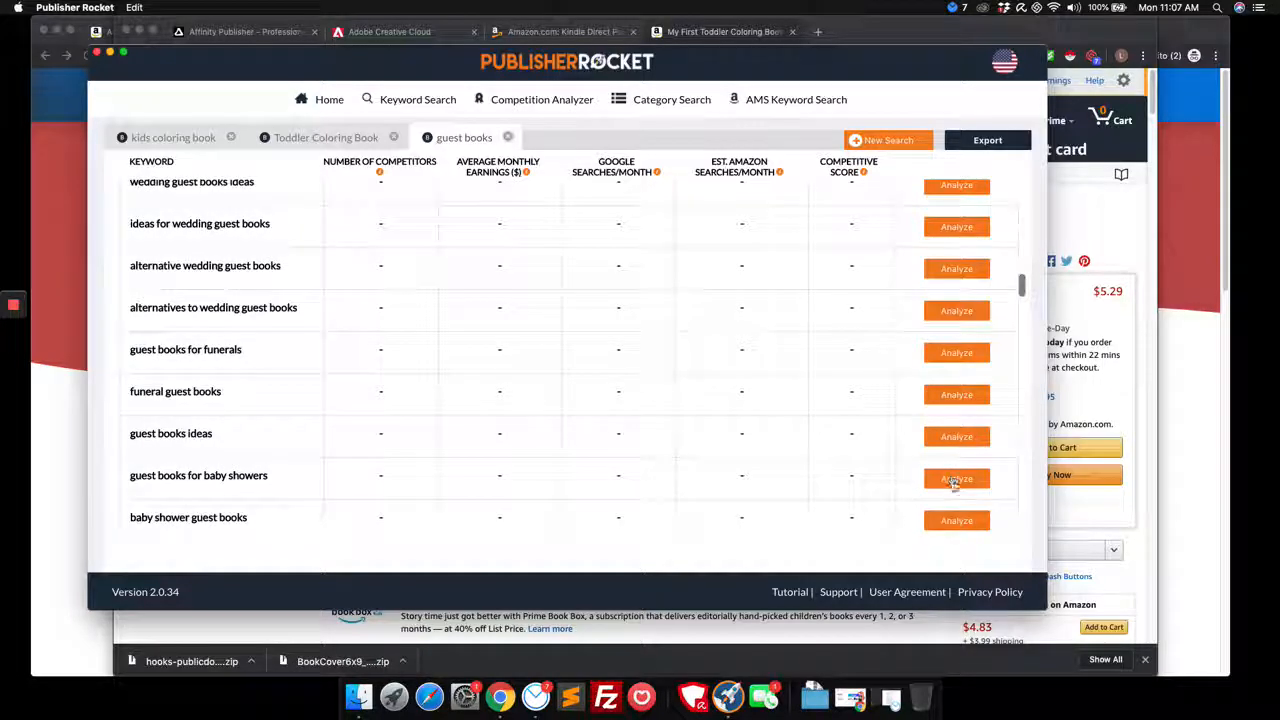
left_click(956, 476)
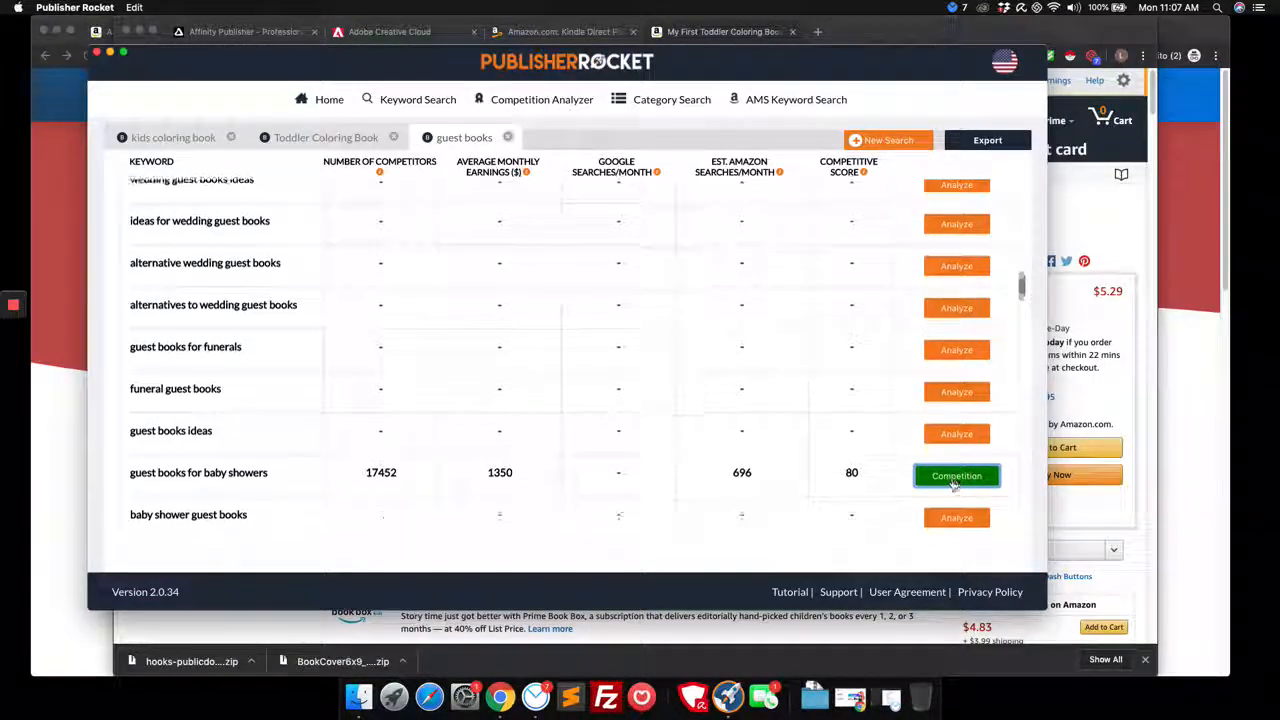
scroll("up", 3)
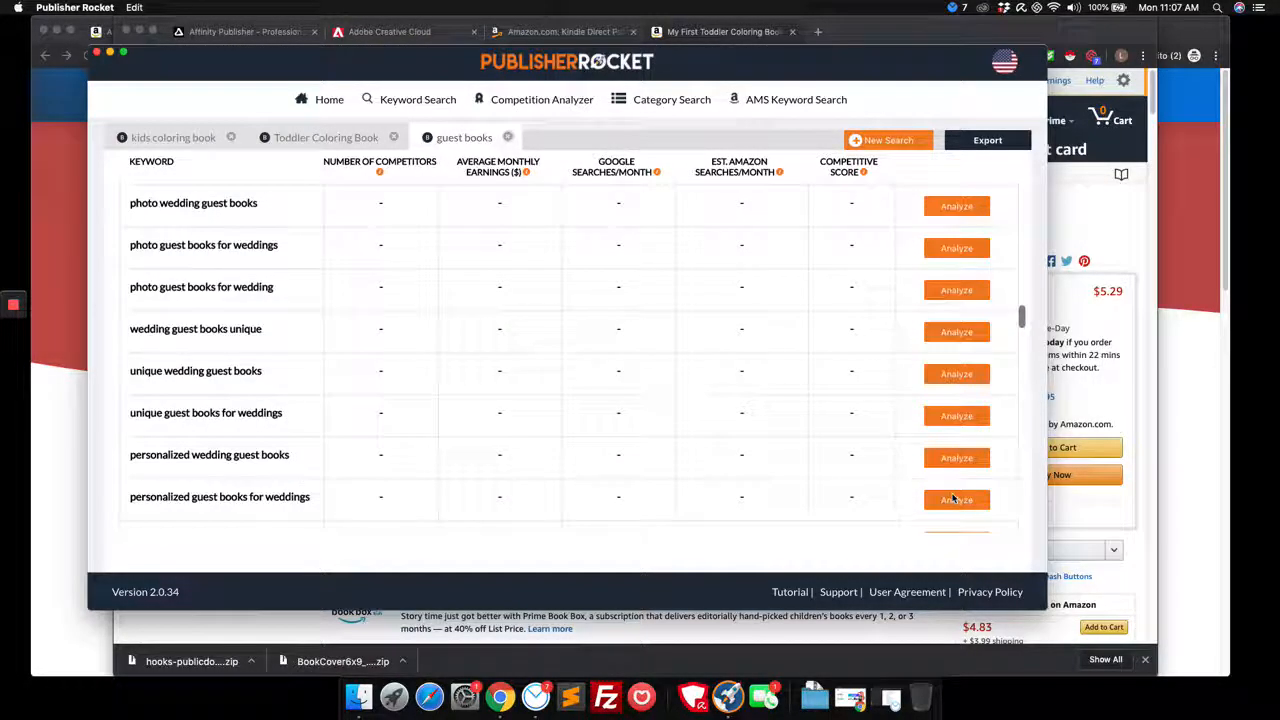
scroll("down", 3)
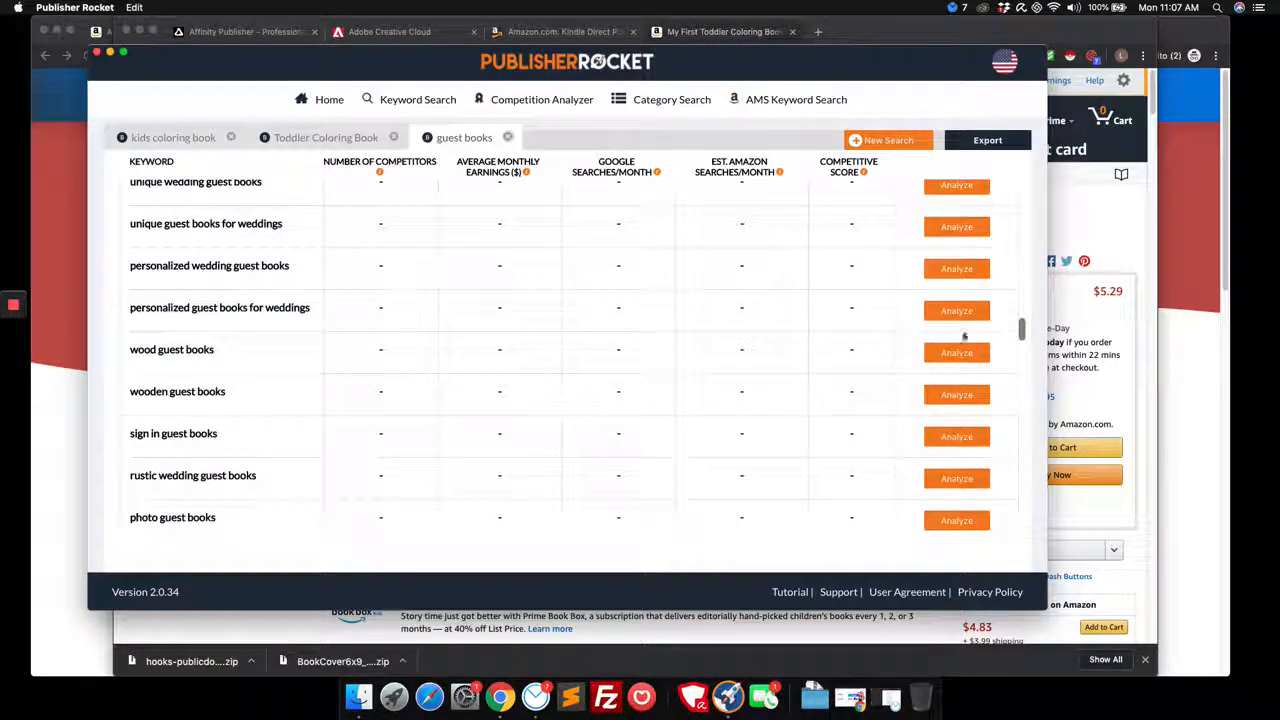
- Analyze wood, wooden, rustic wedding, customizable (45) and puzzle (48) guest books keywords
left_click(956, 352)
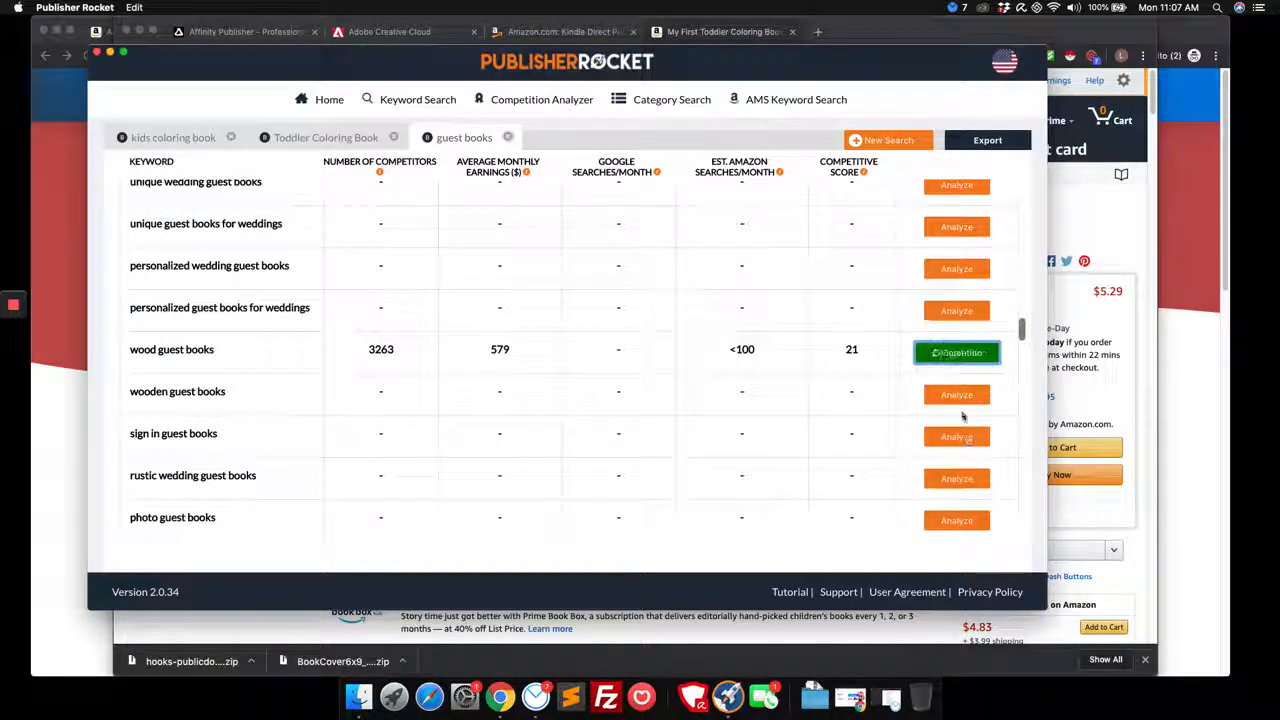
scroll("down", 3)
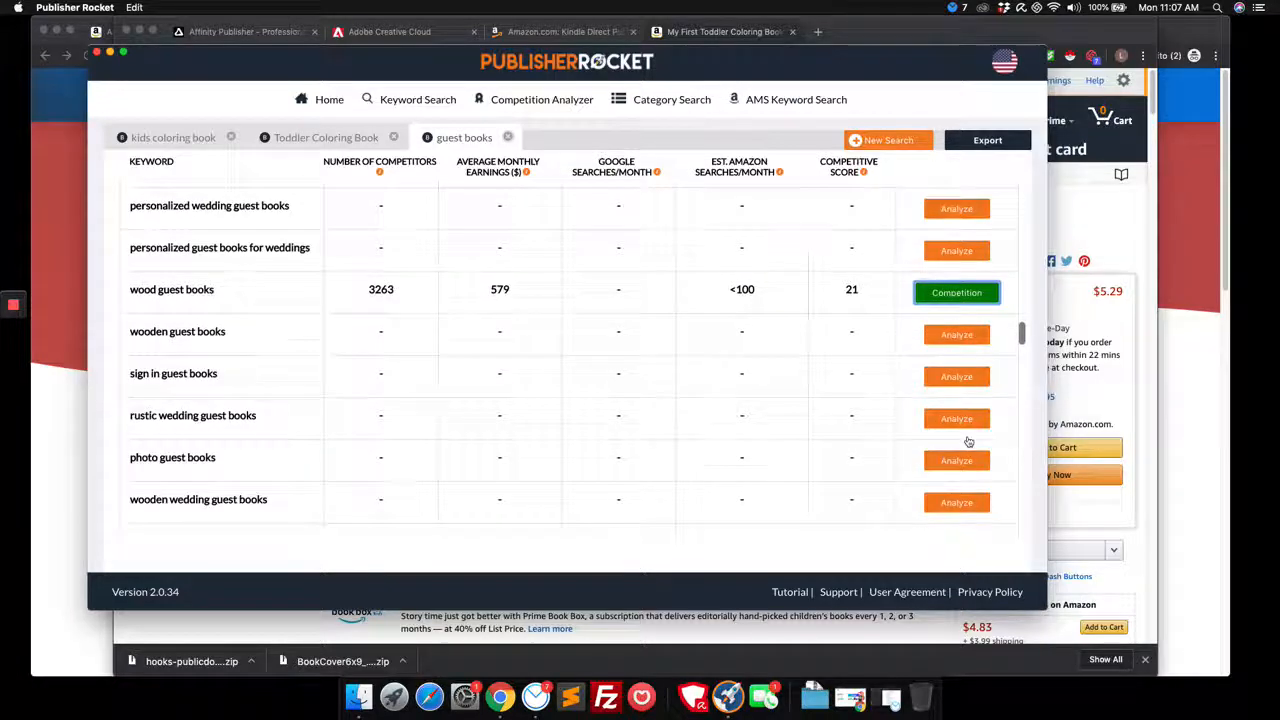
scroll("down", 3)
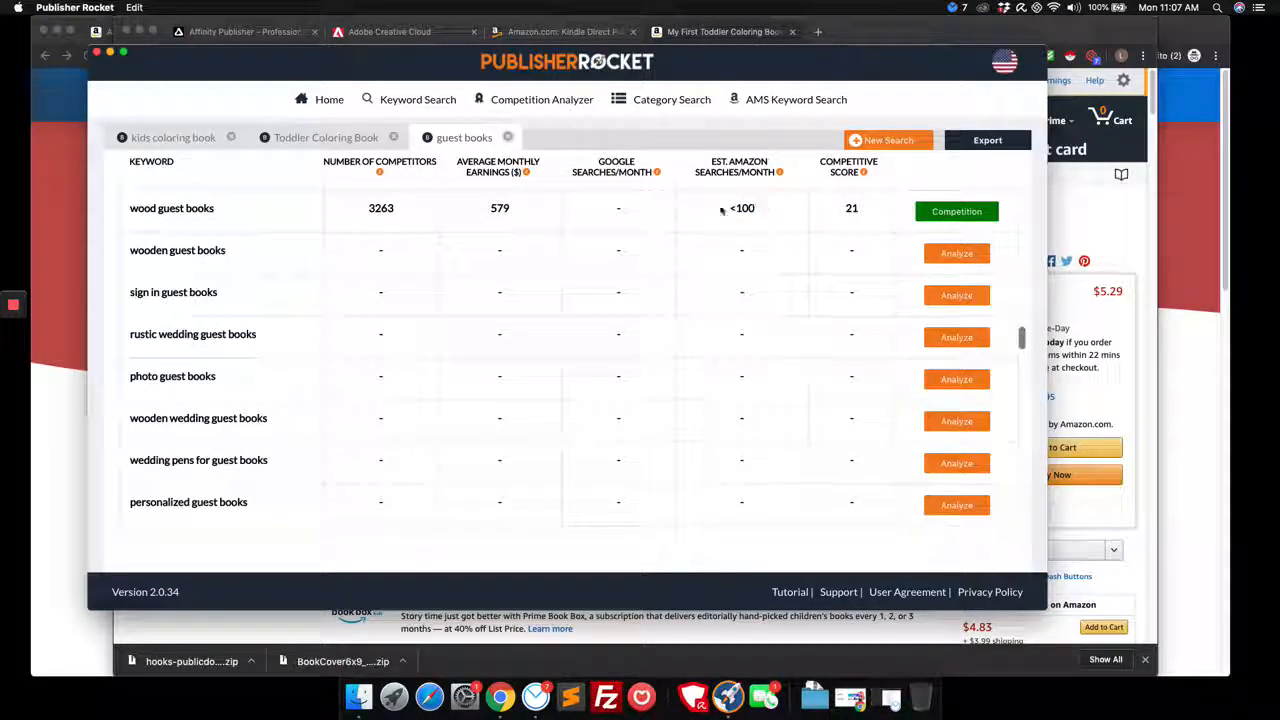
mouse_move(990, 272)
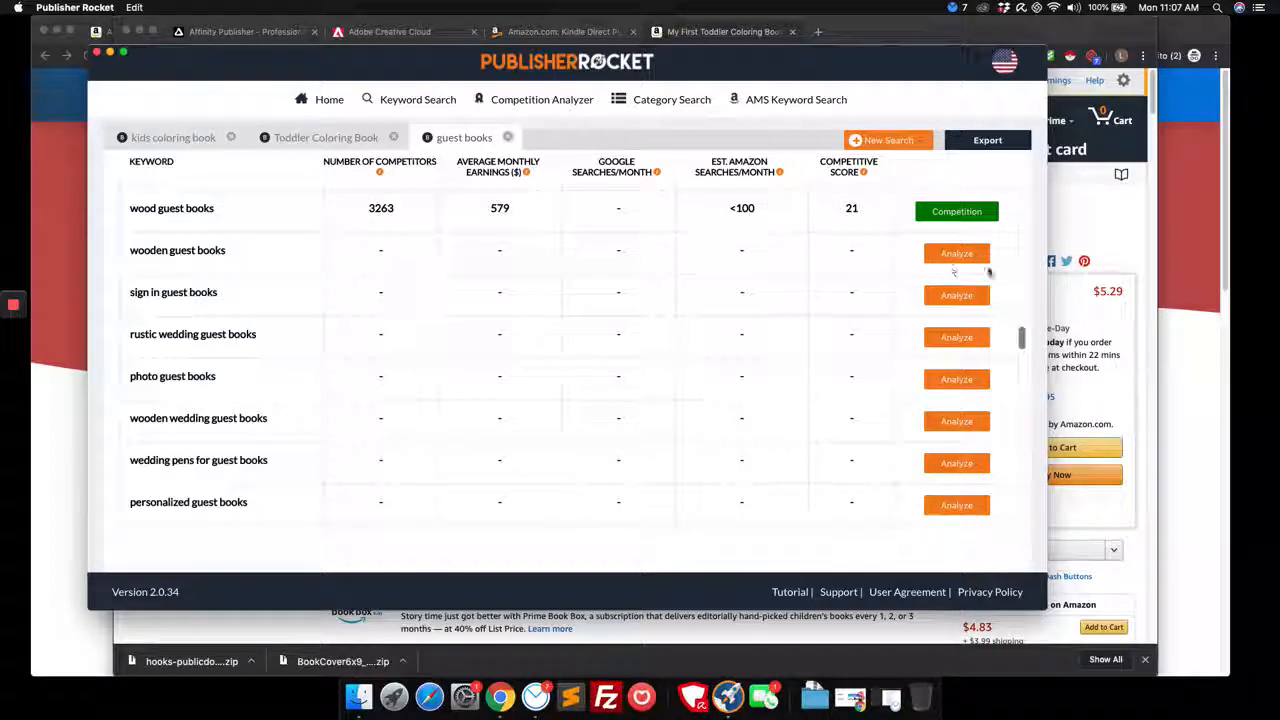
left_click(956, 253)
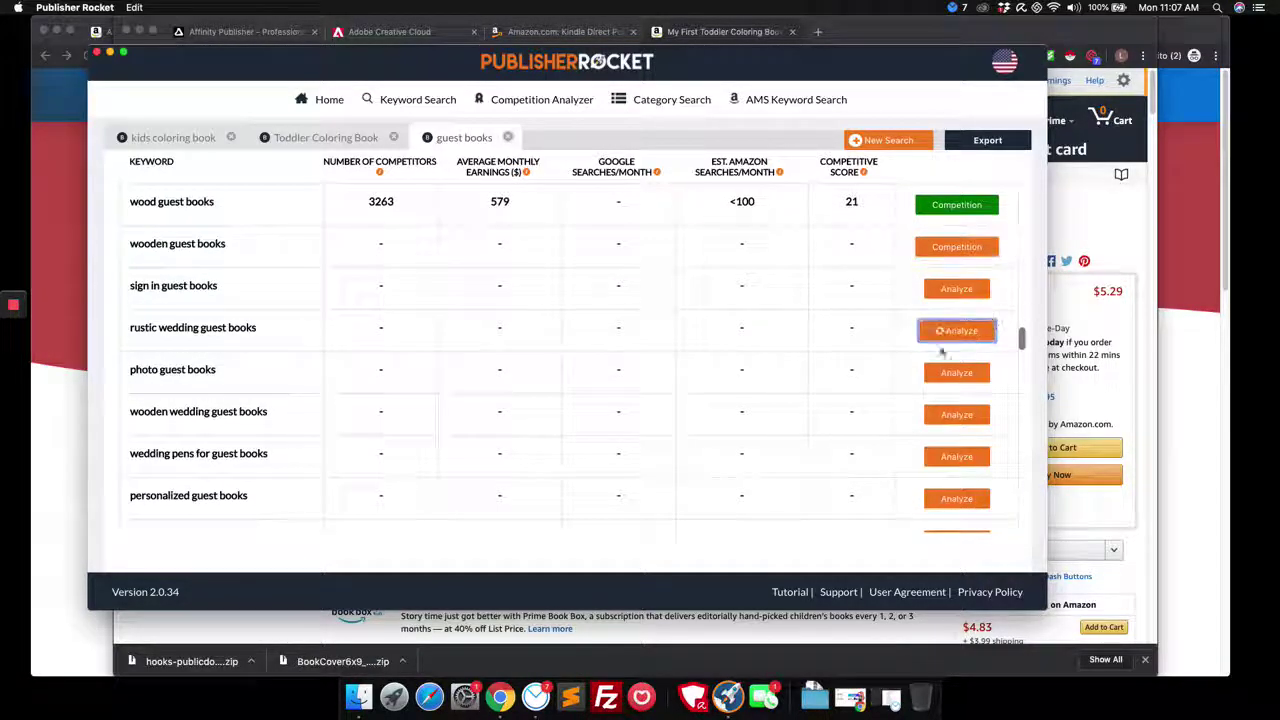
left_click(956, 330)
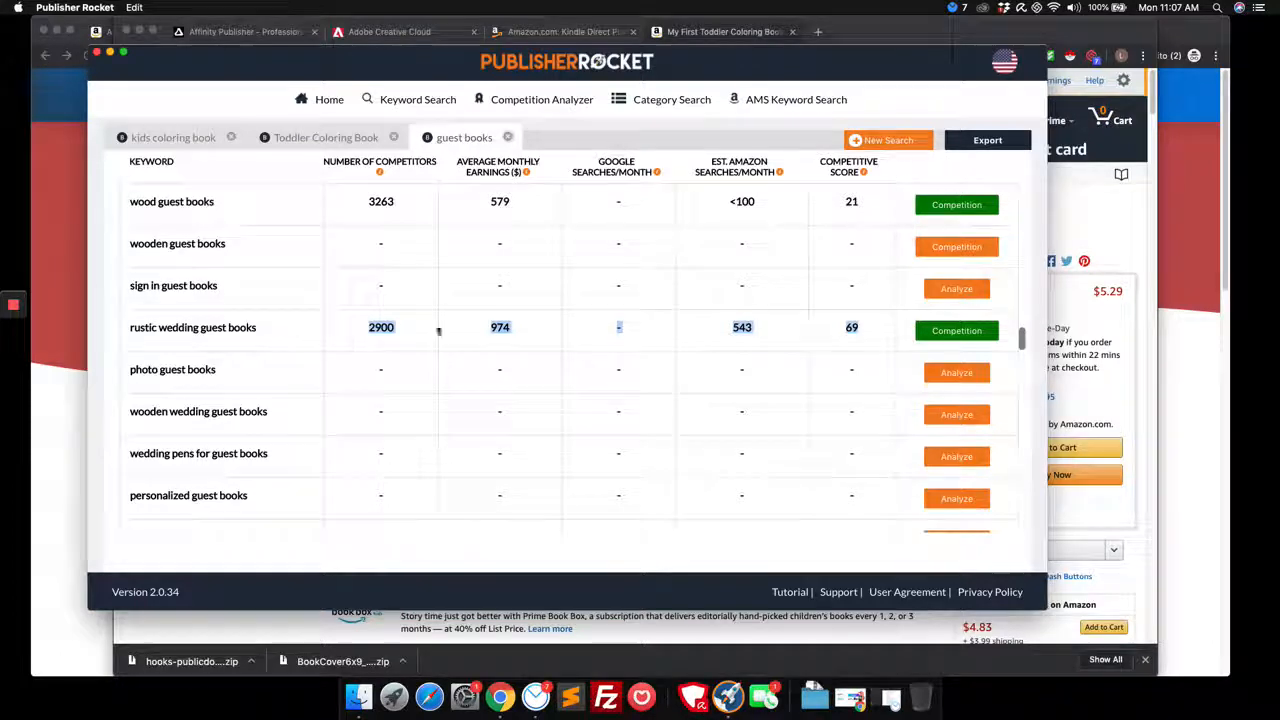
scroll("down", 3)
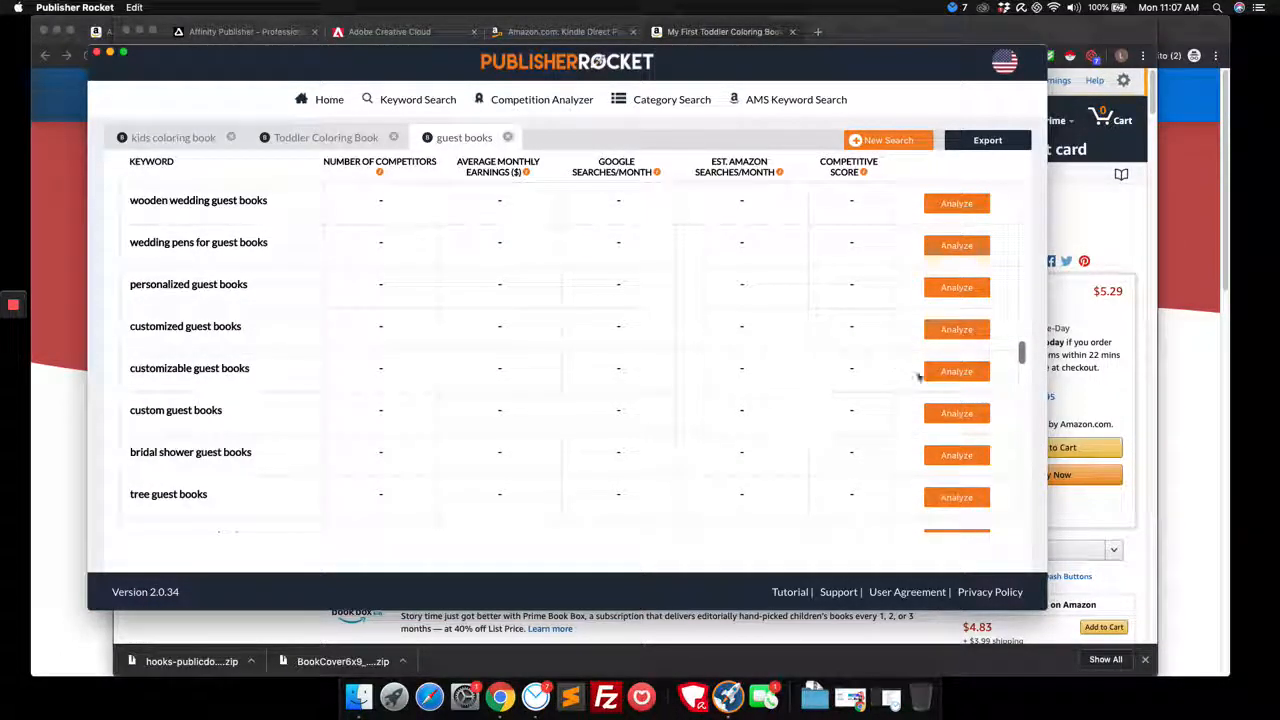
left_click(956, 371)
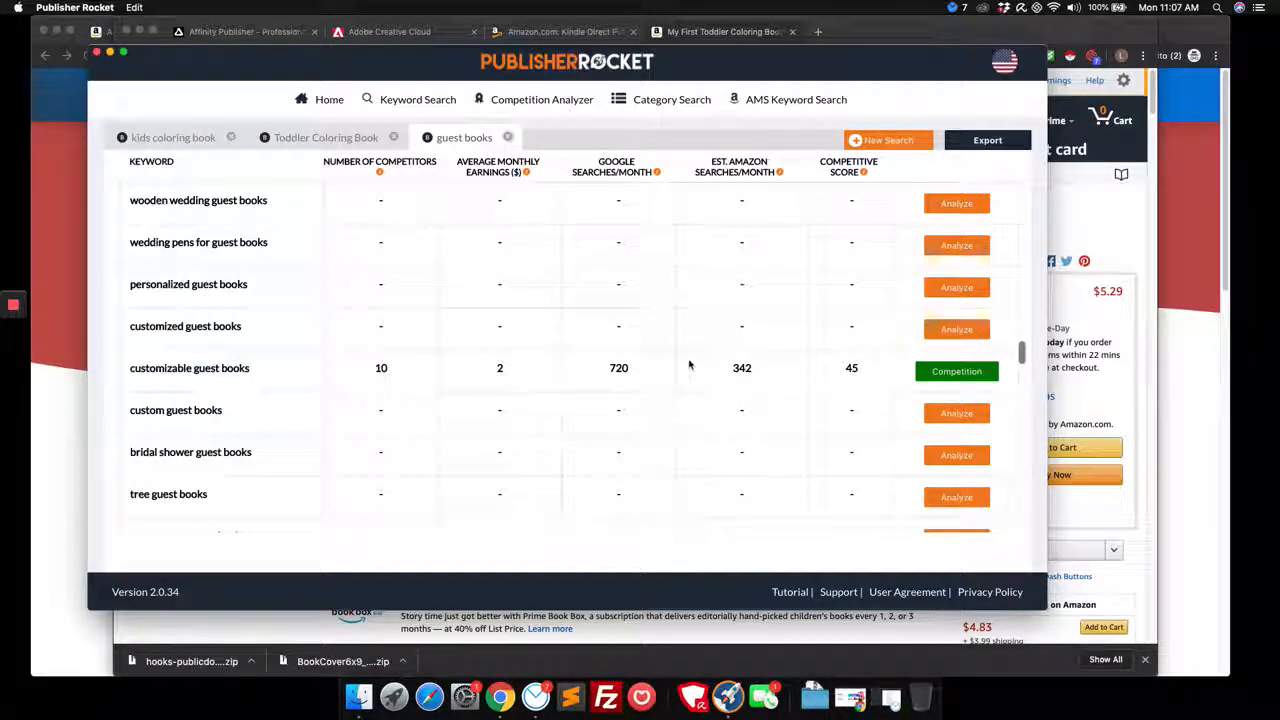
mouse_move(356, 363)
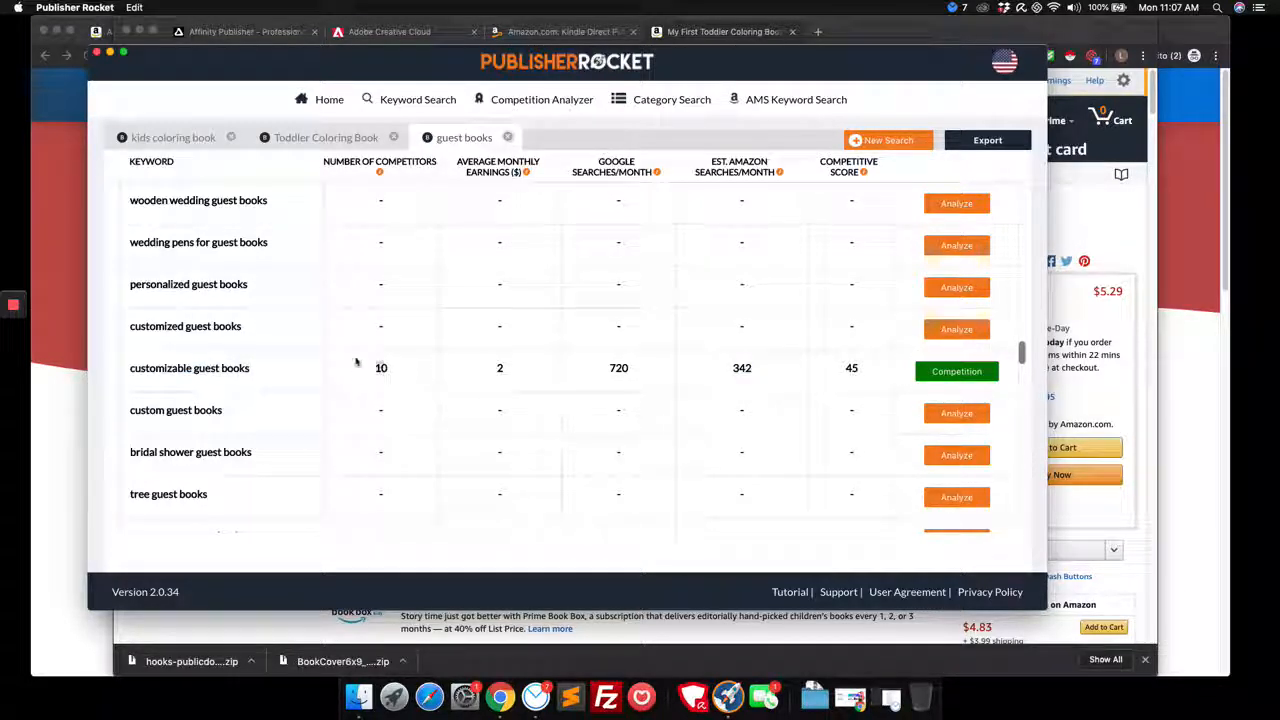
mouse_move(302, 506)
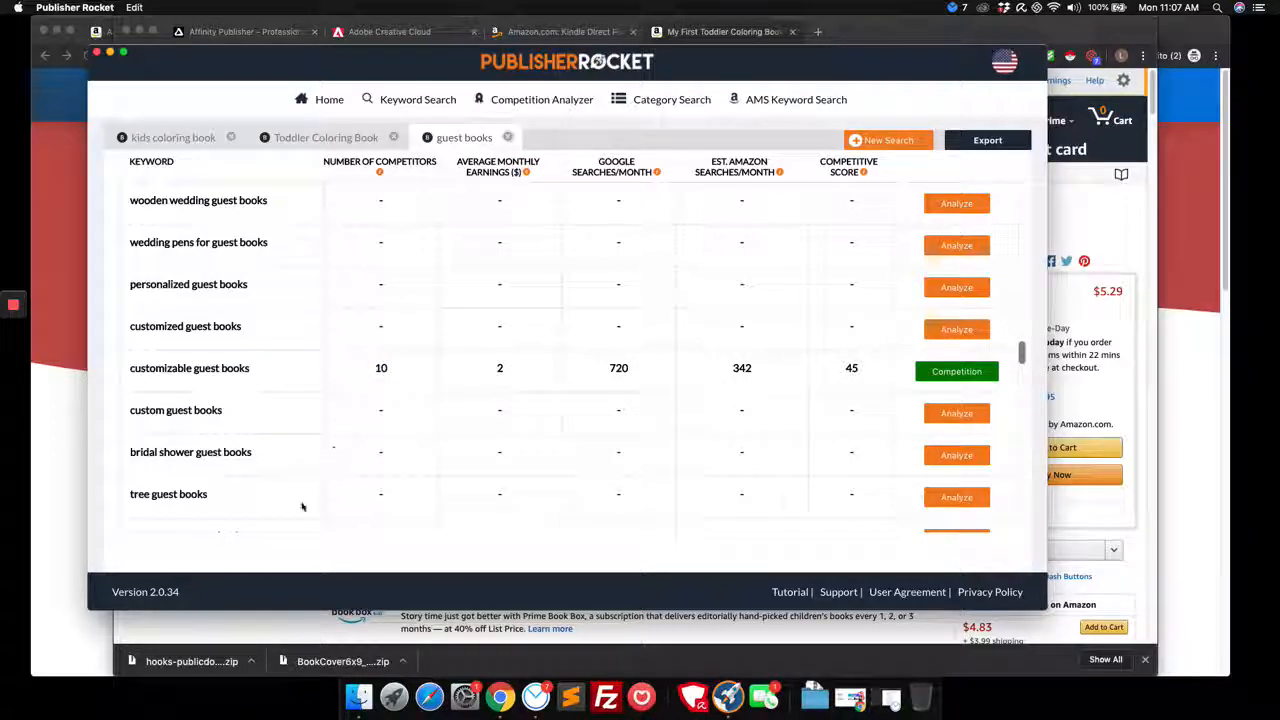
mouse_move(956, 497)
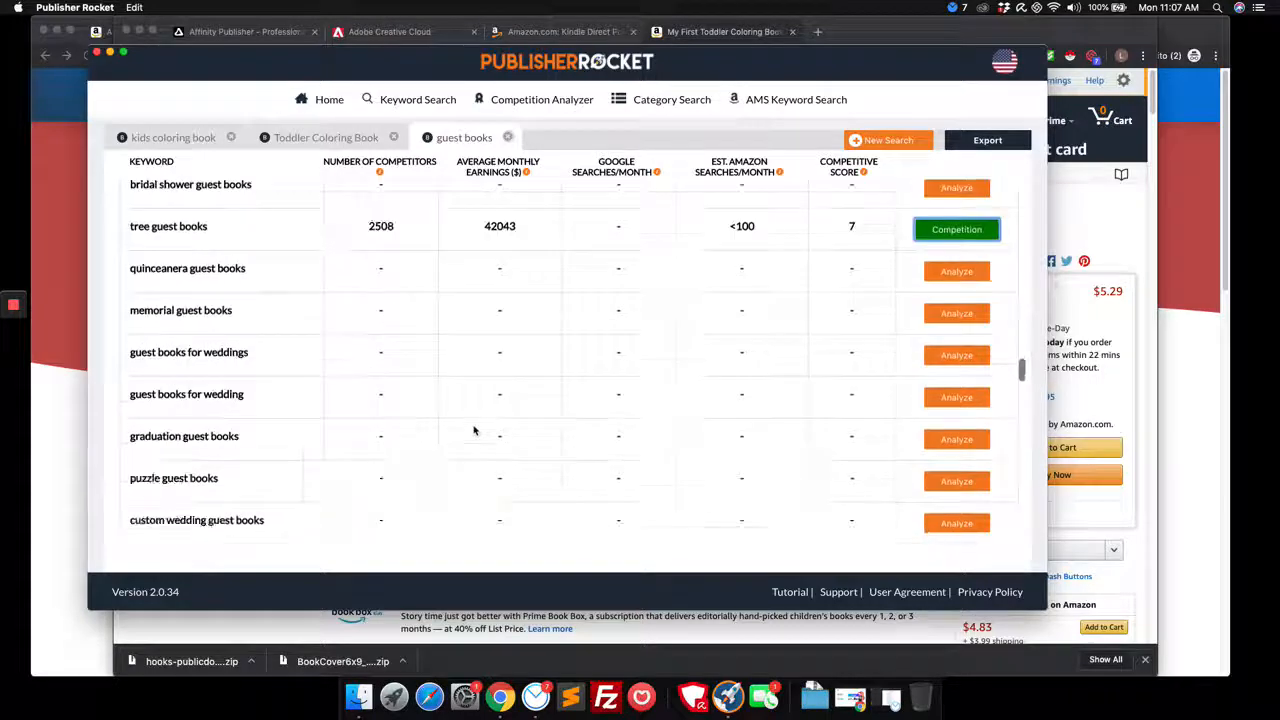
mouse_move(956, 481)
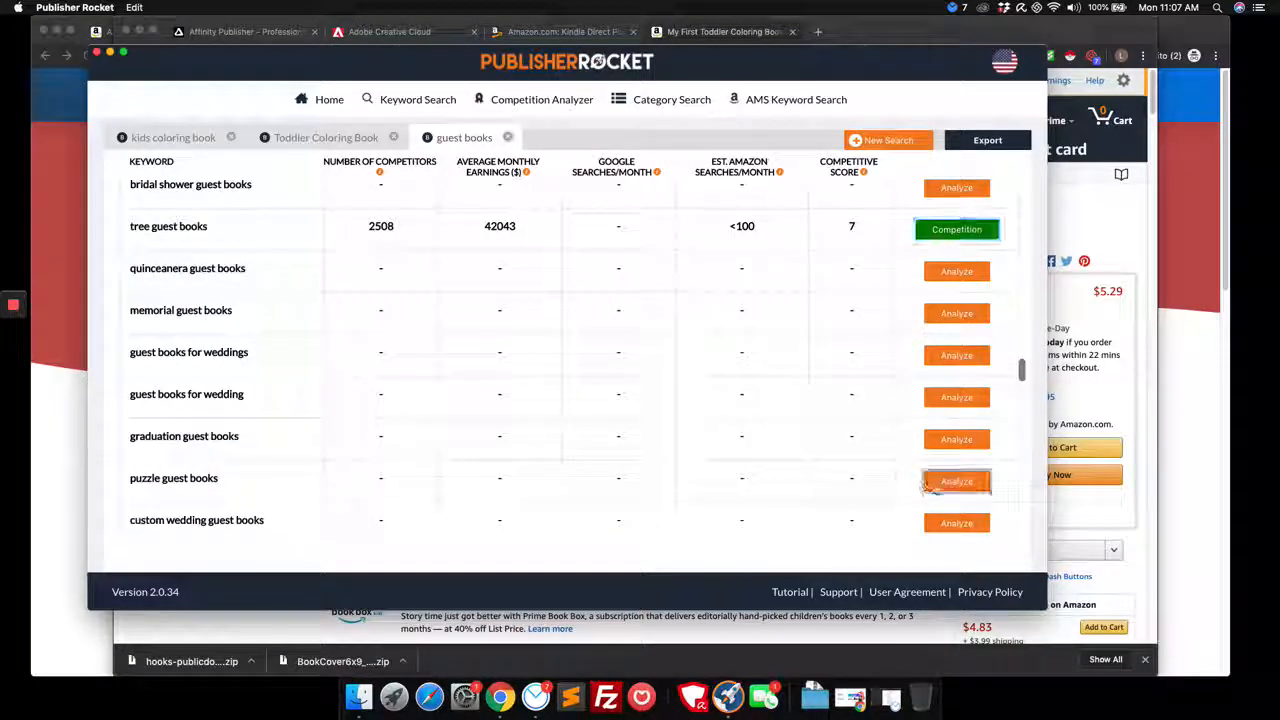
left_click(956, 481)
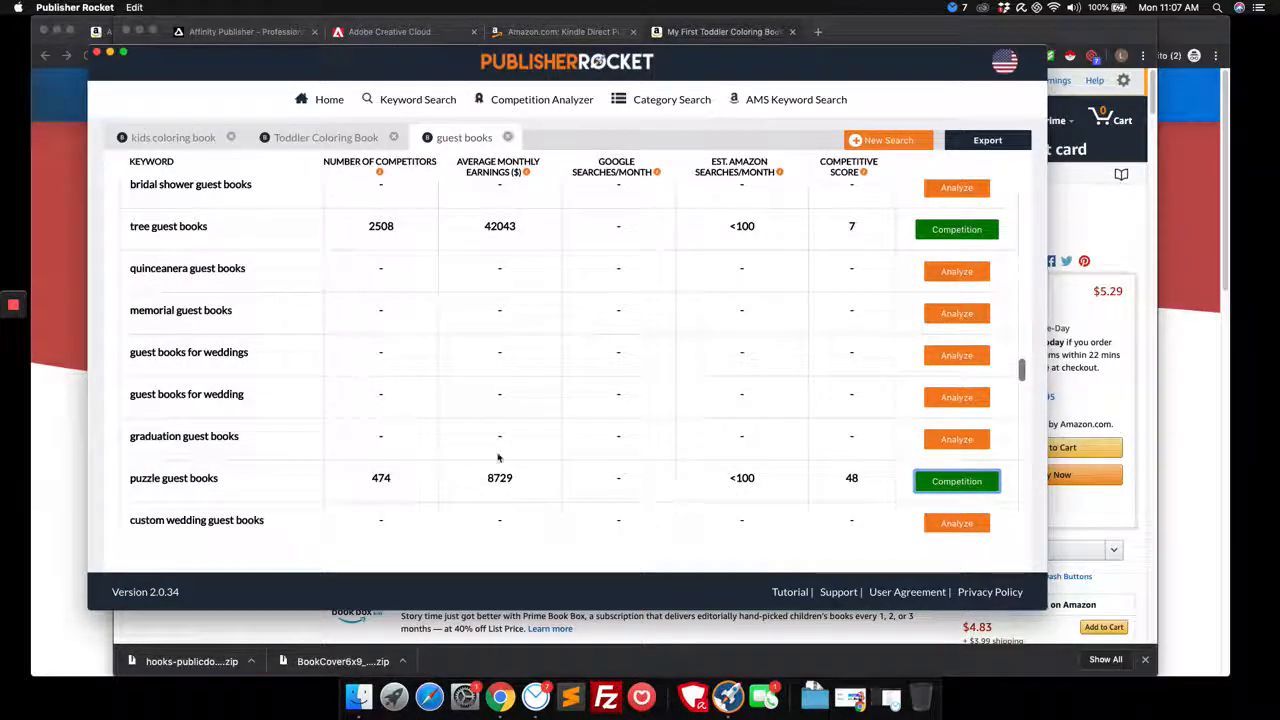
scroll("down", 3)
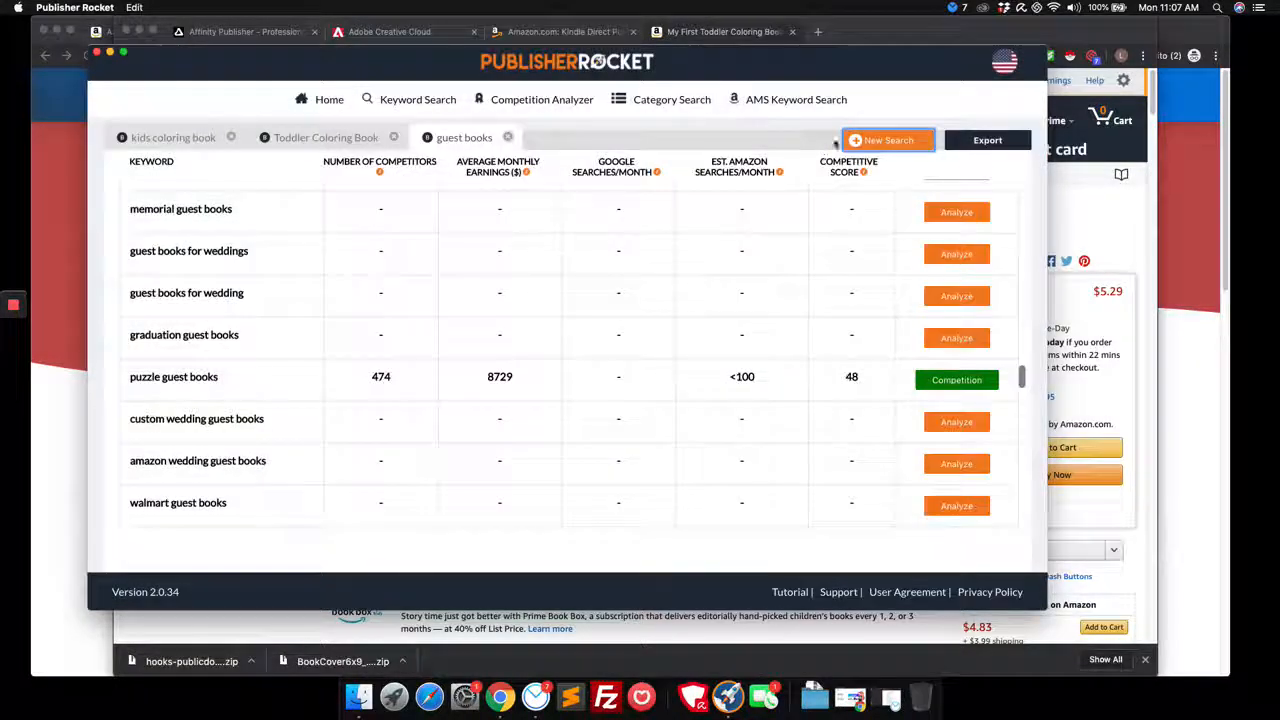
- Start a new print-book keyword search for 'puzzle'
left_click(887, 139)
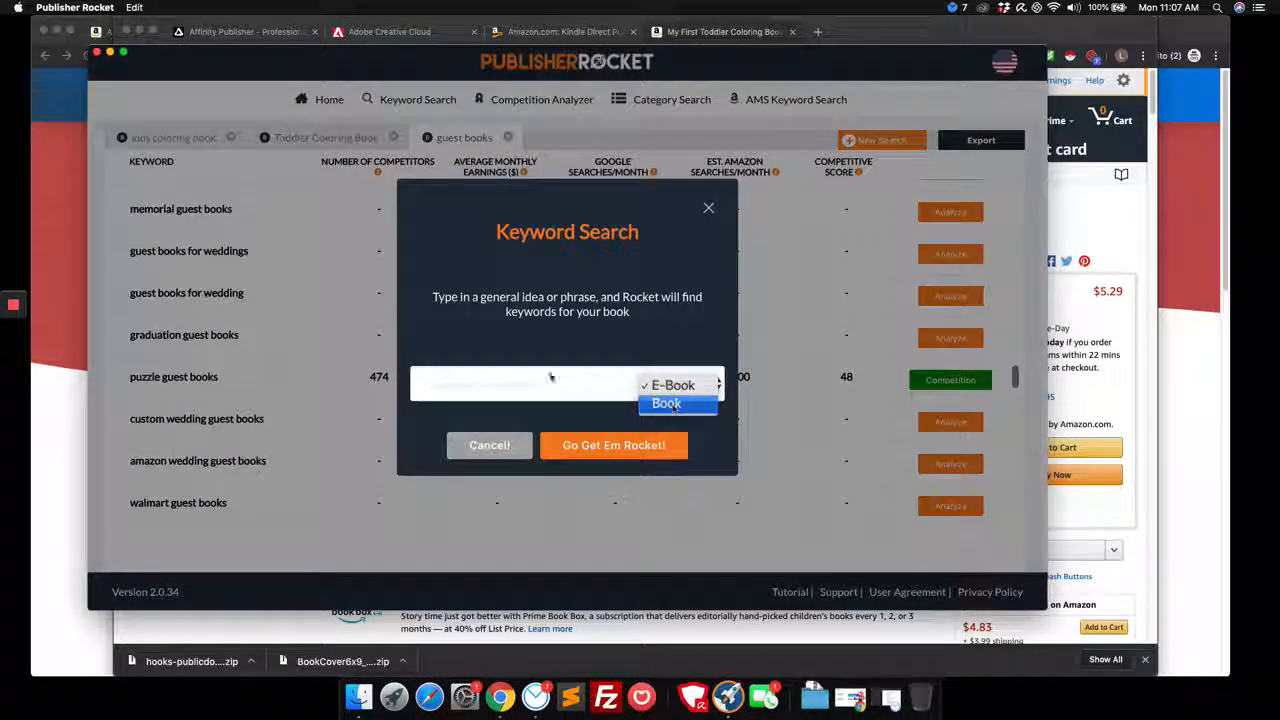
left_click(666, 403)
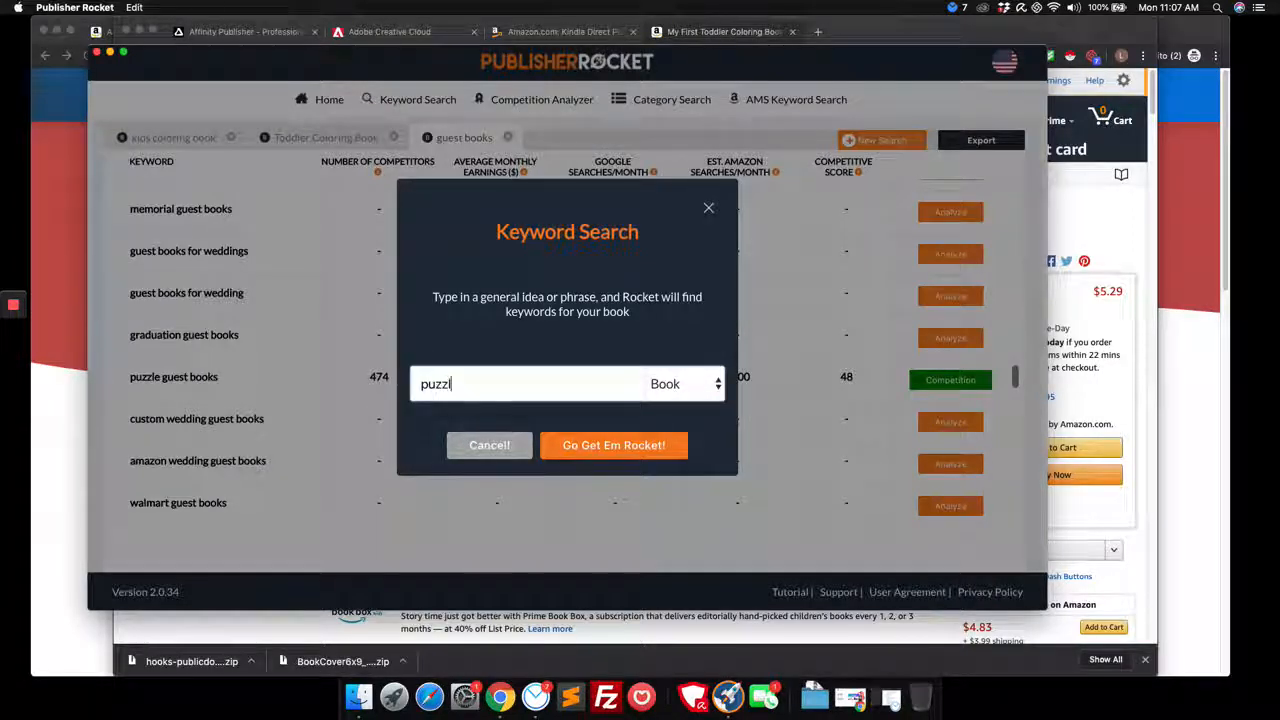
left_click(614, 445)
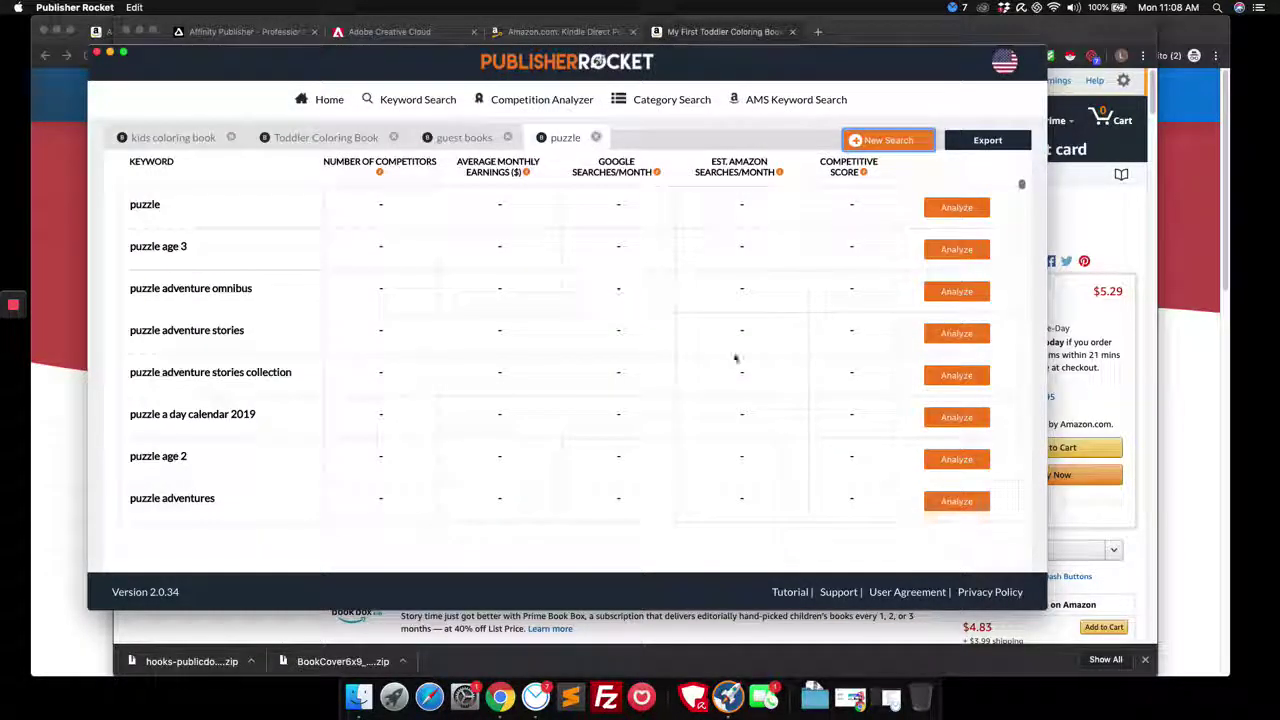
mouse_move(854, 329)
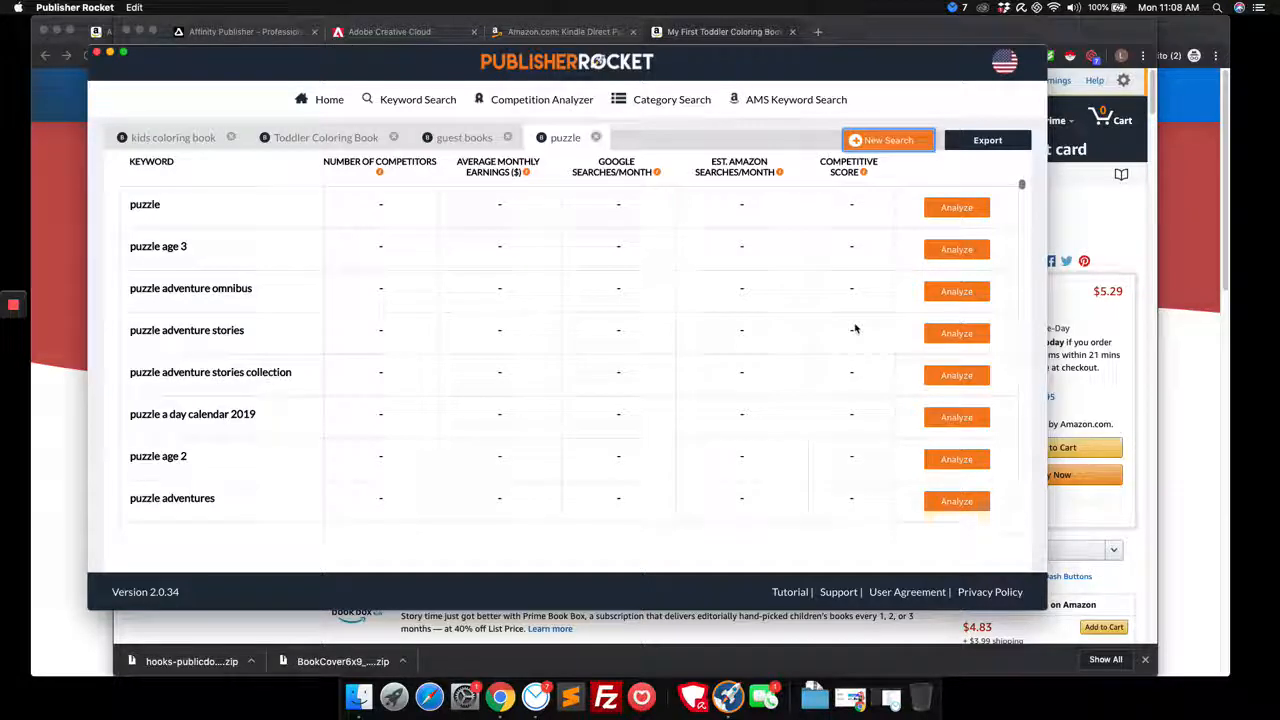
- Analyze 'puzzle coloring book' and show competing books for 'puzzle calendar 2020'
scroll("down", 3)
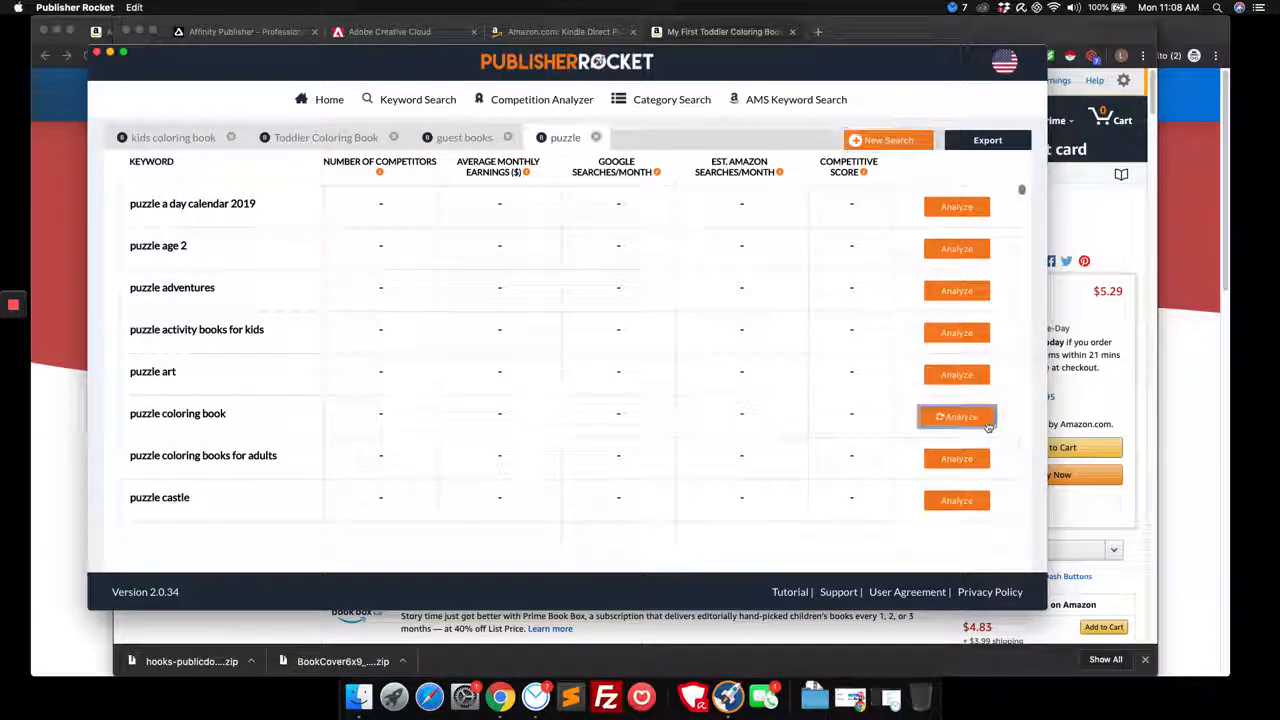
left_click(956, 416)
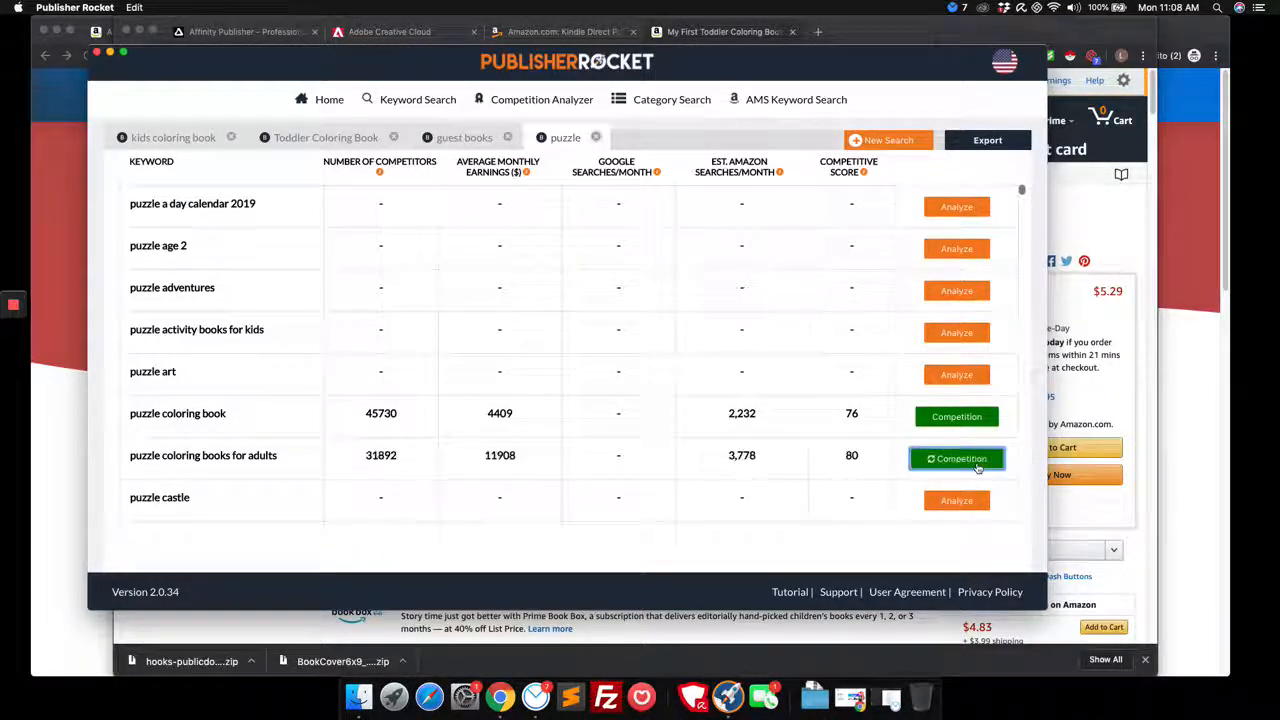
scroll("down", 3)
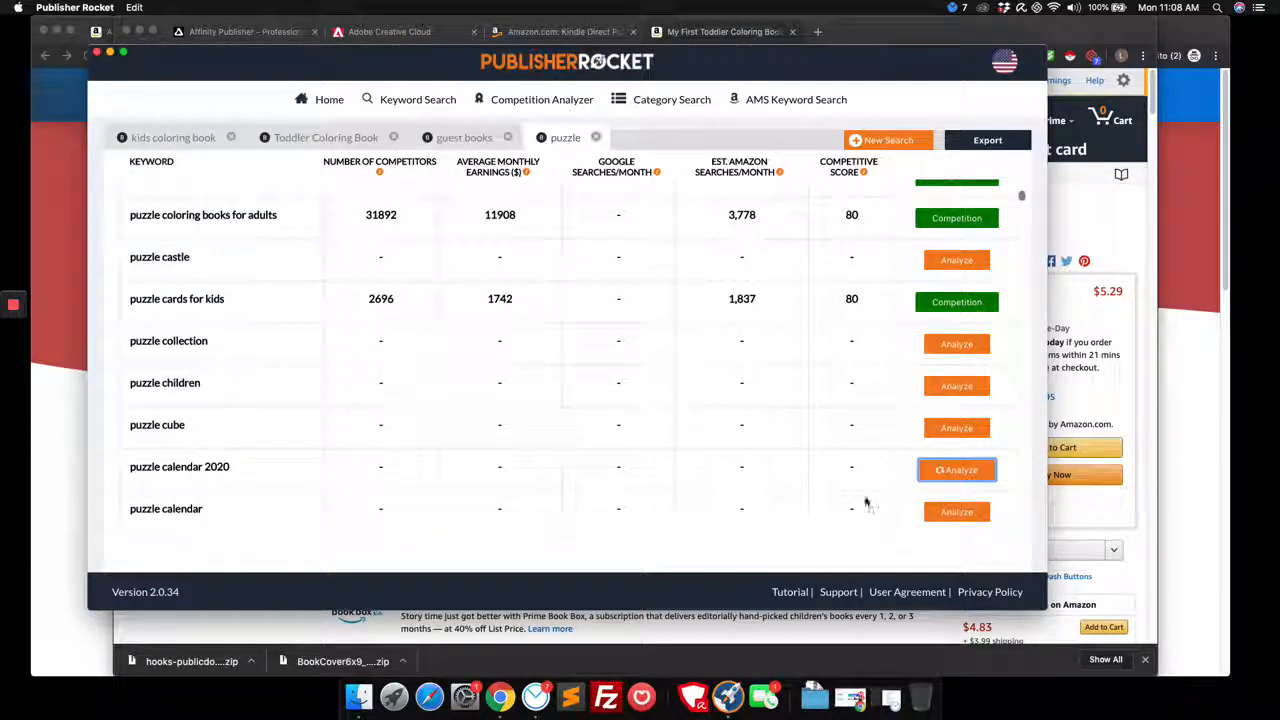
left_click(956, 470)
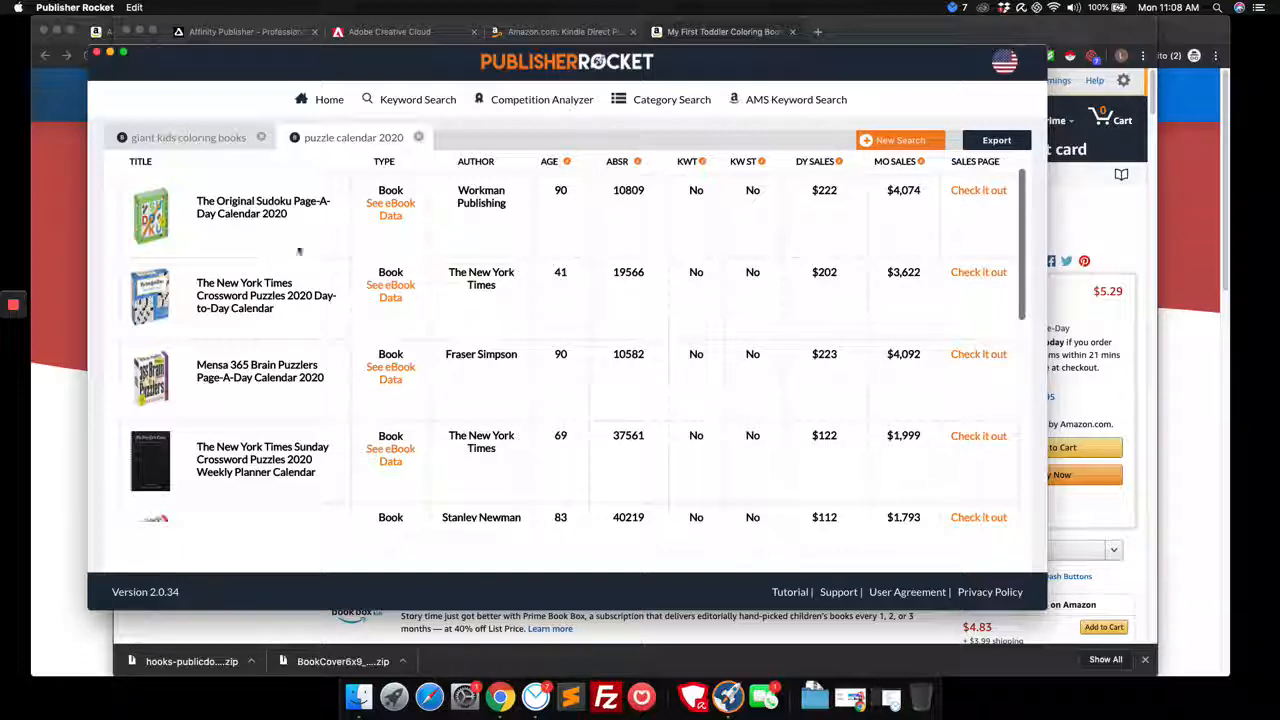
- Scroll through the competing books listed for 'puzzle calendar 2020'
scroll("down", 3)
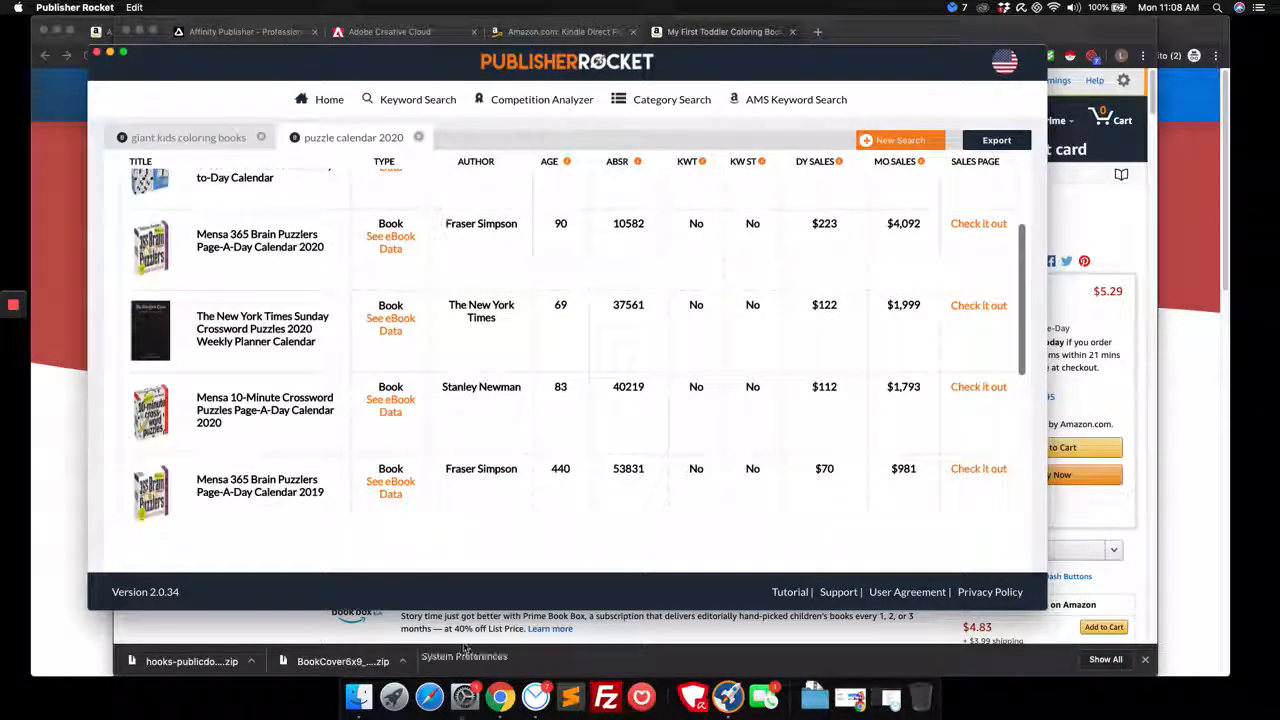
scroll("up", 3)
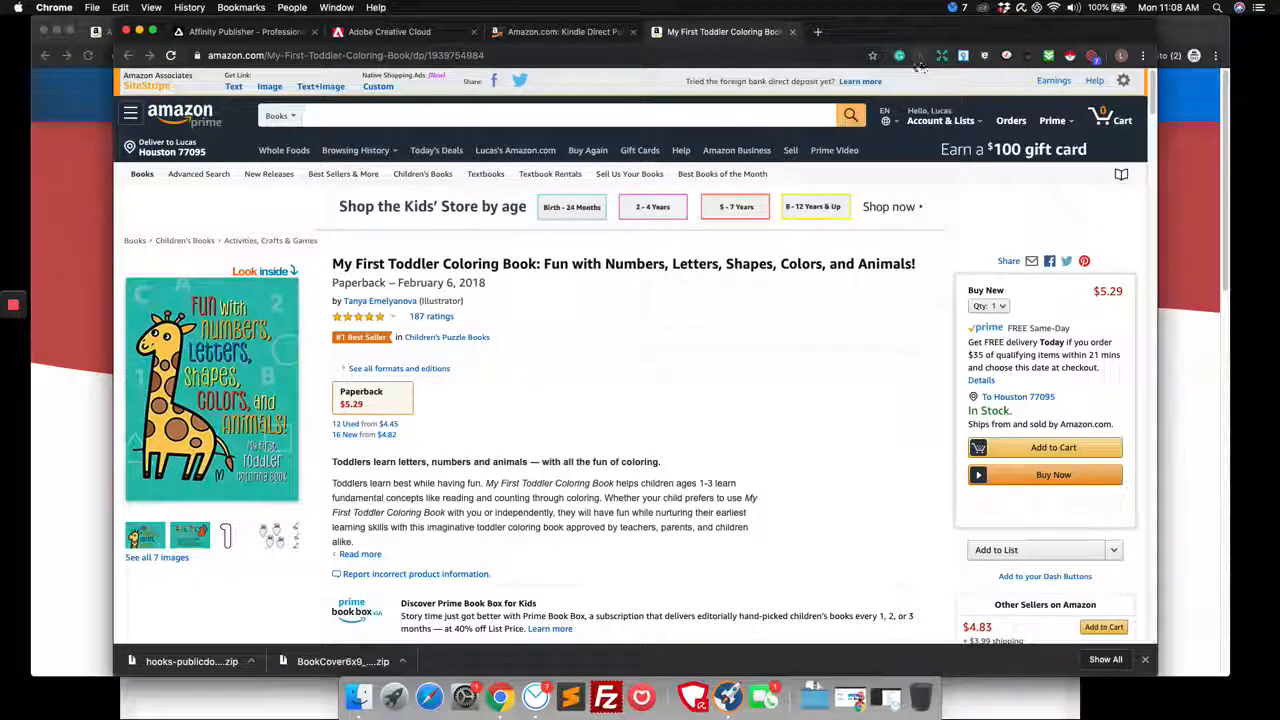
mouse_move(1020, 210)
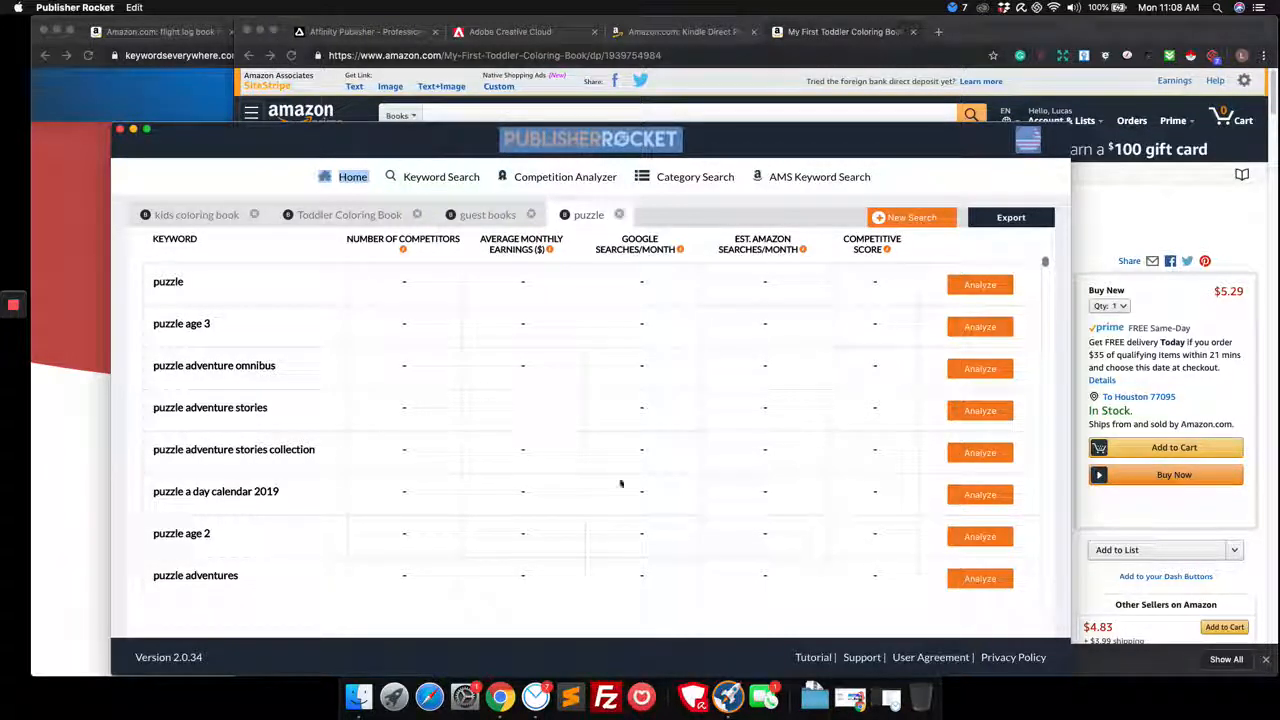
mouse_move(300, 230)
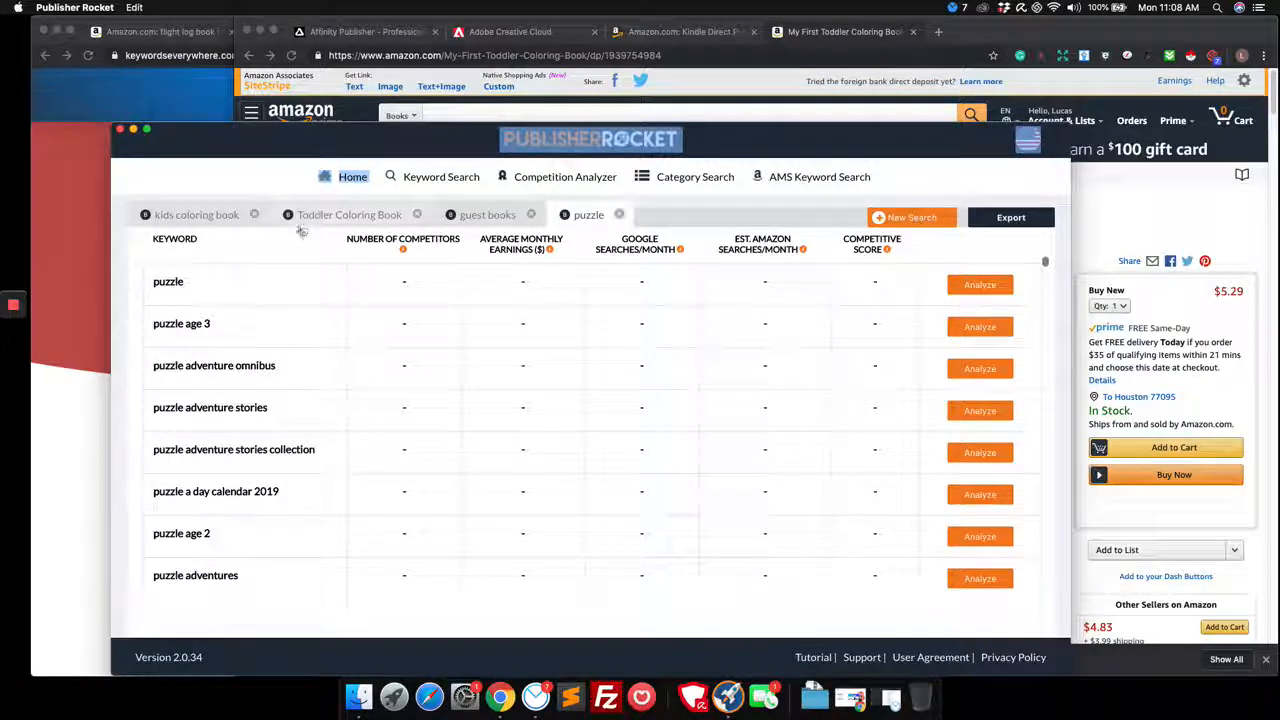
- Return to the Toddler Coloring Book tab and review its keywords down to the coco, books and free variants
left_click(349, 214)
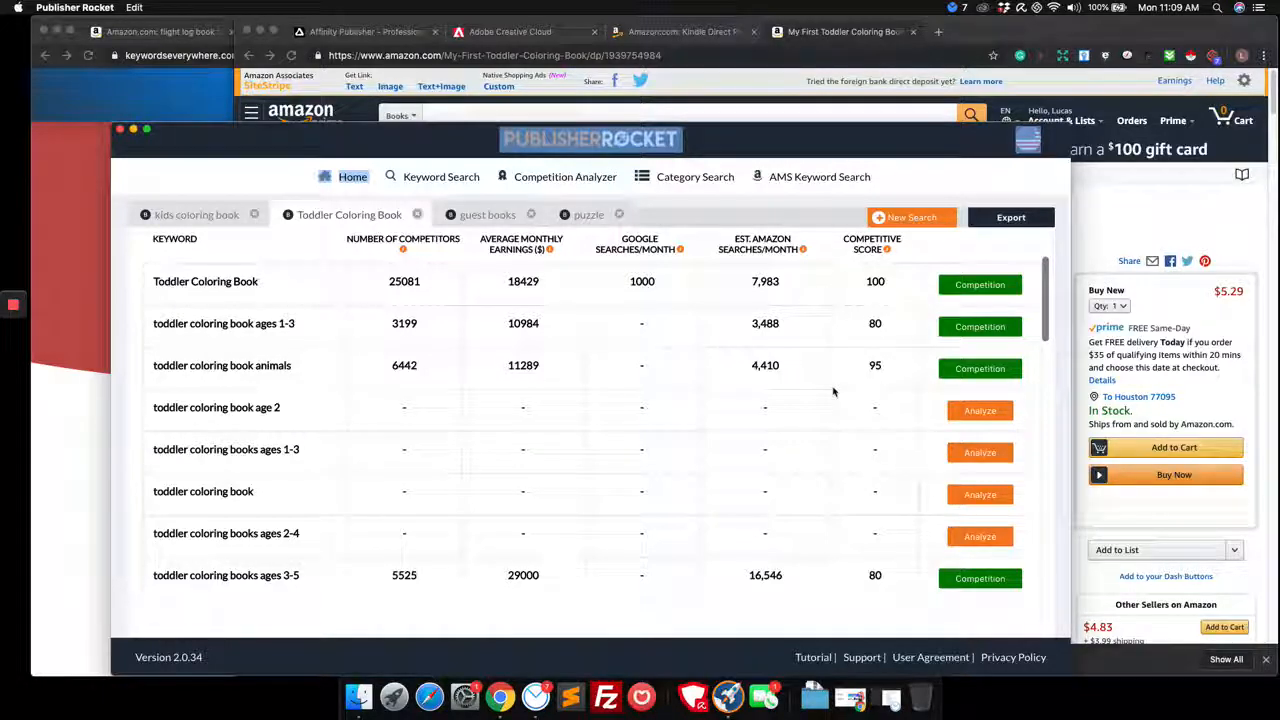
mouse_move(880, 511)
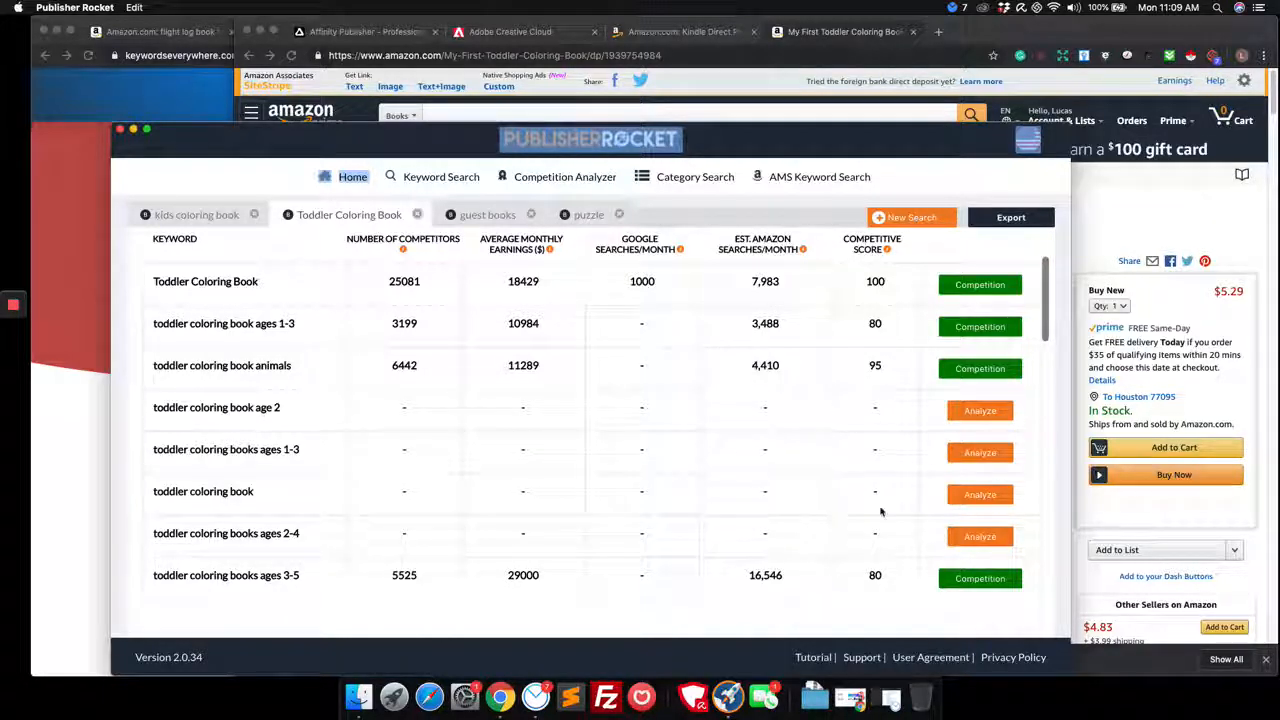
scroll("down", 3)
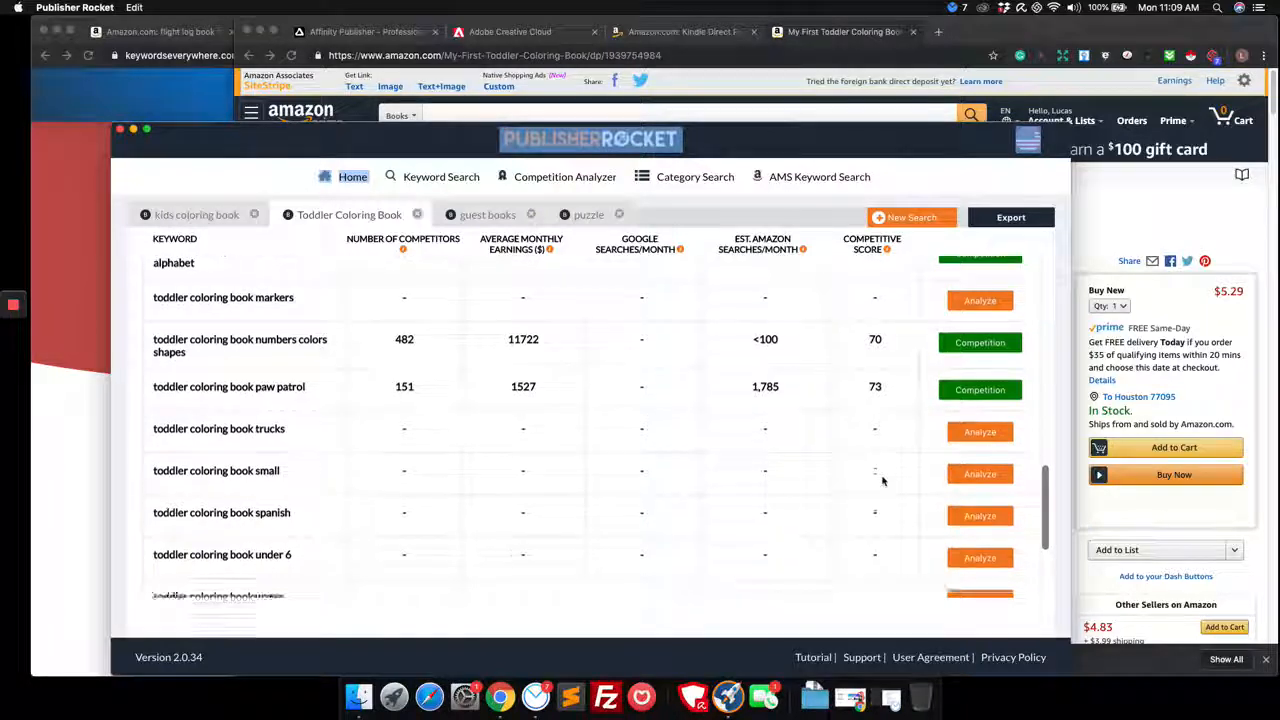
scroll("down", 3)
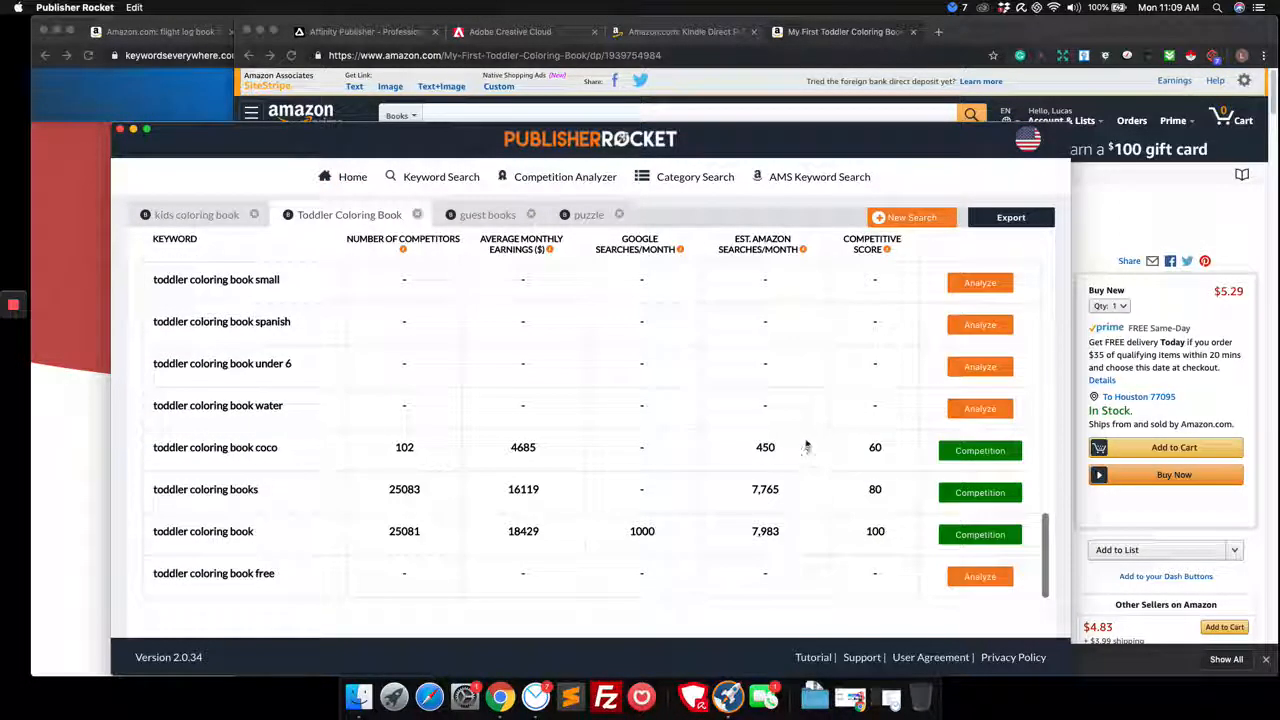